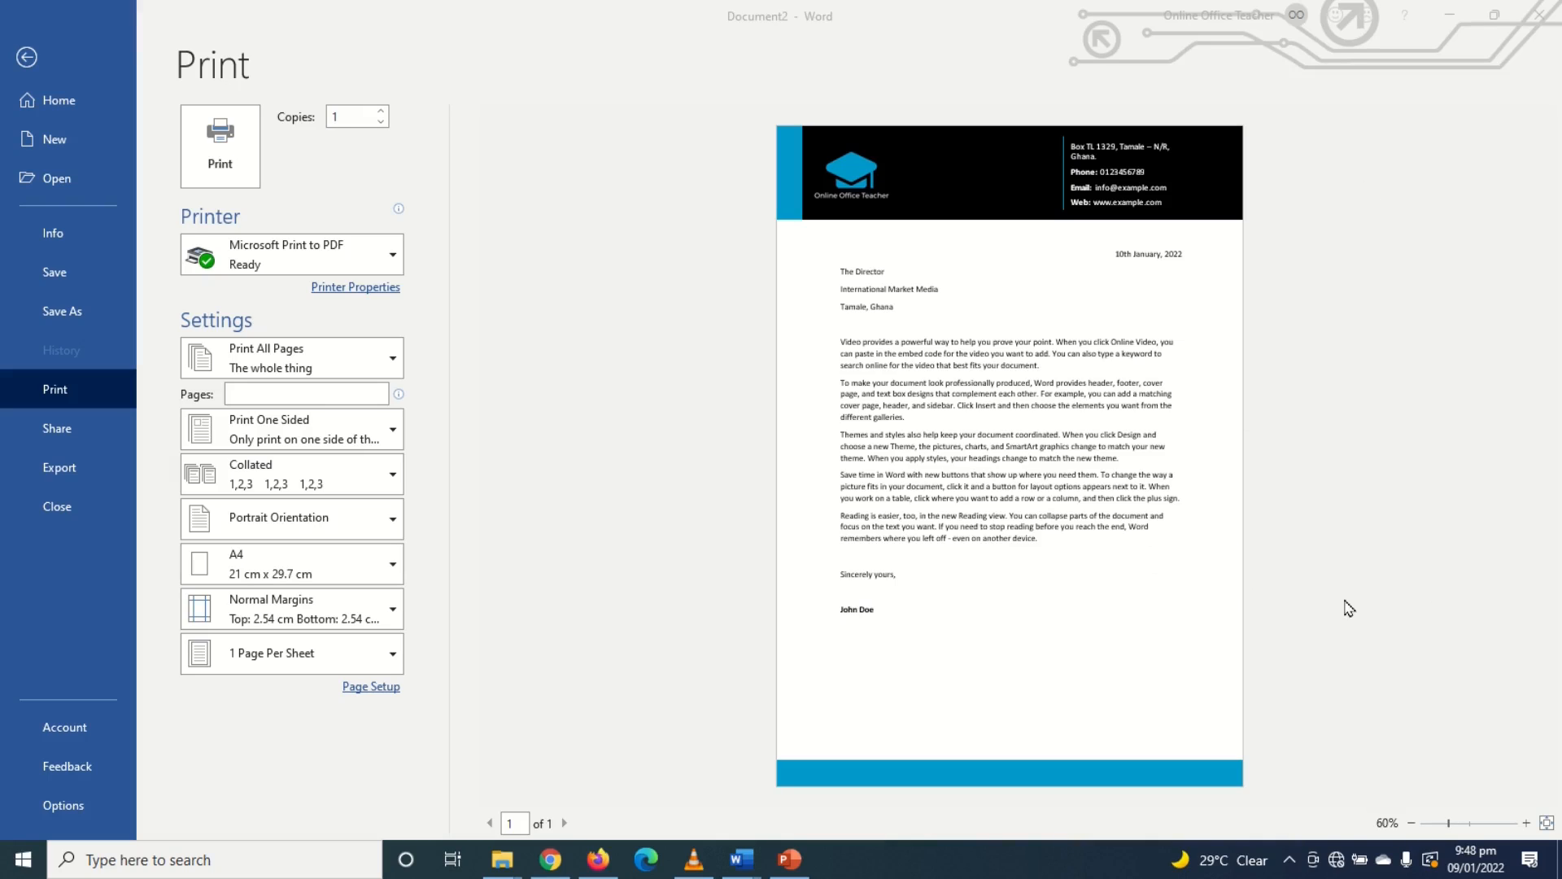
{"action": "mouse_move", "coordinate": [1358, 566]}
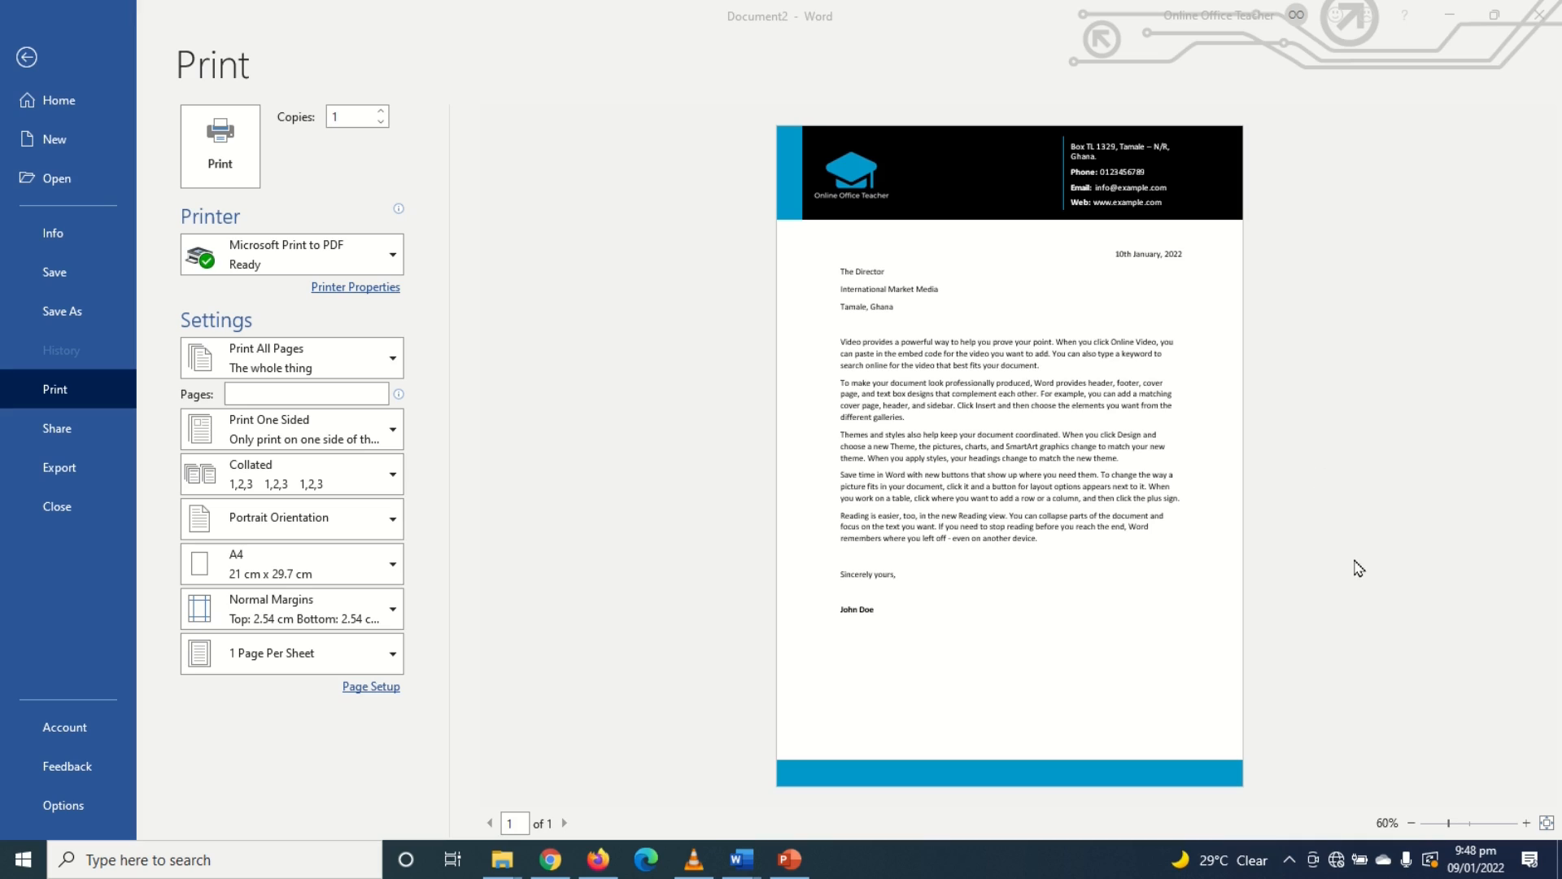
{"action": "mouse_move", "coordinate": [1324, 584]}
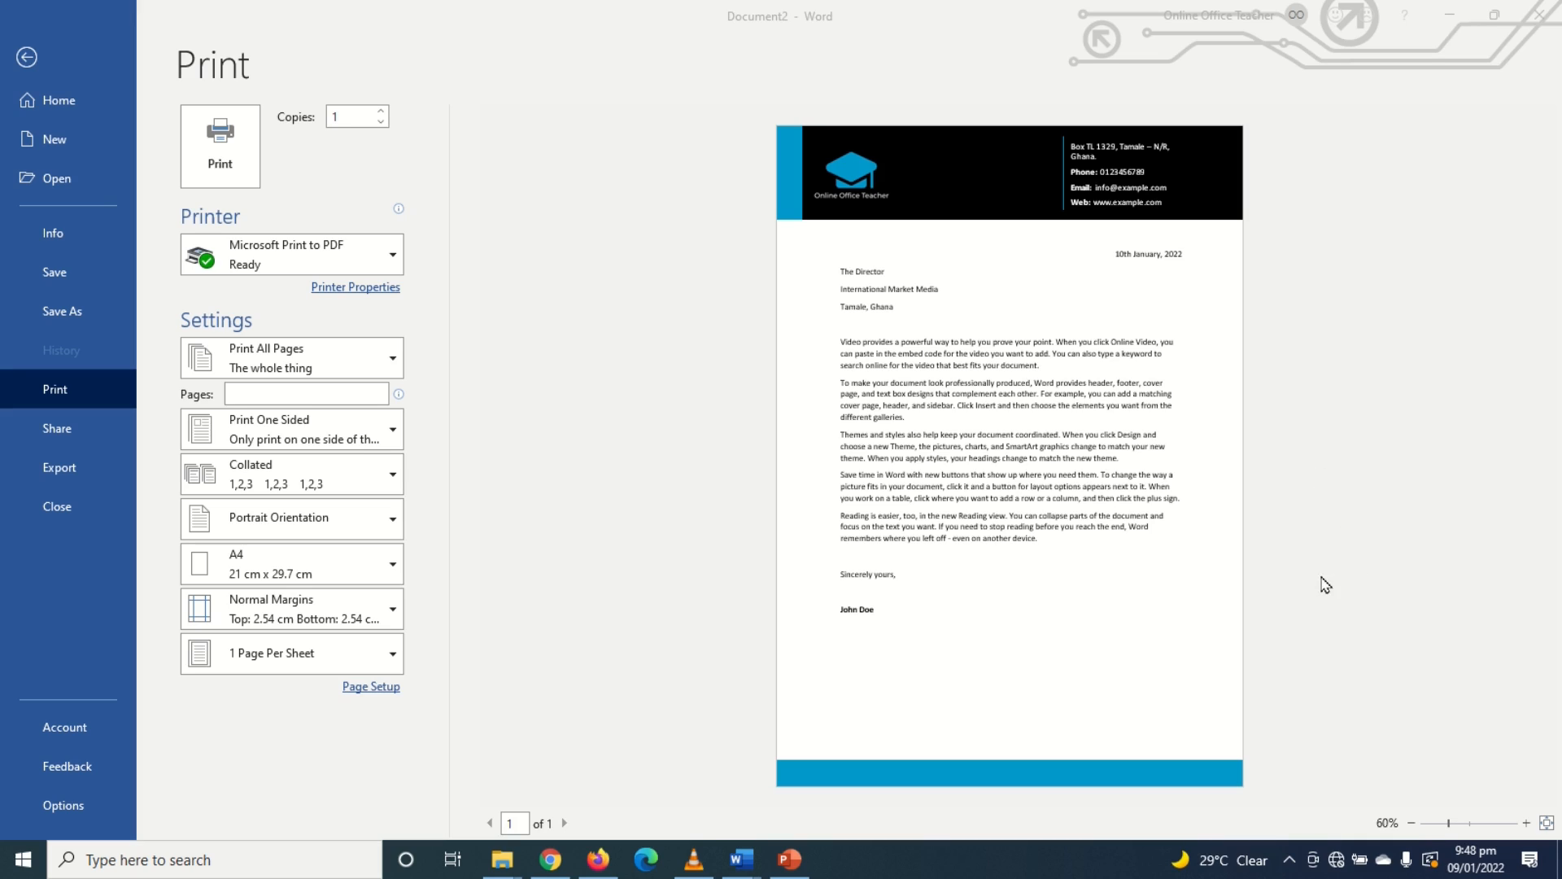
{"action": "mouse_move", "coordinate": [1068, 578]}
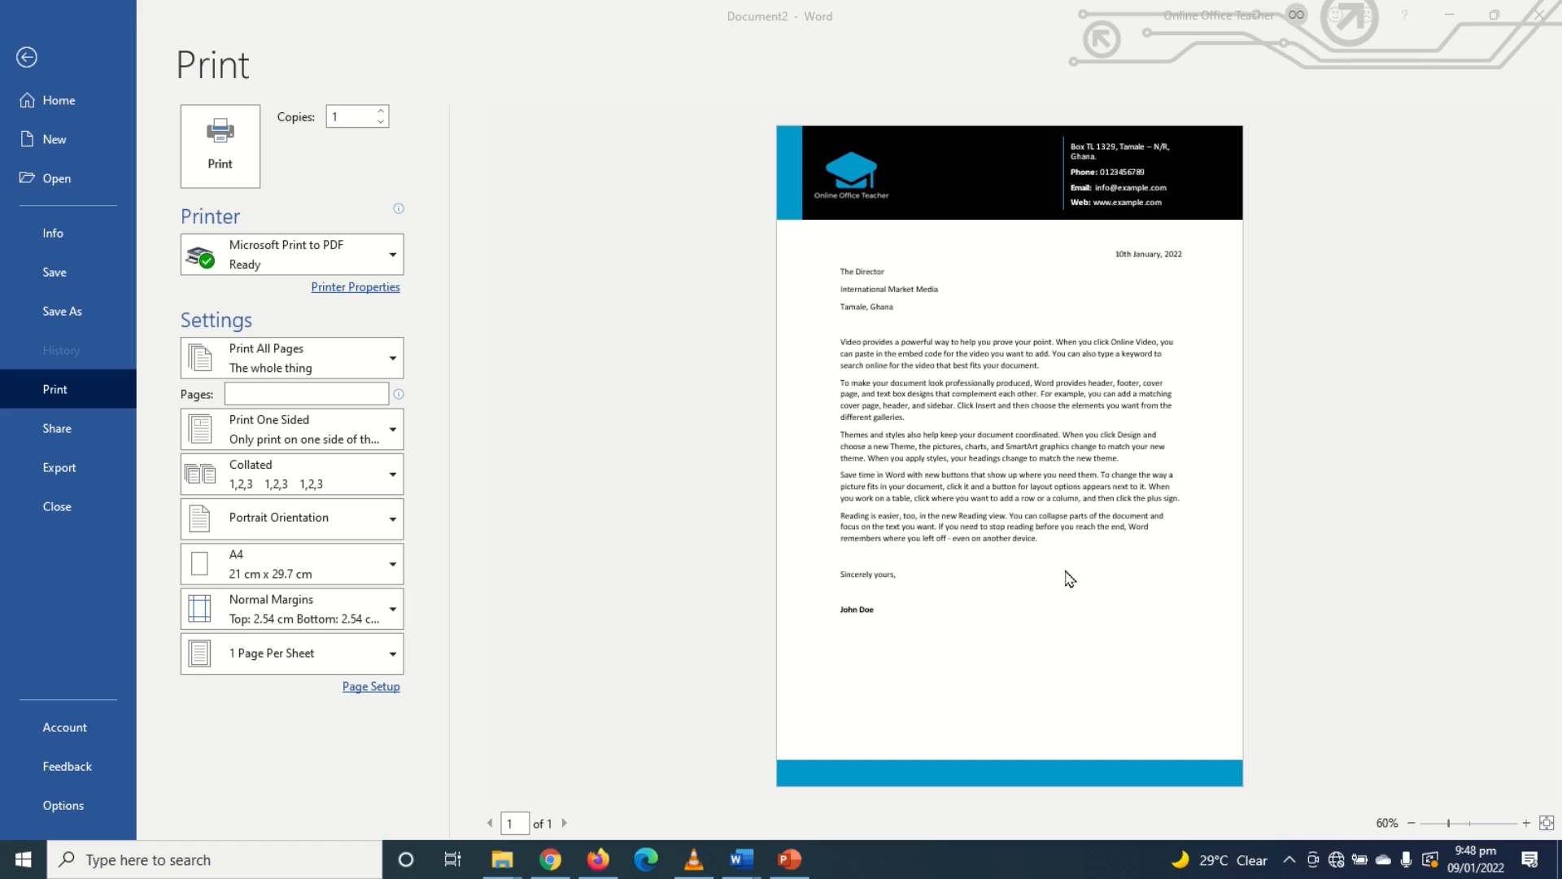
{"action": "mouse_move", "coordinate": [1387, 536]}
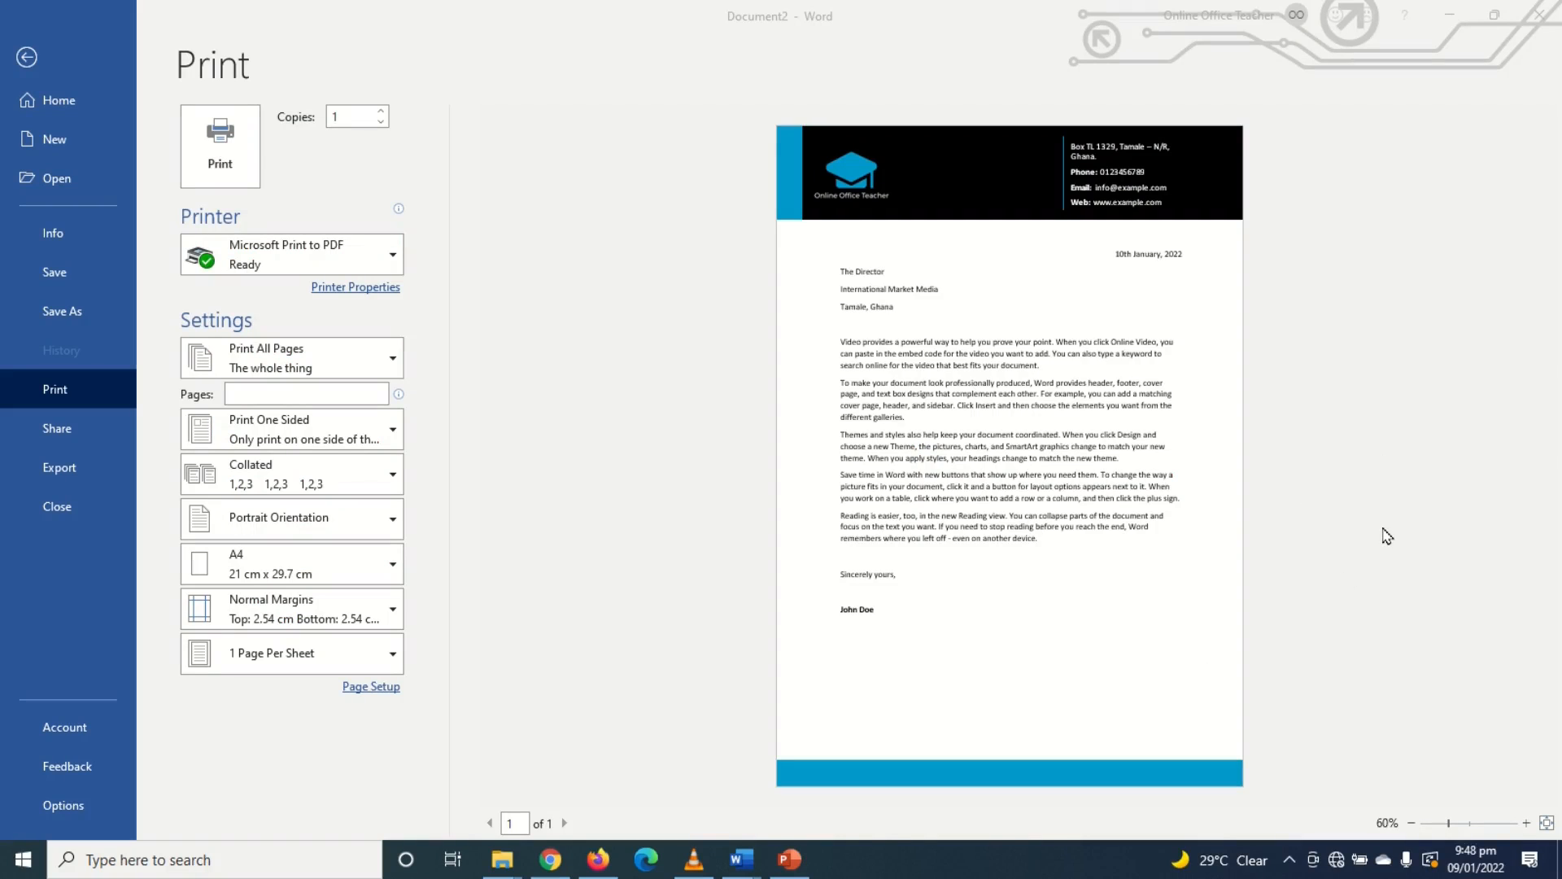
{"action": "mouse_move", "coordinate": [1371, 589]}
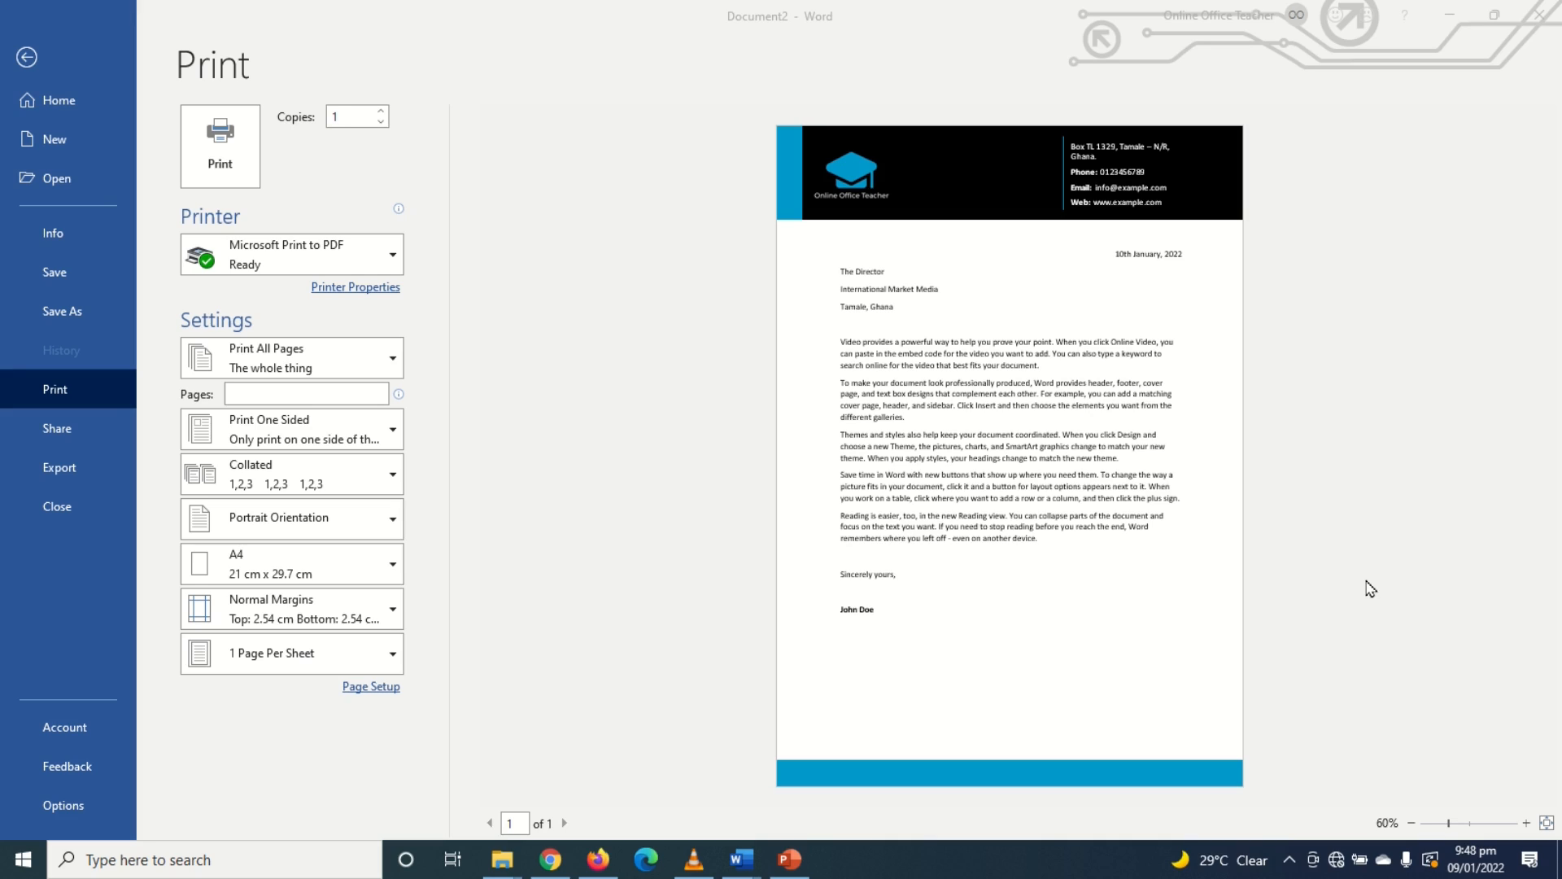
{"action": "mouse_move", "coordinate": [1325, 482]}
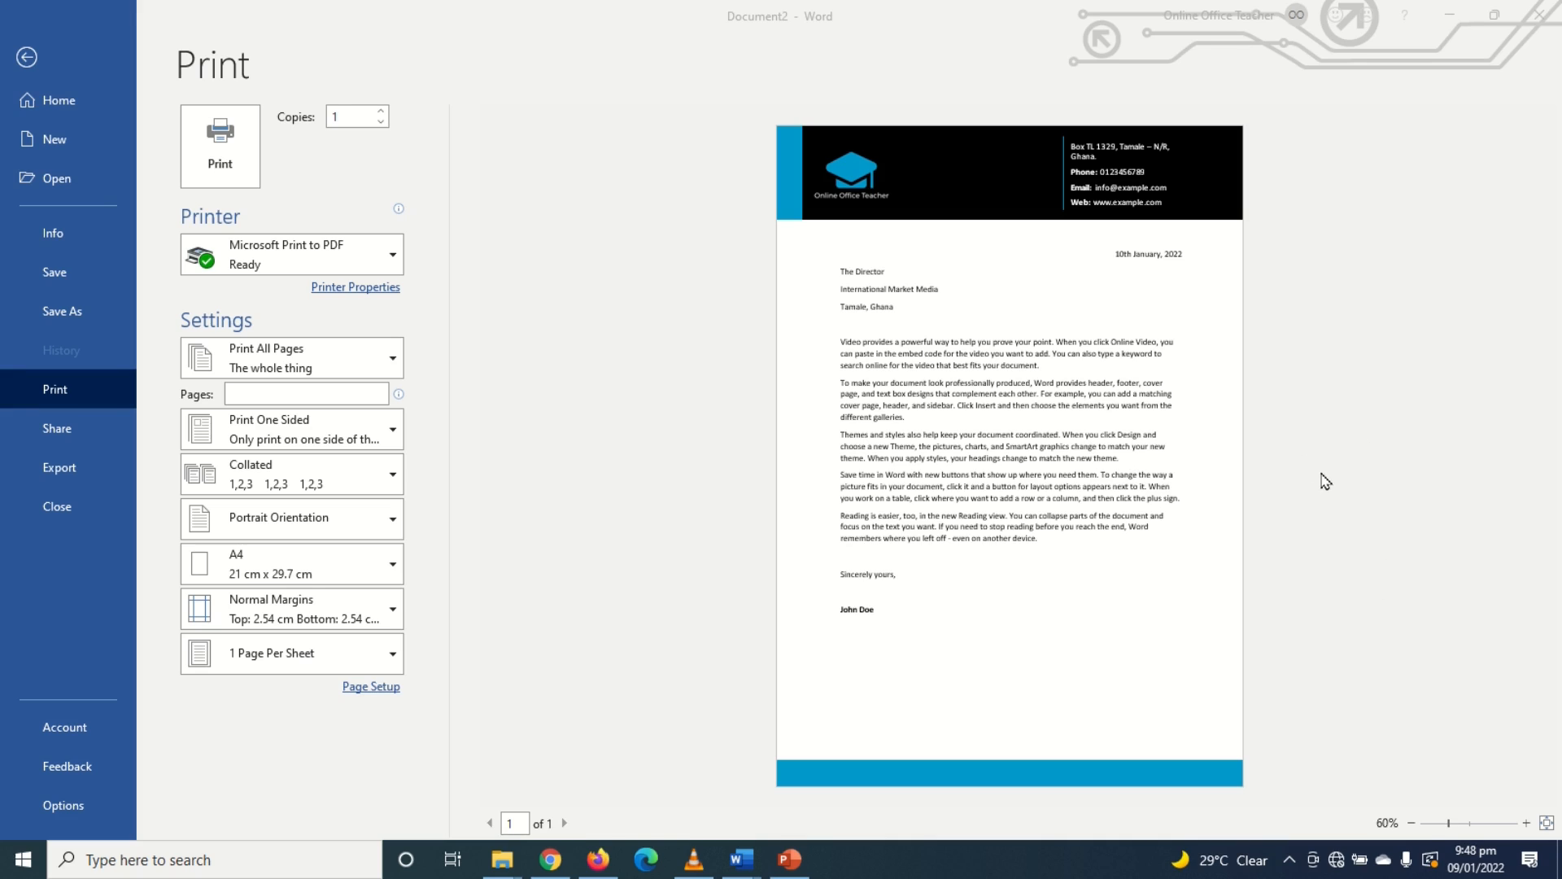
Step: Choose the plain rectangle shape to draw the header bar across the page top
{"action": "left_click", "coordinate": [26, 57]}
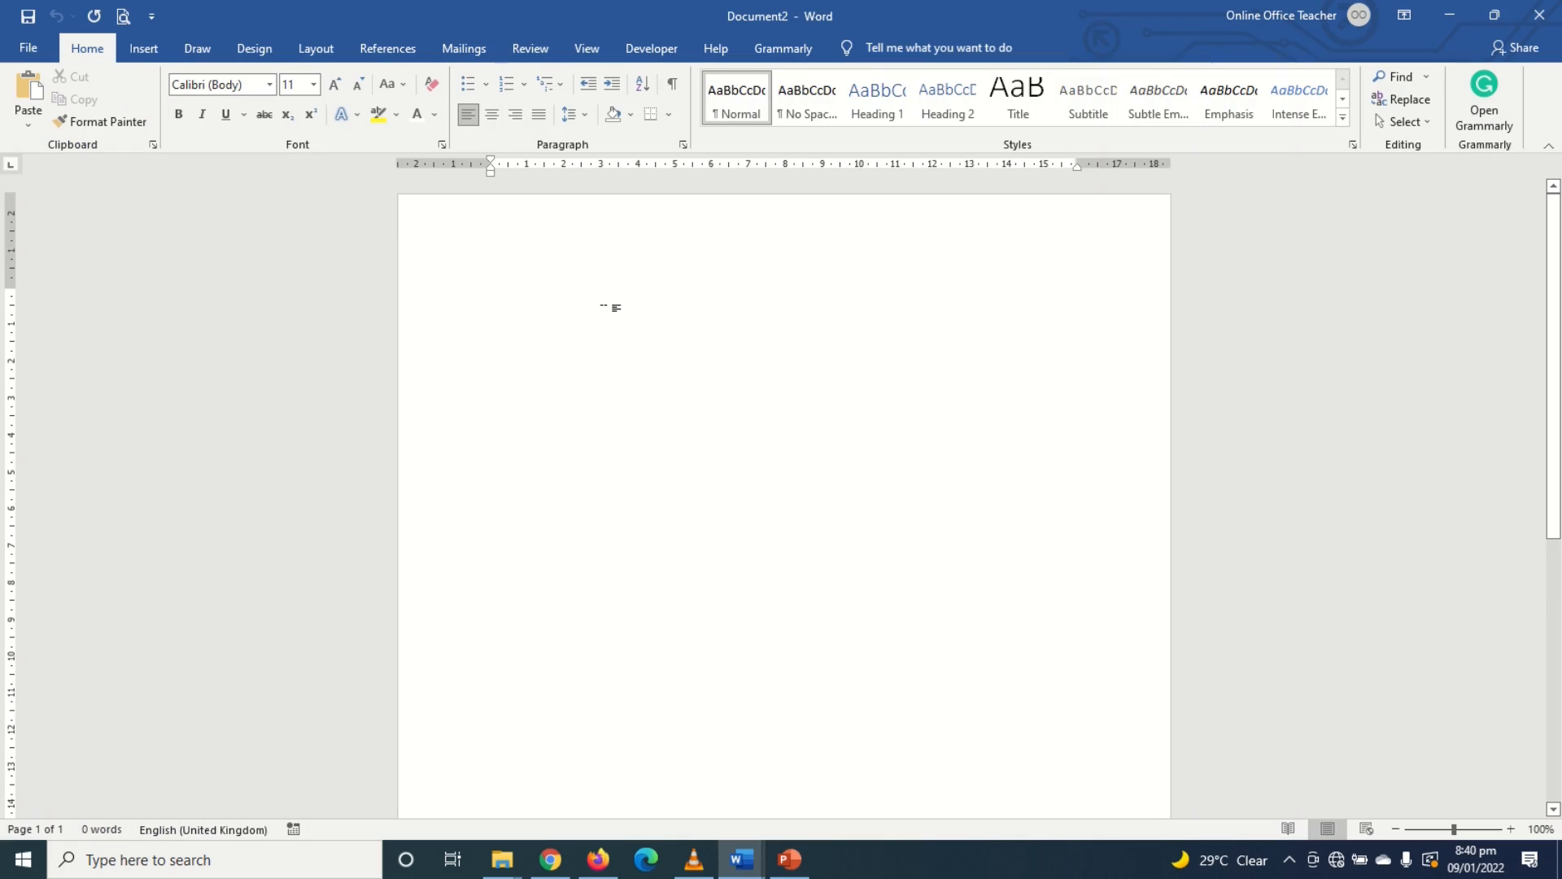
{"action": "left_click", "coordinate": [143, 47]}
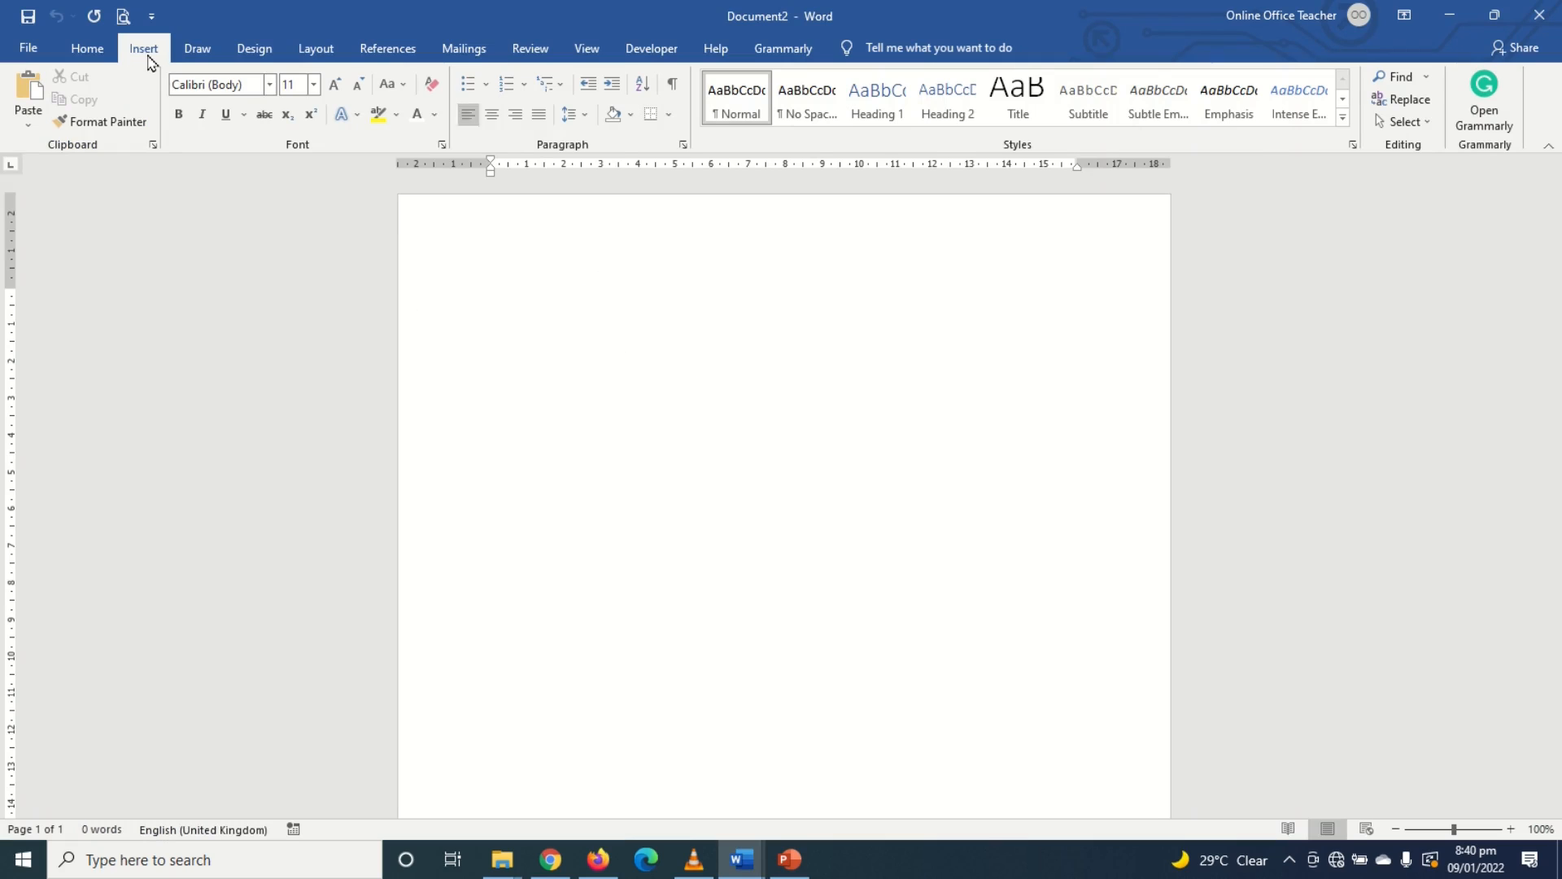
{"action": "left_click", "coordinate": [242, 94]}
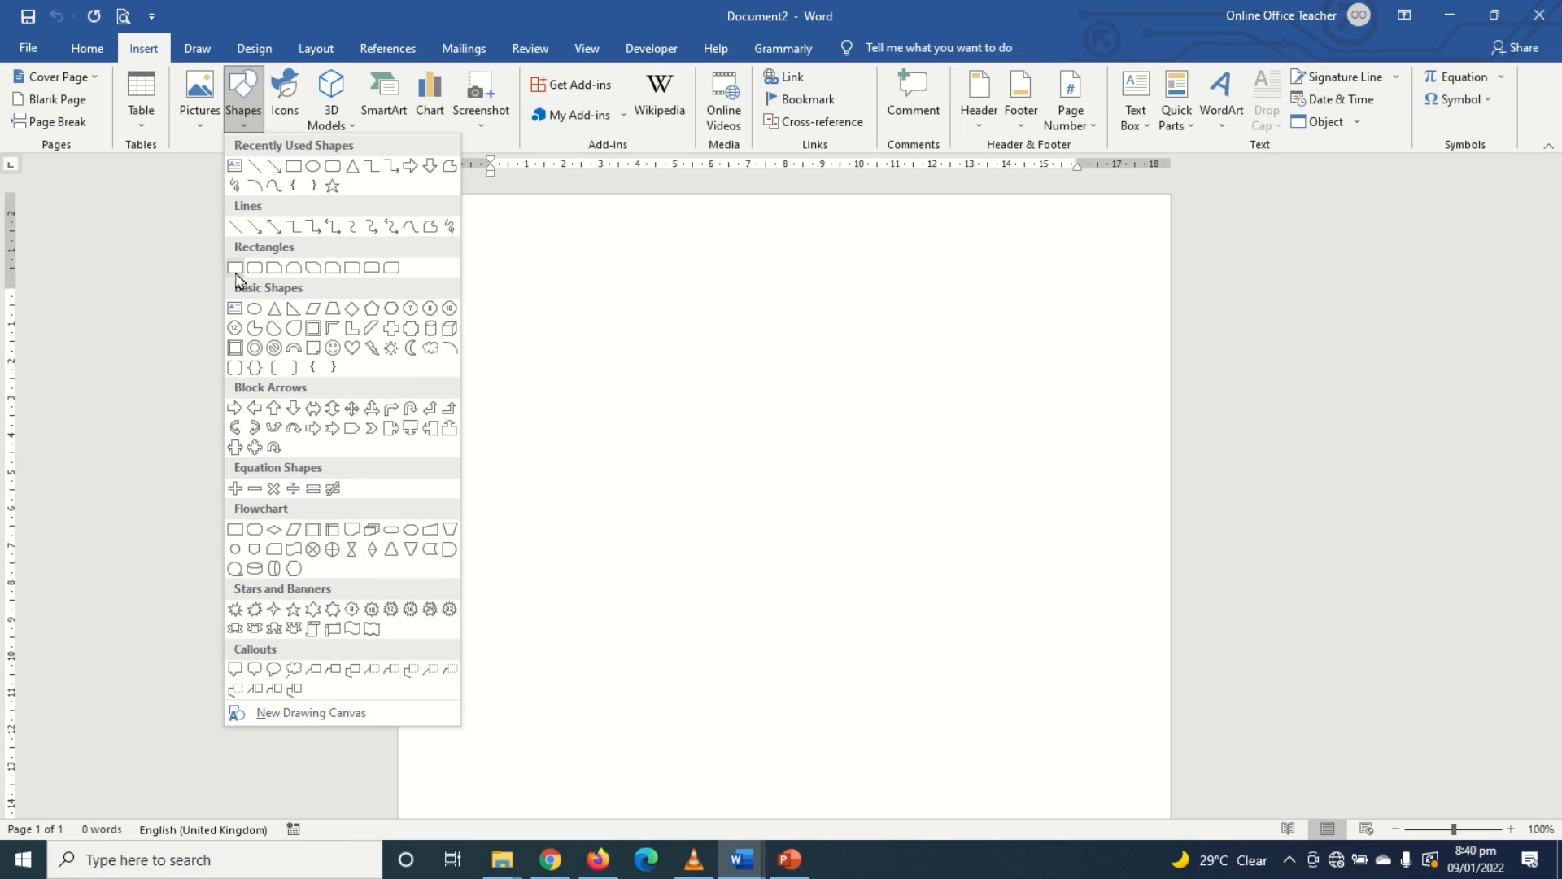
{"action": "left_click", "coordinate": [236, 267]}
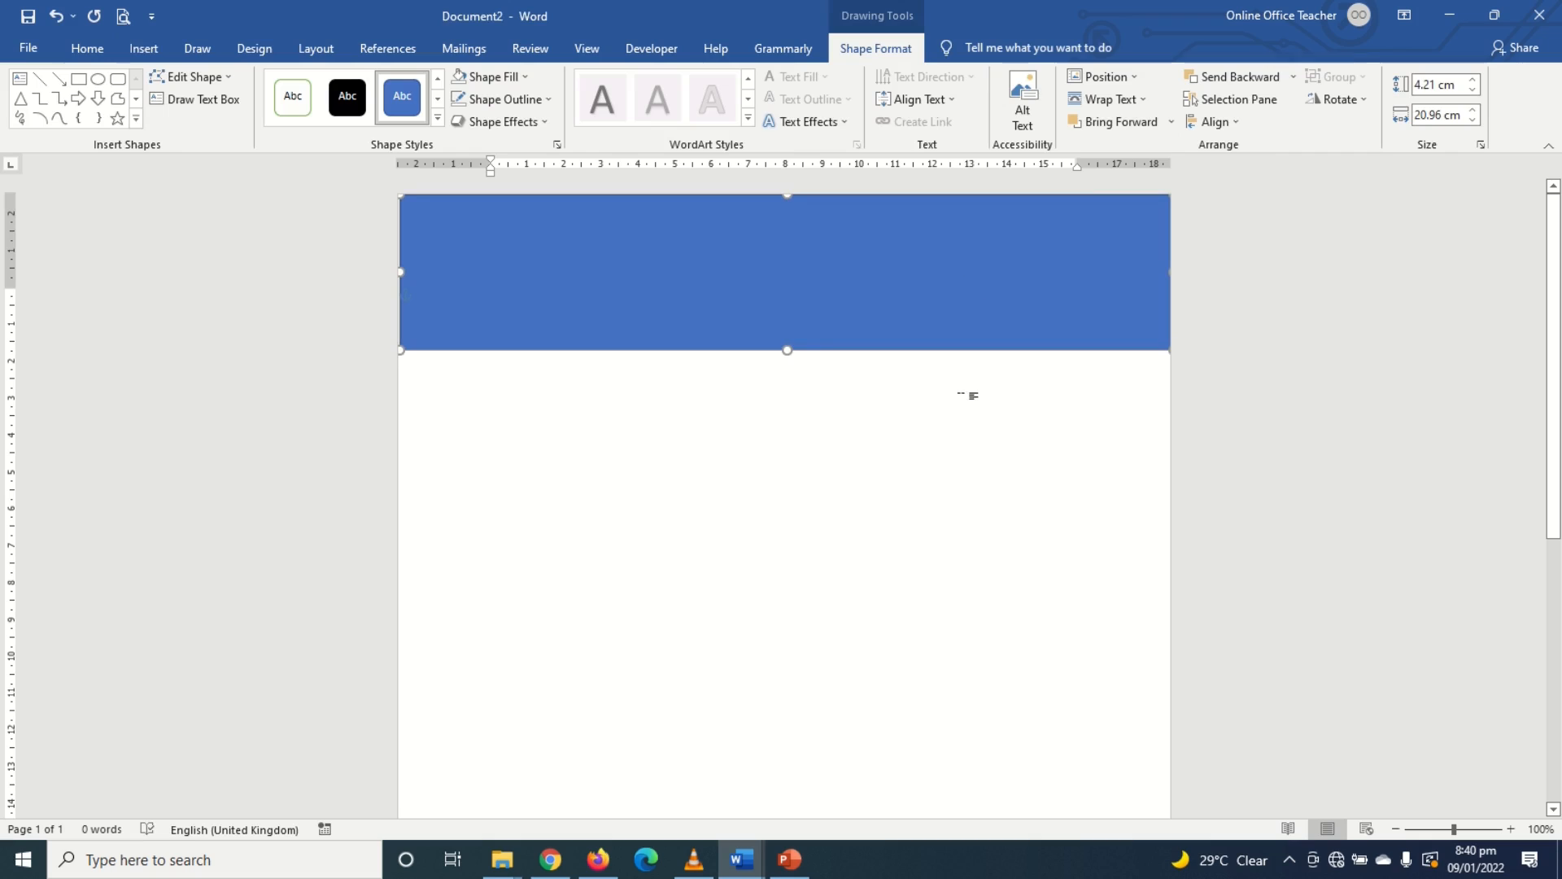
{"action": "mouse_move", "coordinate": [876, 37]}
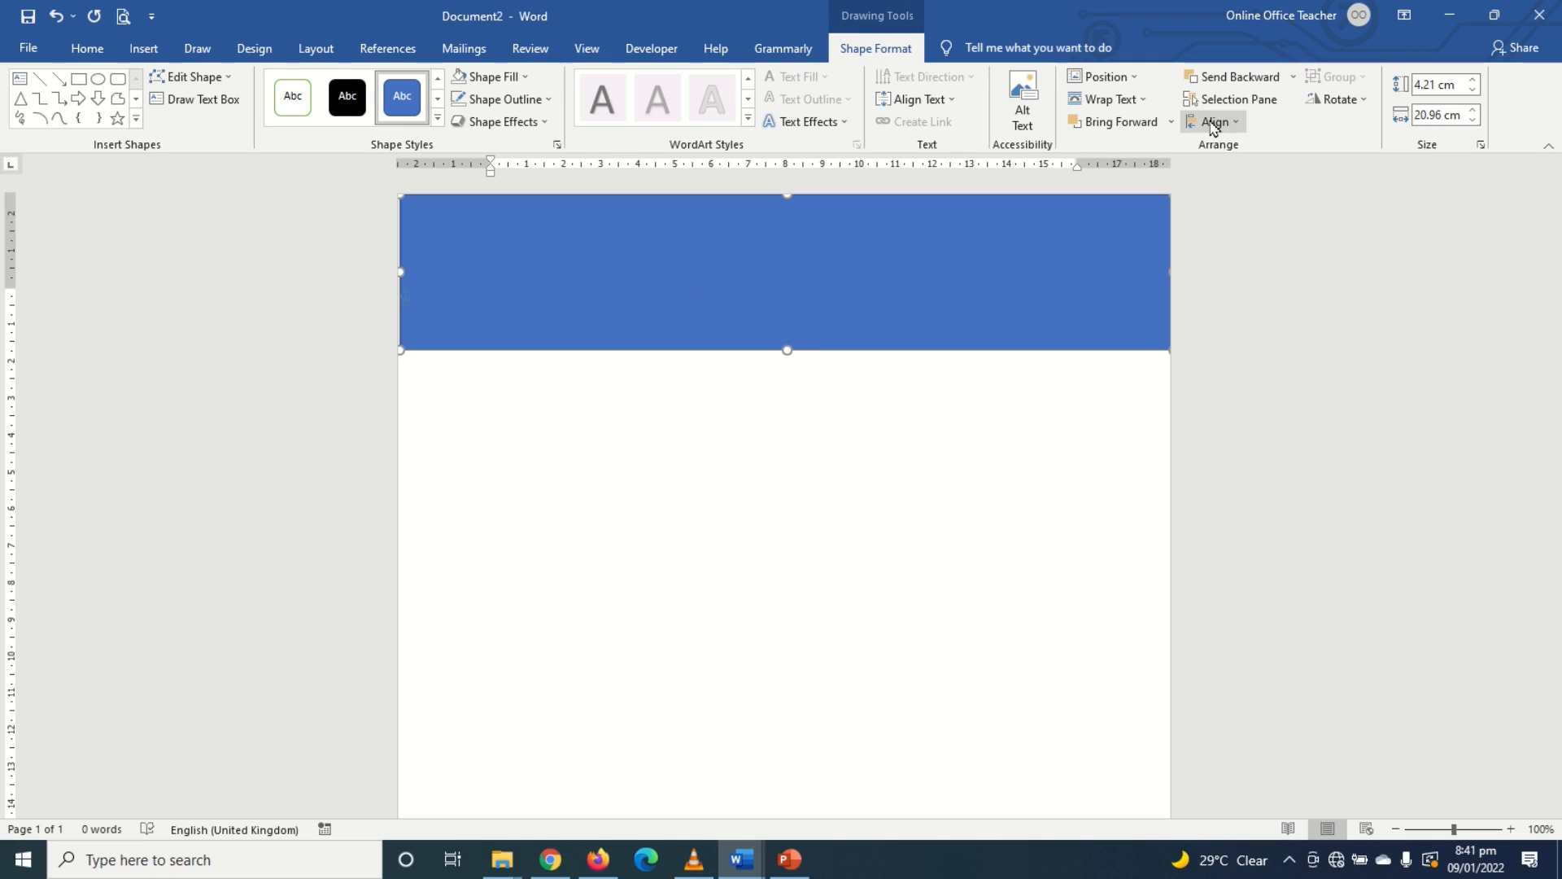
Step: Align the header bar to the horizontal centre of the page
{"action": "left_click", "coordinate": [1211, 122]}
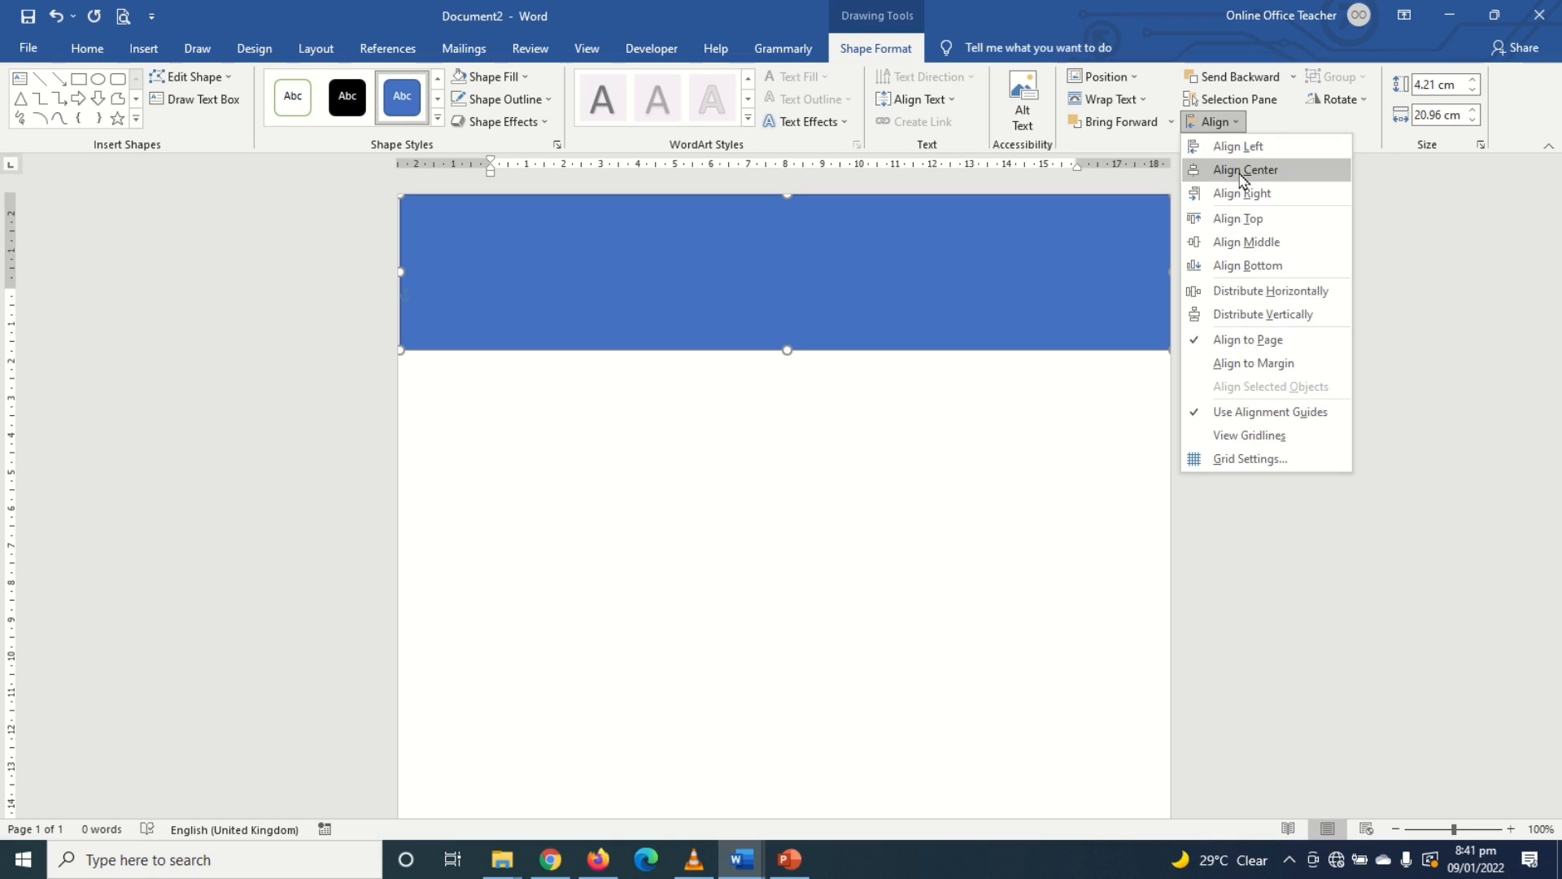
{"action": "left_click", "coordinate": [1243, 170]}
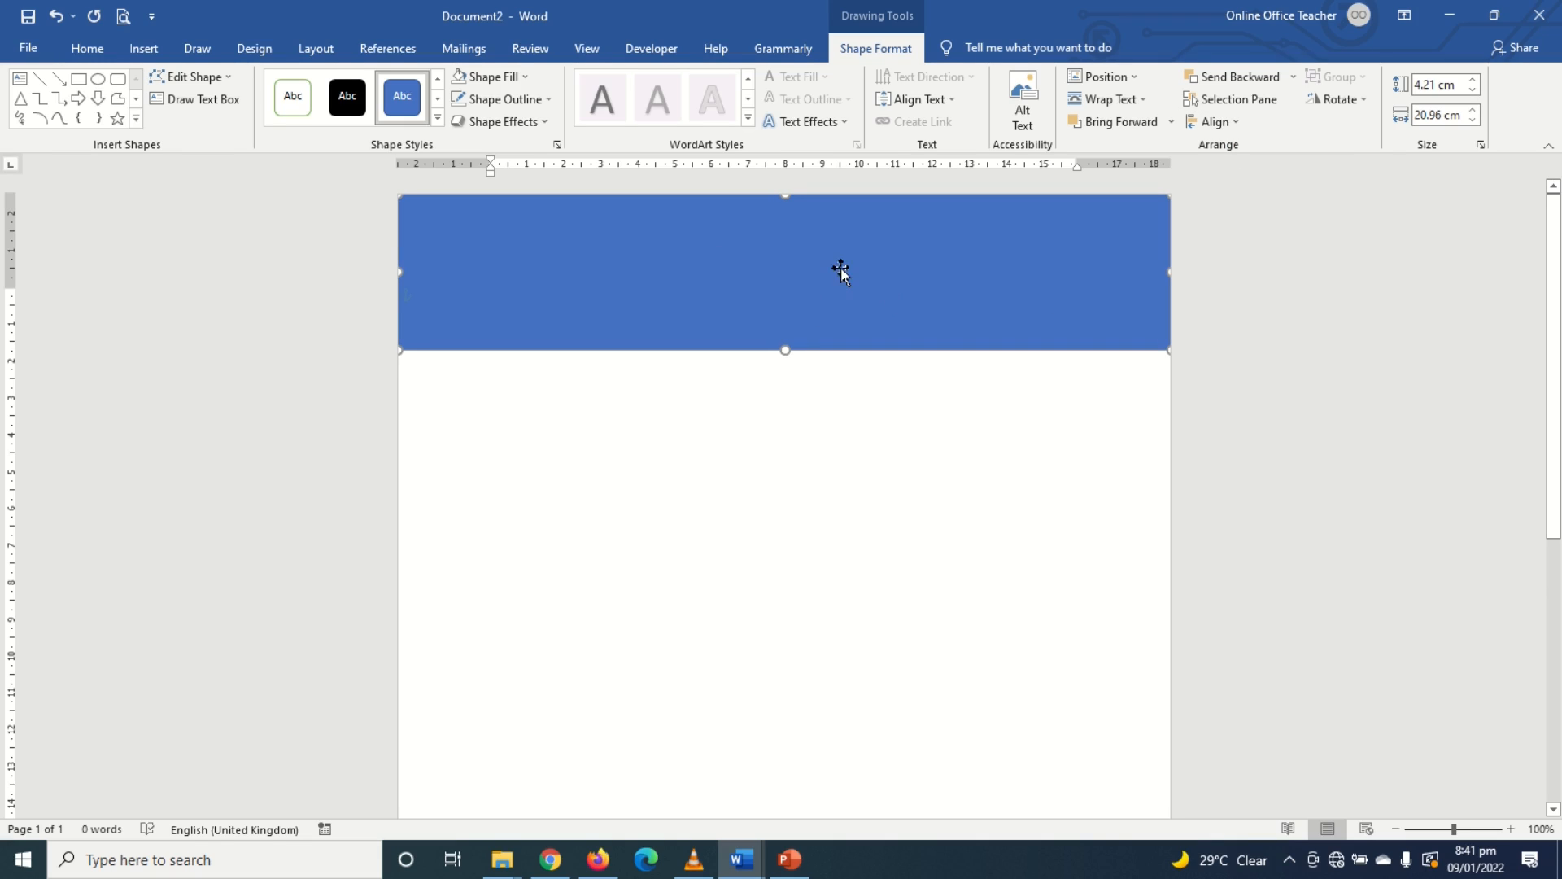
{"action": "mouse_move", "coordinate": [739, 283]}
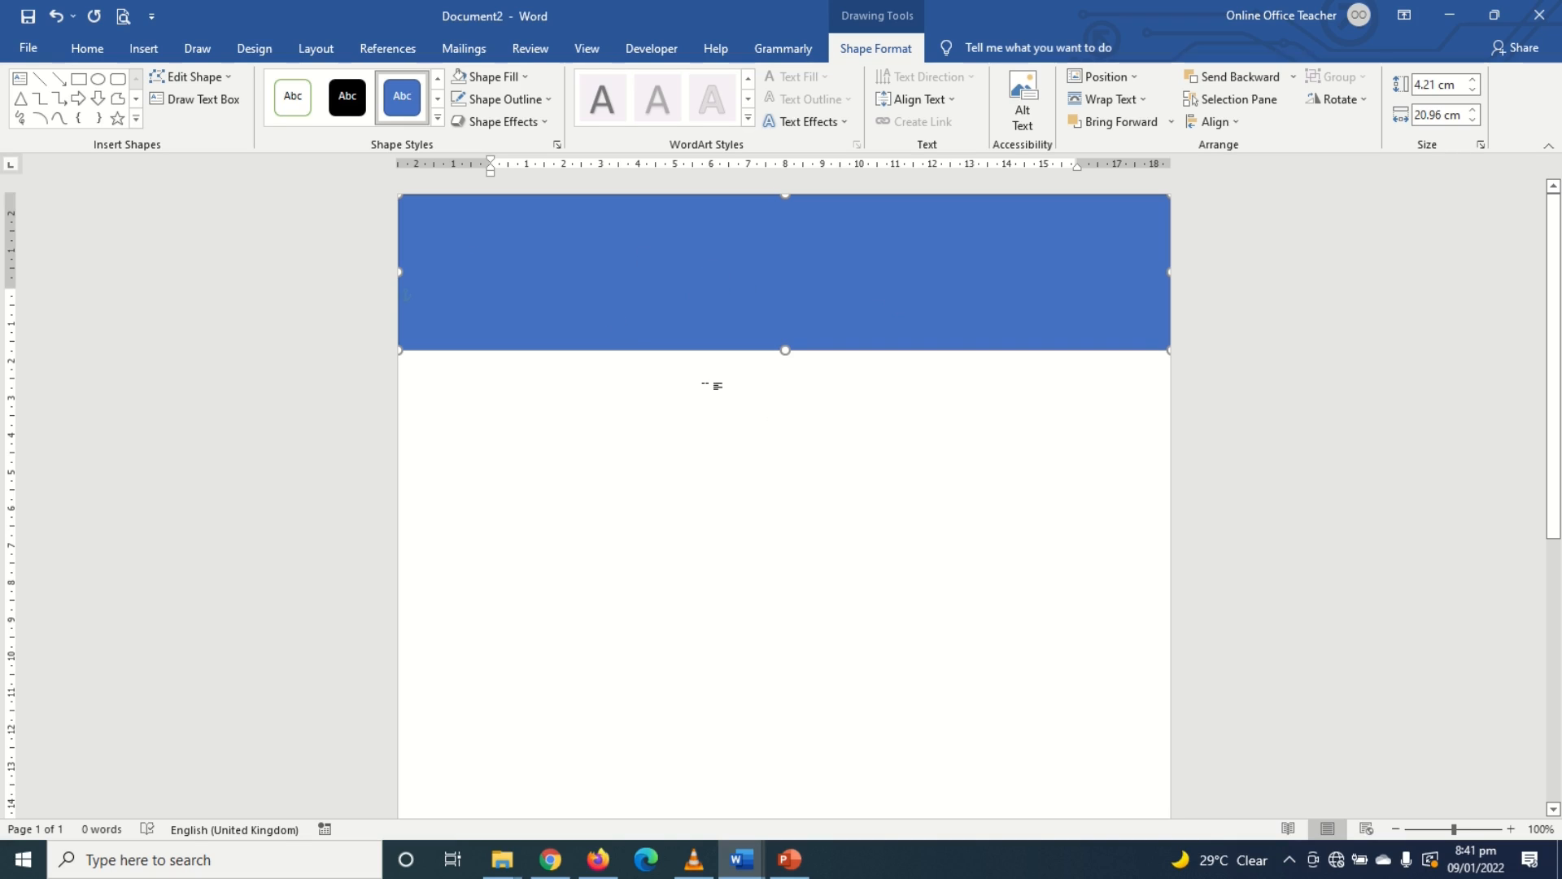
{"action": "mouse_move", "coordinate": [694, 264]}
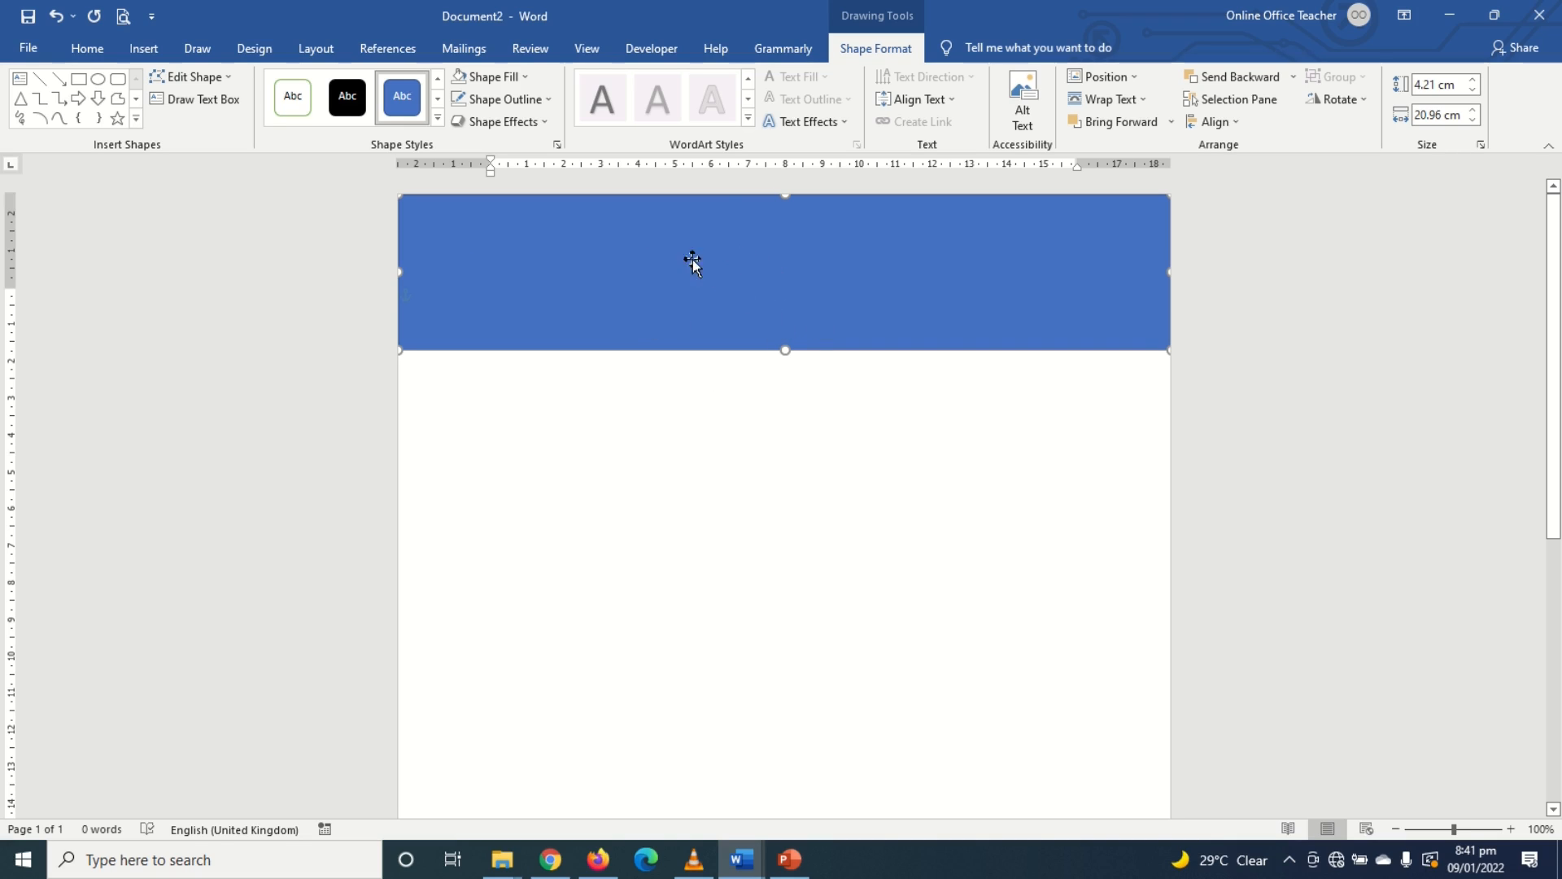
Step: Duplicate the blue bar with Ctrl+D to make the narrow left strip
{"action": "key", "text": "ctrl+d"}
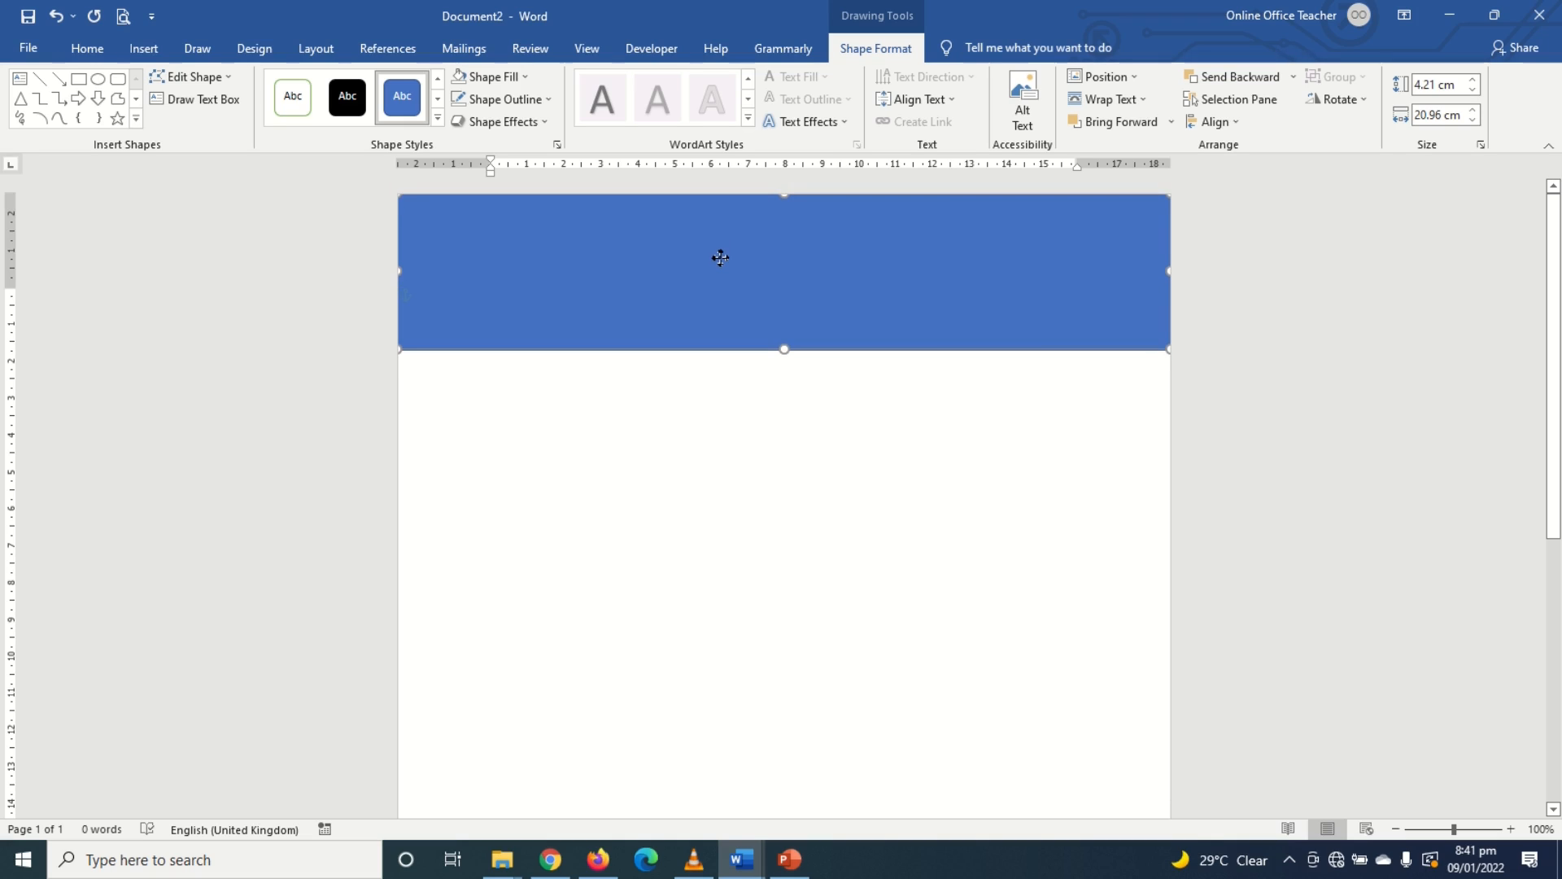
{"action": "mouse_move", "coordinate": [720, 250]}
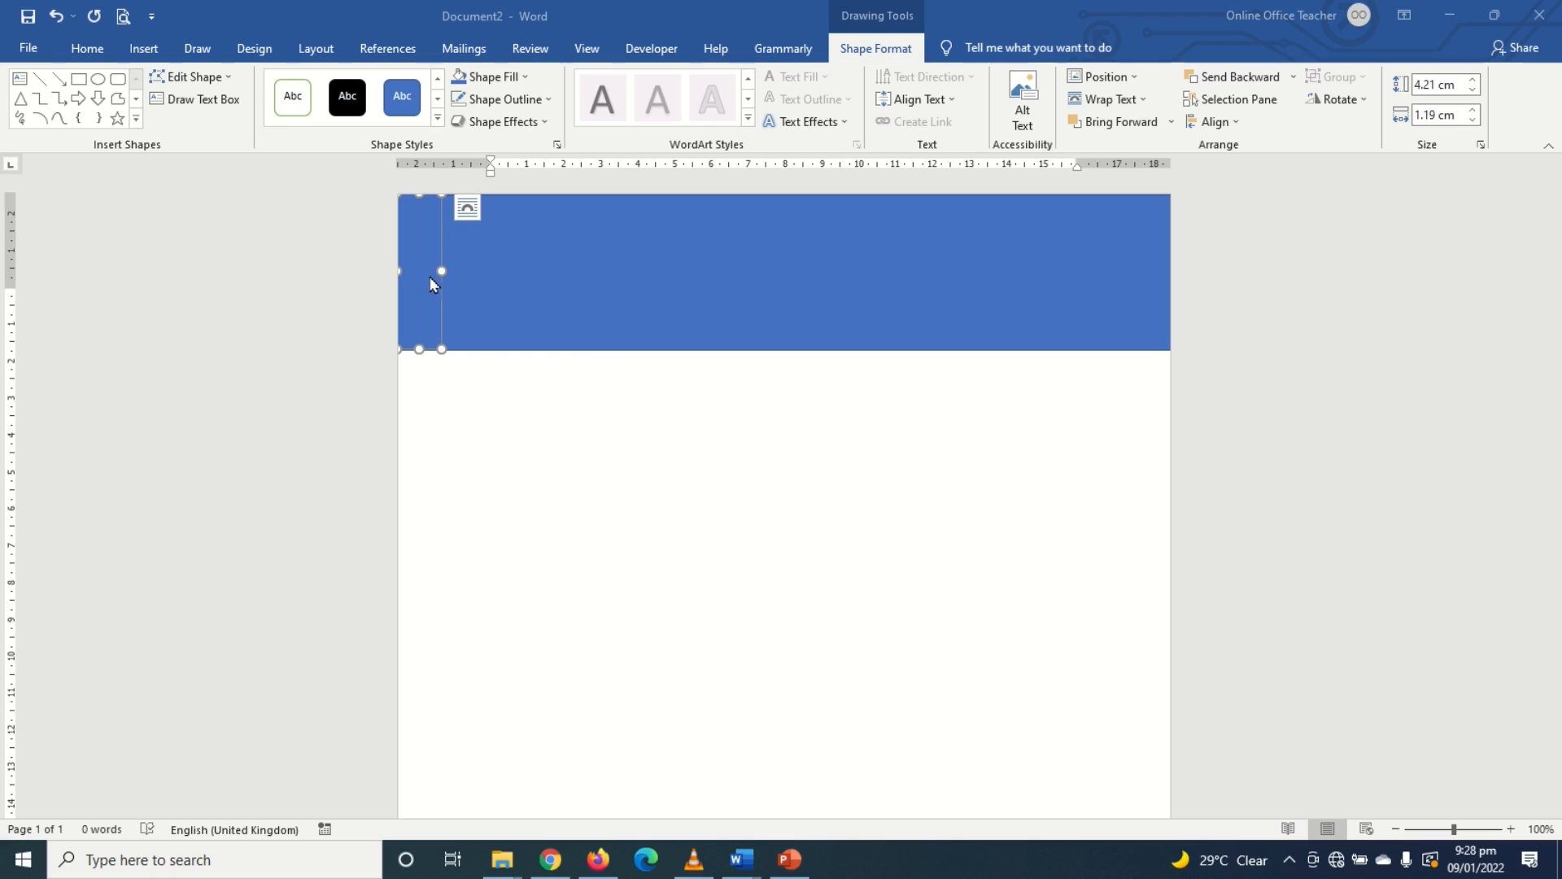
{"action": "mouse_move", "coordinate": [446, 281]}
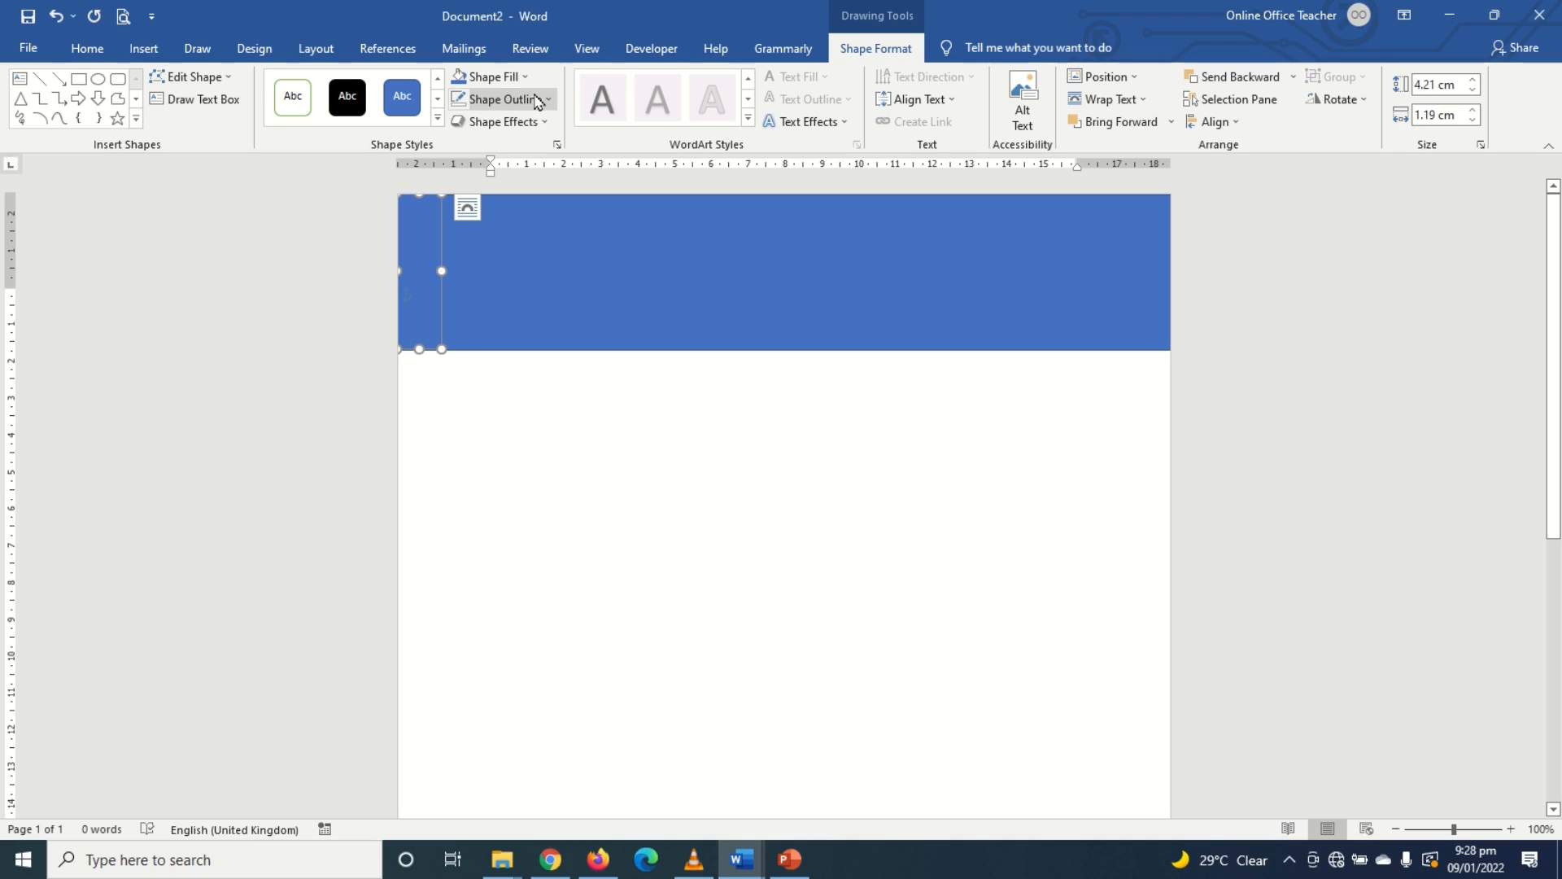
Step: Set the narrow strip's Shape Outline to No Outline, then select the wide bar
{"action": "left_click", "coordinate": [500, 99]}
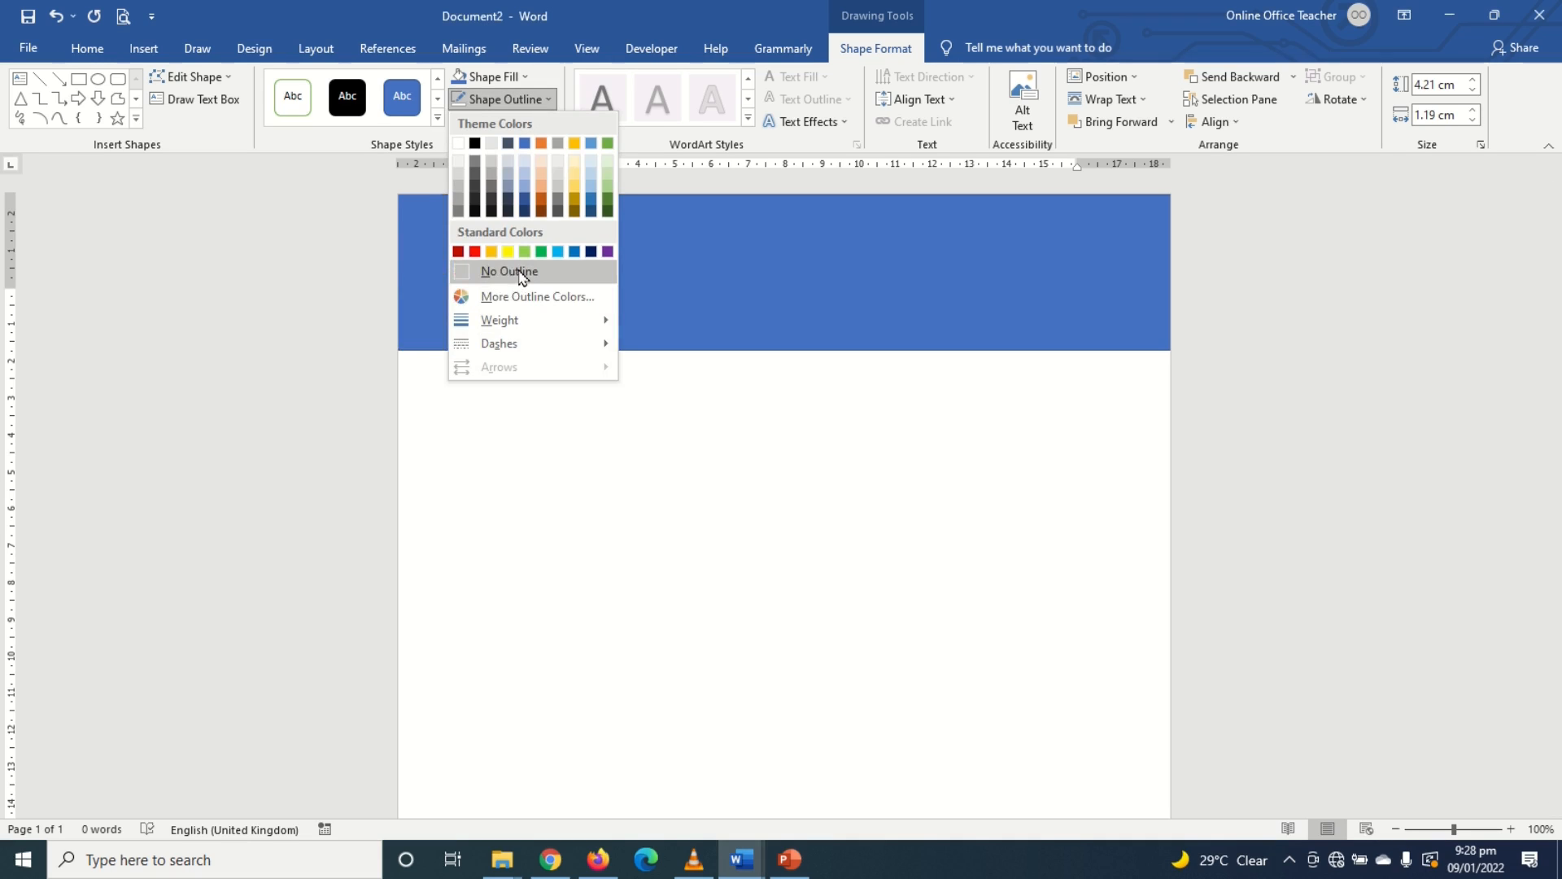
{"action": "left_click", "coordinate": [508, 271]}
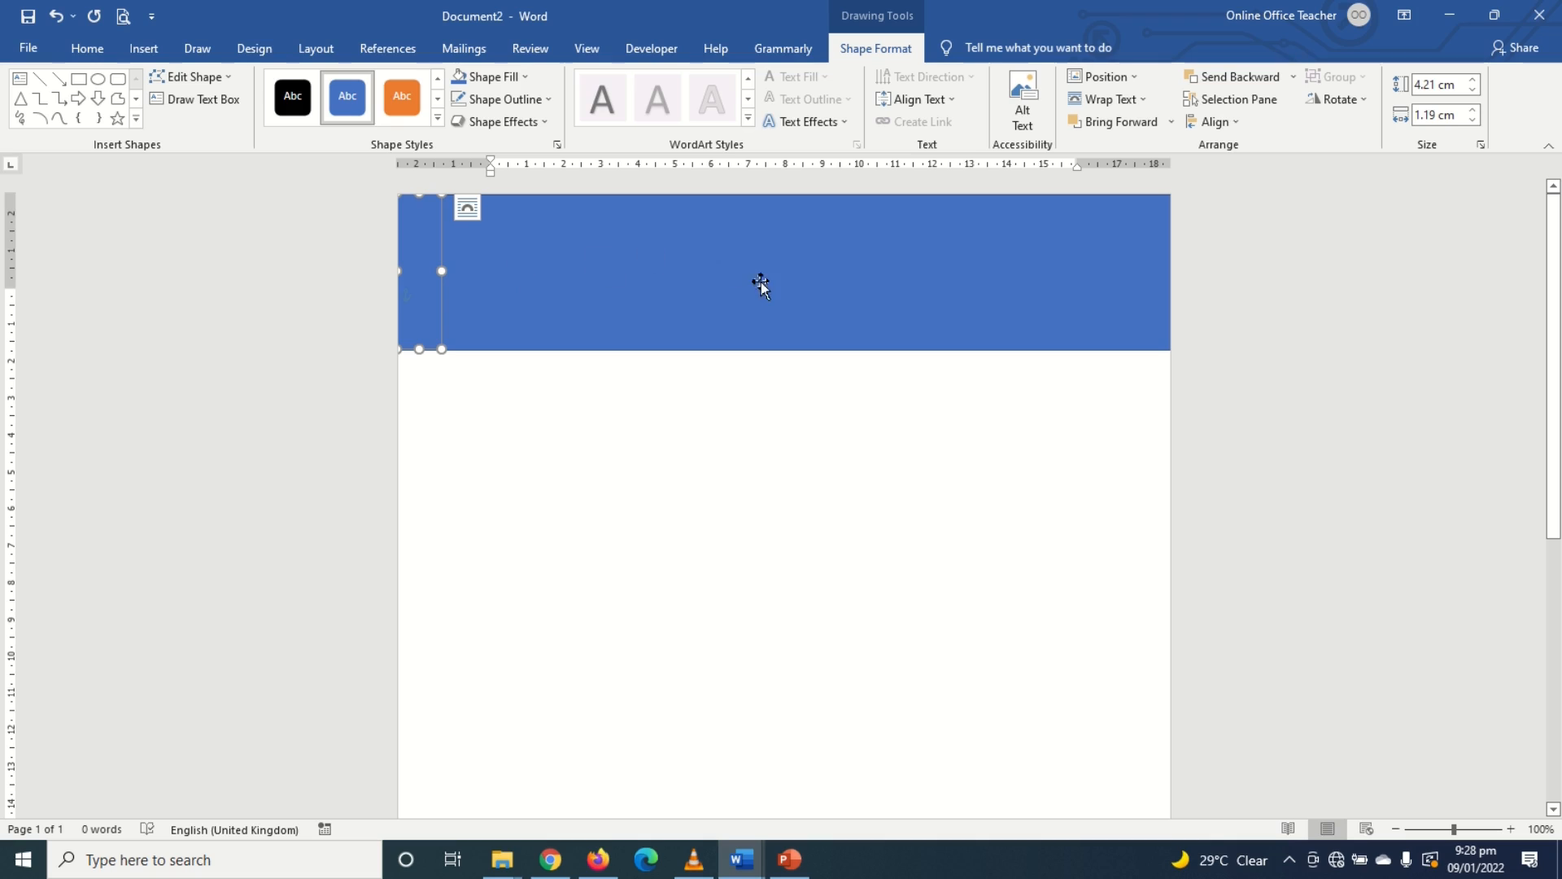
{"action": "left_click", "coordinate": [402, 96]}
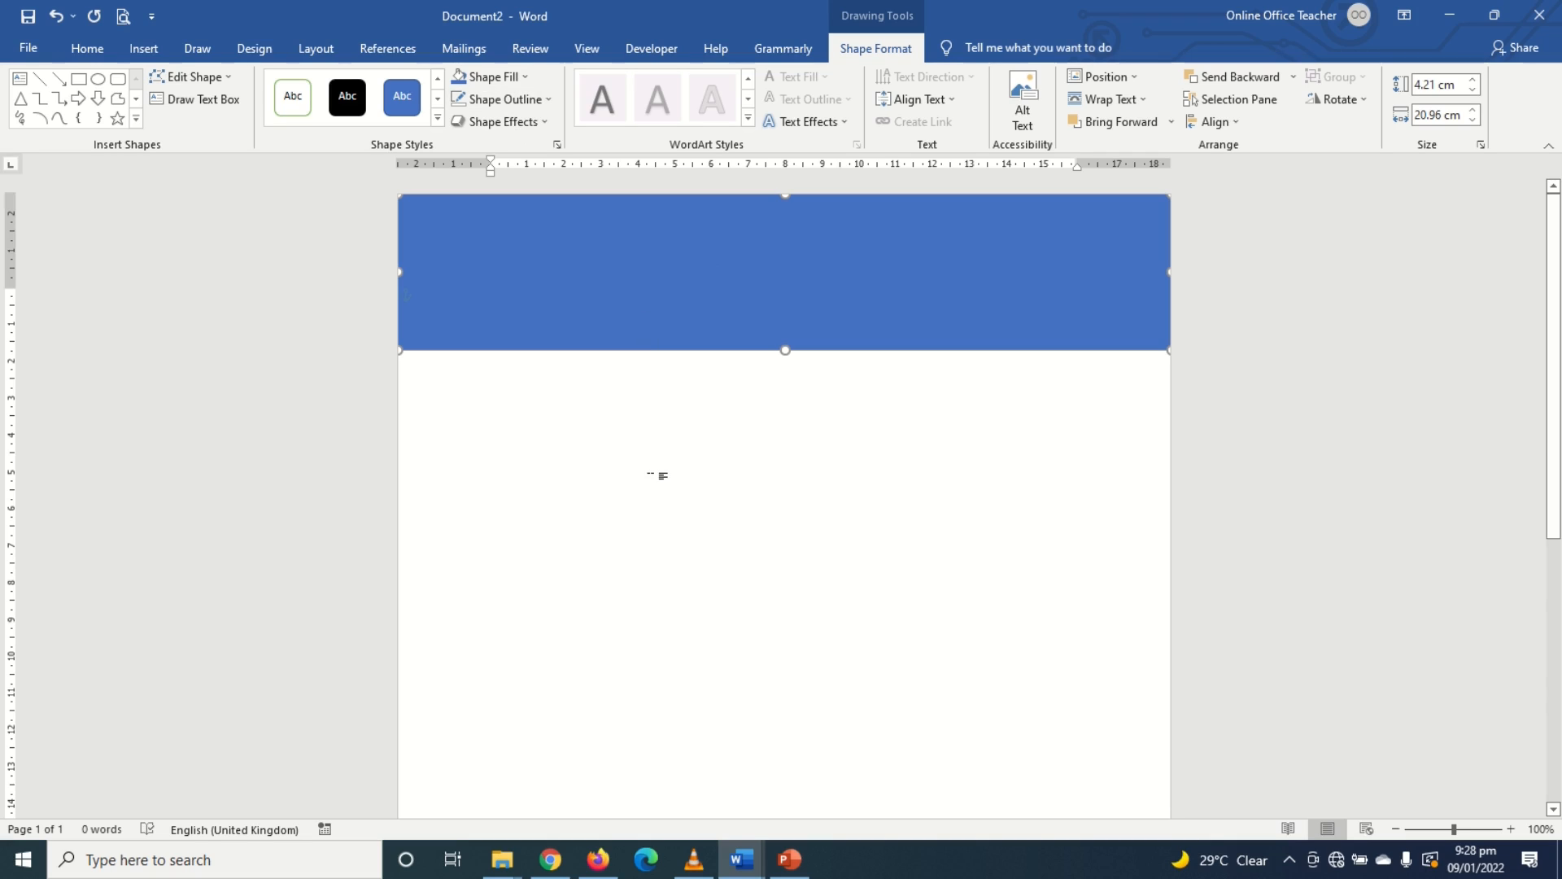
{"action": "mouse_move", "coordinate": [847, 251]}
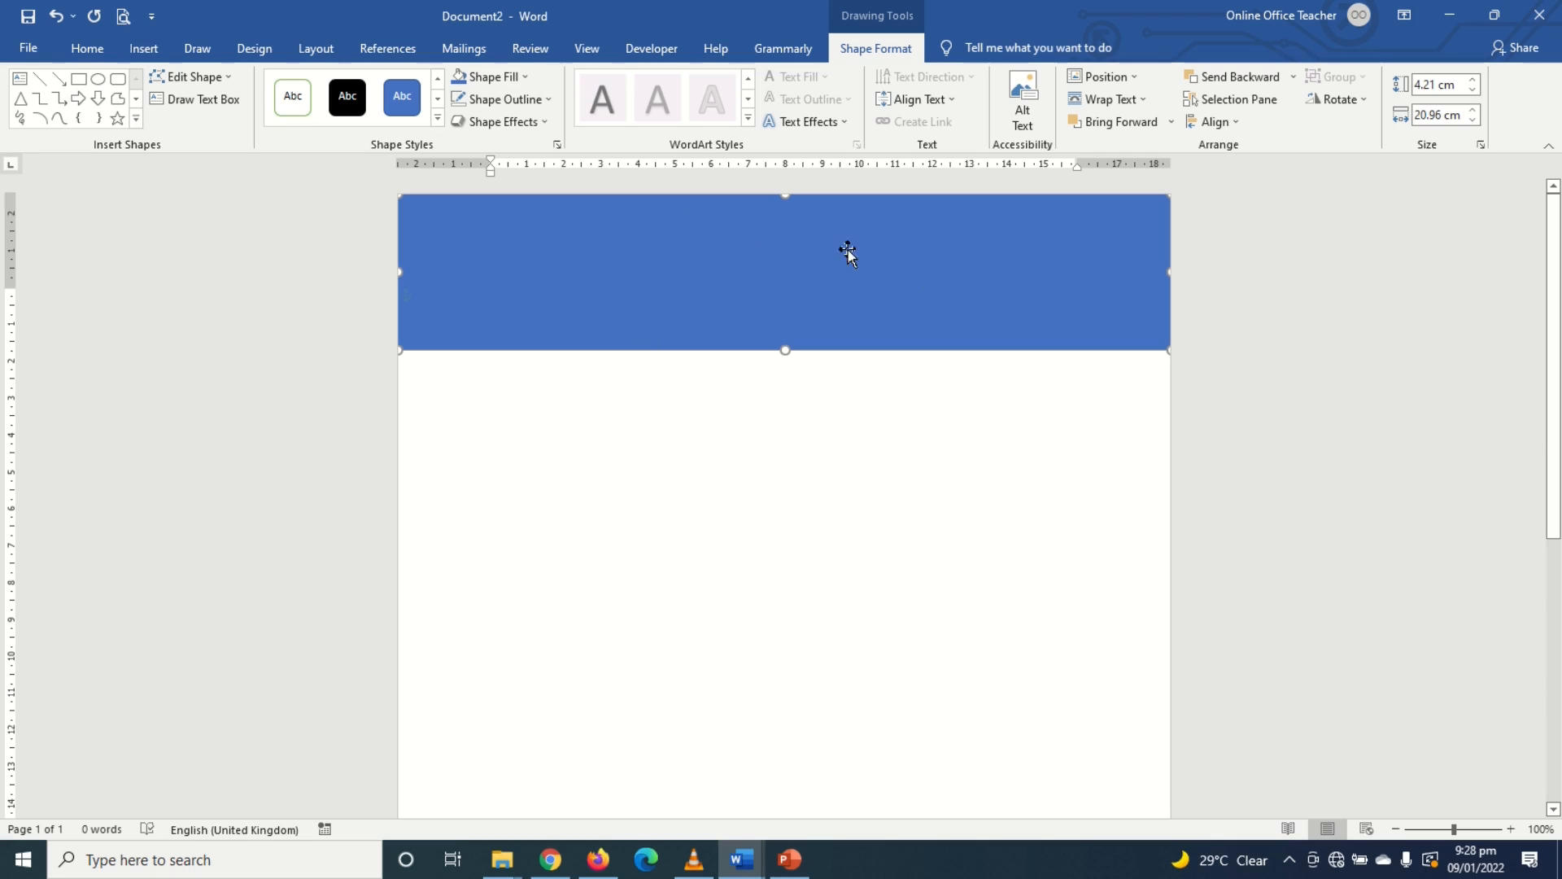
{"action": "mouse_move", "coordinate": [504, 76]}
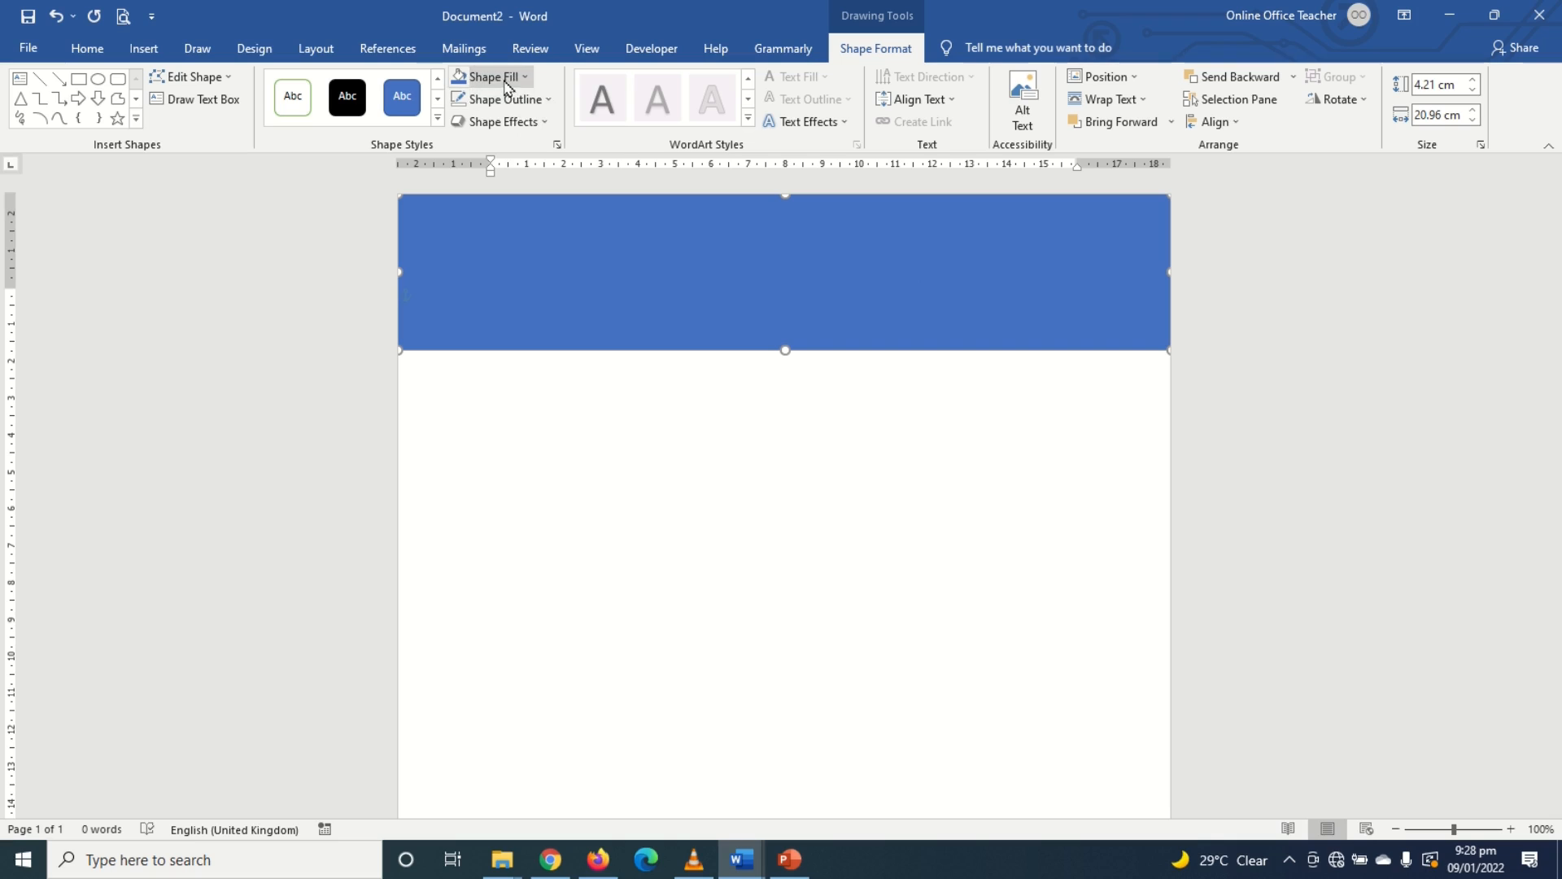
Step: Fill the wide bar black and the narrow left strip light blue
{"action": "left_click", "coordinate": [490, 76]}
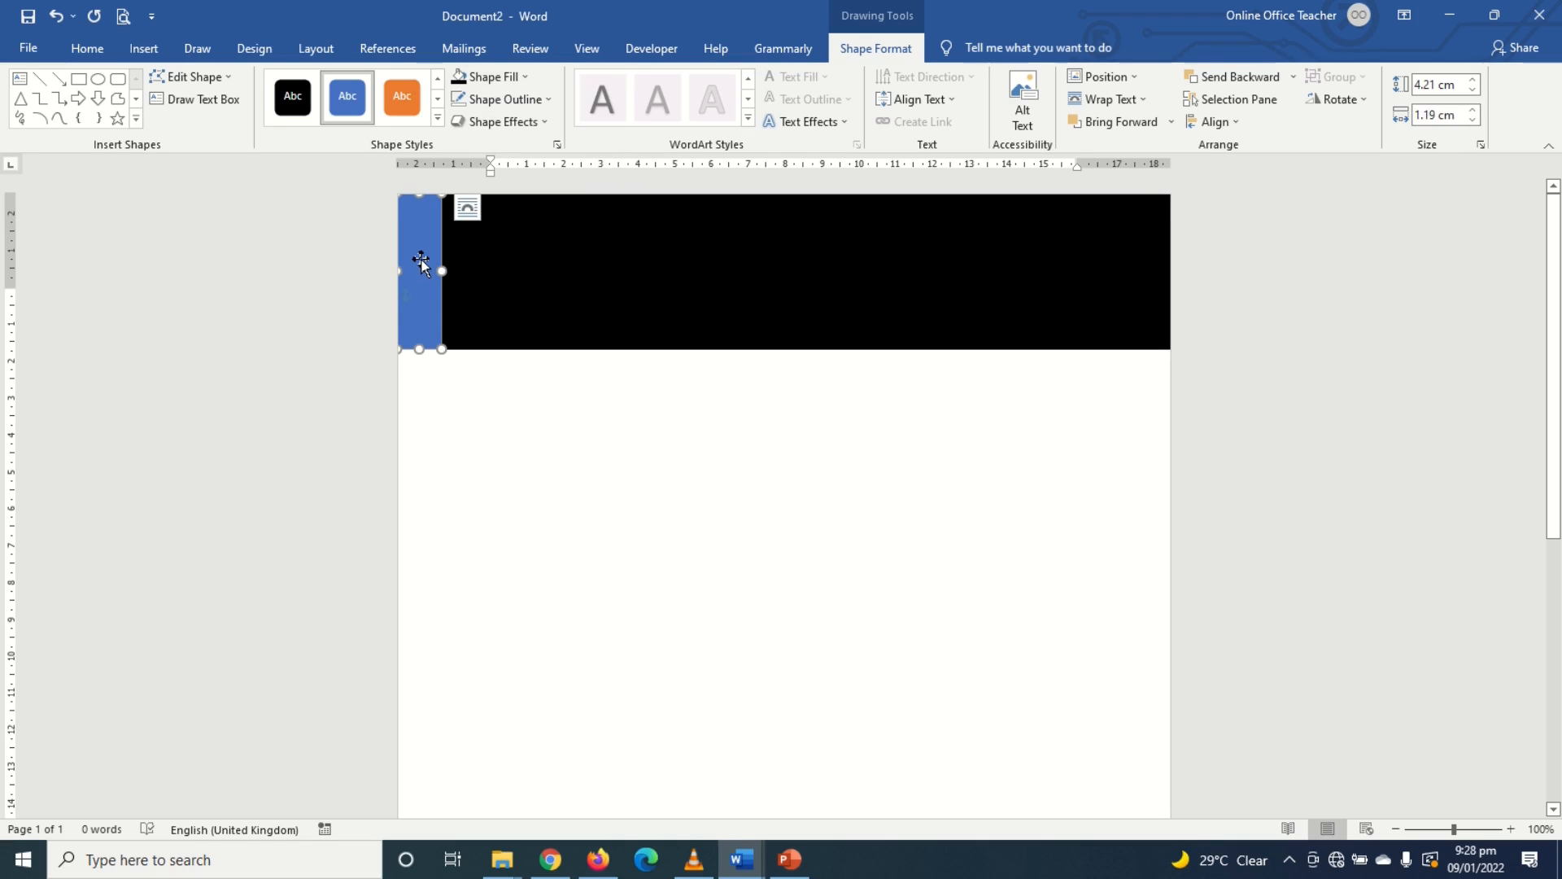
{"action": "left_click", "coordinate": [490, 77]}
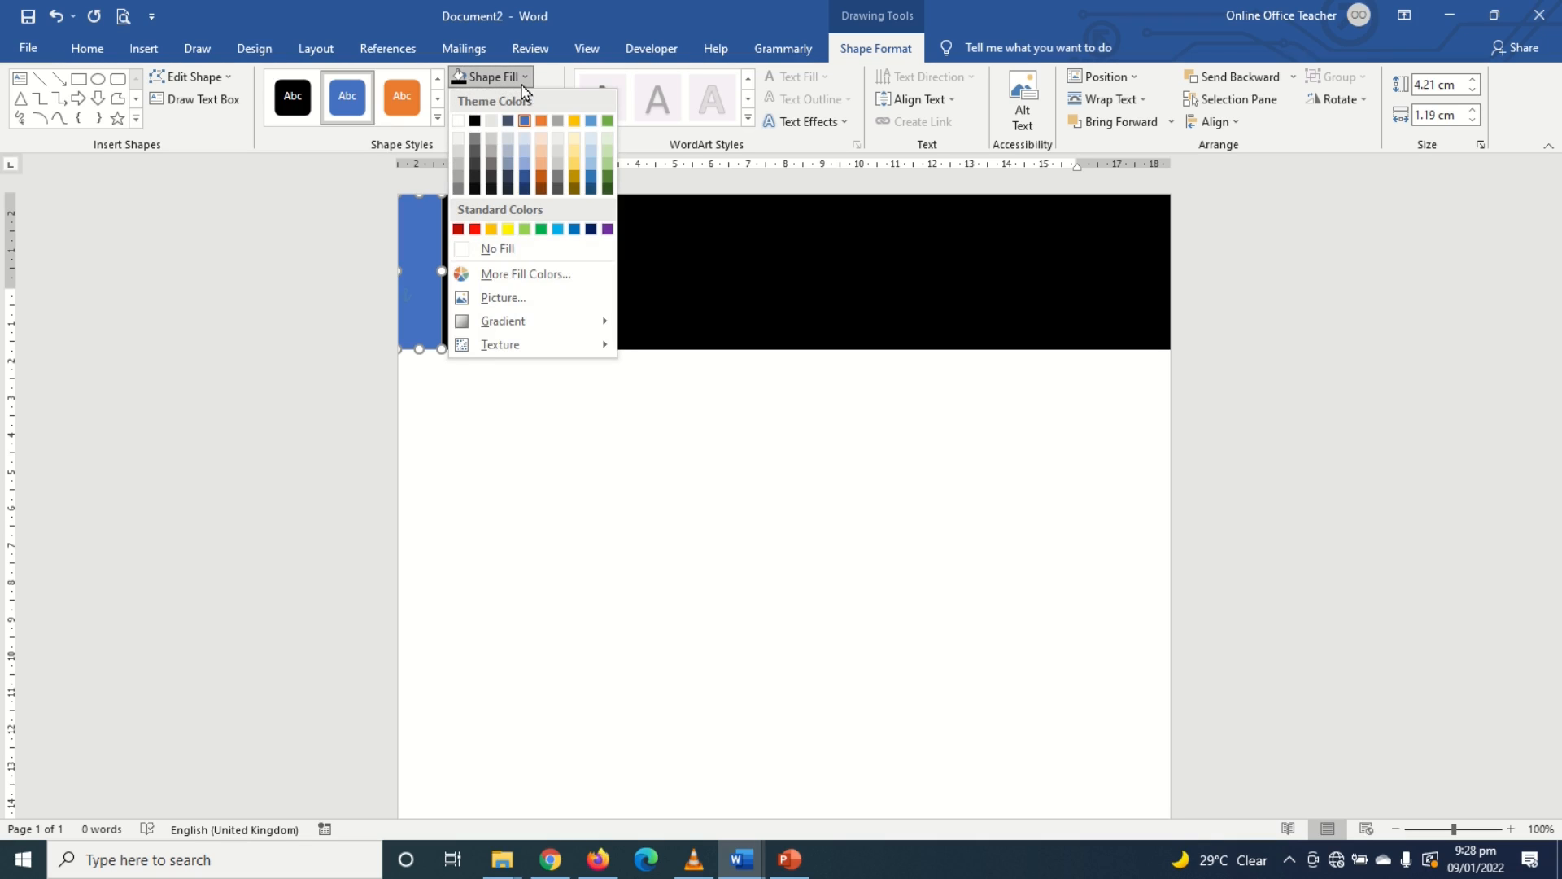
{"action": "left_click", "coordinate": [559, 230]}
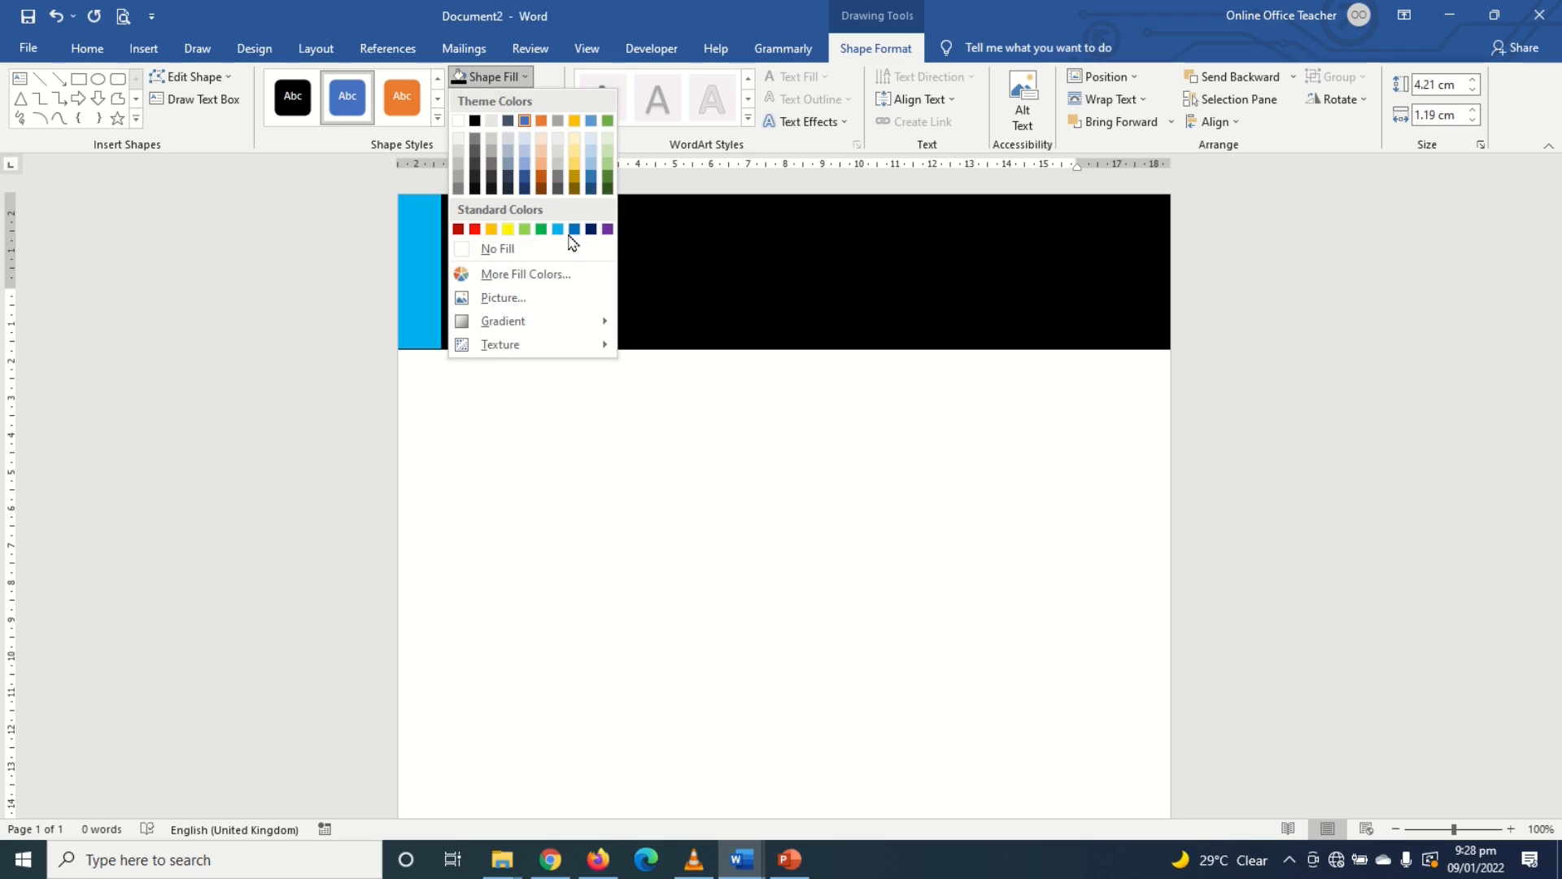
{"action": "mouse_move", "coordinate": [559, 229]}
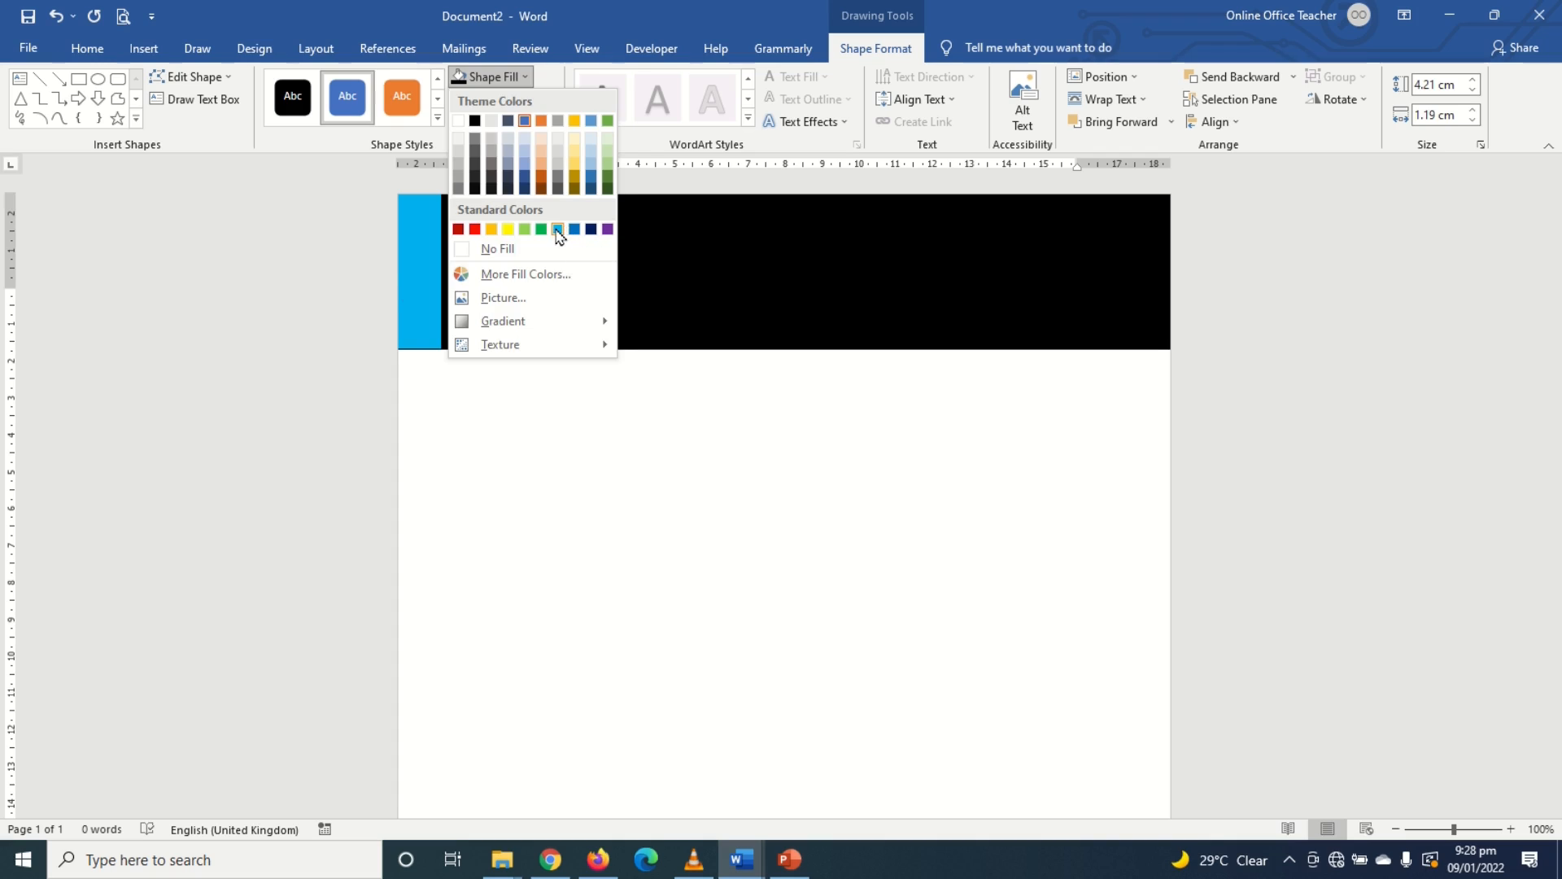
{"action": "left_click", "coordinate": [556, 229]}
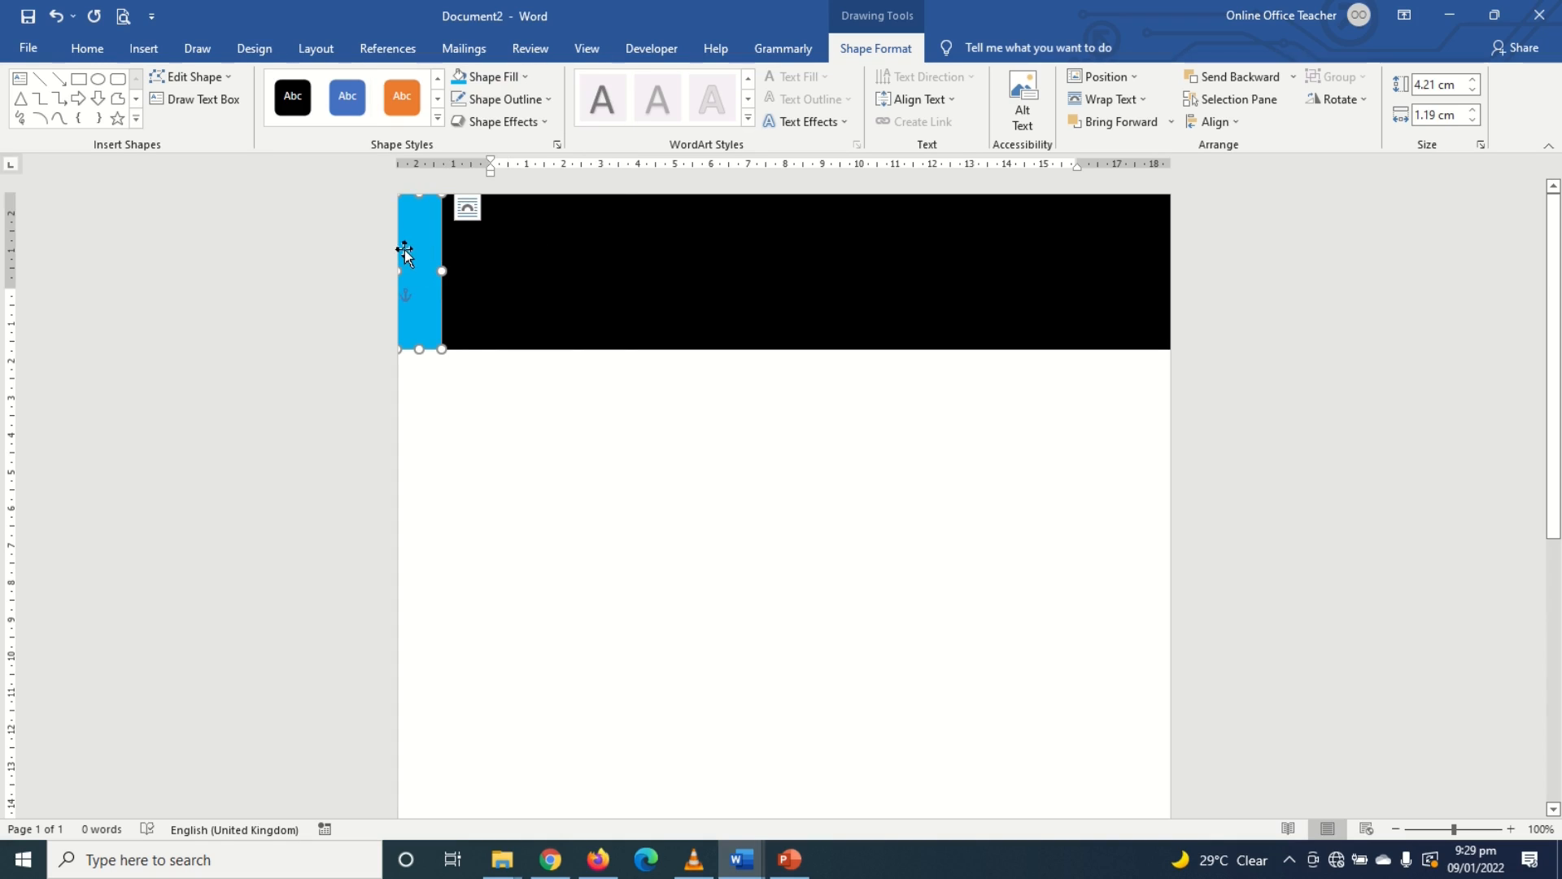
{"action": "mouse_move", "coordinate": [559, 334]}
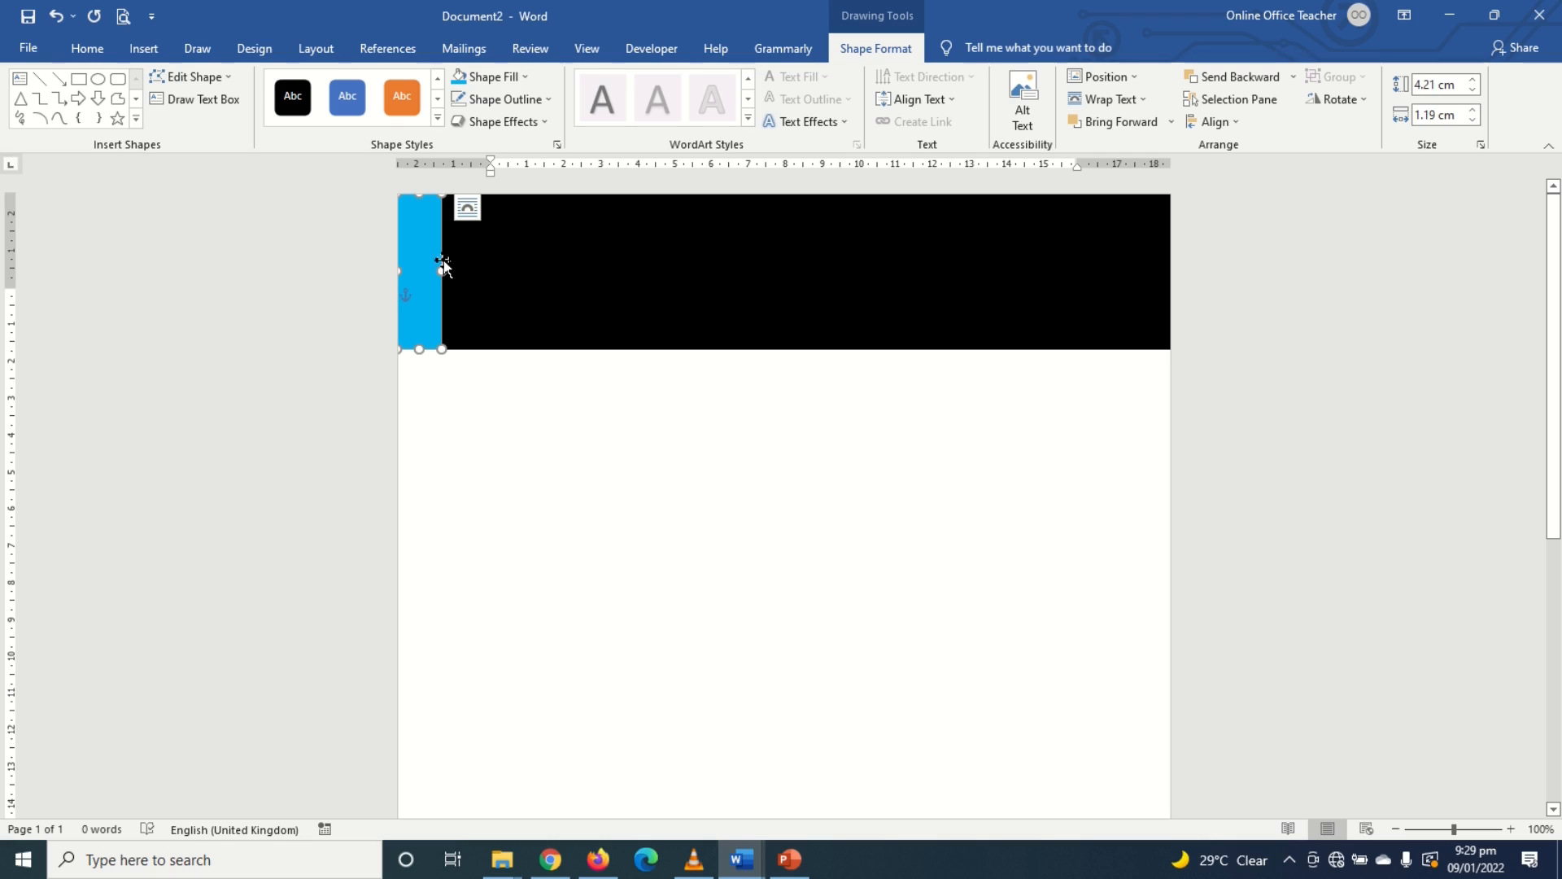
{"action": "mouse_move", "coordinate": [429, 235]}
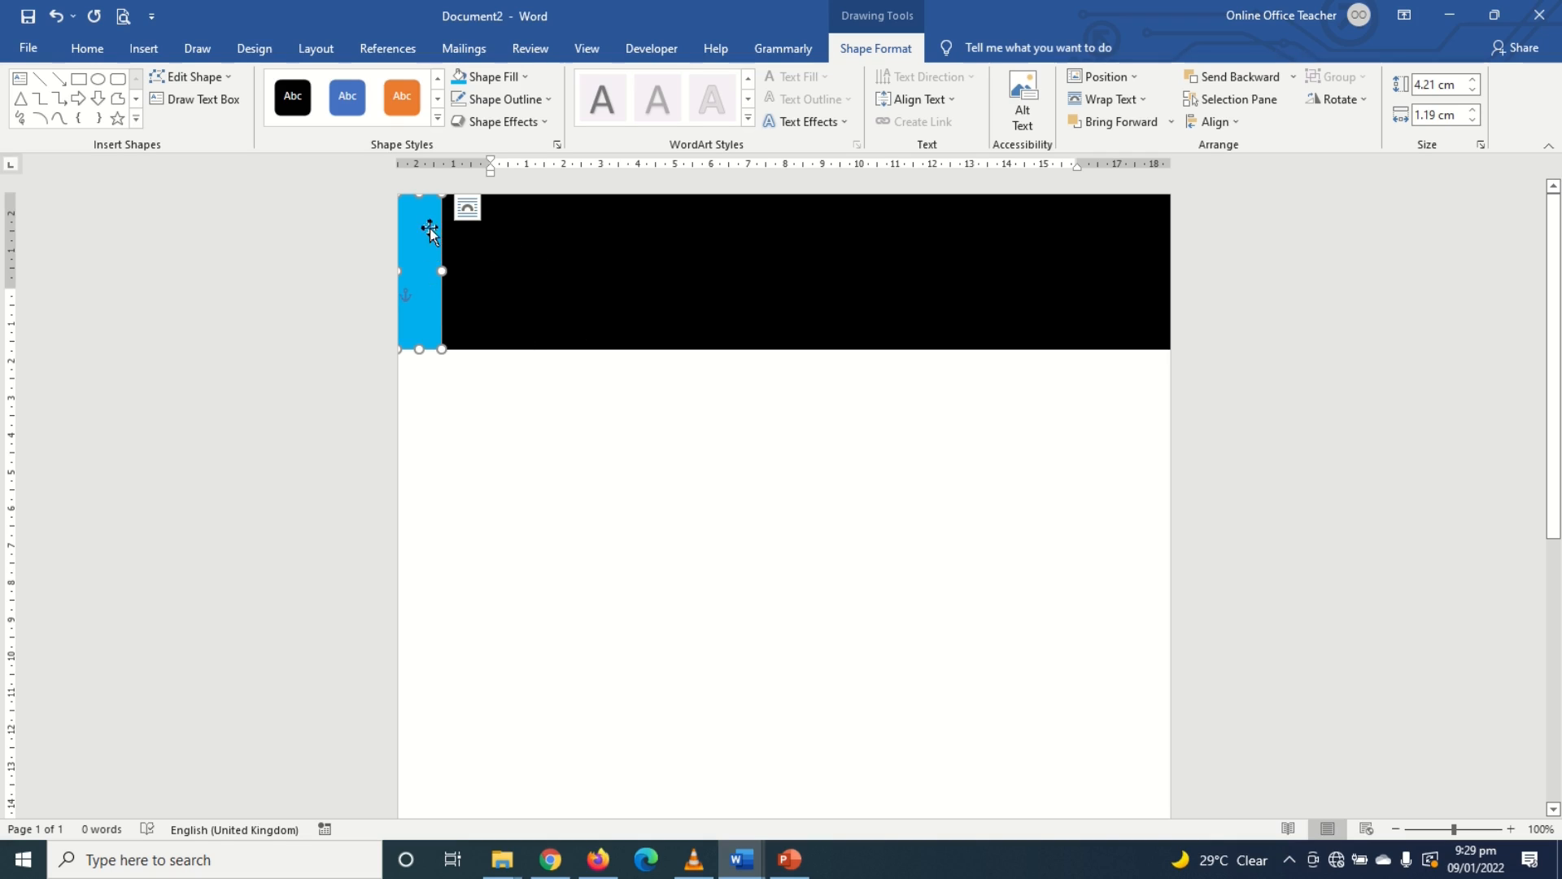
{"action": "mouse_move", "coordinate": [554, 274]}
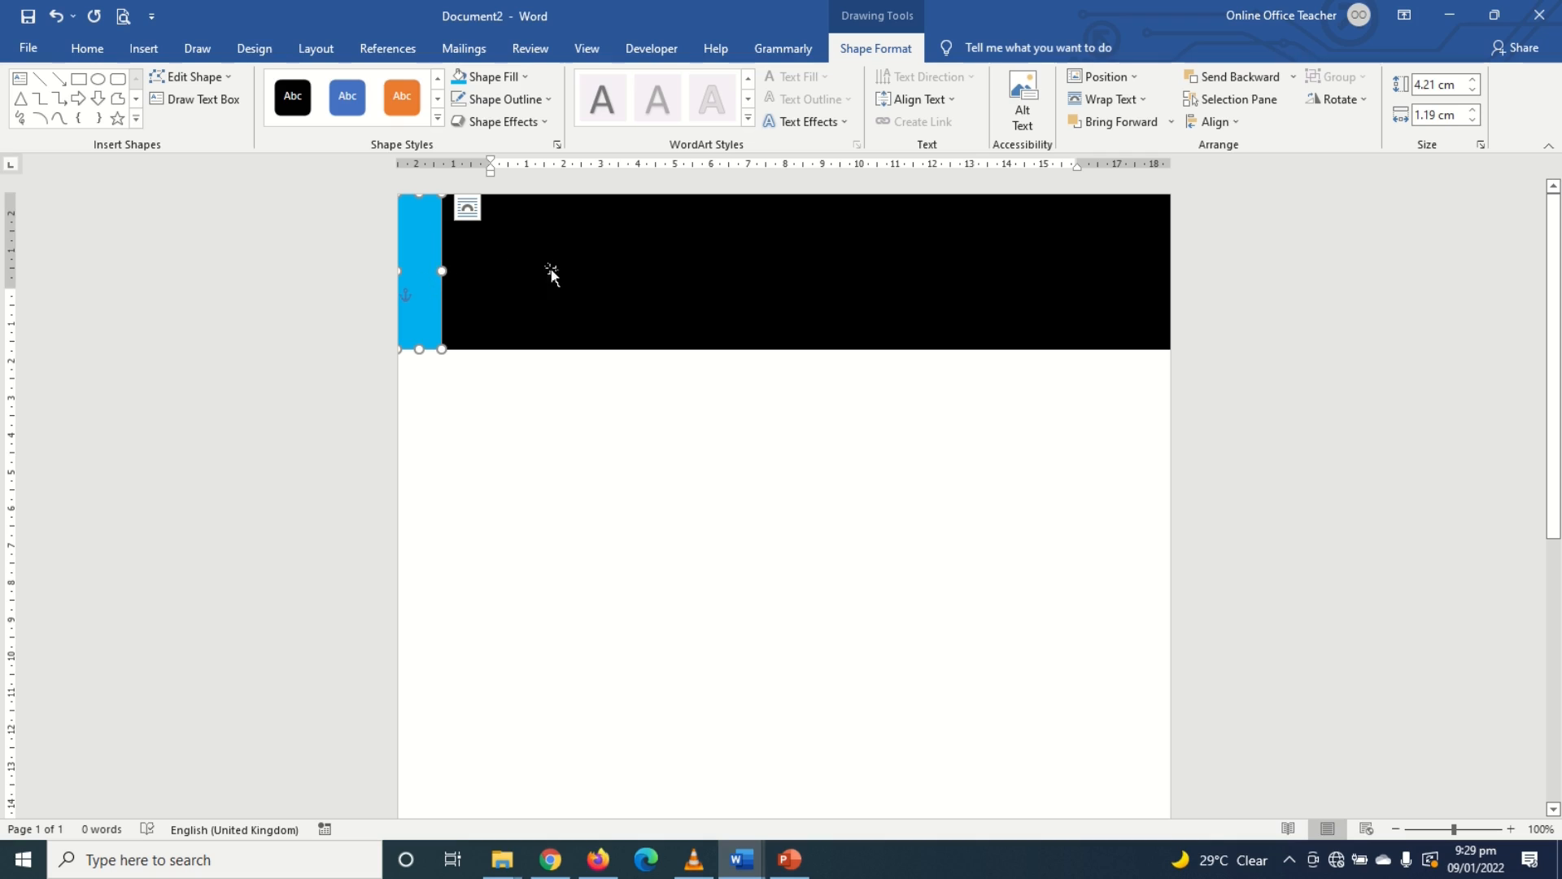
{"action": "mouse_move", "coordinate": [567, 319]}
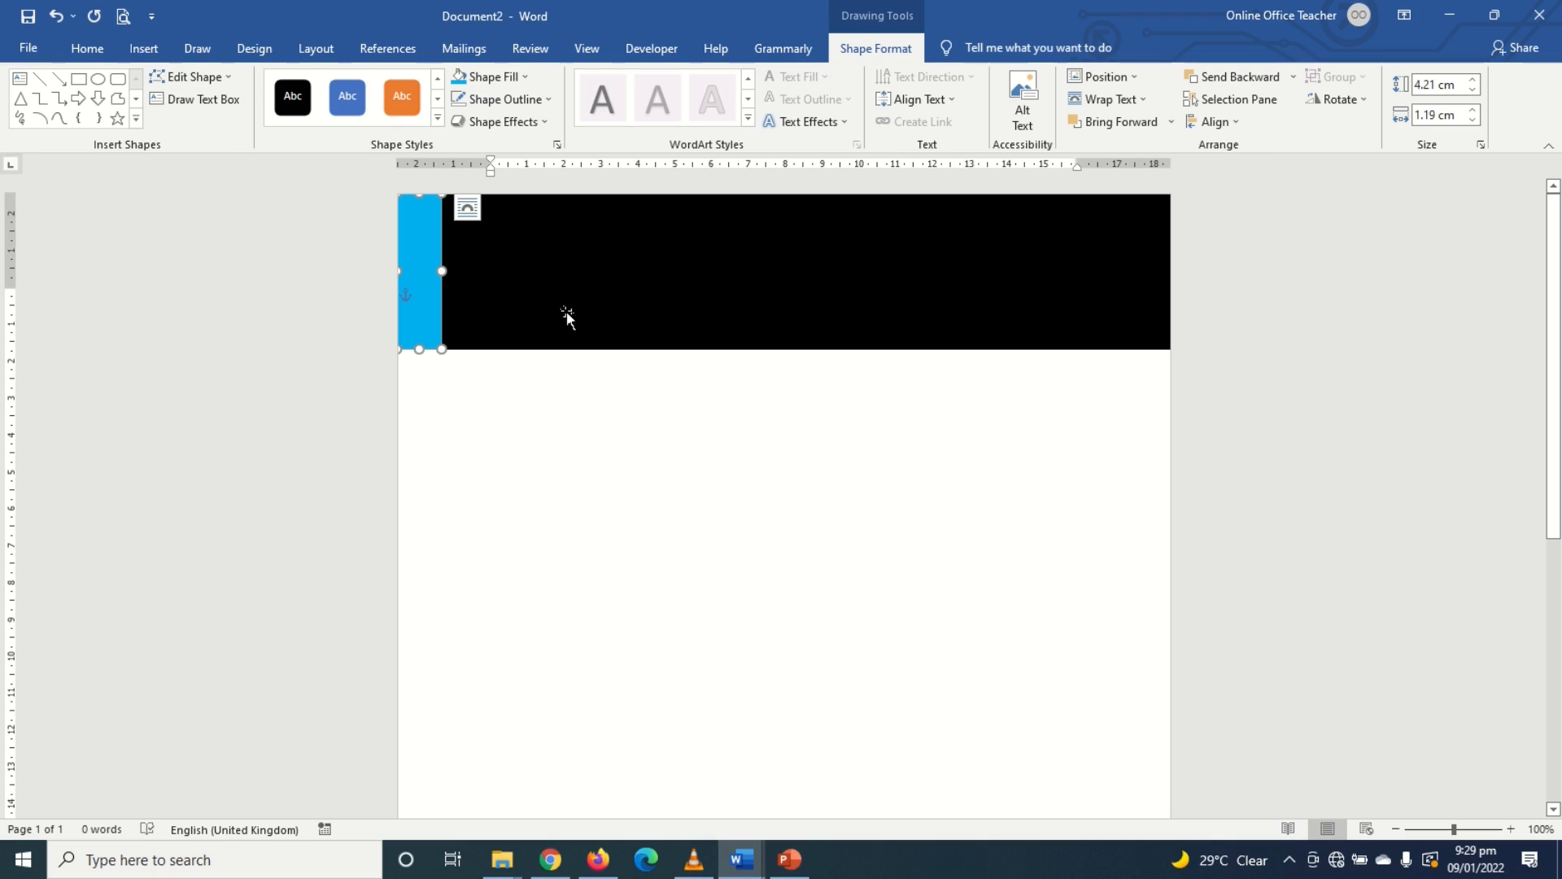
{"action": "mouse_move", "coordinate": [373, 415]}
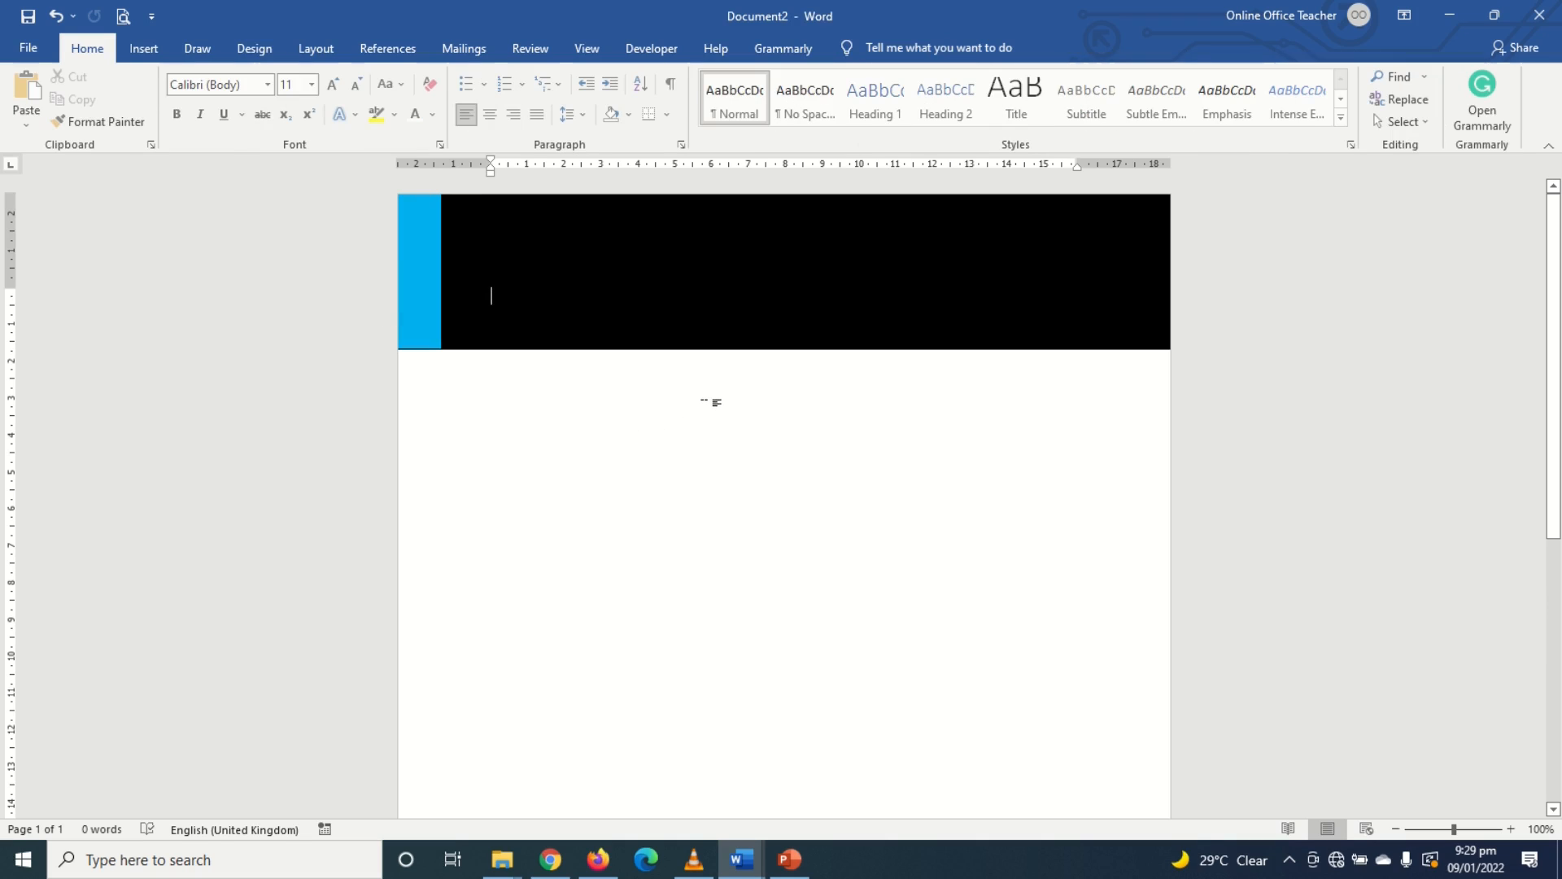
Step: Insert the logo-1 picture from this device and wrap it In Front of Text
{"action": "left_click", "coordinate": [143, 47]}
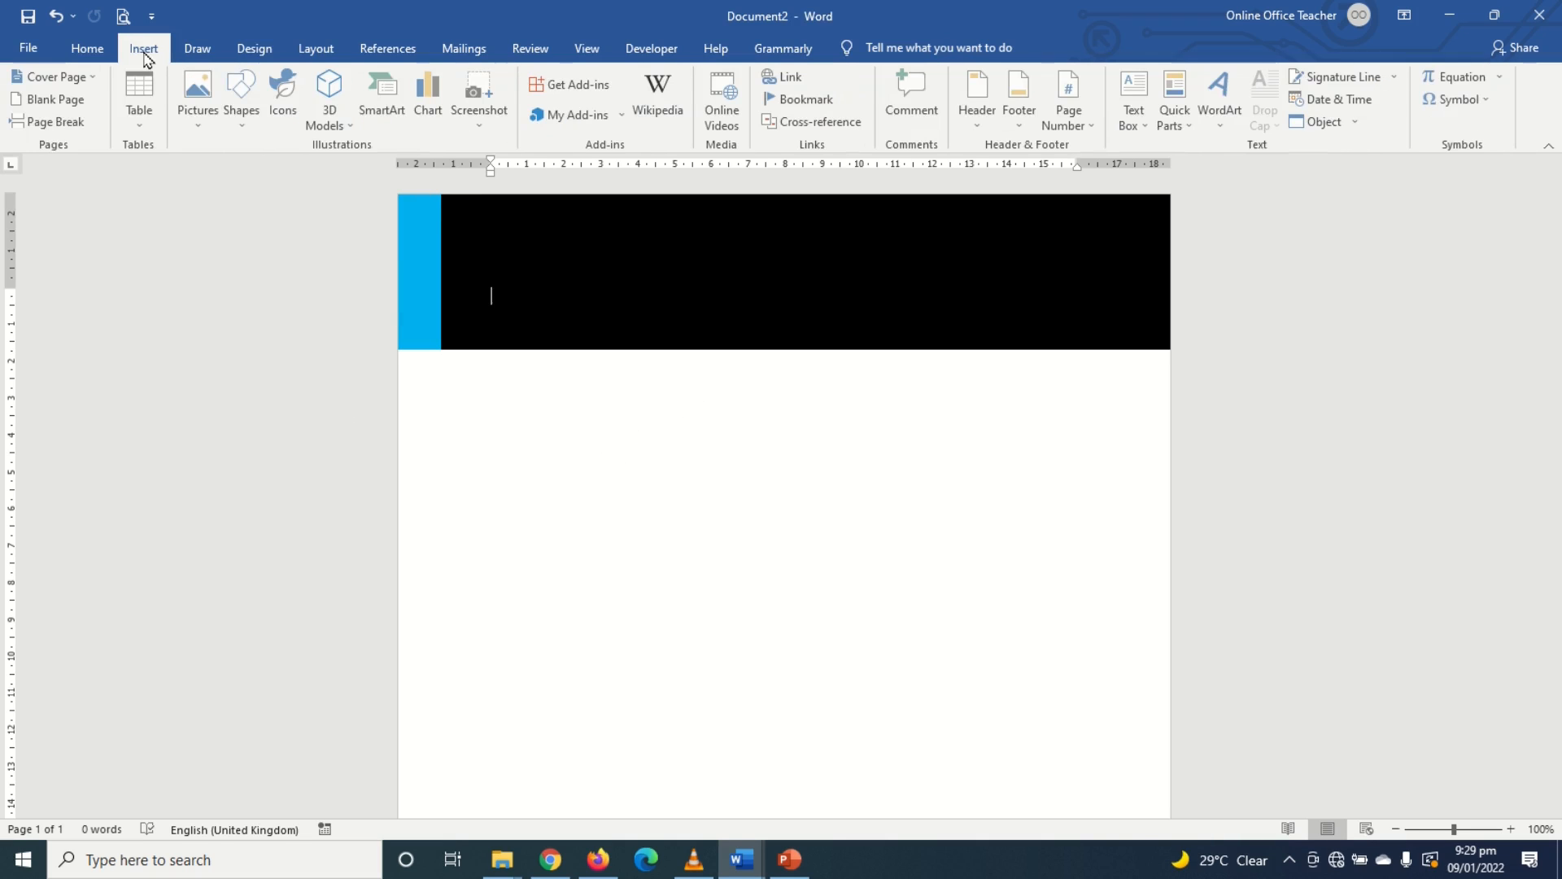
{"action": "left_click", "coordinate": [199, 95]}
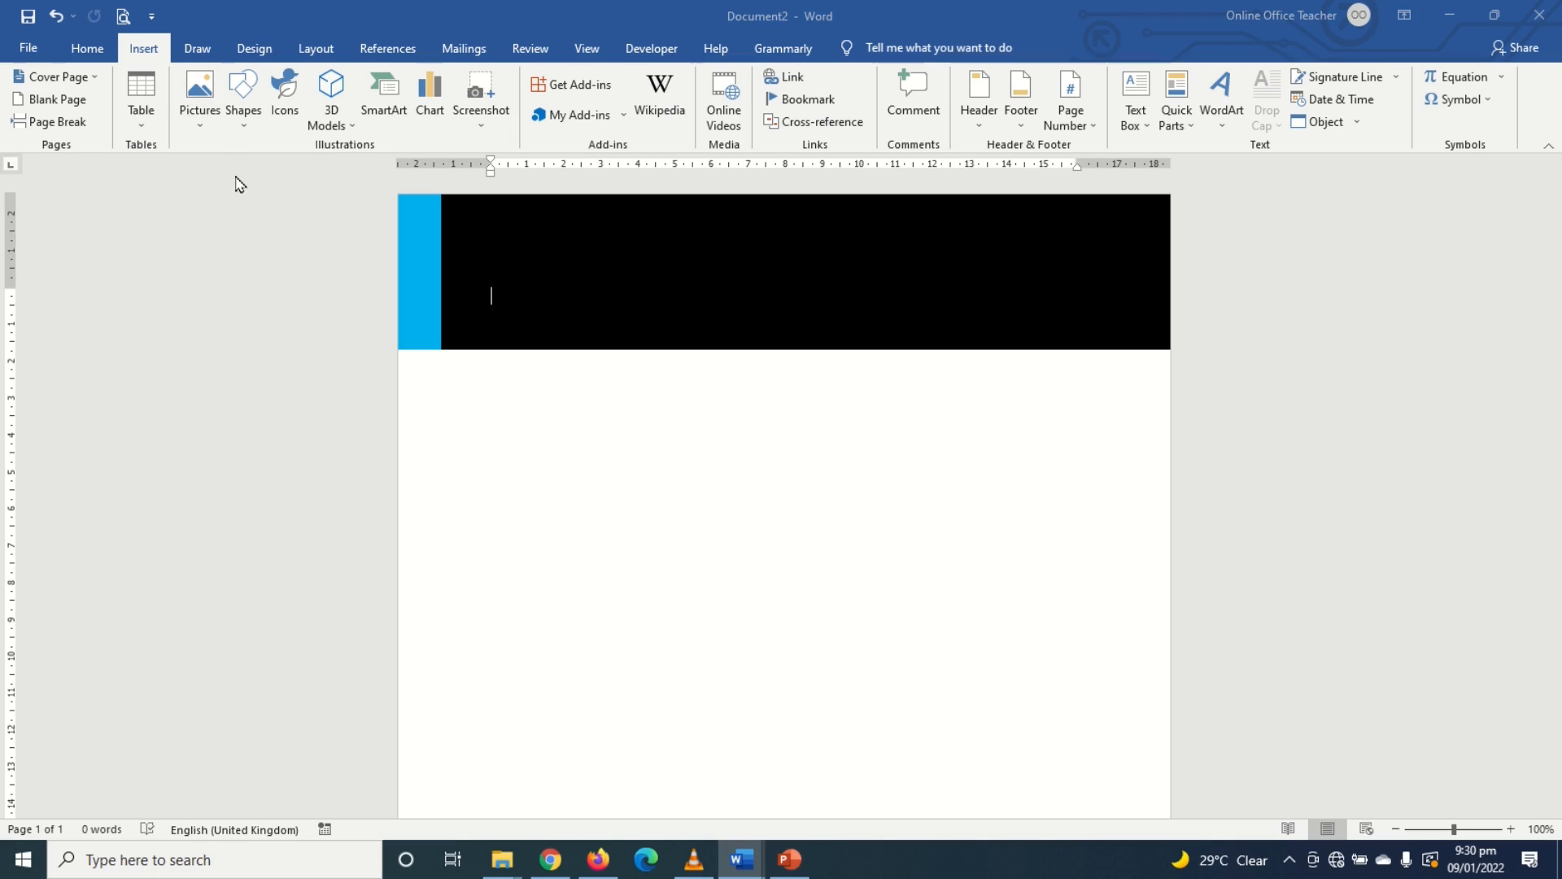
{"action": "left_click", "coordinate": [199, 89]}
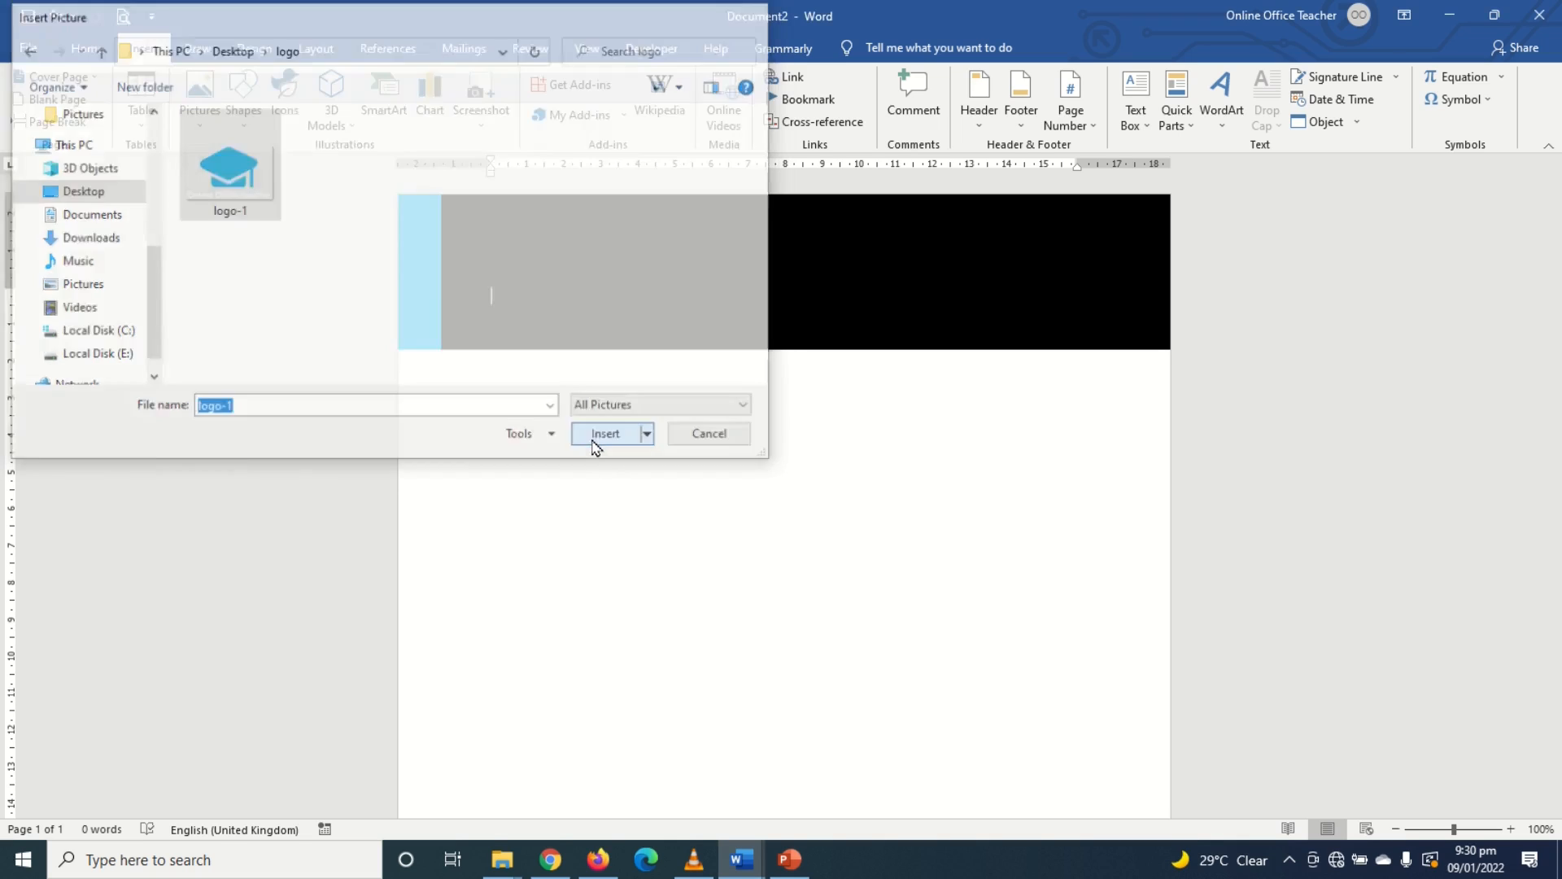
{"action": "left_click", "coordinate": [605, 433]}
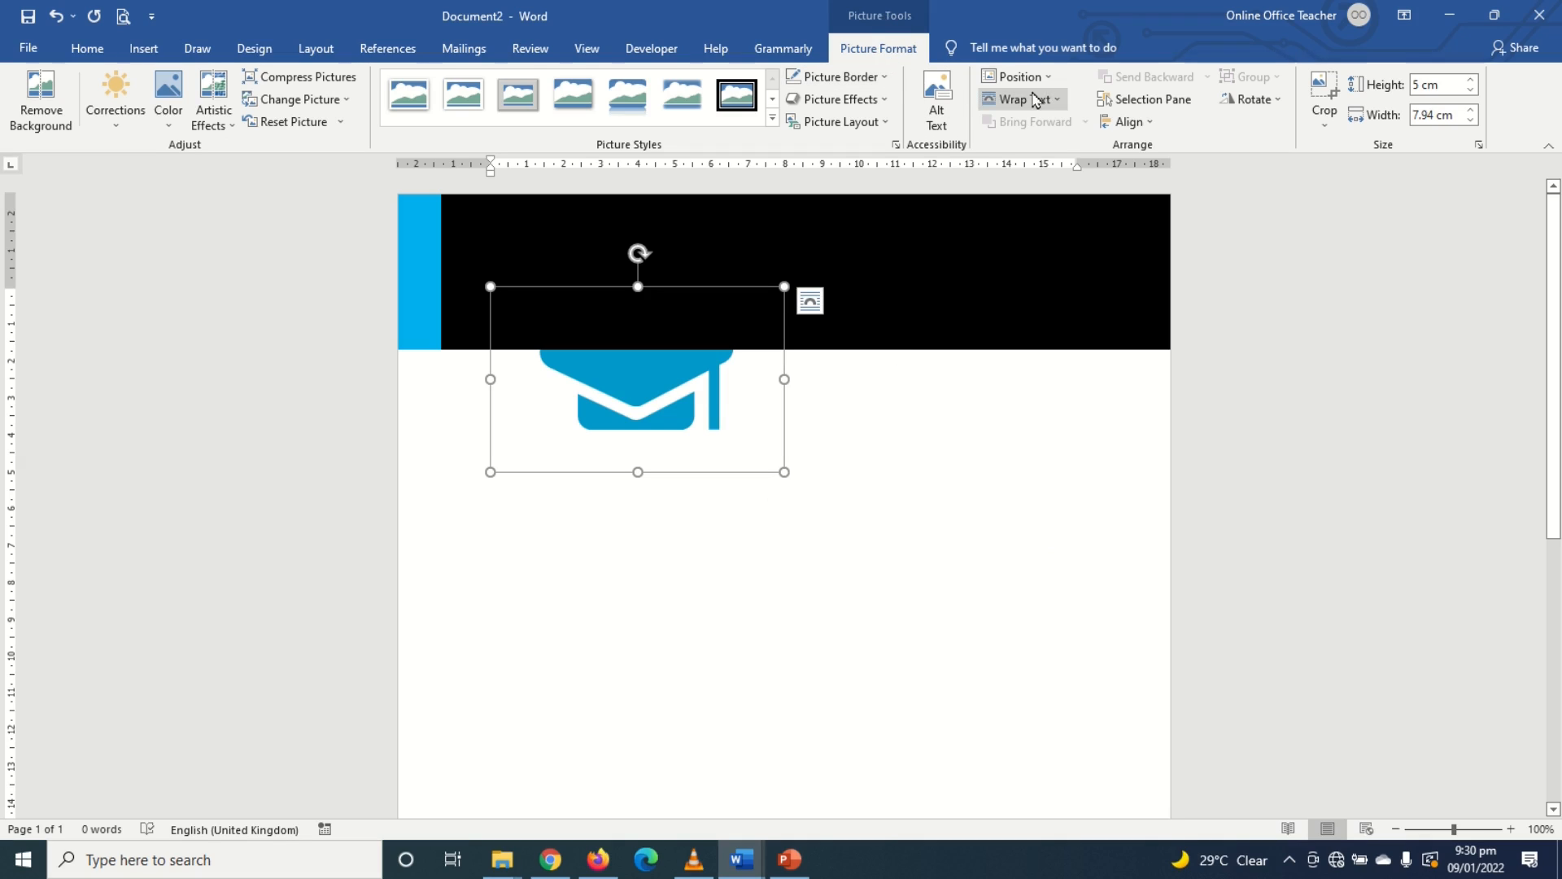
{"action": "left_click", "coordinate": [1019, 99]}
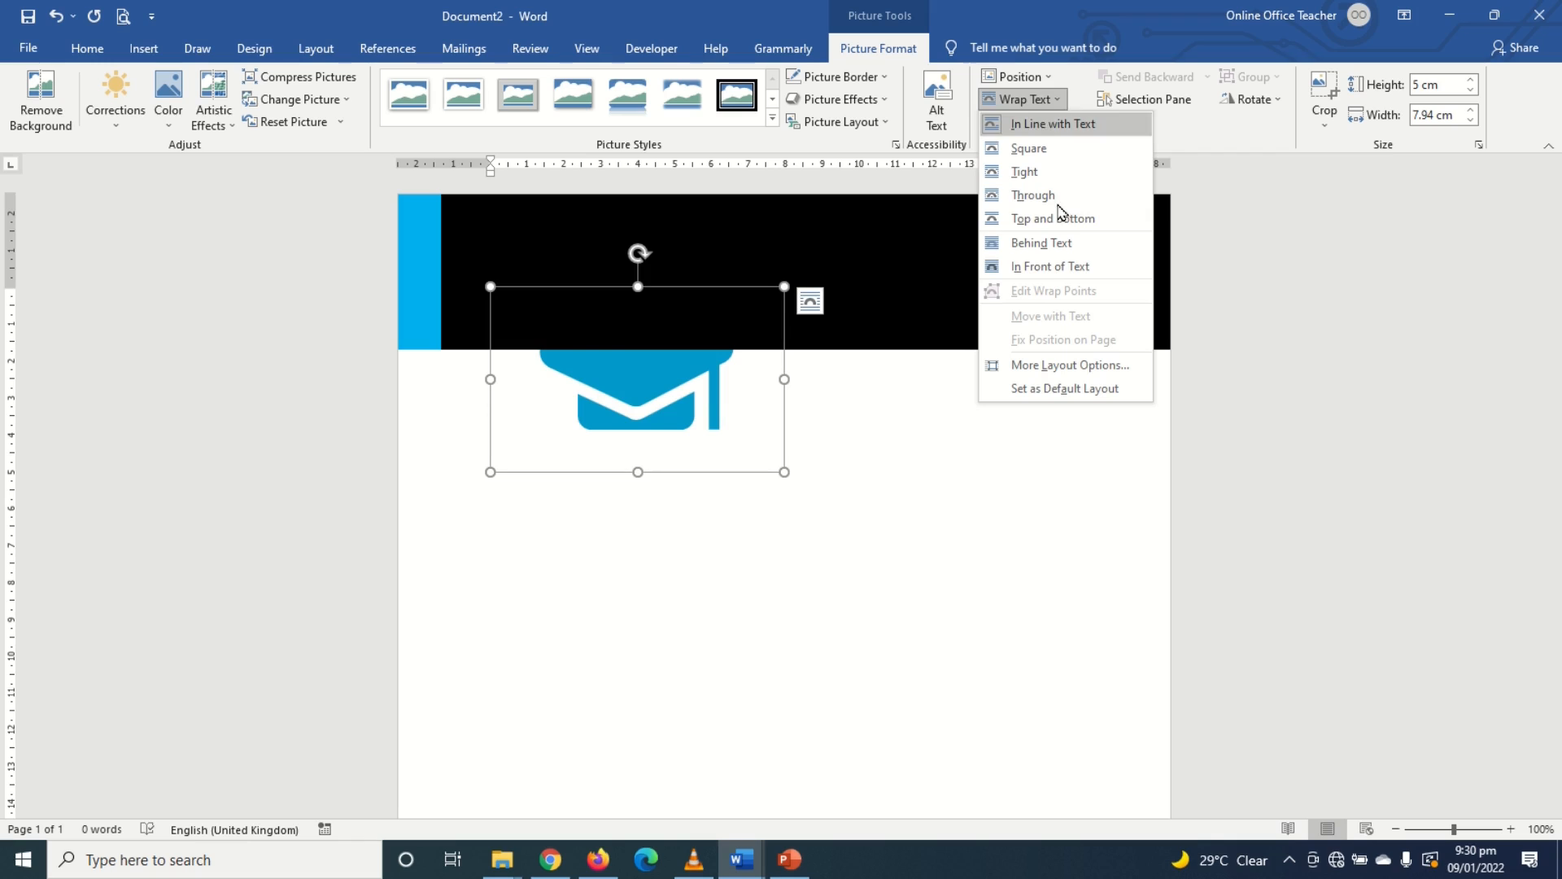
{"action": "left_click", "coordinate": [1052, 124]}
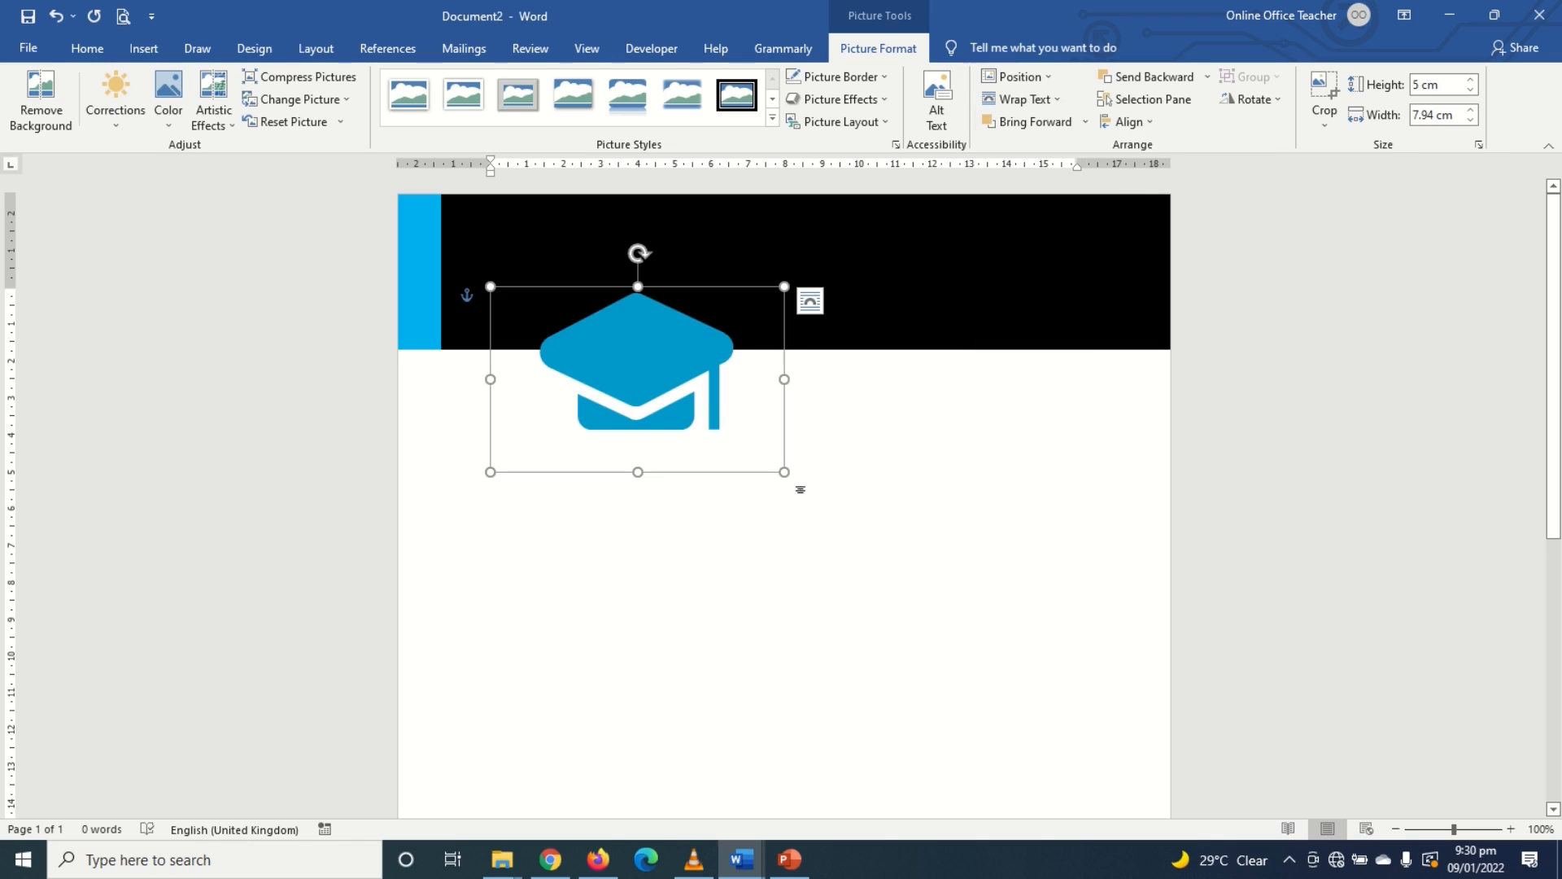
Step: Move the logo onto the black header bar beside the strip and shrink it to fit
{"action": "left_click_drag", "start_coordinate": [638, 379], "coordinate": [859, 571]}
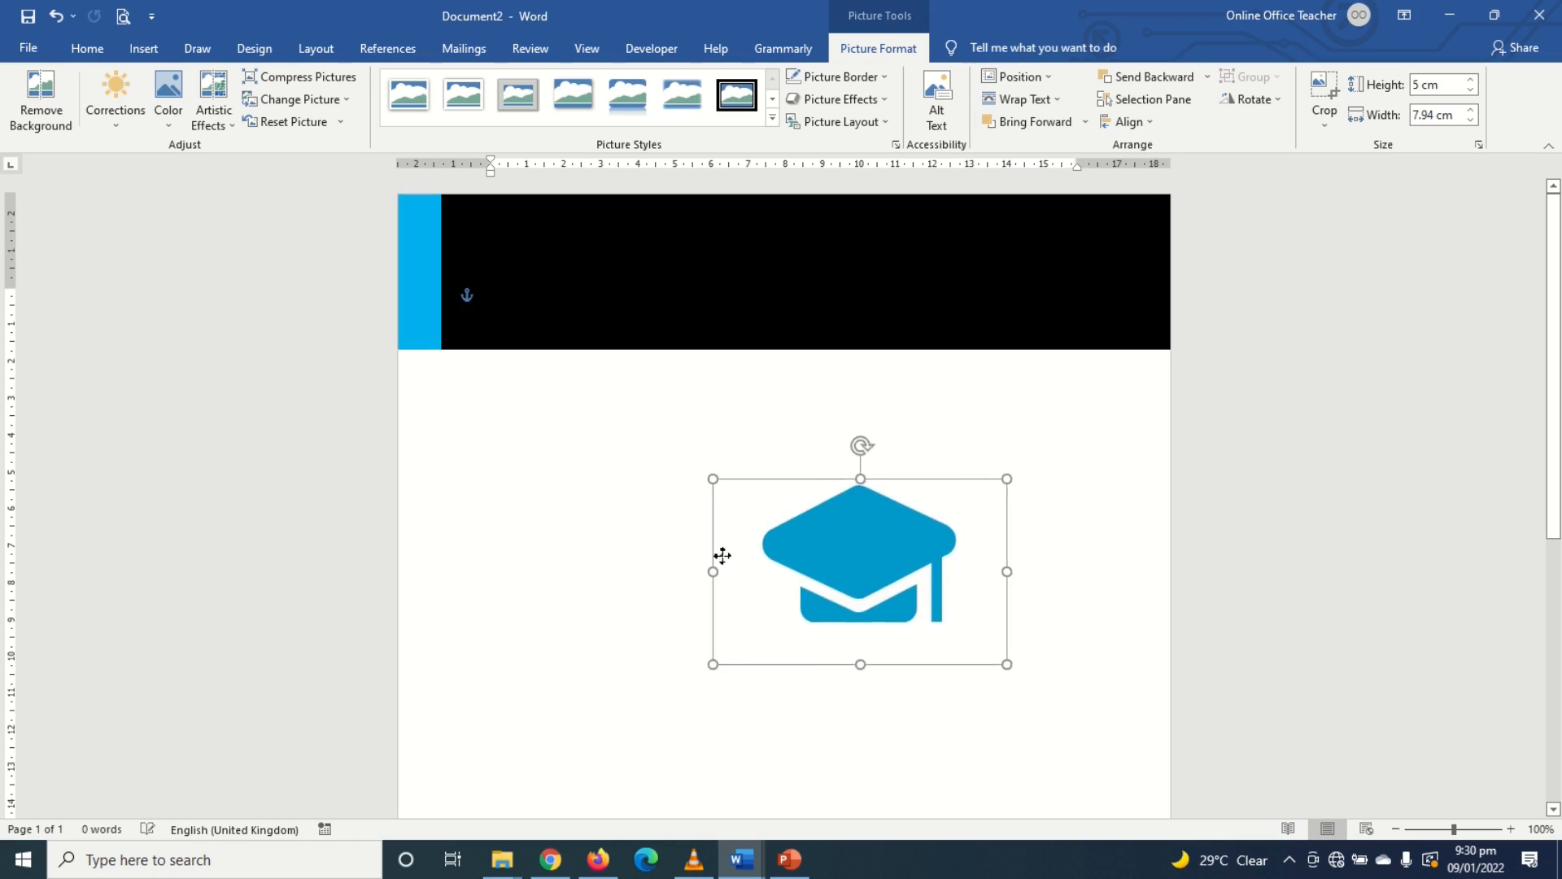
{"action": "left_click_drag", "start_coordinate": [859, 571], "coordinate": [677, 483]}
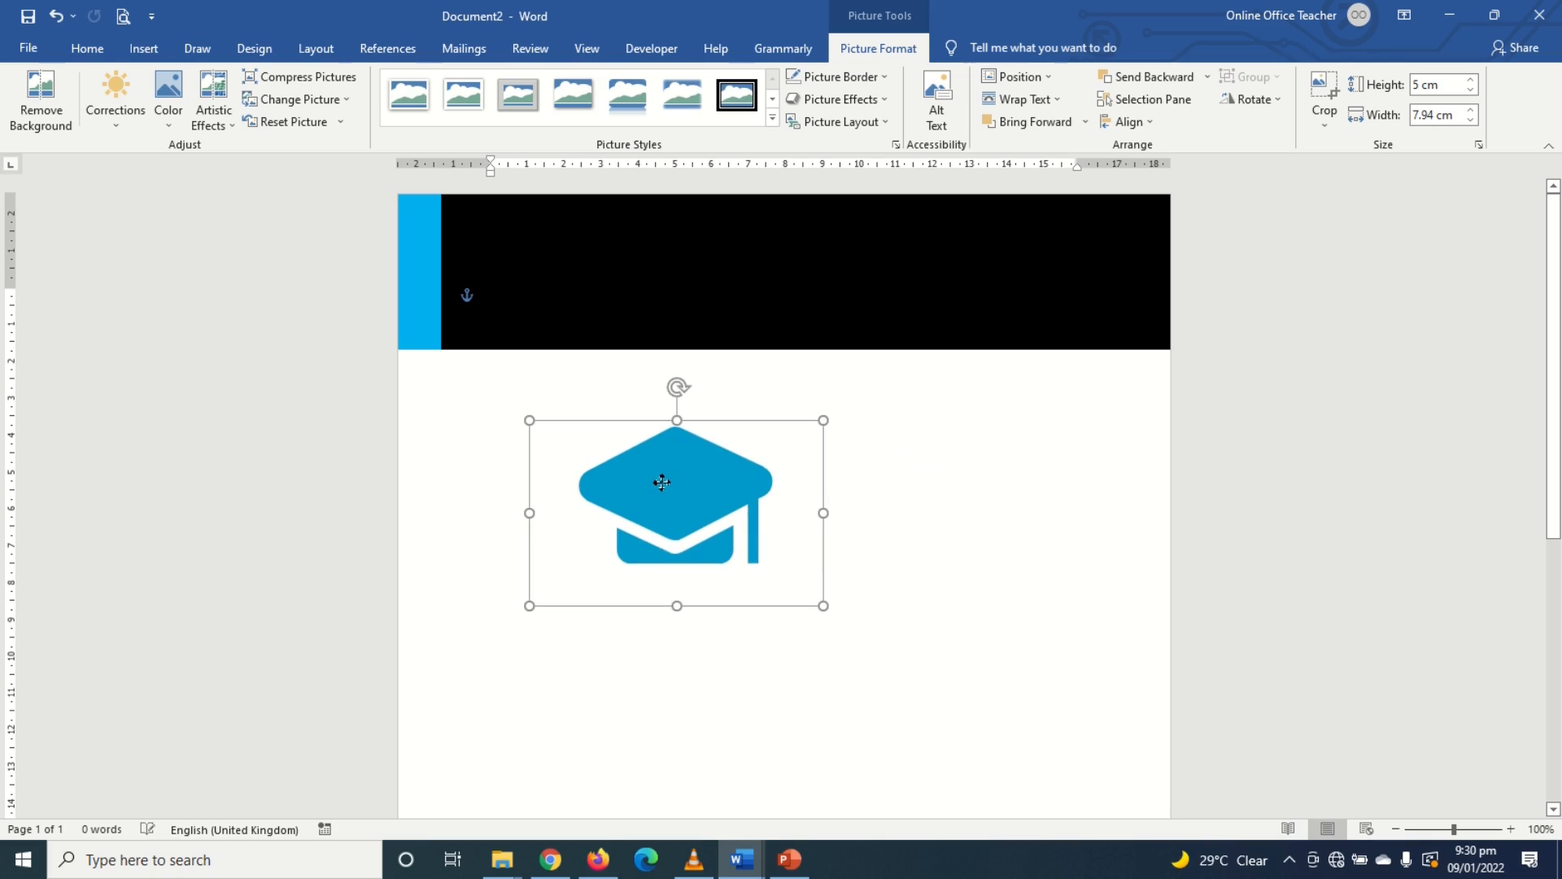
{"action": "left_click_drag", "start_coordinate": [662, 483], "coordinate": [578, 295]}
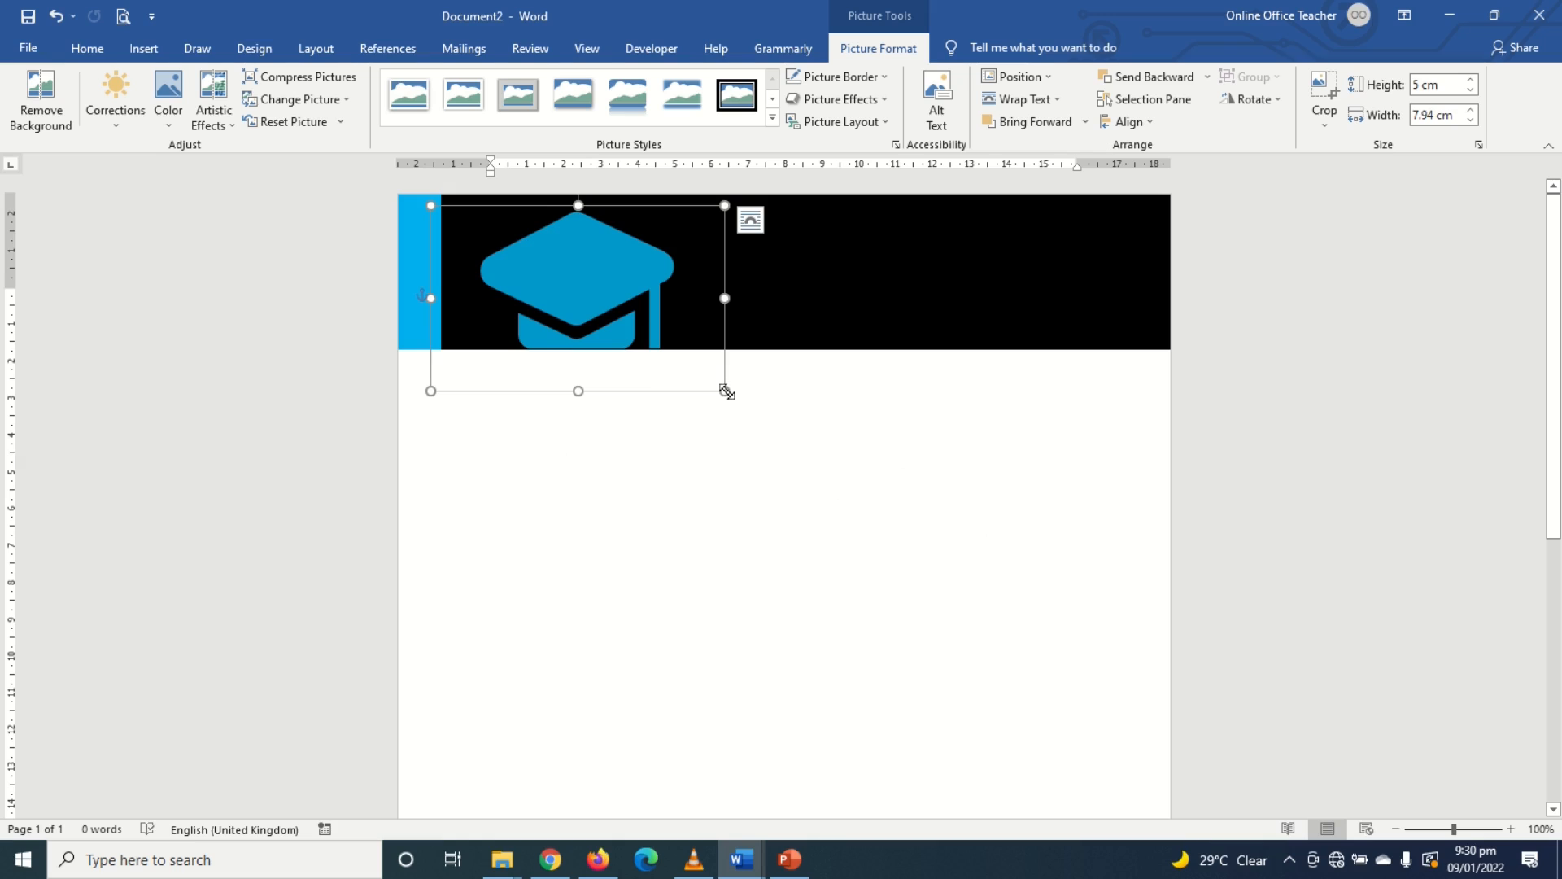
{"action": "left_click_drag", "start_coordinate": [724, 390], "coordinate": [588, 304]}
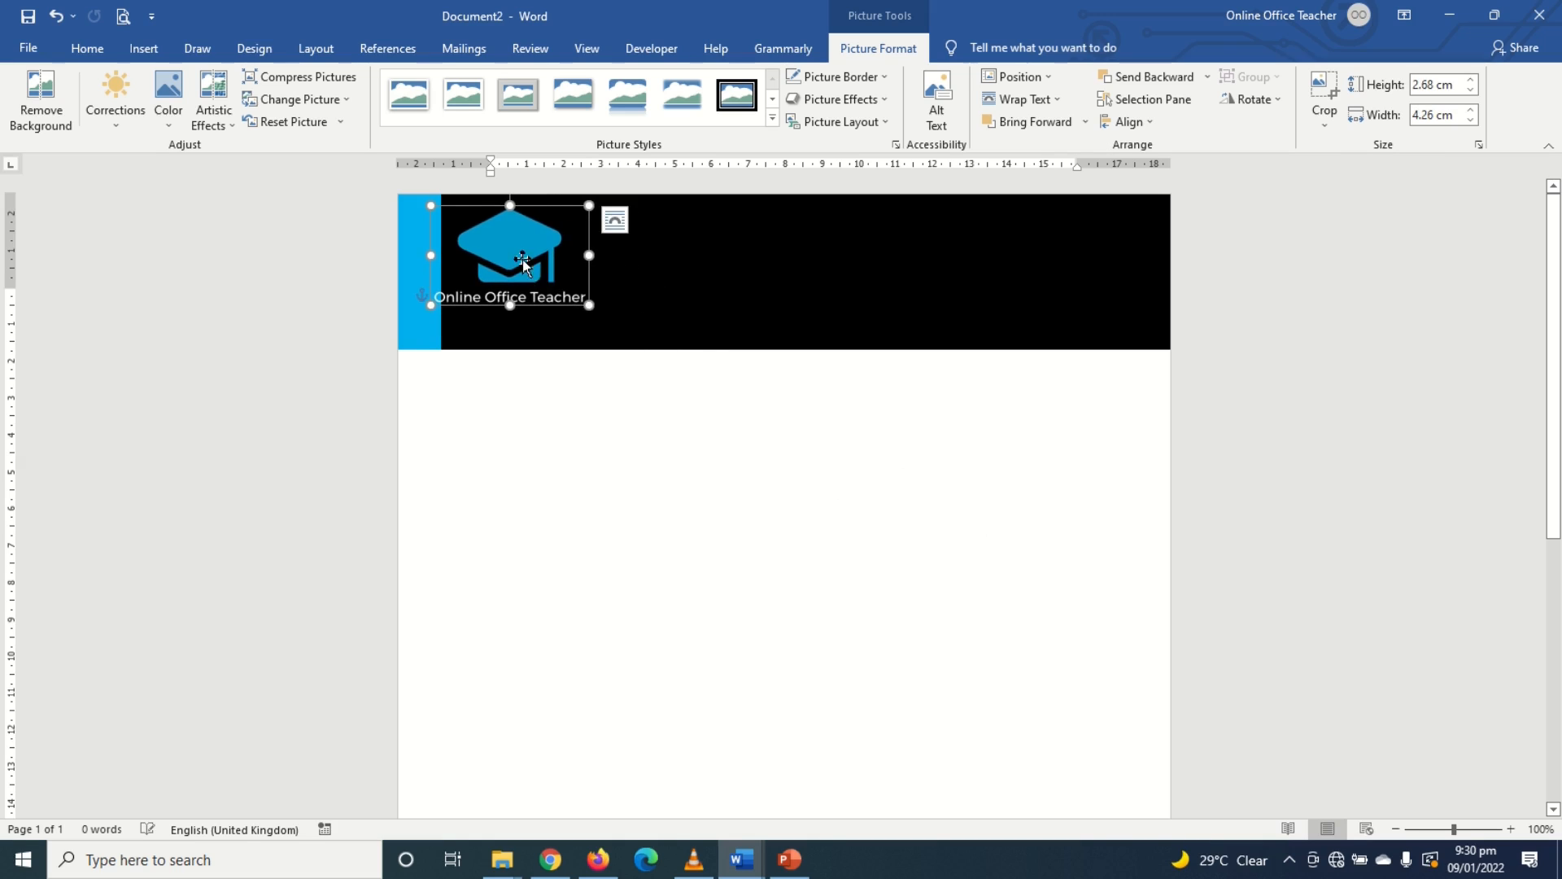
{"action": "left_click_drag", "start_coordinate": [511, 254], "coordinate": [552, 254]}
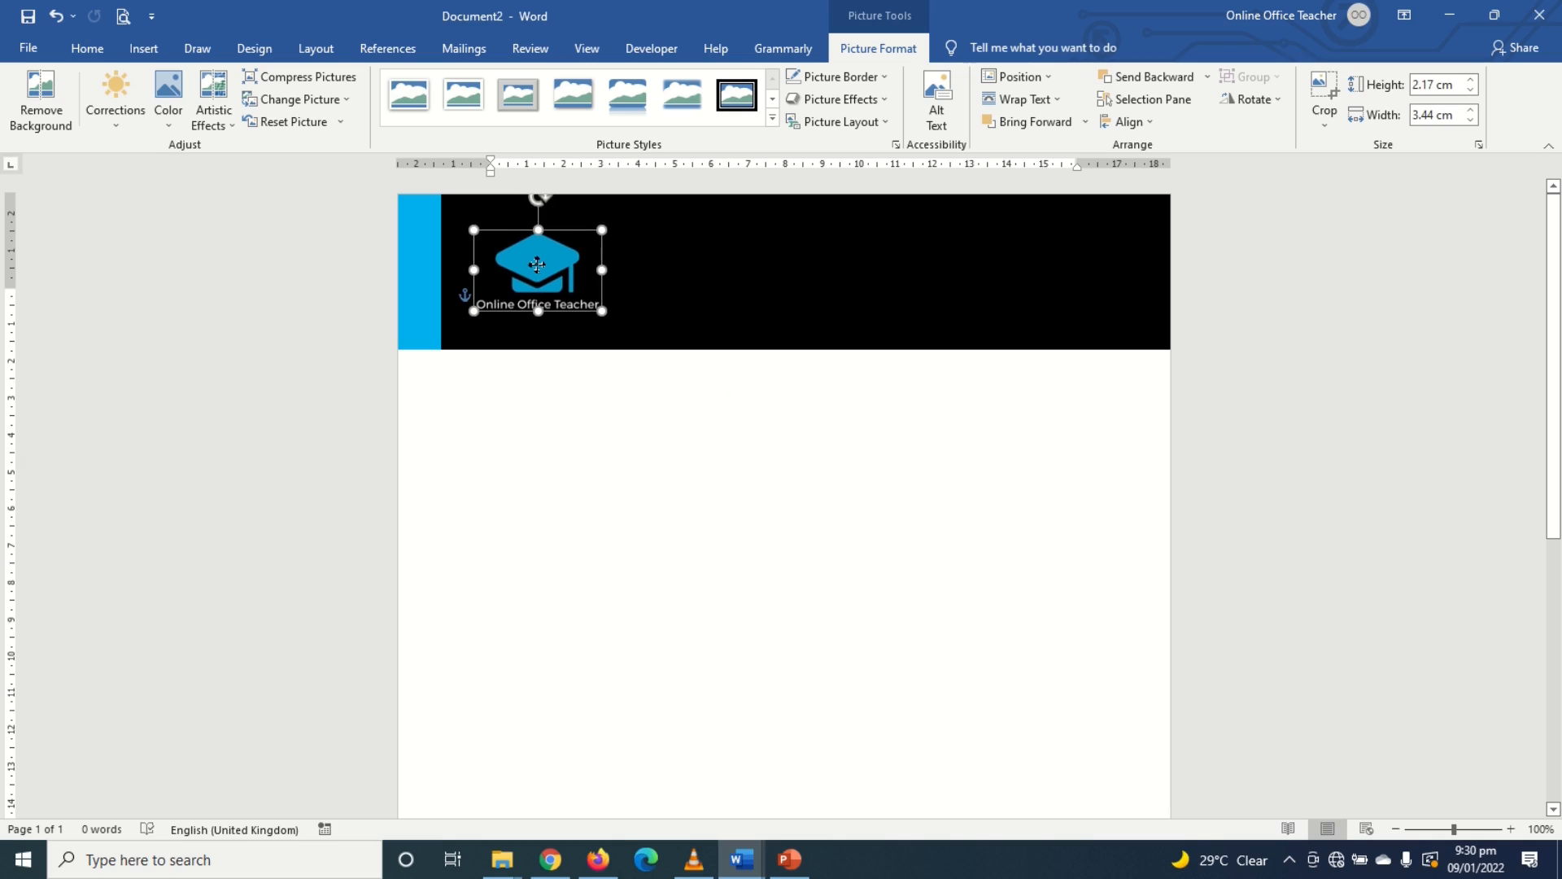
{"action": "left_click_drag", "start_coordinate": [535, 264], "coordinate": [521, 272]}
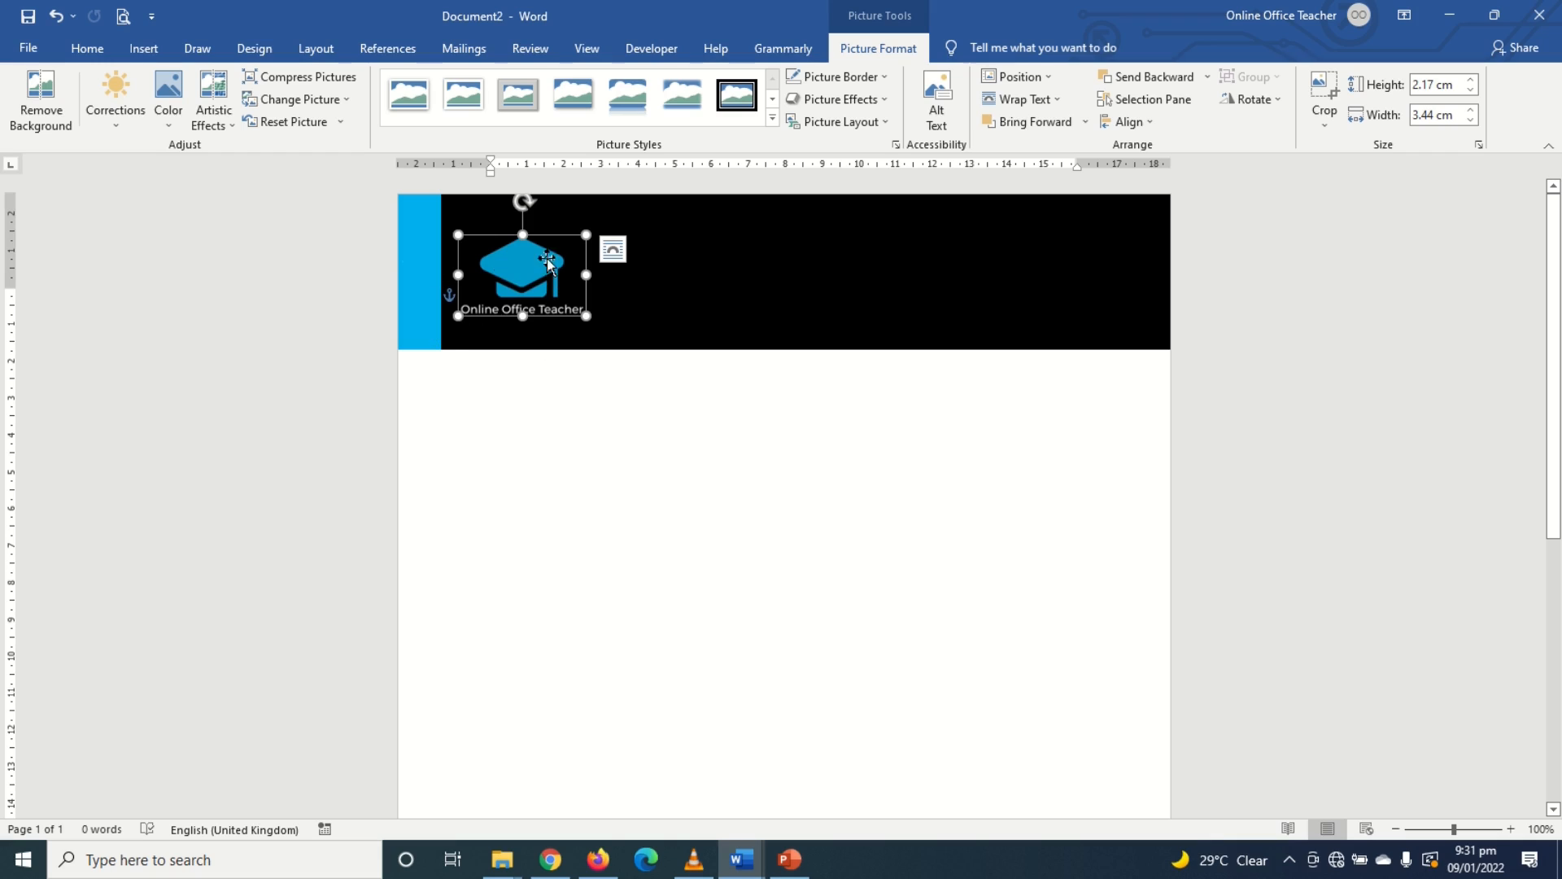
{"action": "mouse_move", "coordinate": [410, 332]}
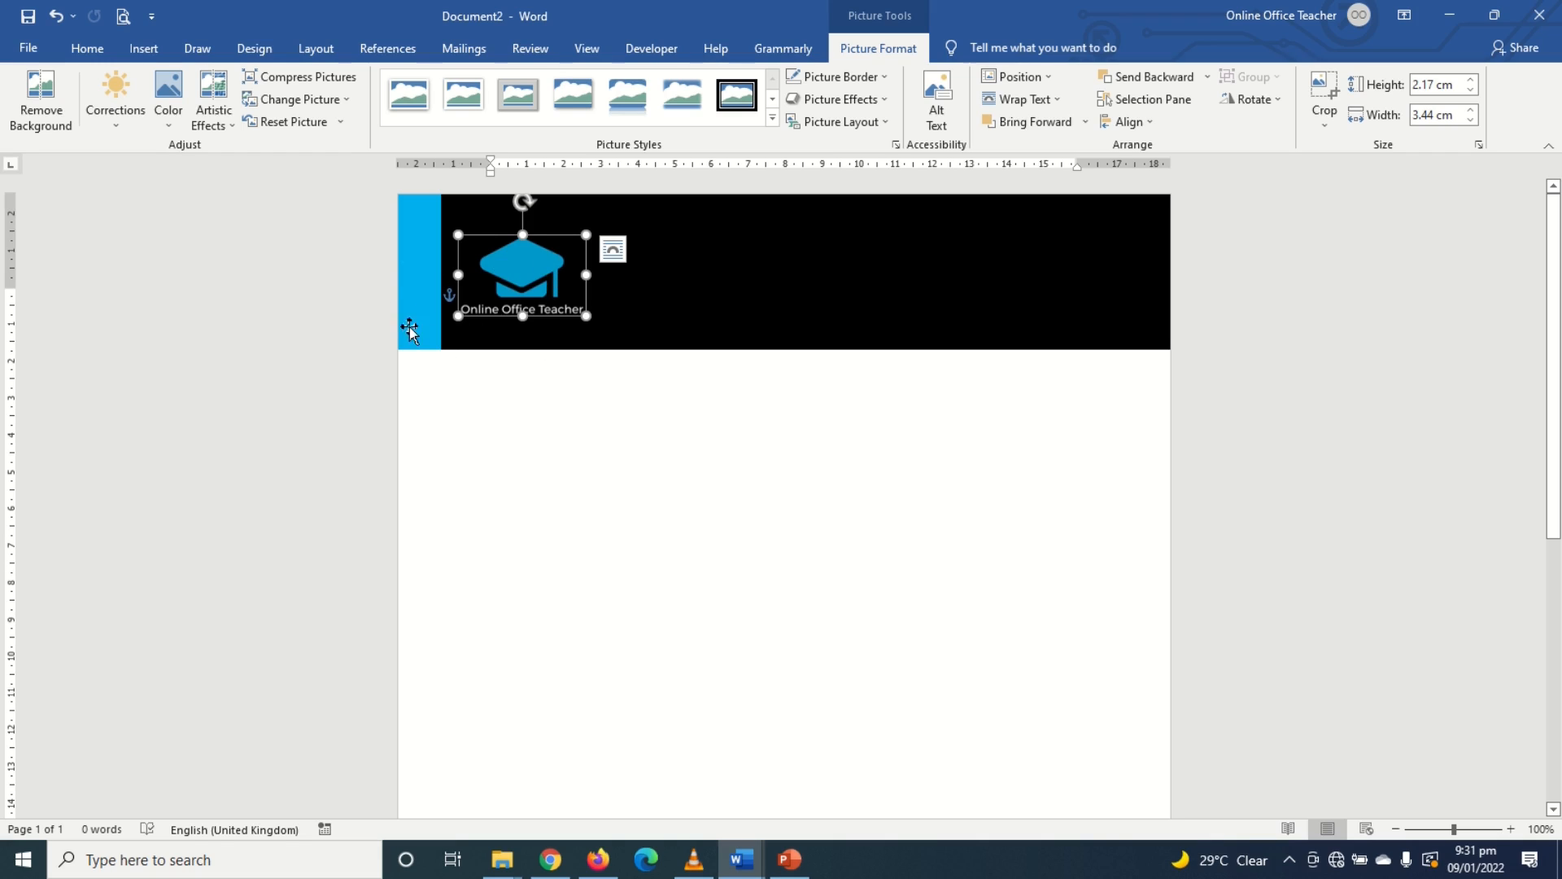
{"action": "mouse_move", "coordinate": [441, 294]}
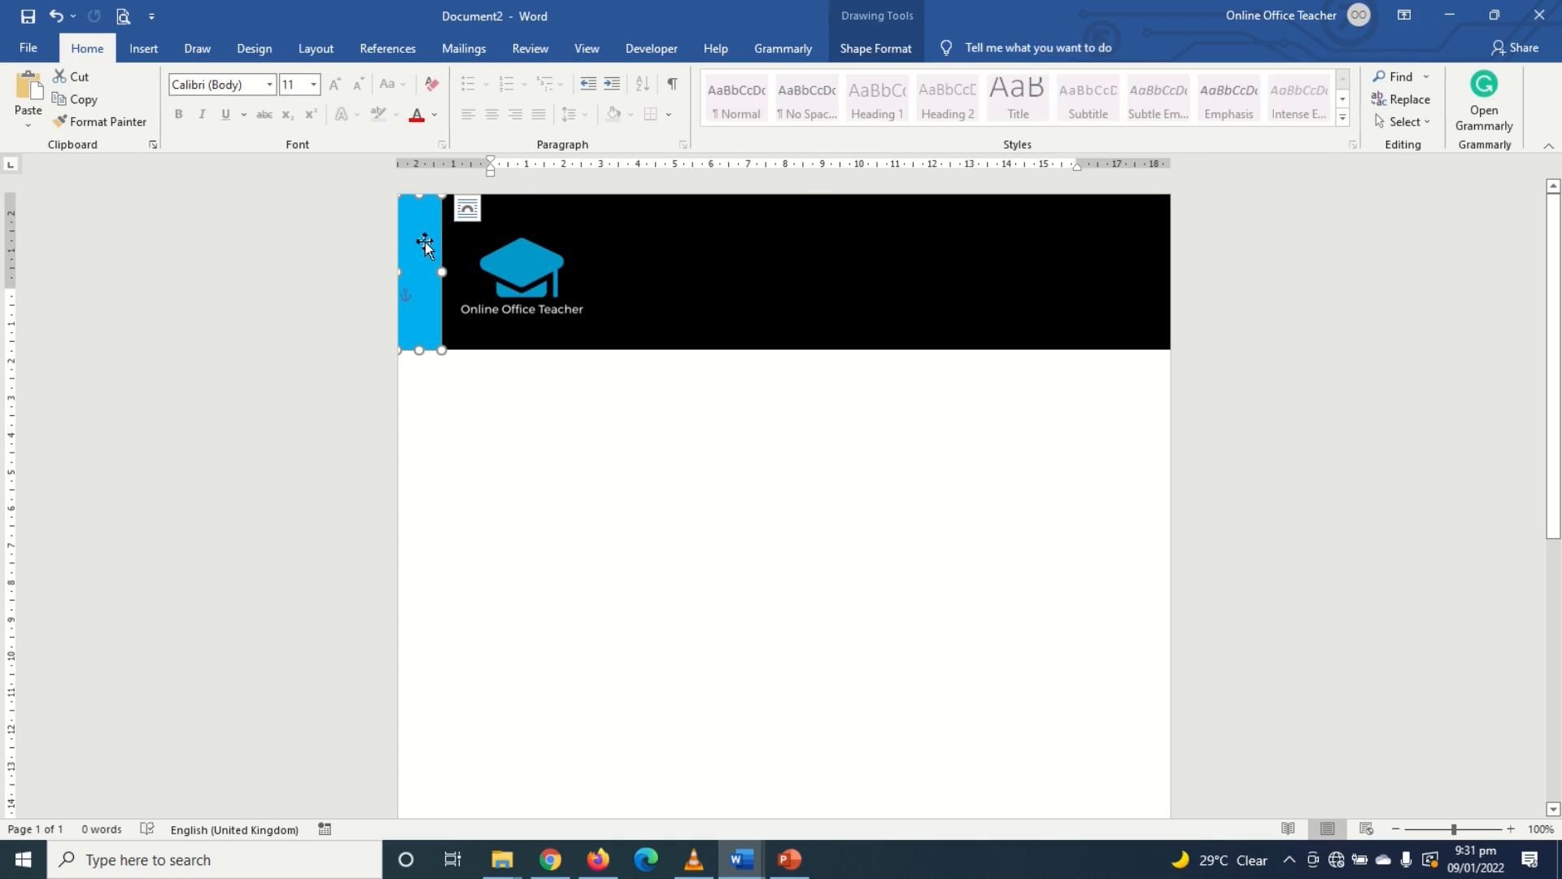
Step: Recolour the accent strip with a deeper blue from the Standard colour palette
{"action": "left_click", "coordinate": [549, 268]}
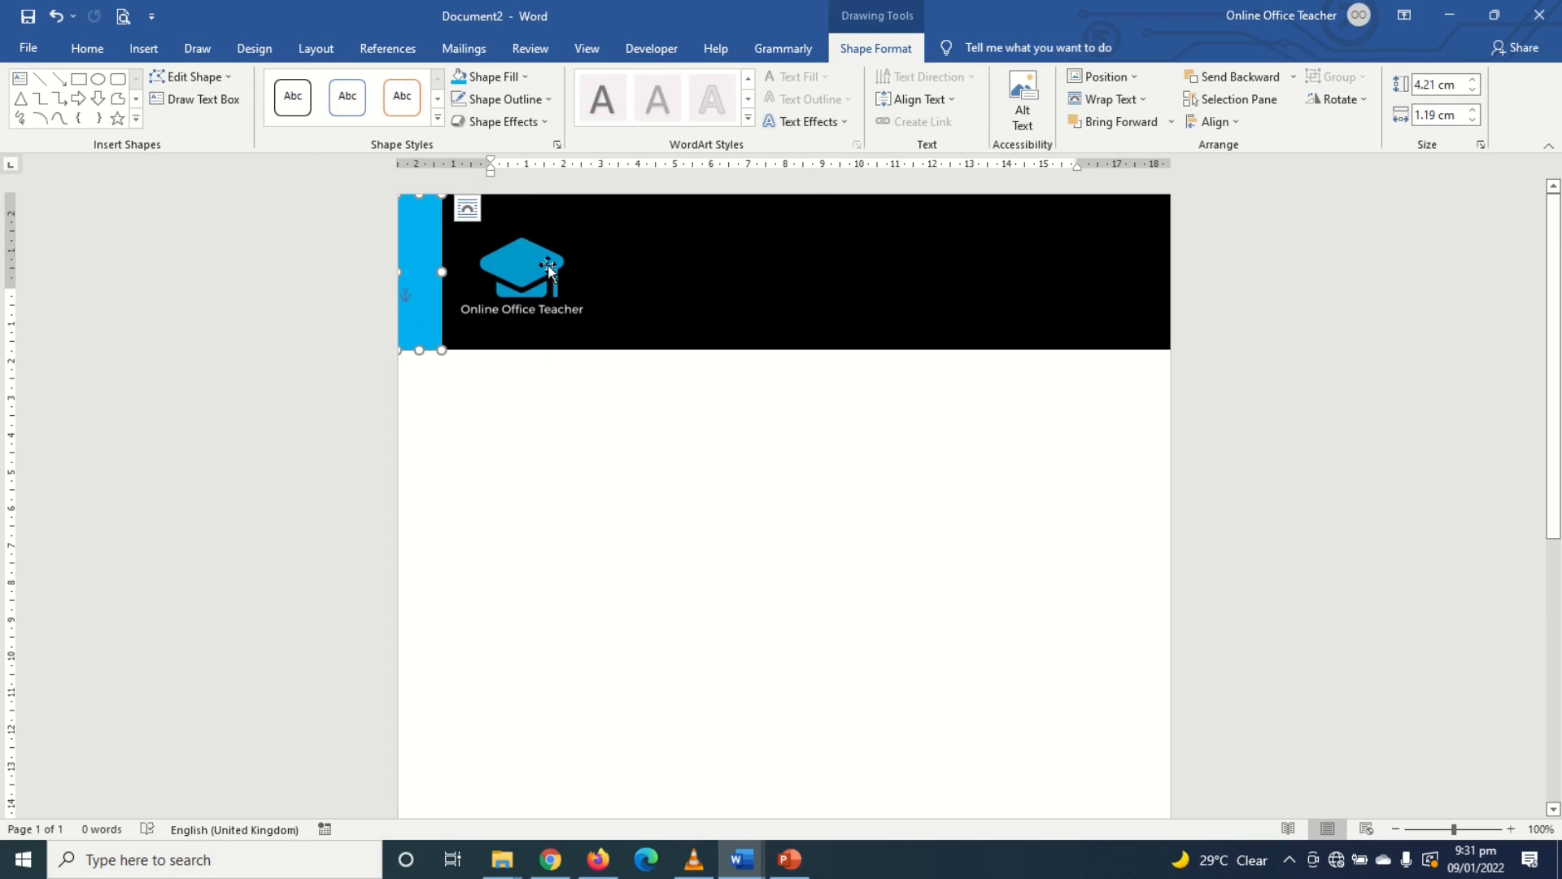
{"action": "left_click", "coordinate": [493, 76]}
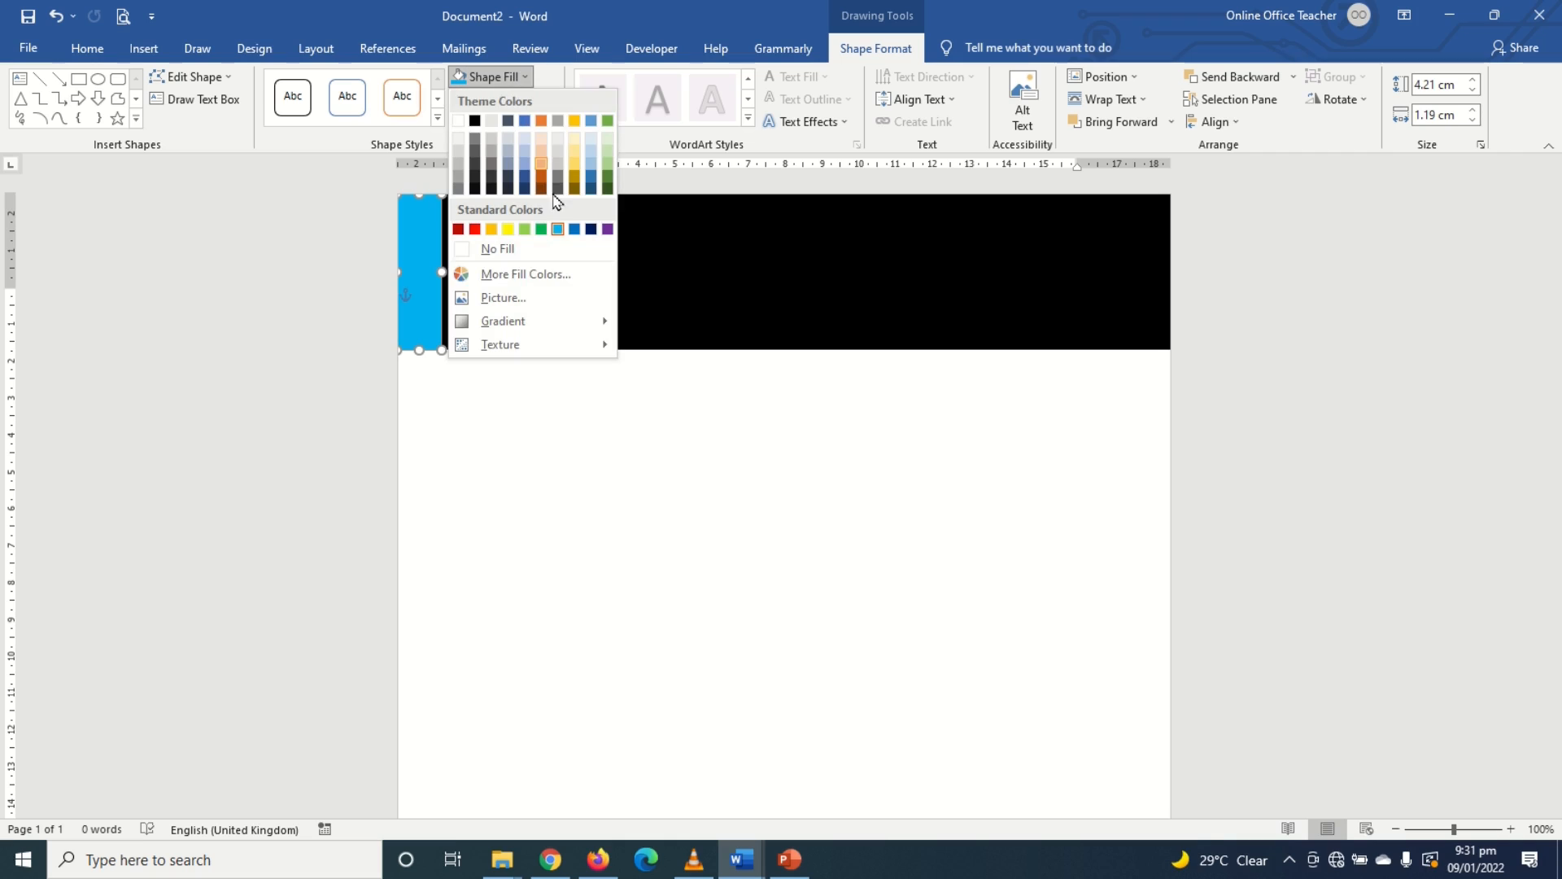
{"action": "left_click", "coordinate": [526, 273]}
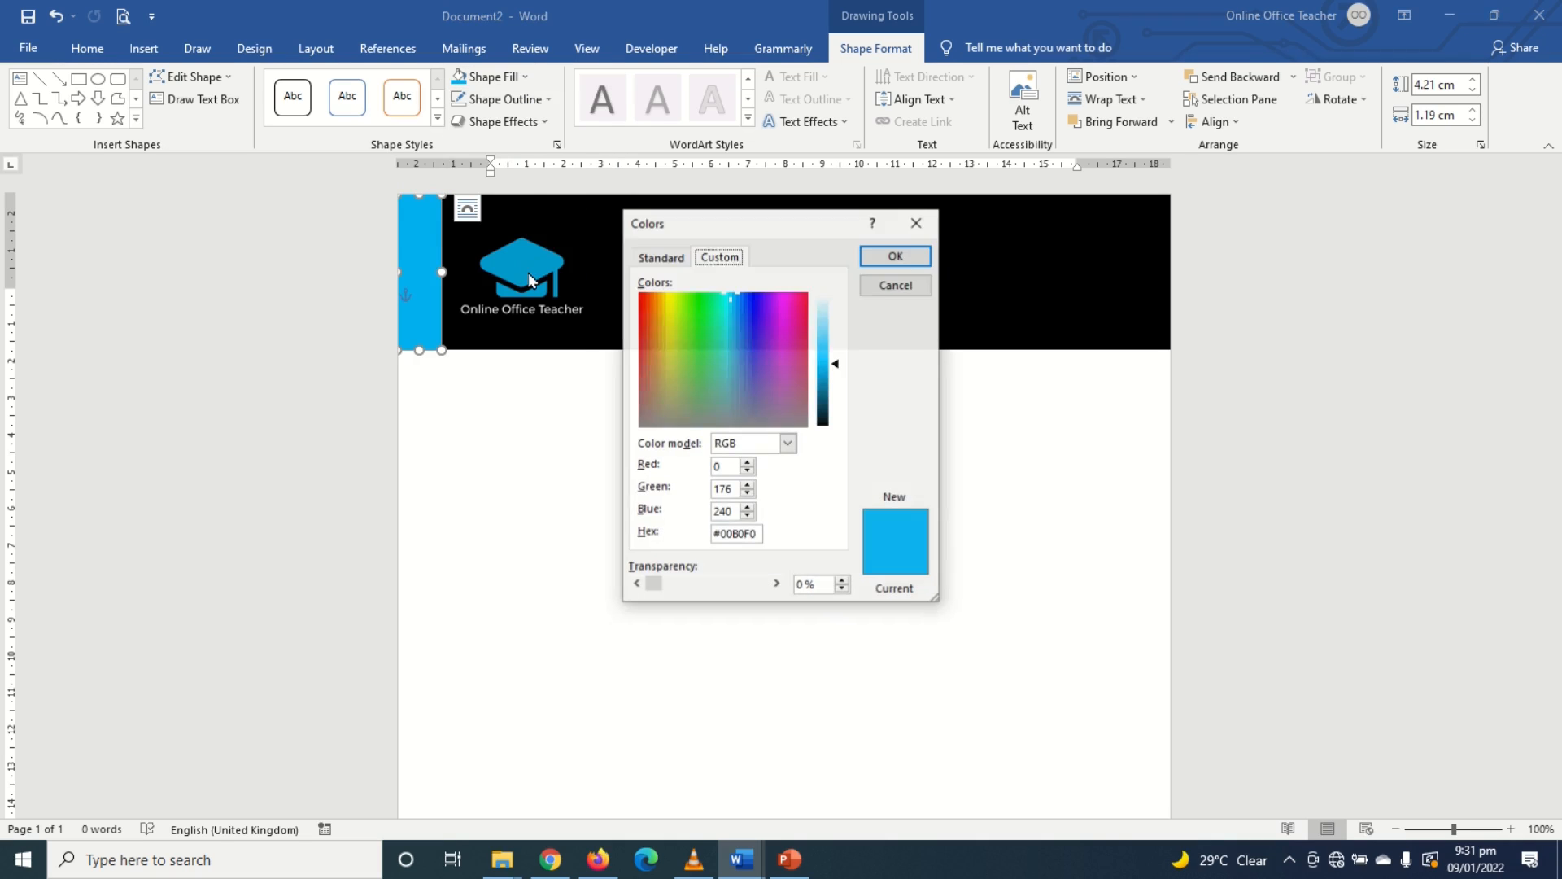
{"action": "left_click", "coordinate": [659, 257]}
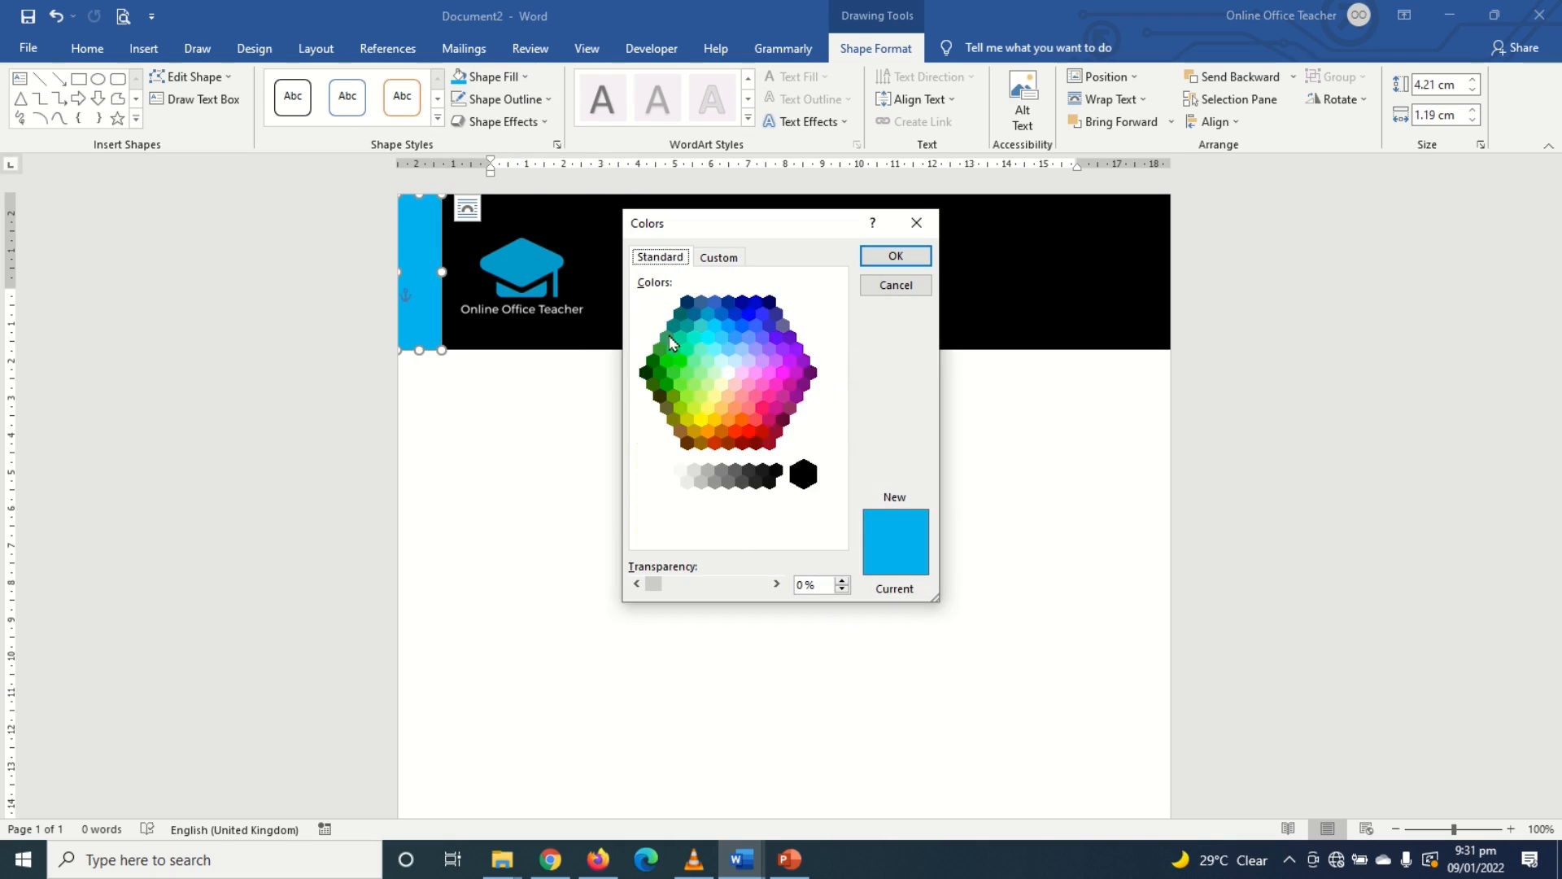
{"action": "left_click", "coordinate": [708, 314]}
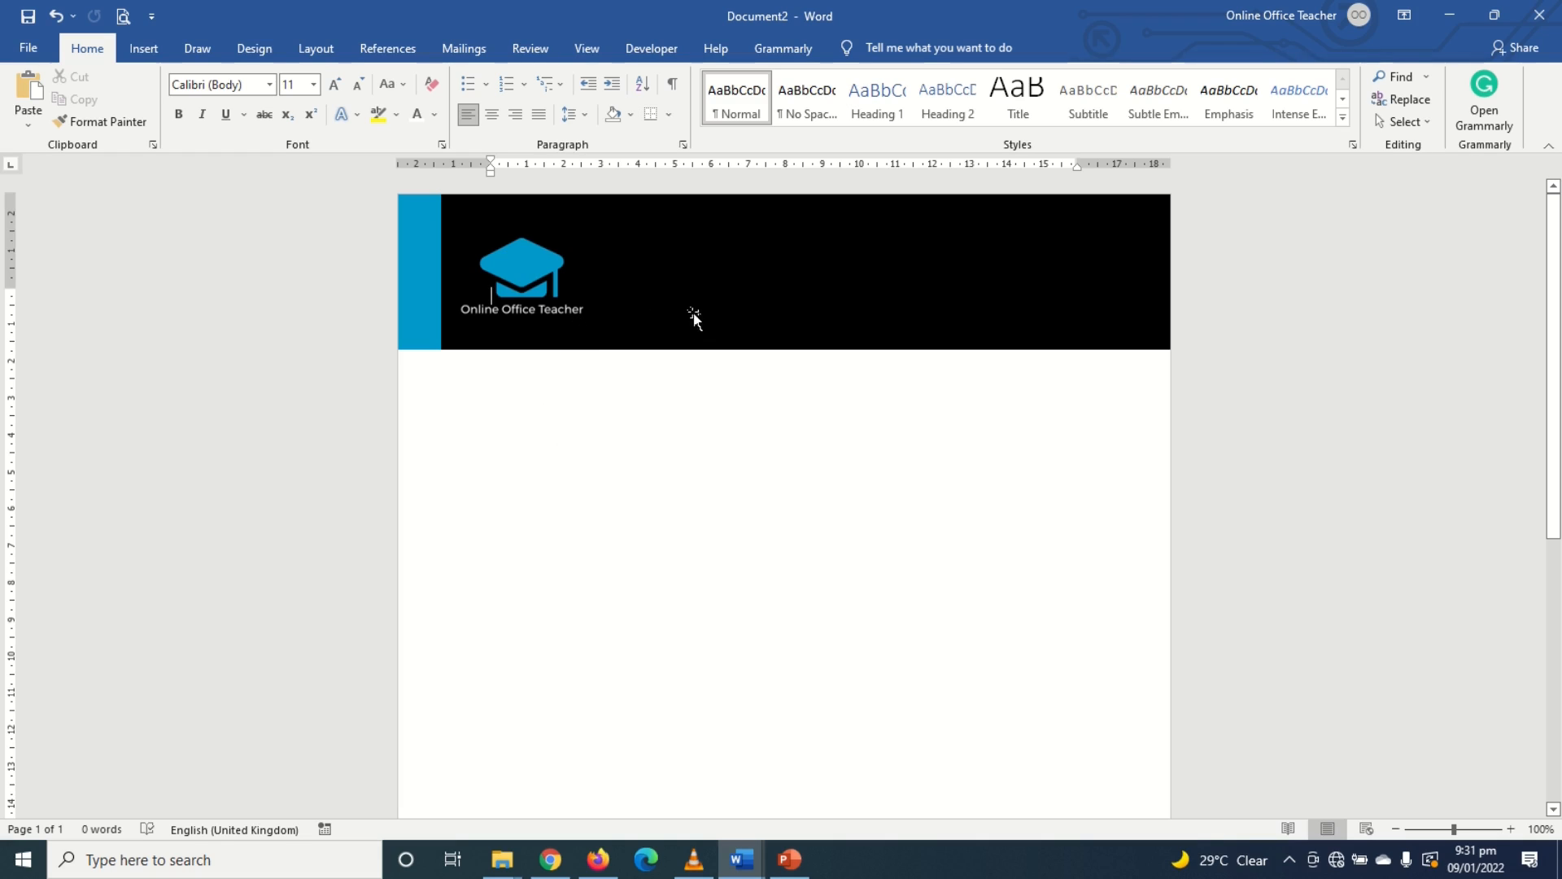
{"action": "mouse_move", "coordinate": [983, 267]}
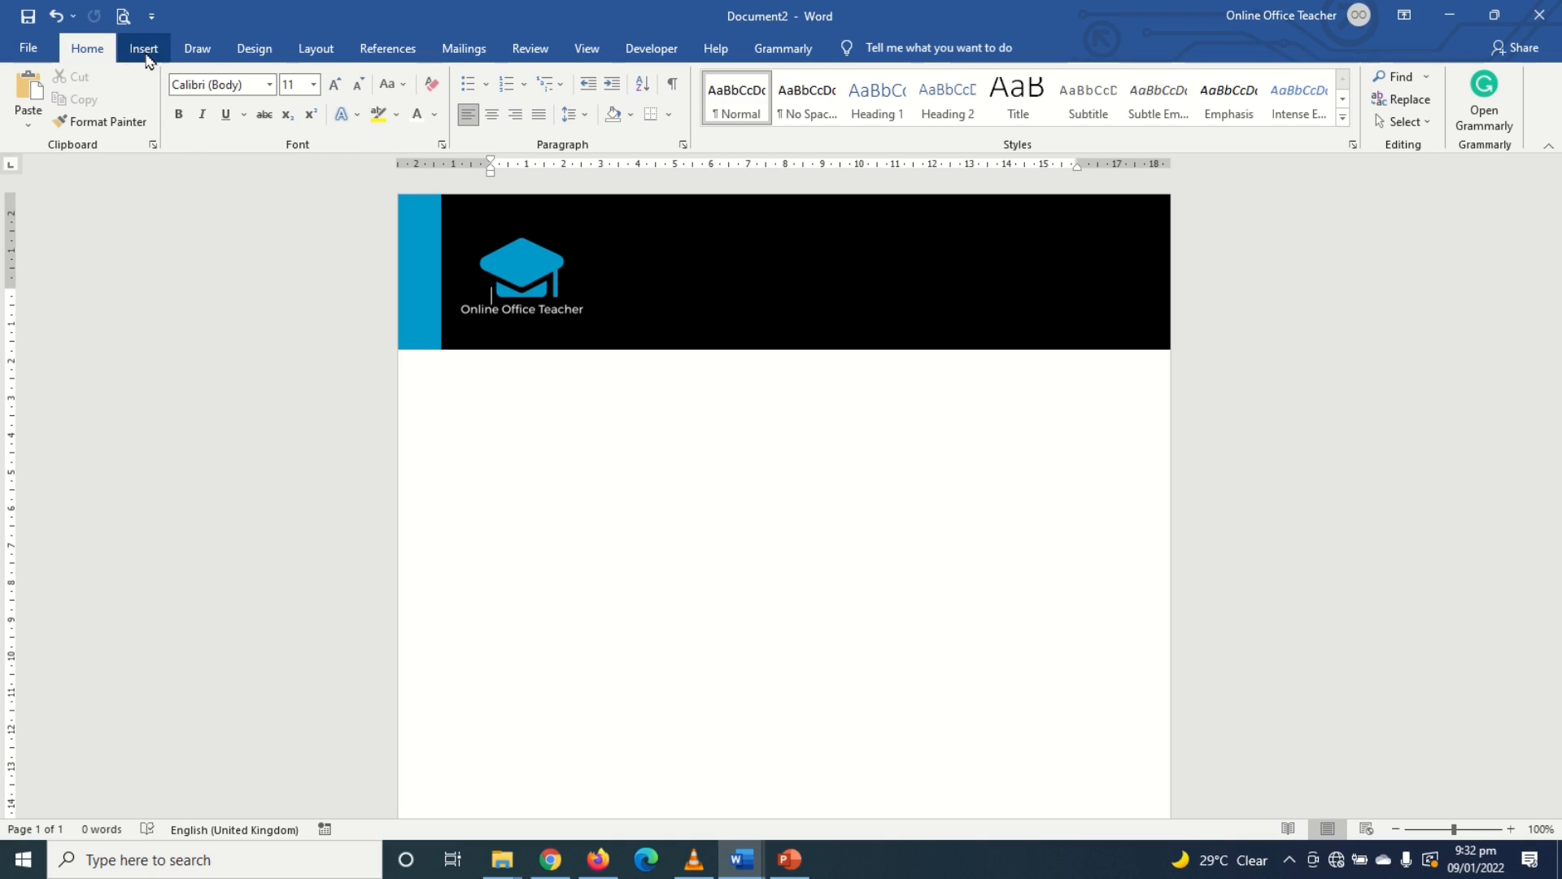
Step: Start Draw Text Box for the contact details on the header's right side
{"action": "left_click", "coordinate": [143, 48]}
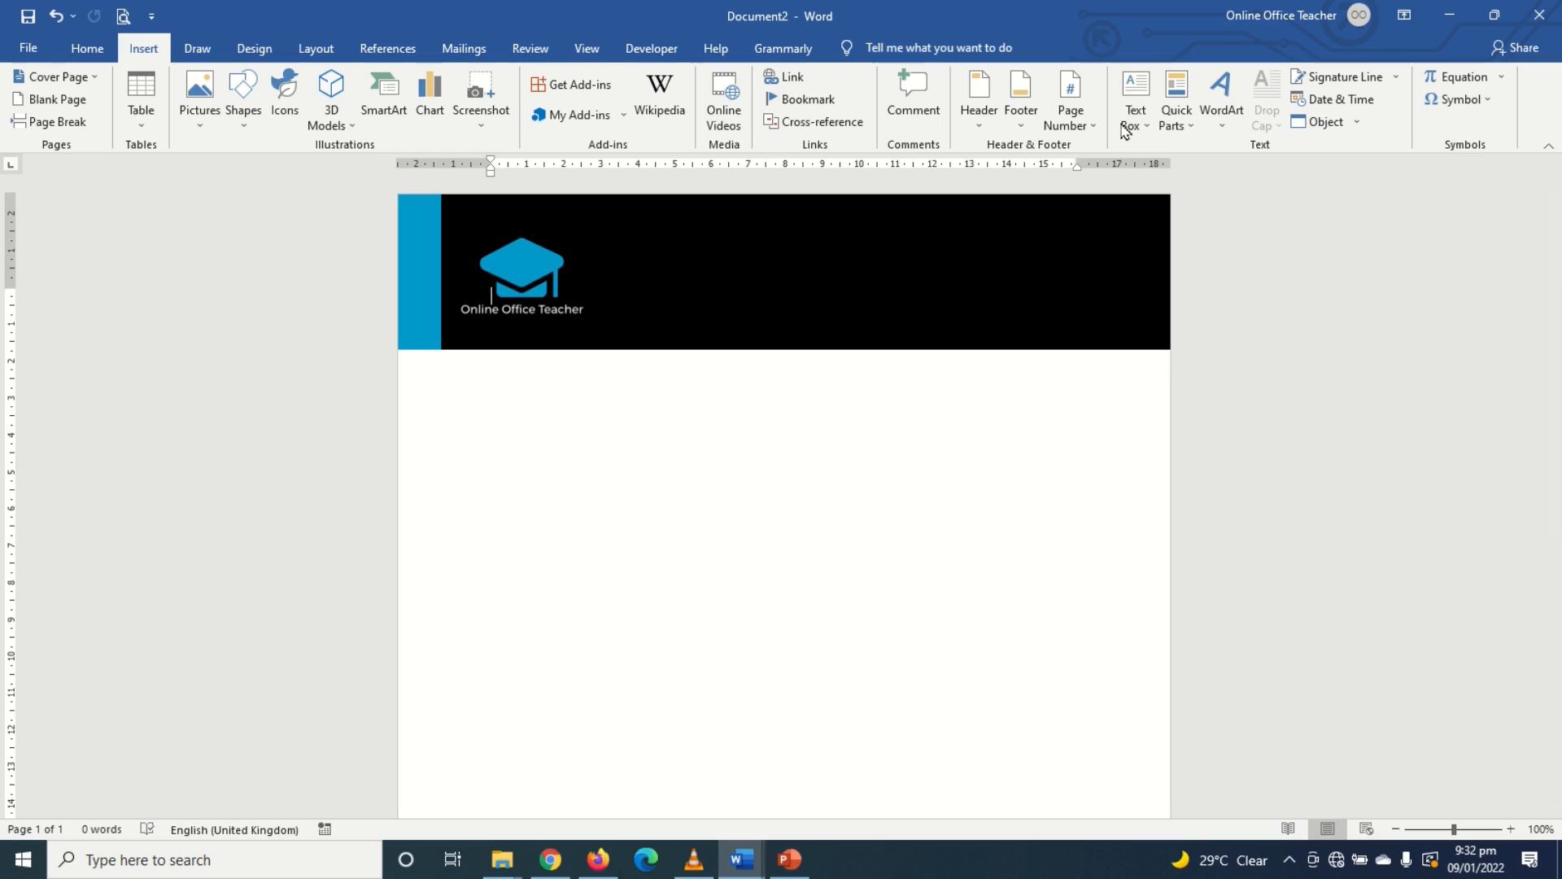
{"action": "left_click", "coordinate": [1135, 100]}
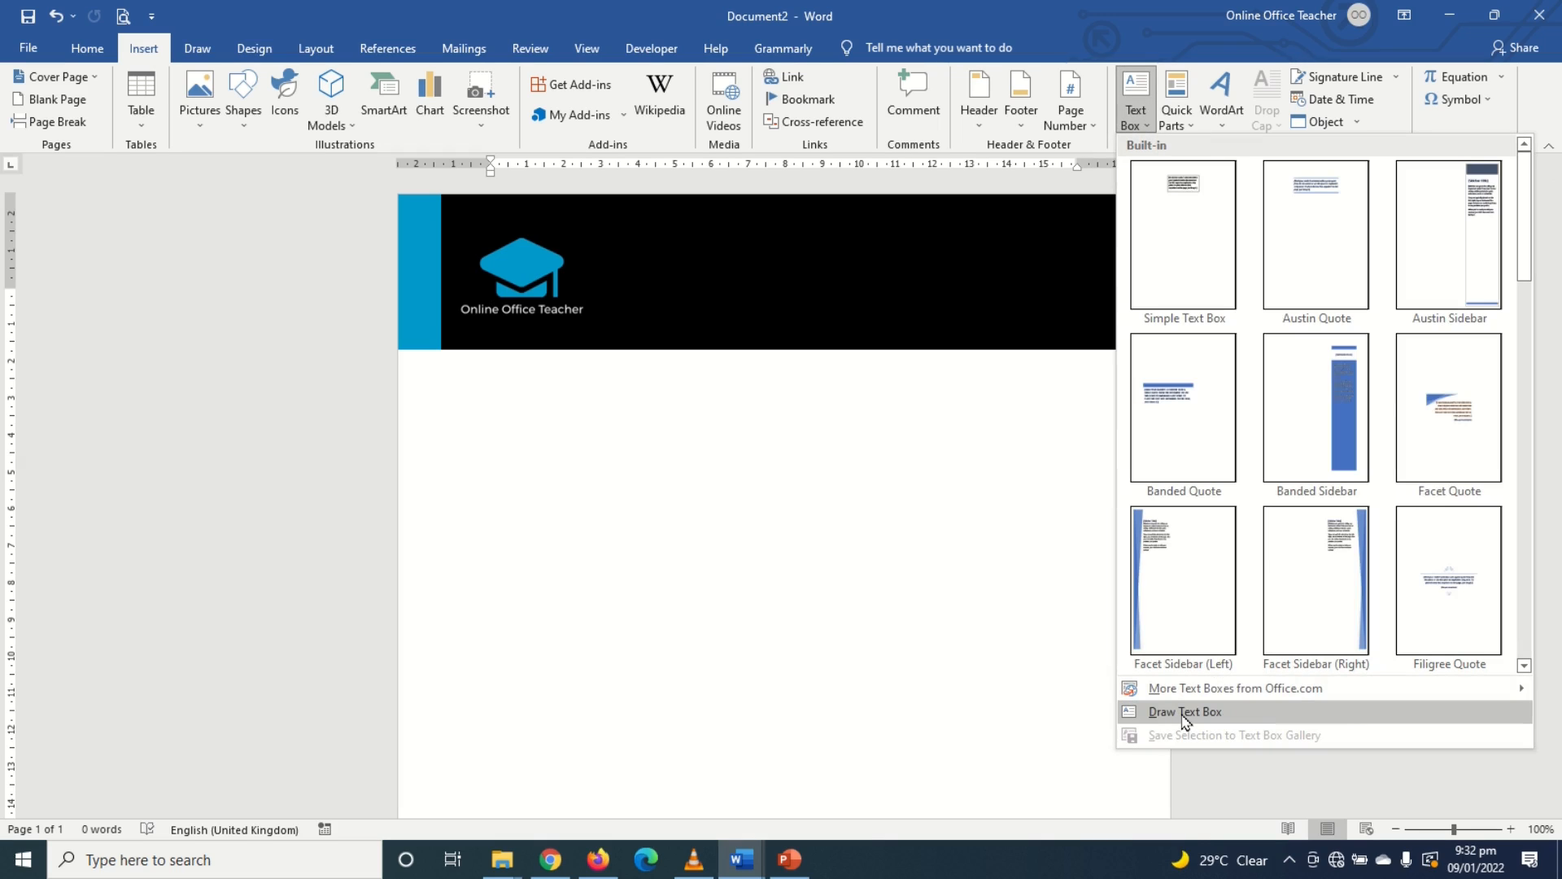
{"action": "mouse_move", "coordinate": [1185, 235]}
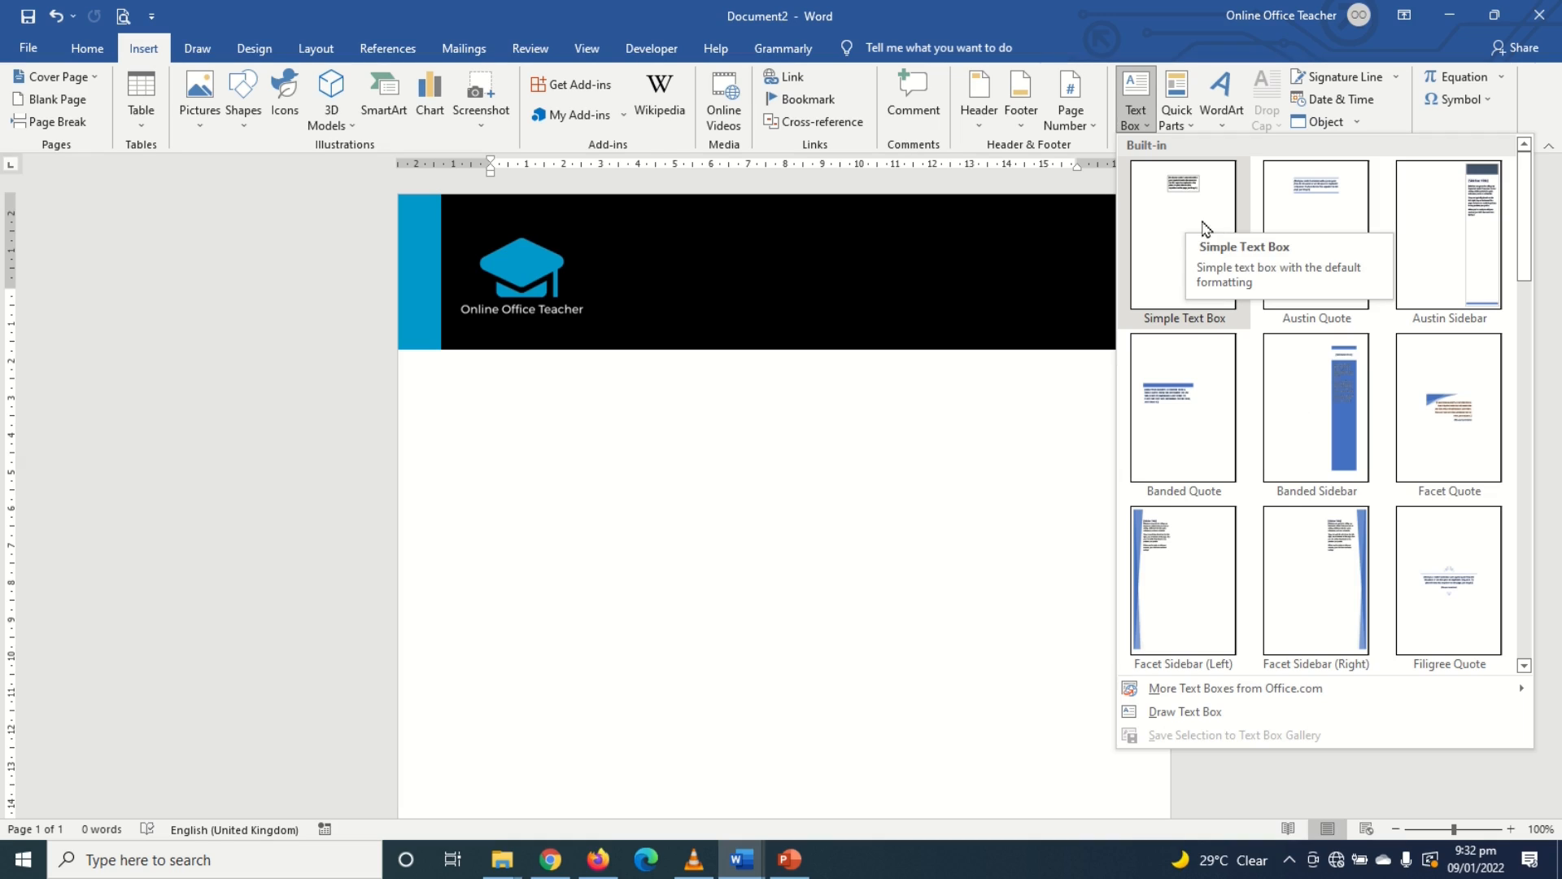
{"action": "mouse_move", "coordinate": [1183, 711]}
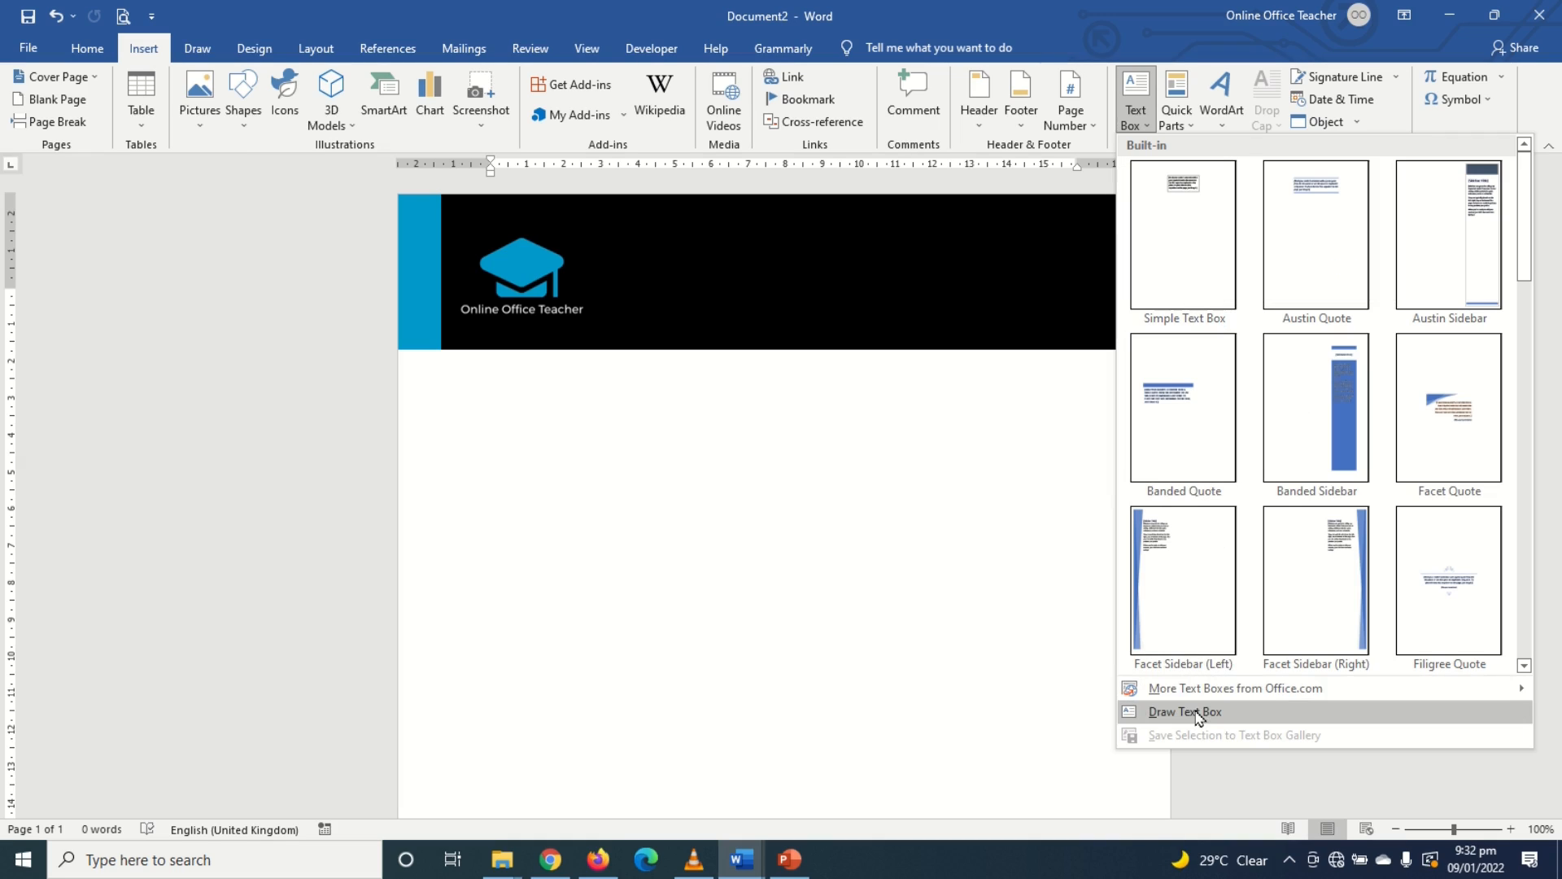
{"action": "left_click", "coordinate": [1185, 711]}
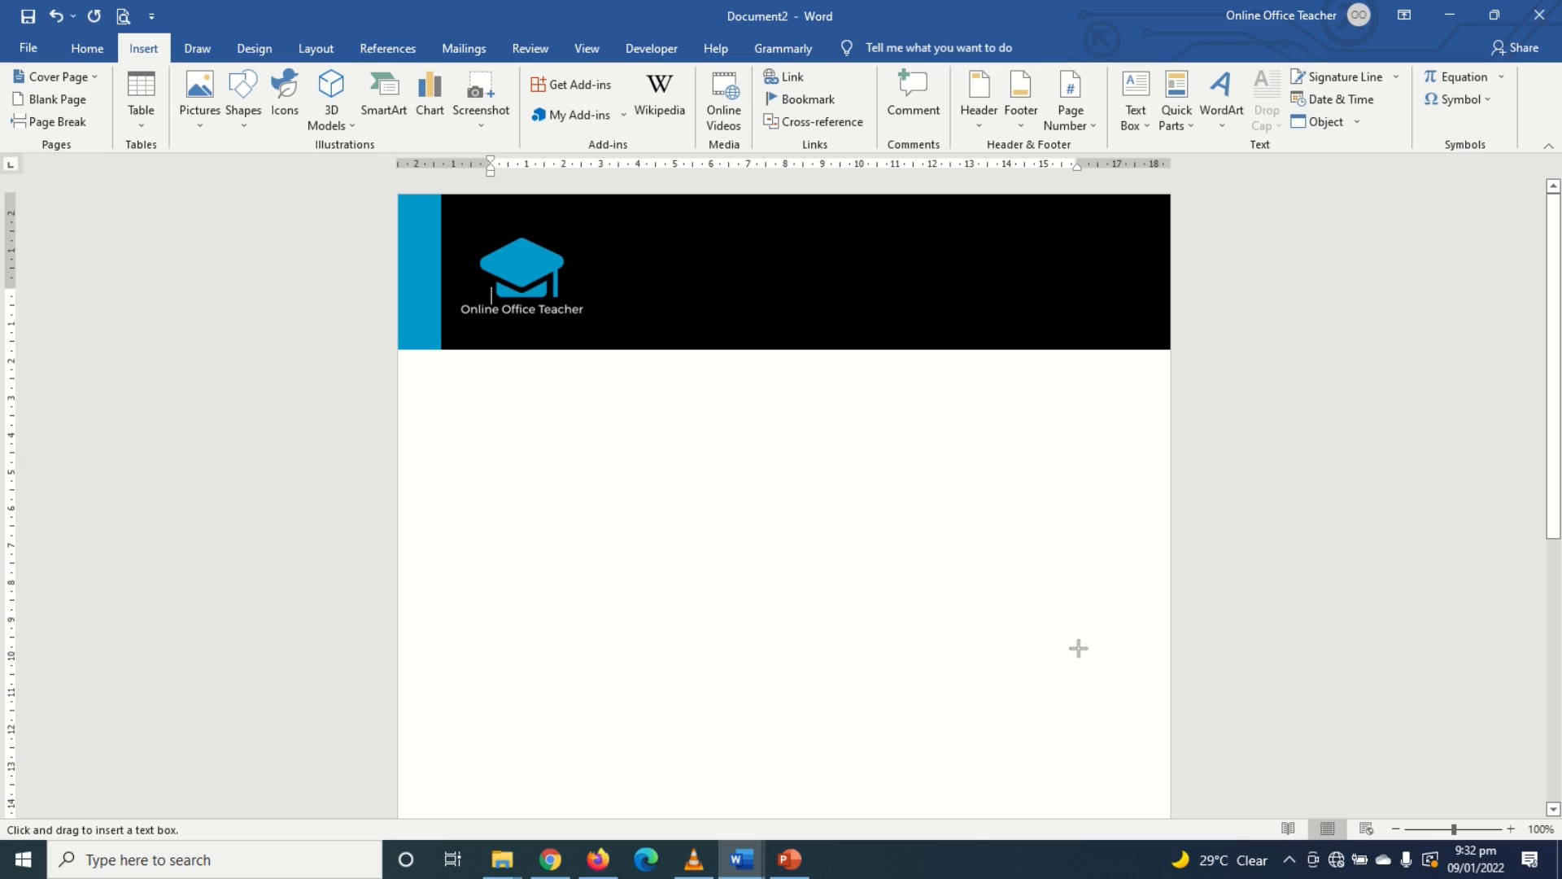
{"action": "mouse_move", "coordinate": [906, 262]}
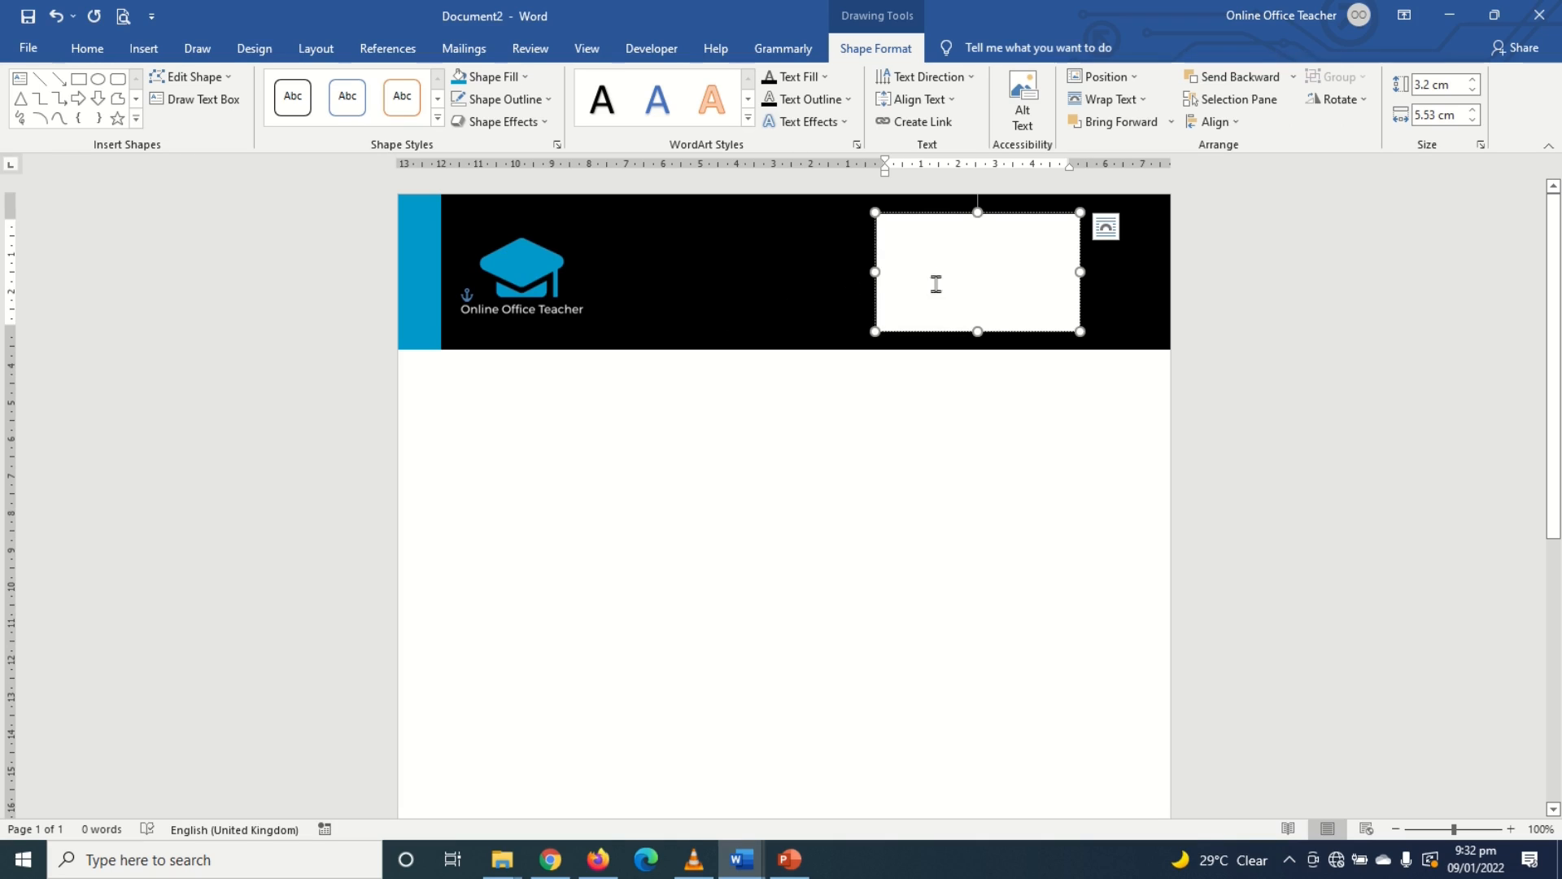
{"action": "mouse_move", "coordinate": [965, 306]}
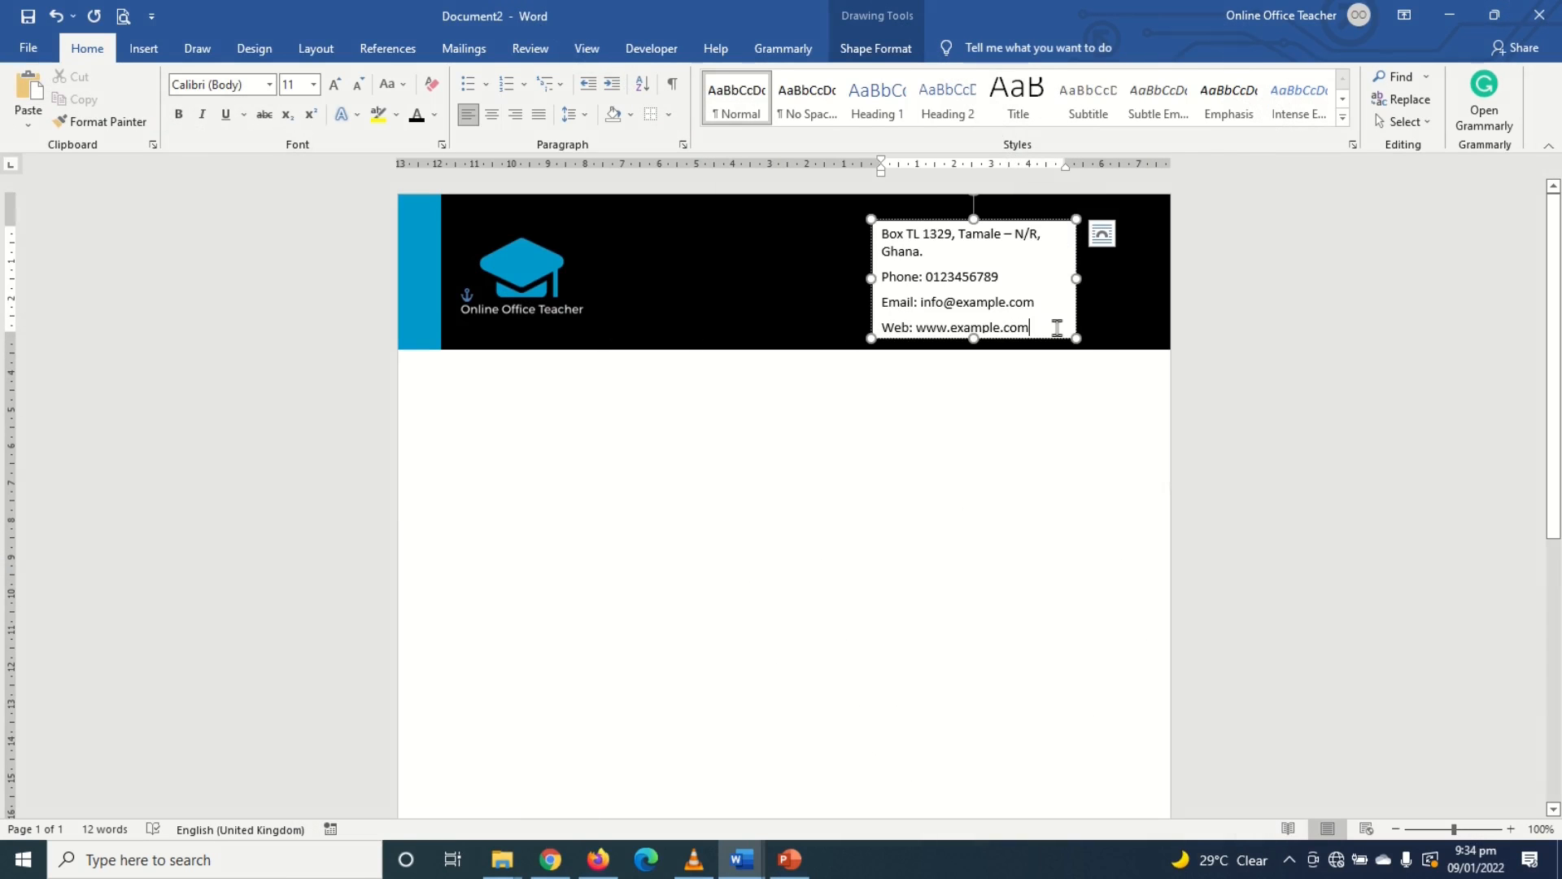
{"action": "mouse_move", "coordinate": [924, 277]}
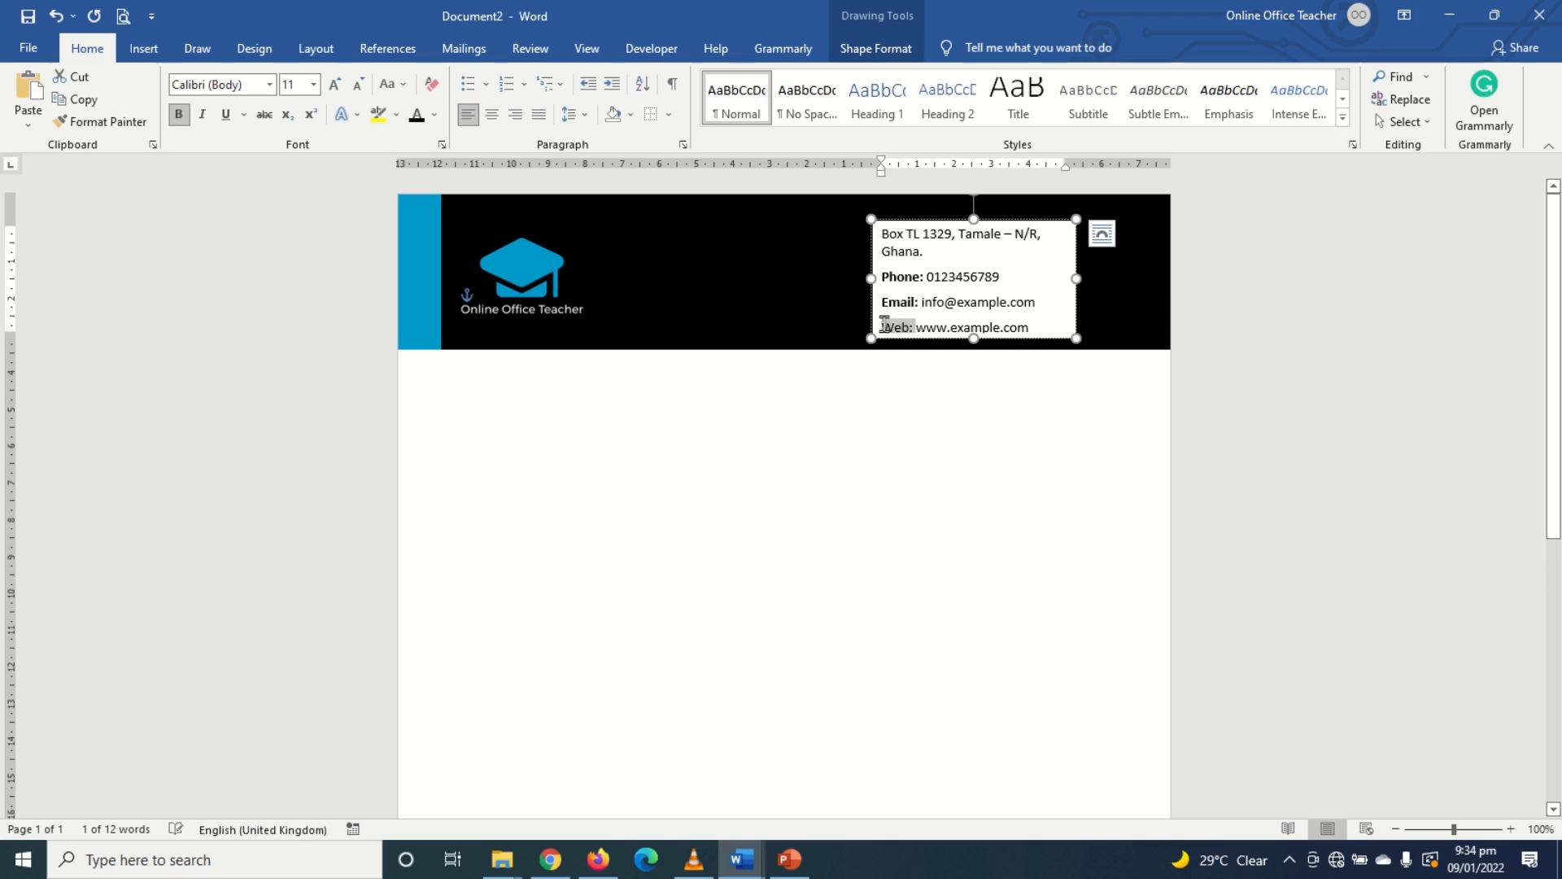
Step: Bold the Web label among the contact detail lines
{"action": "left_click", "coordinate": [918, 327]}
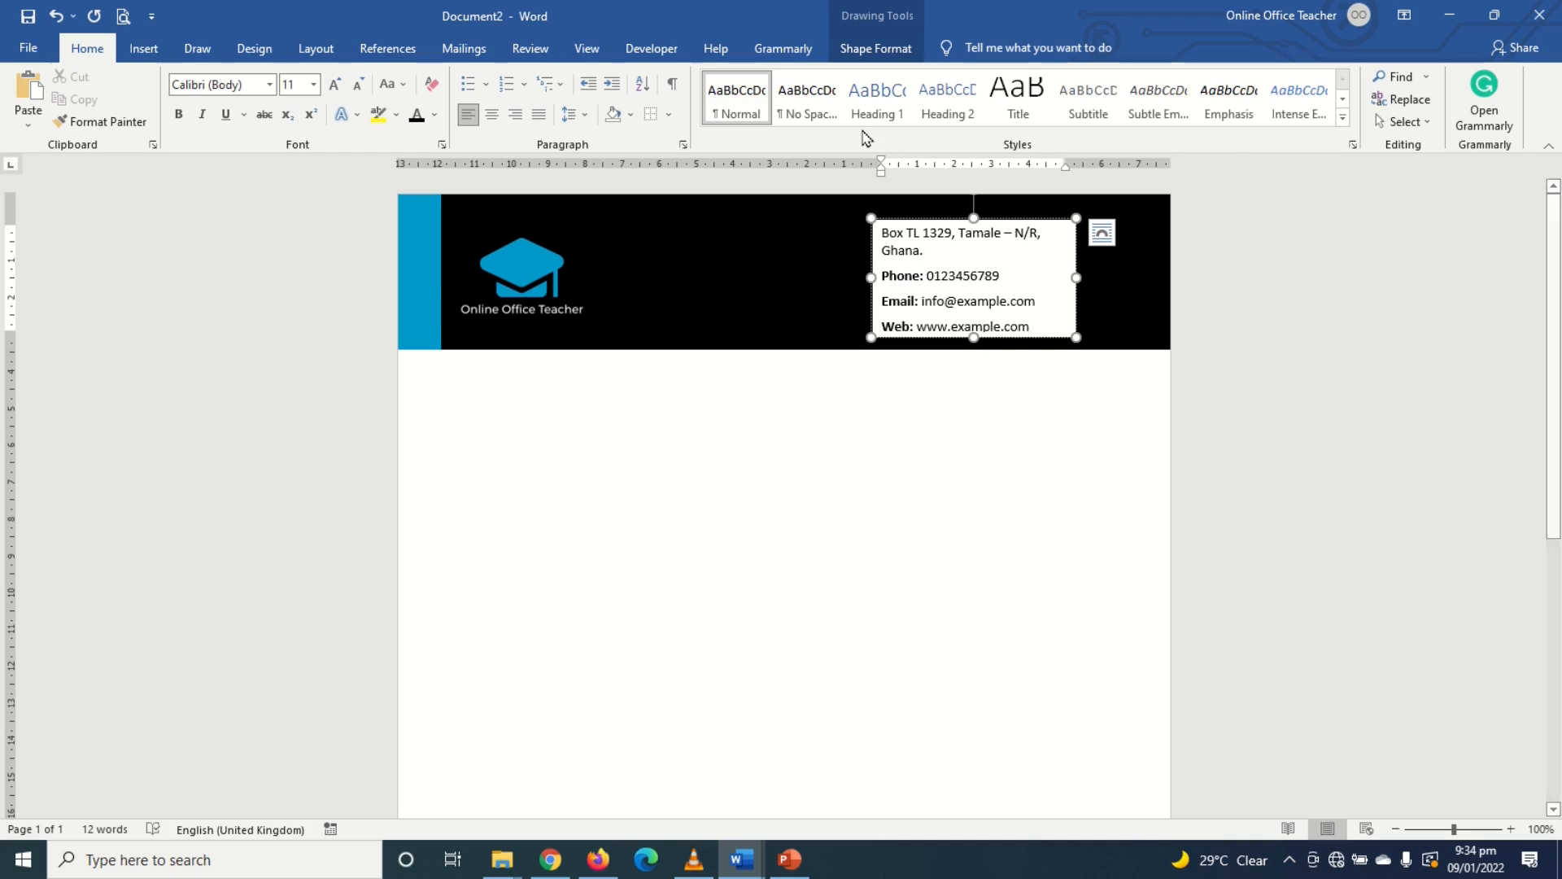
Step: Give the contact text box No Fill and set its font colour to white
{"action": "left_click", "coordinate": [876, 47]}
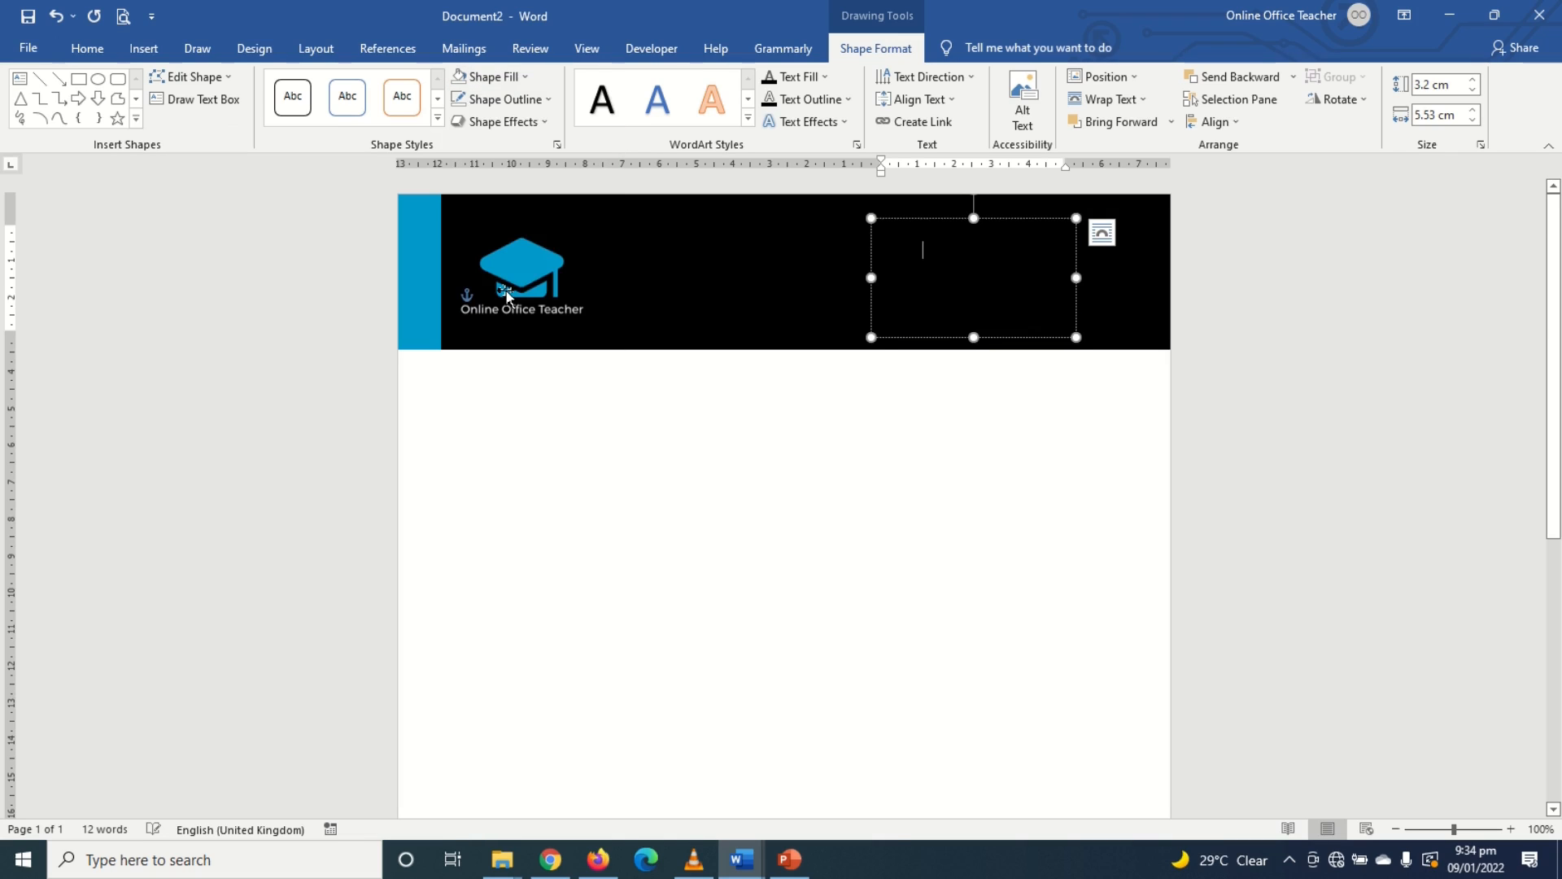
{"action": "mouse_move", "coordinate": [757, 266]}
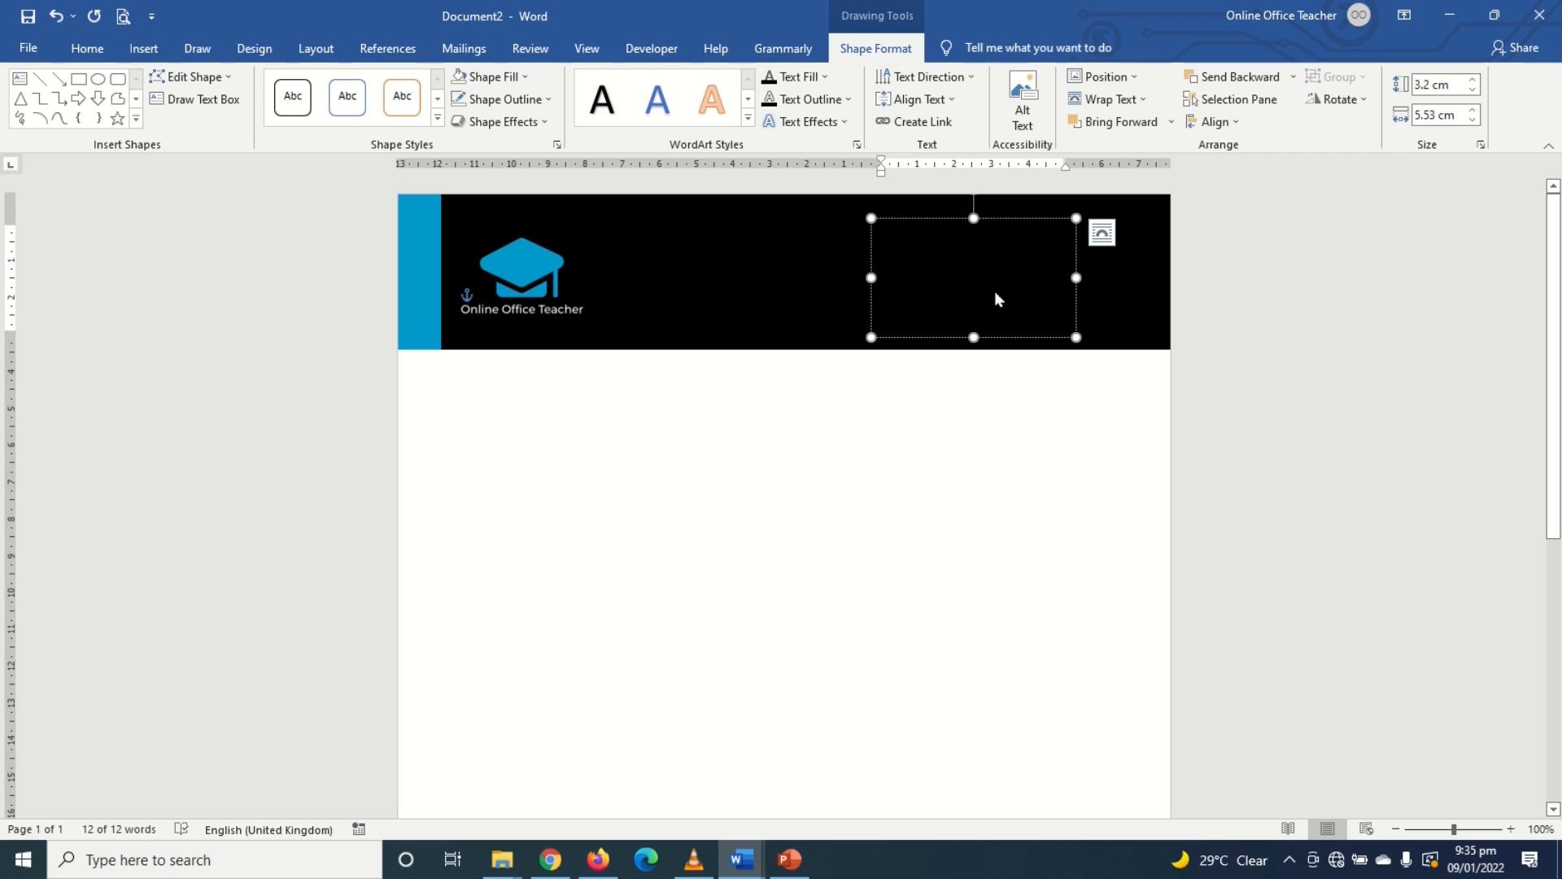
{"action": "left_click", "coordinate": [86, 47]}
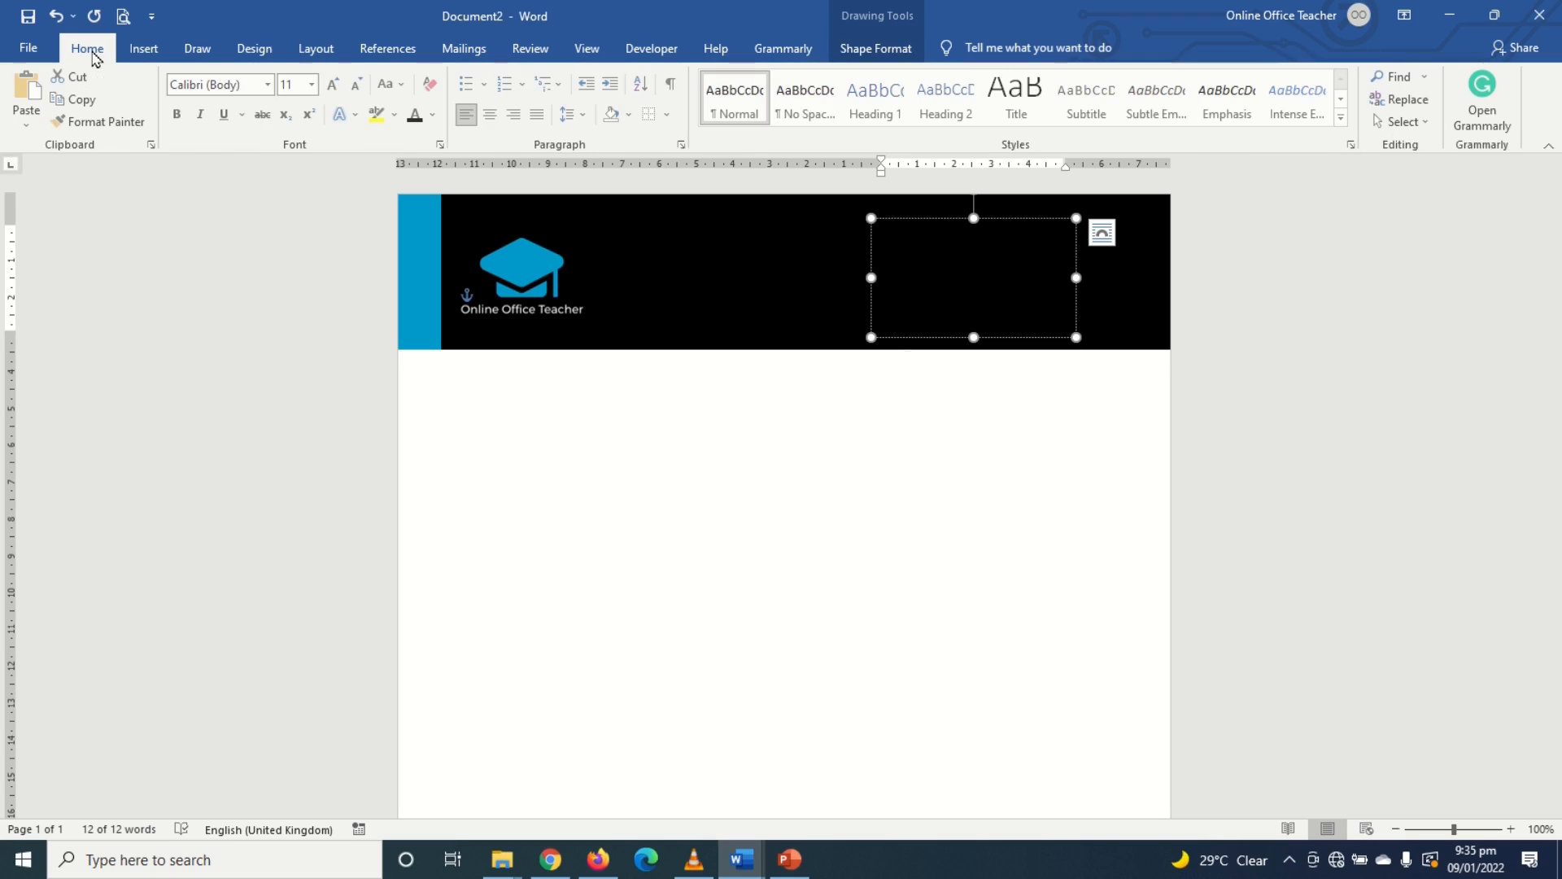
{"action": "left_click", "coordinate": [436, 114]}
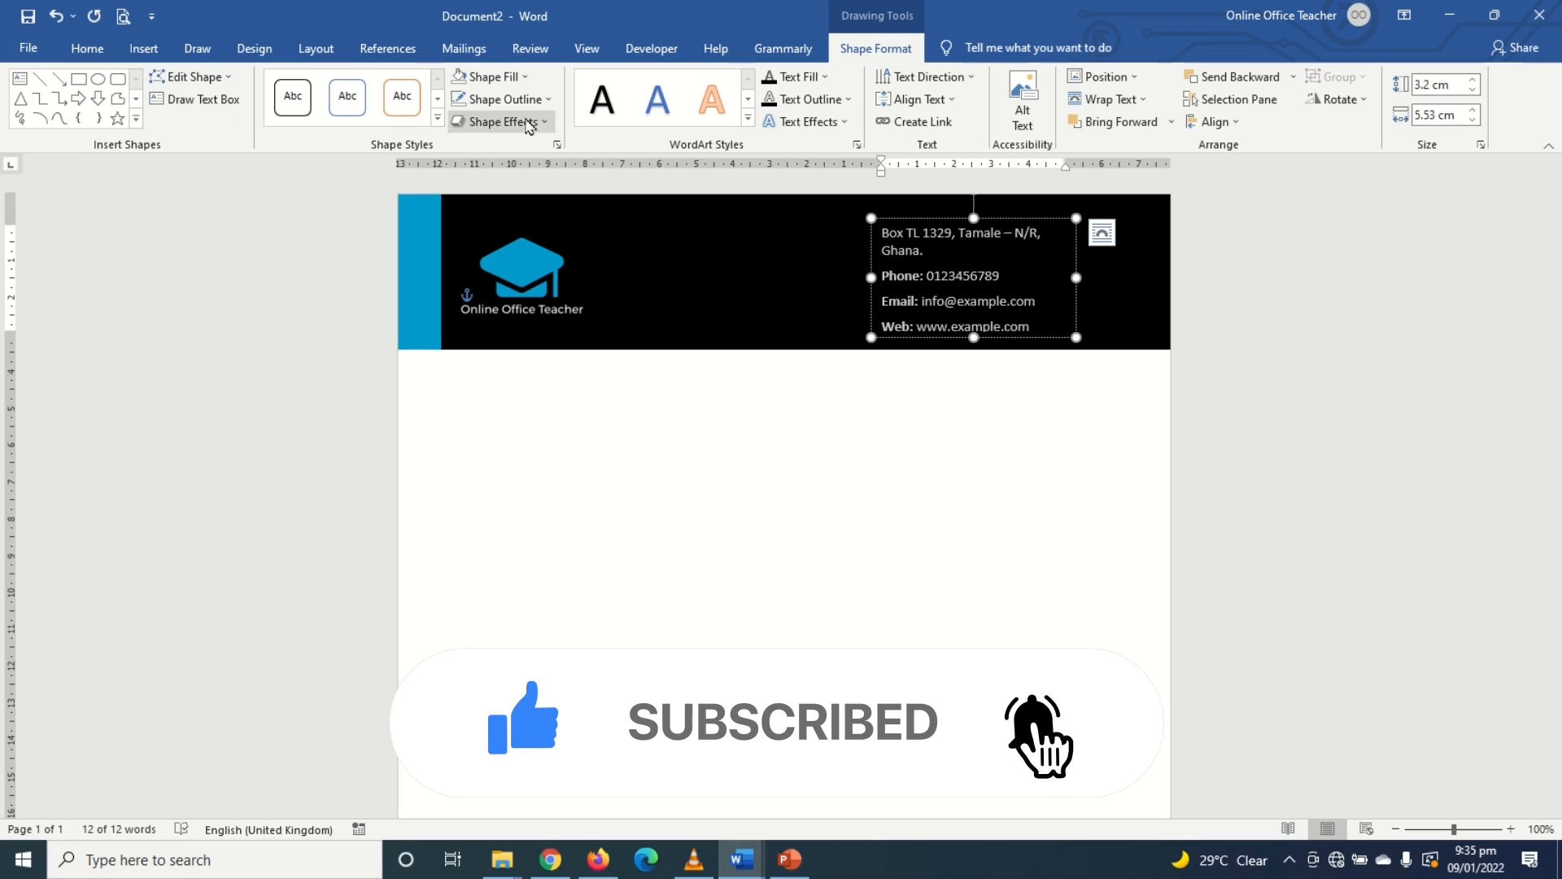
{"action": "left_click", "coordinate": [498, 99]}
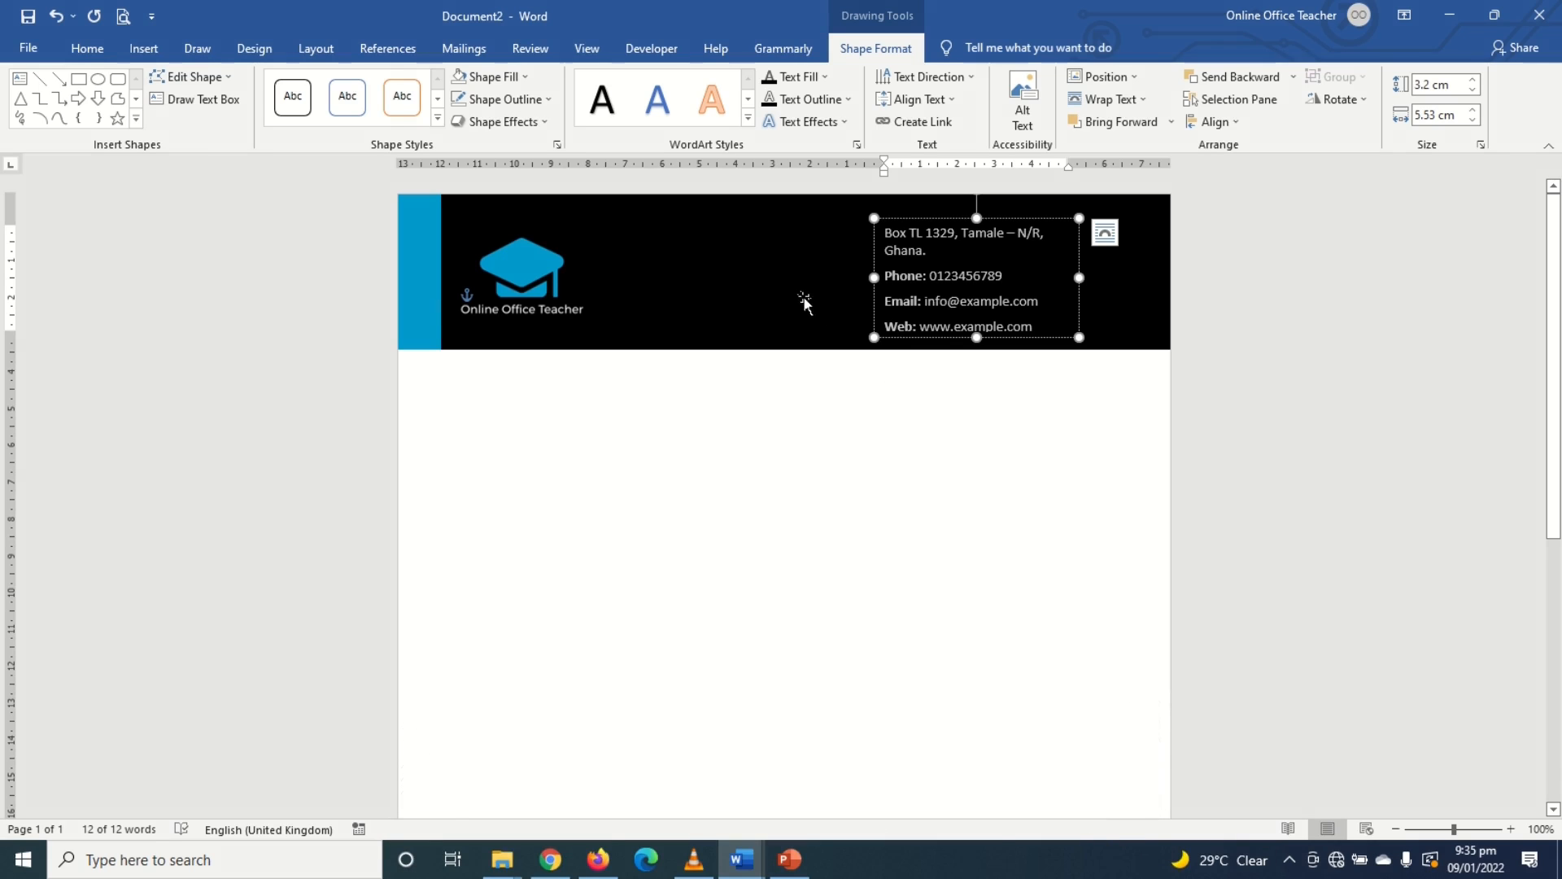
{"action": "mouse_move", "coordinate": [1014, 221]}
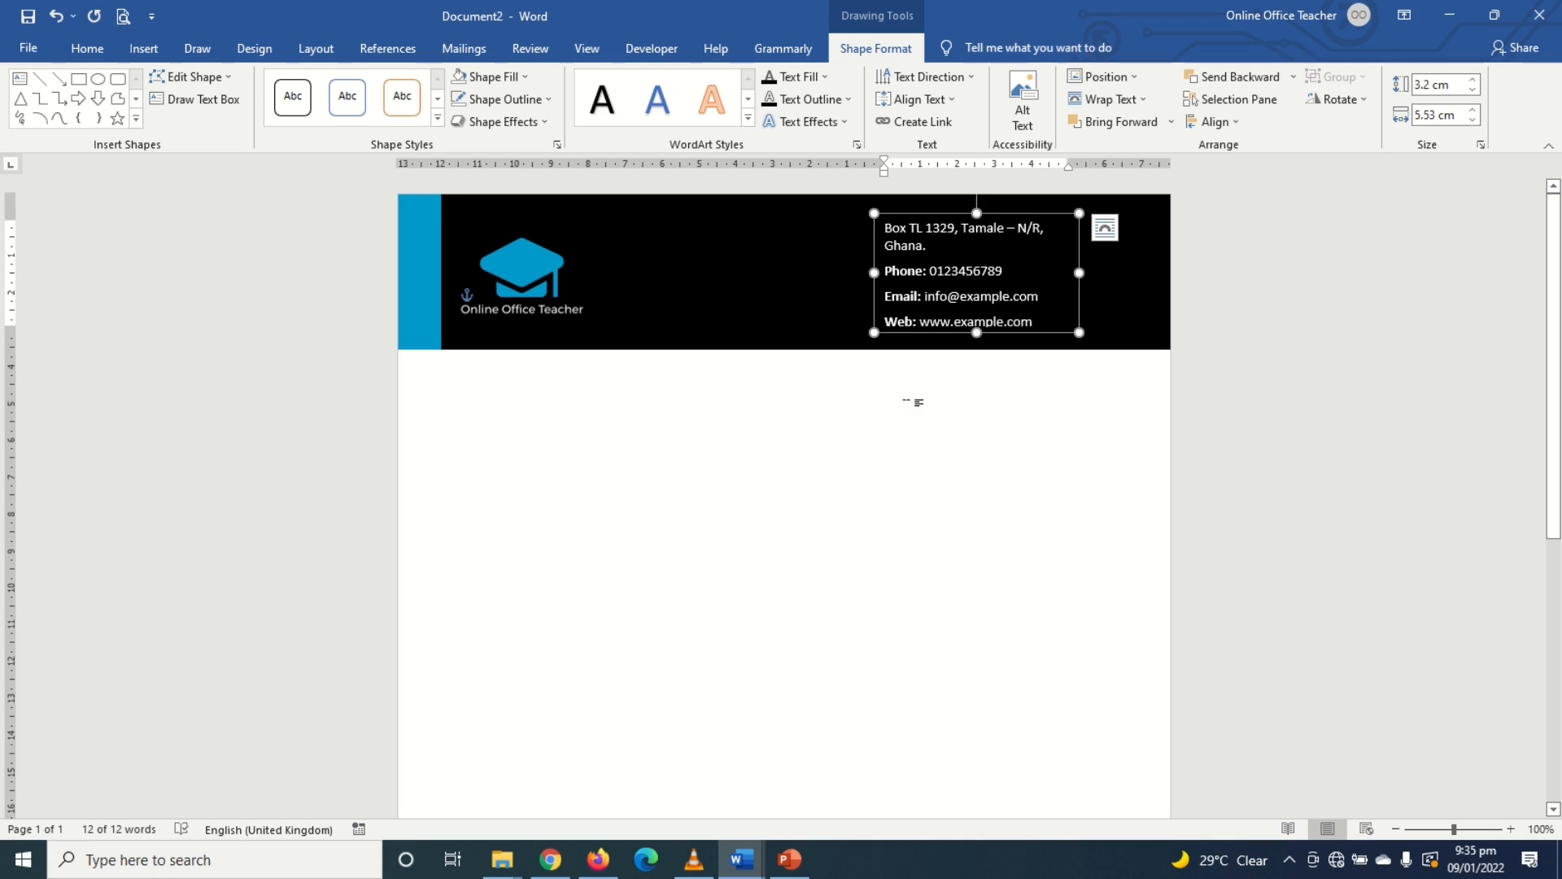
Step: Draw a vertical divider line left of the contact details and give it the recent outline colour
{"action": "left_click", "coordinate": [143, 47]}
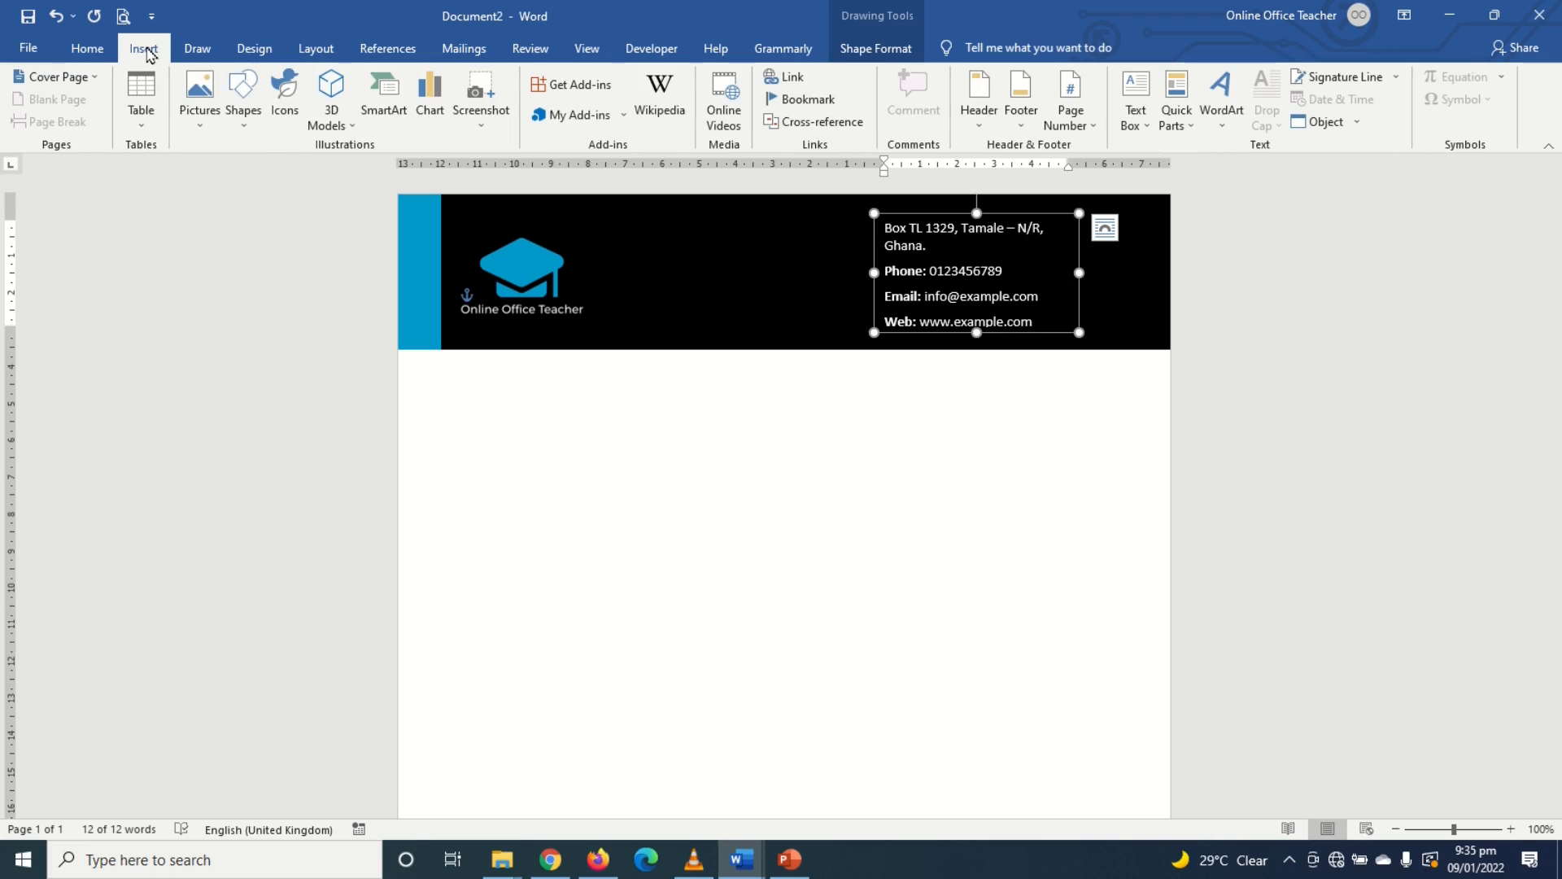
{"action": "left_click", "coordinate": [243, 98]}
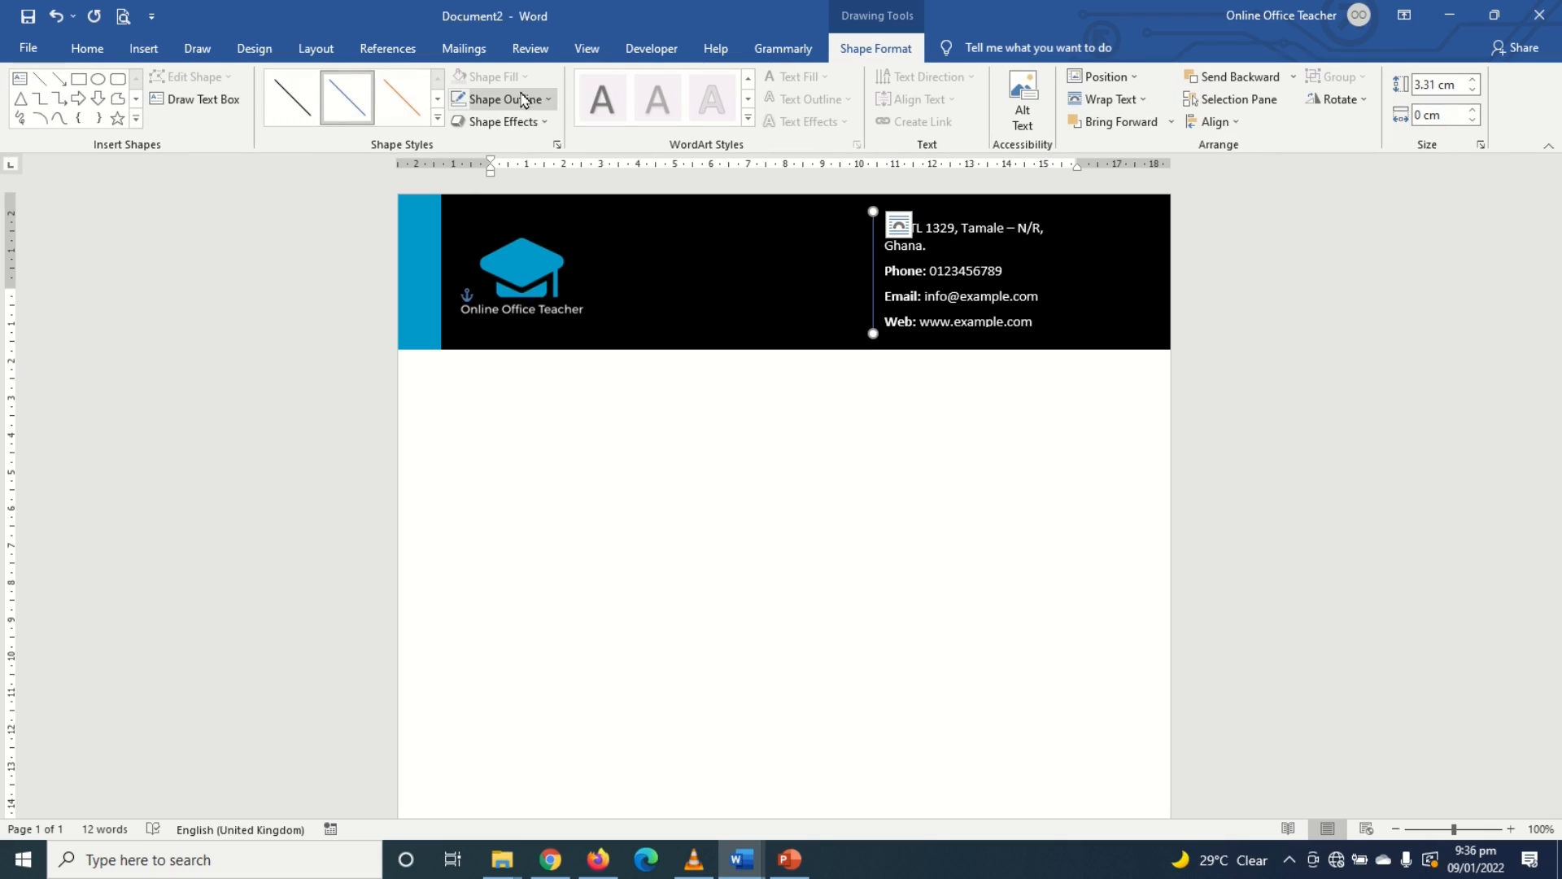
{"action": "left_click", "coordinate": [498, 99]}
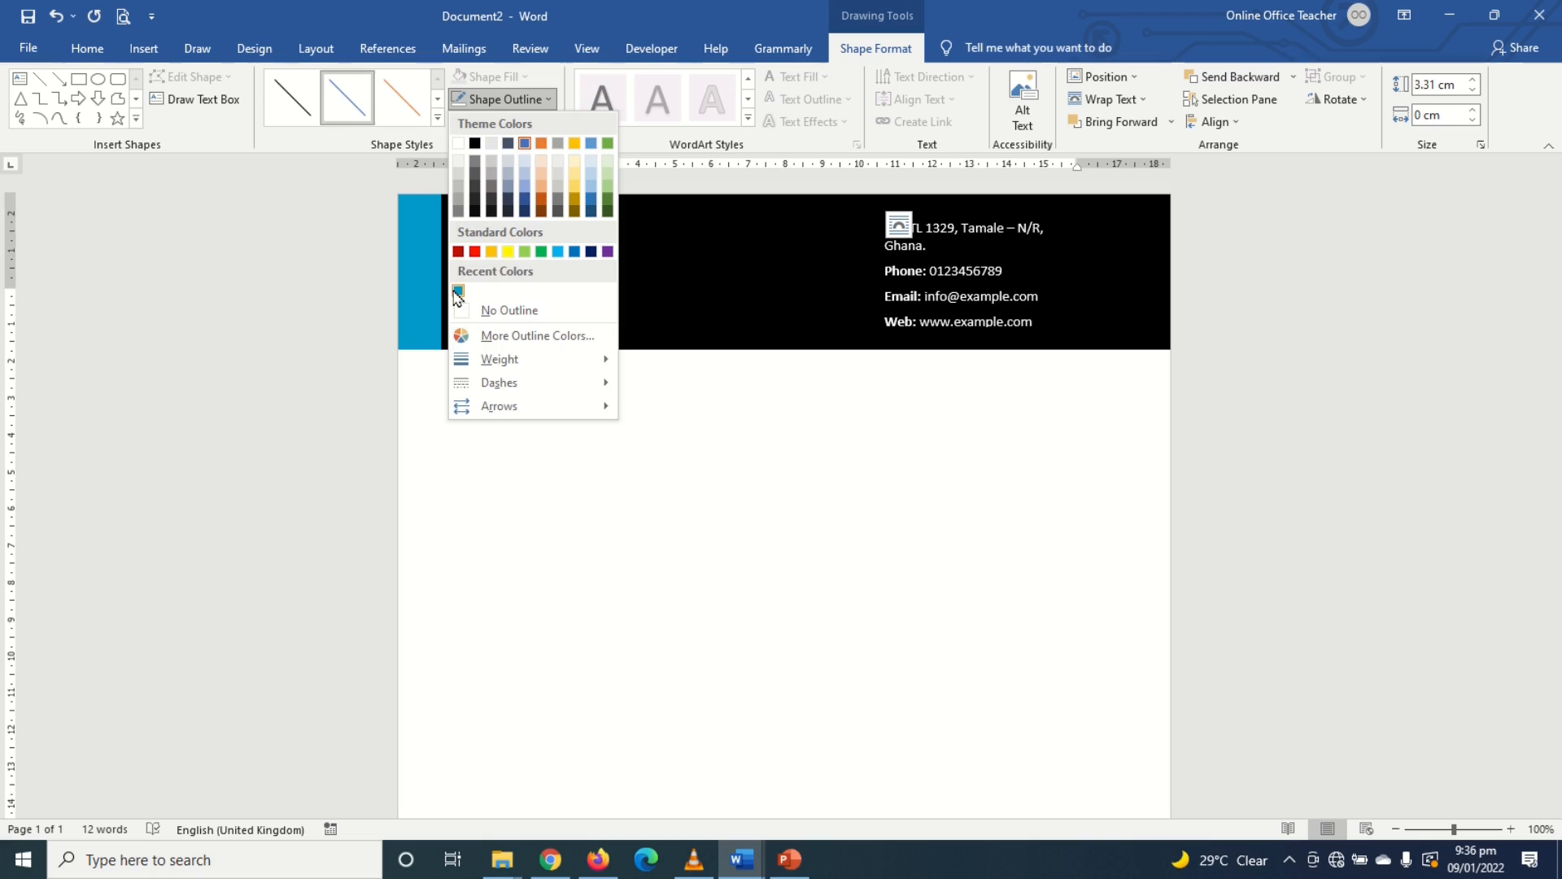
{"action": "left_click", "coordinate": [508, 310]}
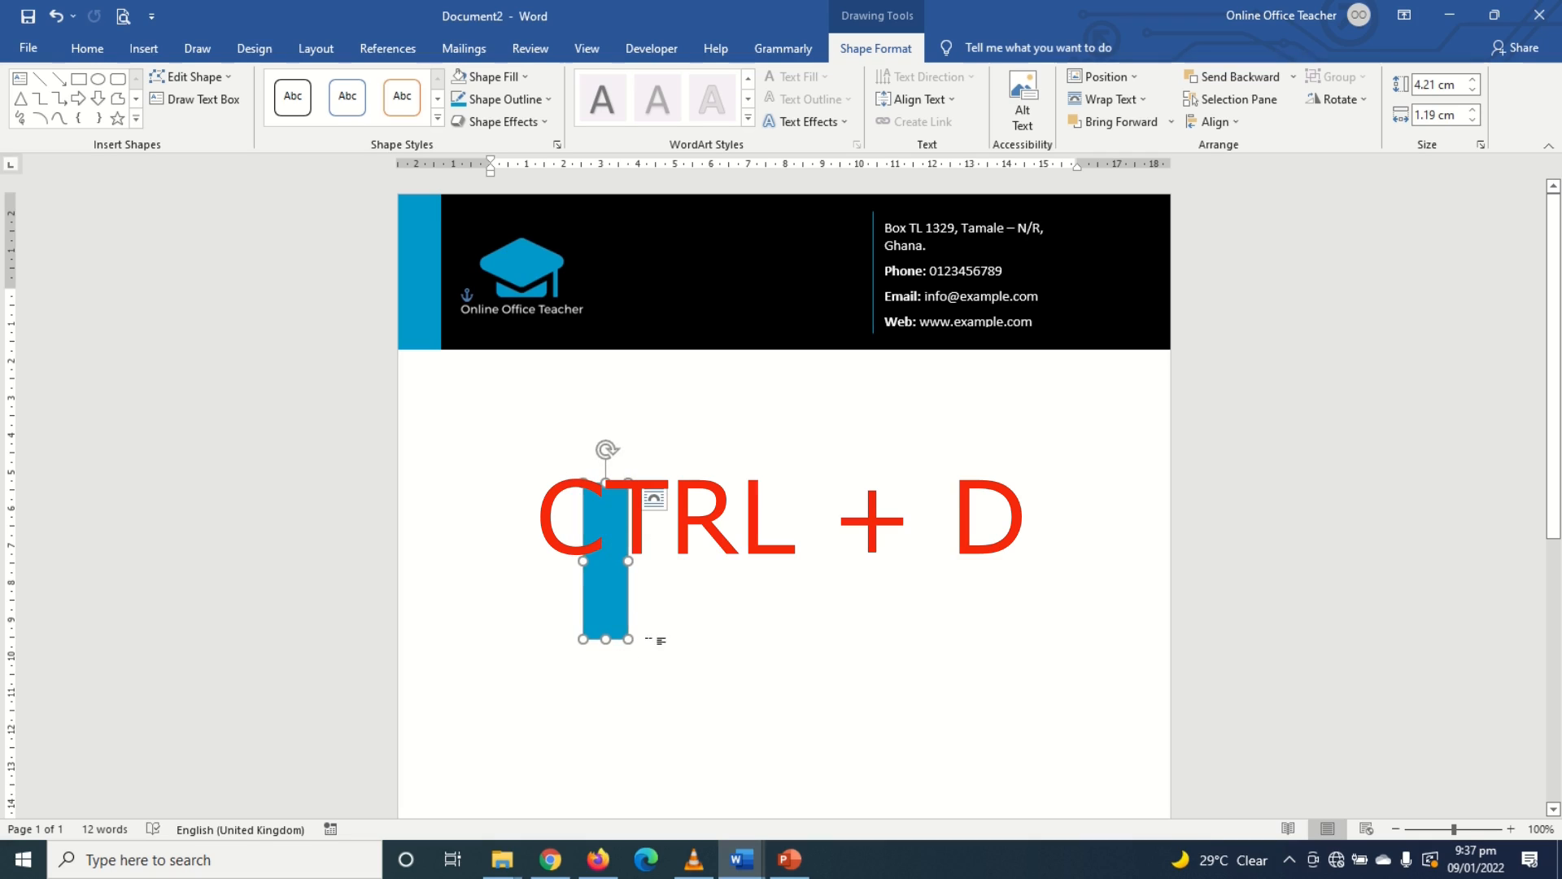
Step: Duplicate the blue accent strip with Ctrl+D and rotate the copy right 90° to horizontal
{"action": "key", "text": "ctrl+d"}
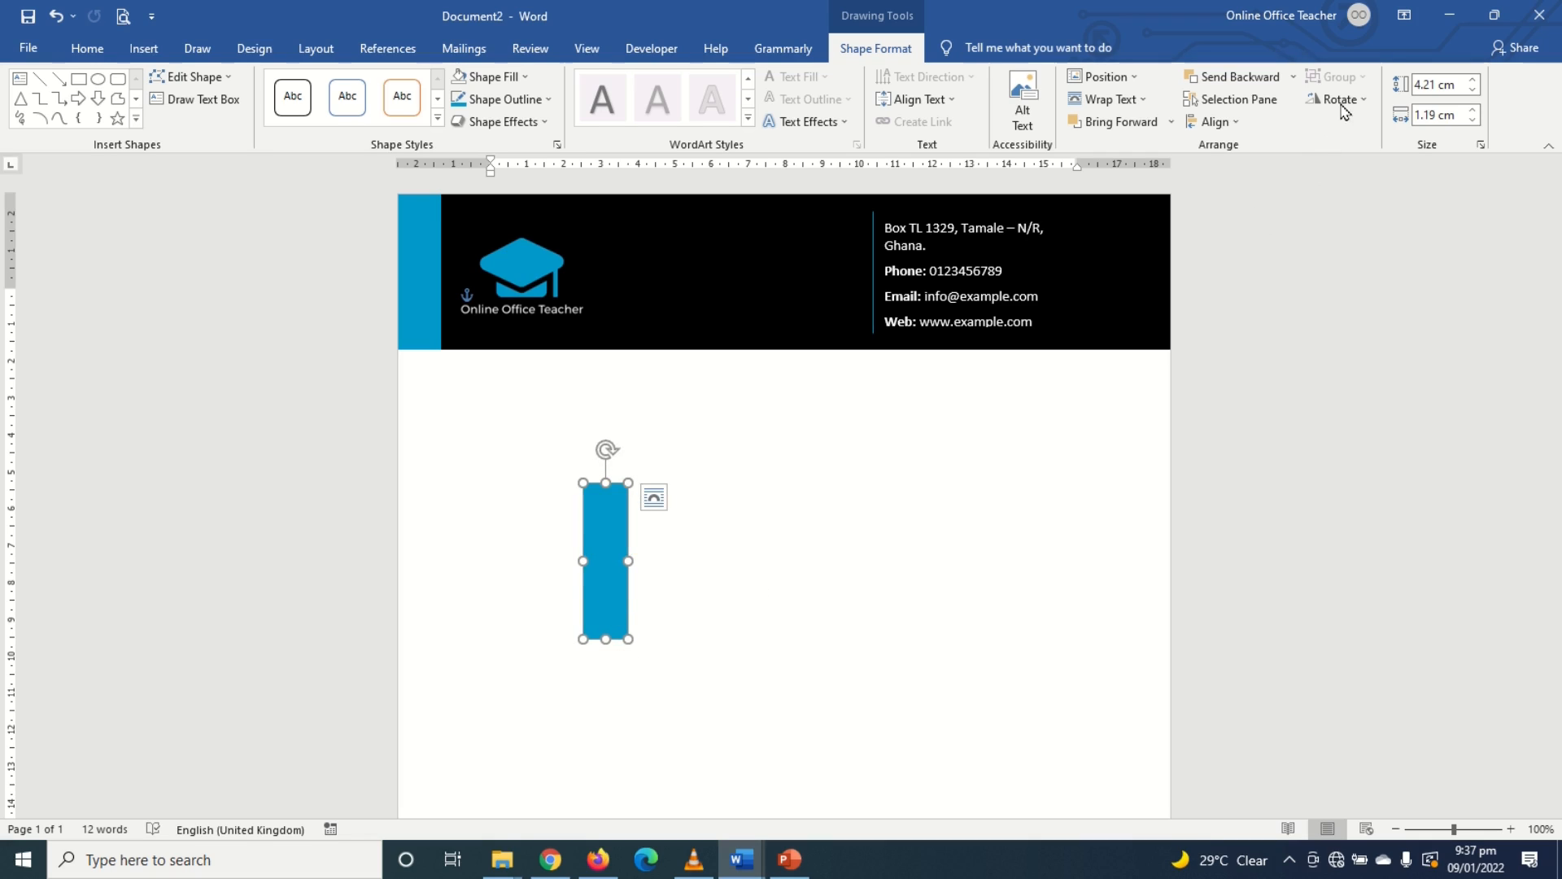
{"action": "left_click", "coordinate": [1338, 99]}
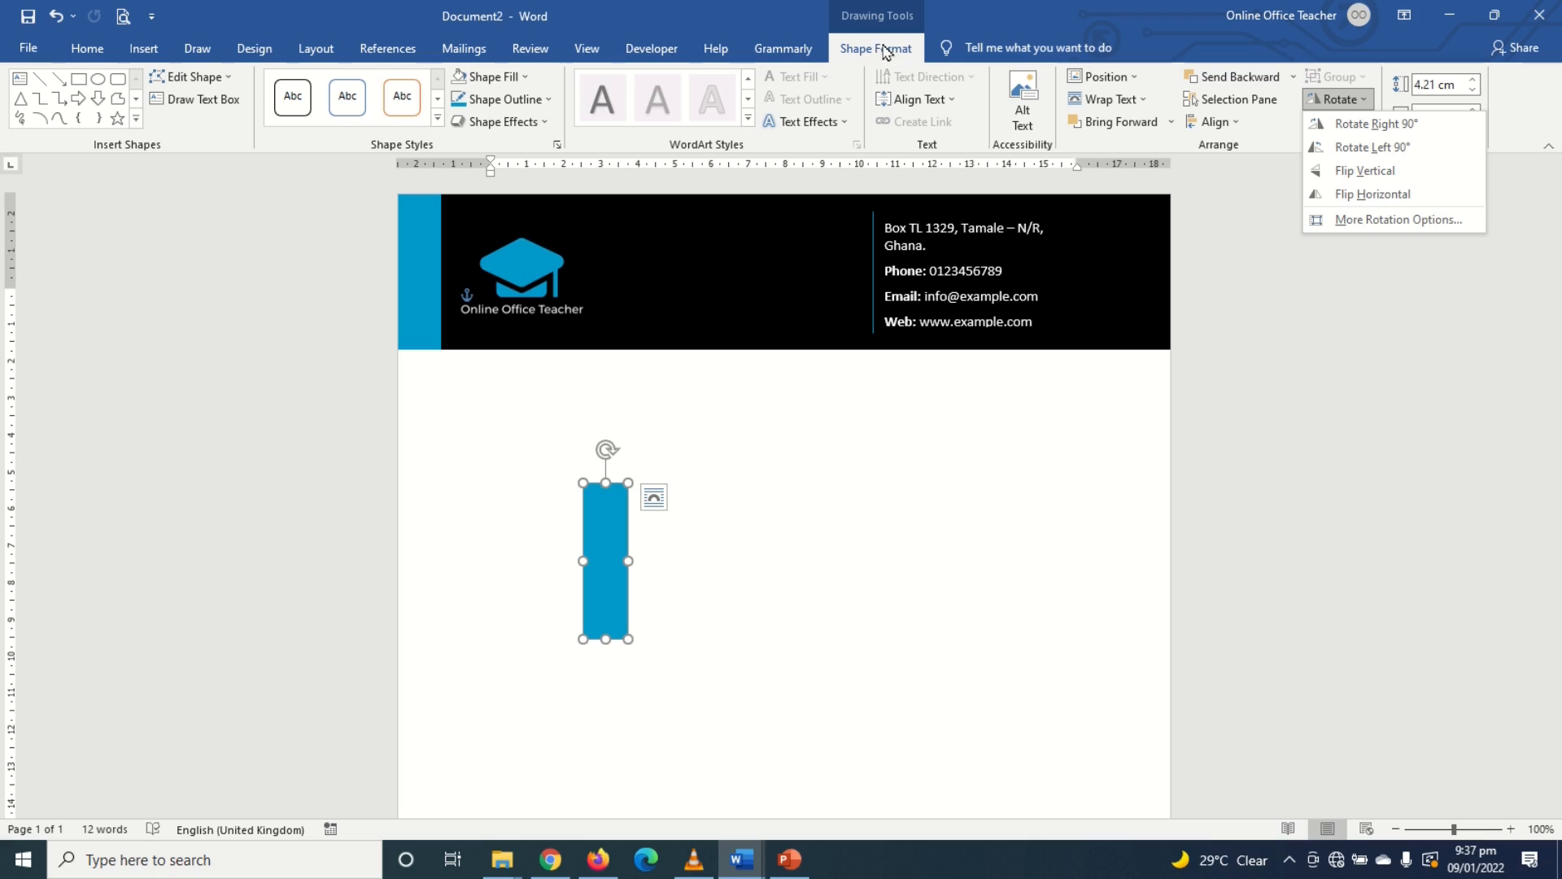
{"action": "left_click", "coordinate": [1375, 146]}
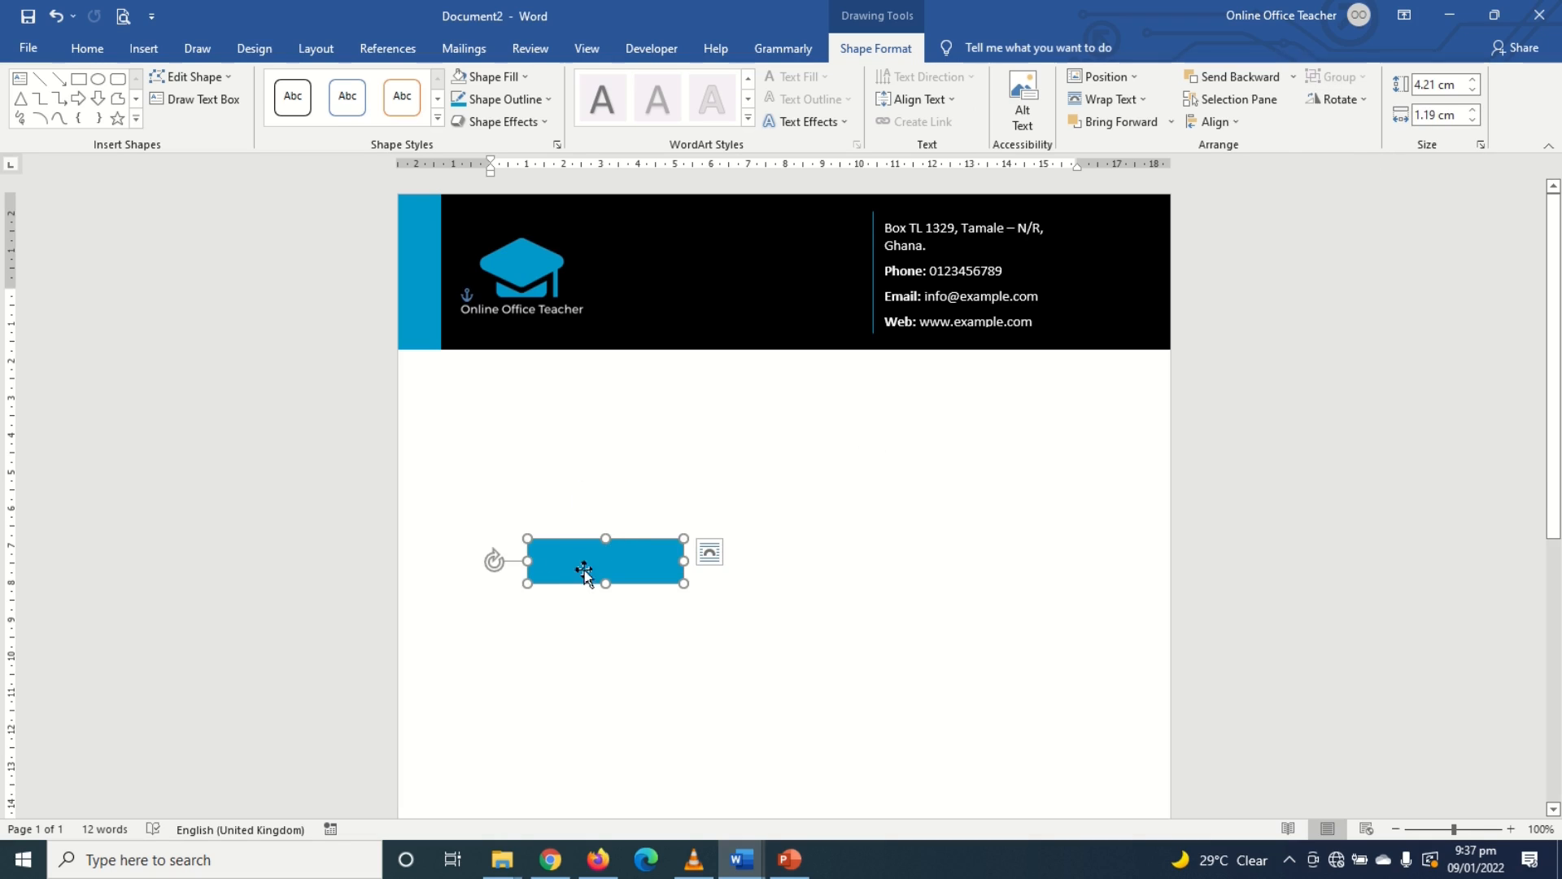
Step: Place the horizontal blue bar at the page's bottom-left corner and stretch it full width as a footer
{"action": "left_click_drag", "start_coordinate": [605, 562], "coordinate": [568, 798]}
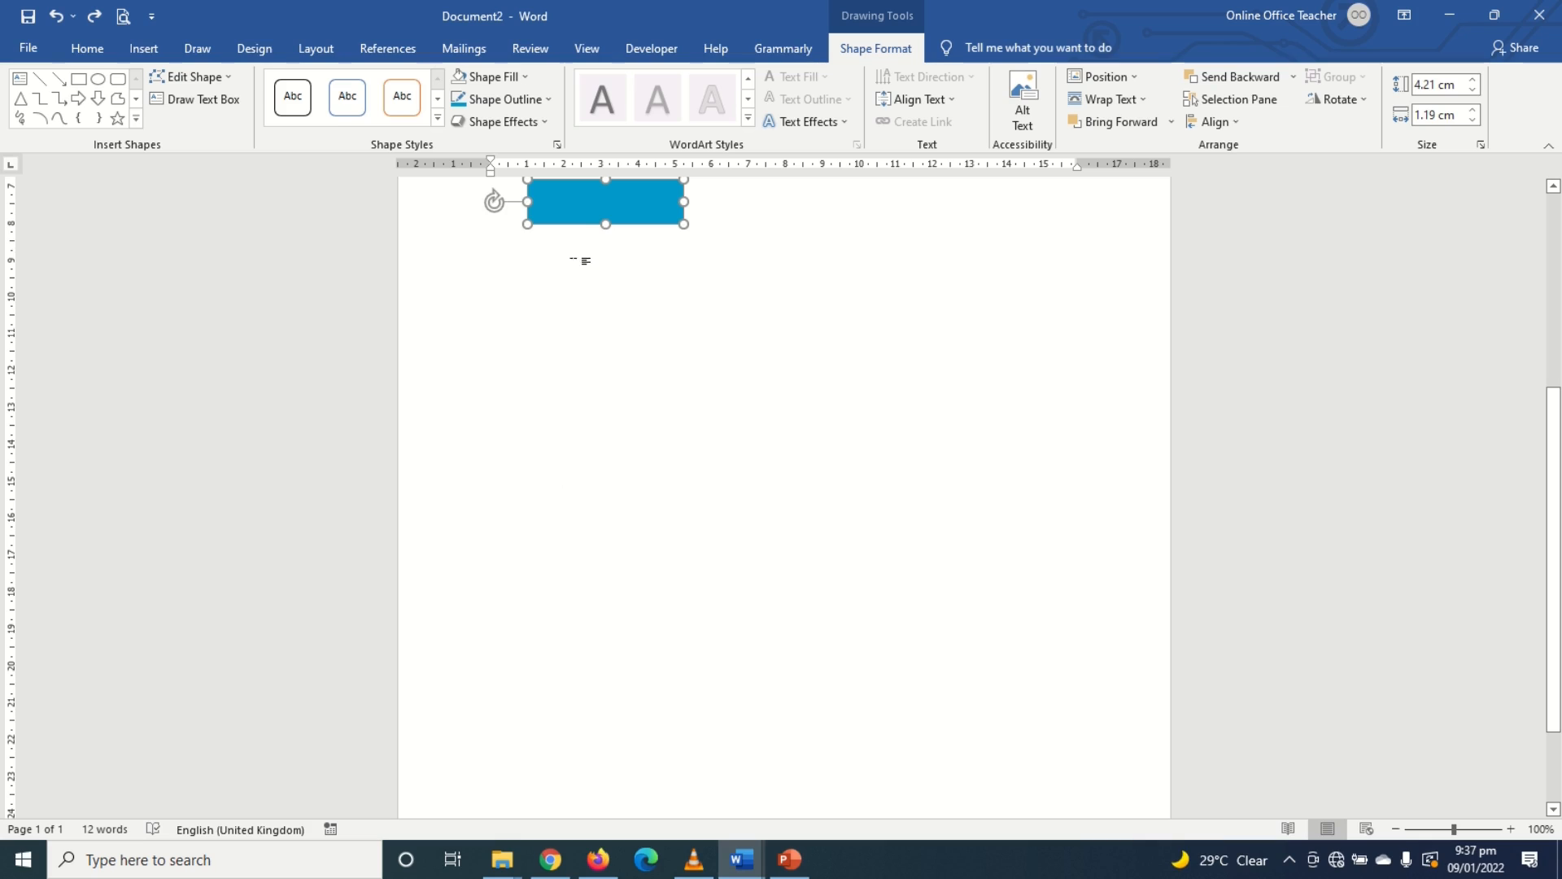
{"action": "left_click_drag", "start_coordinate": [604, 202], "coordinate": [456, 761]}
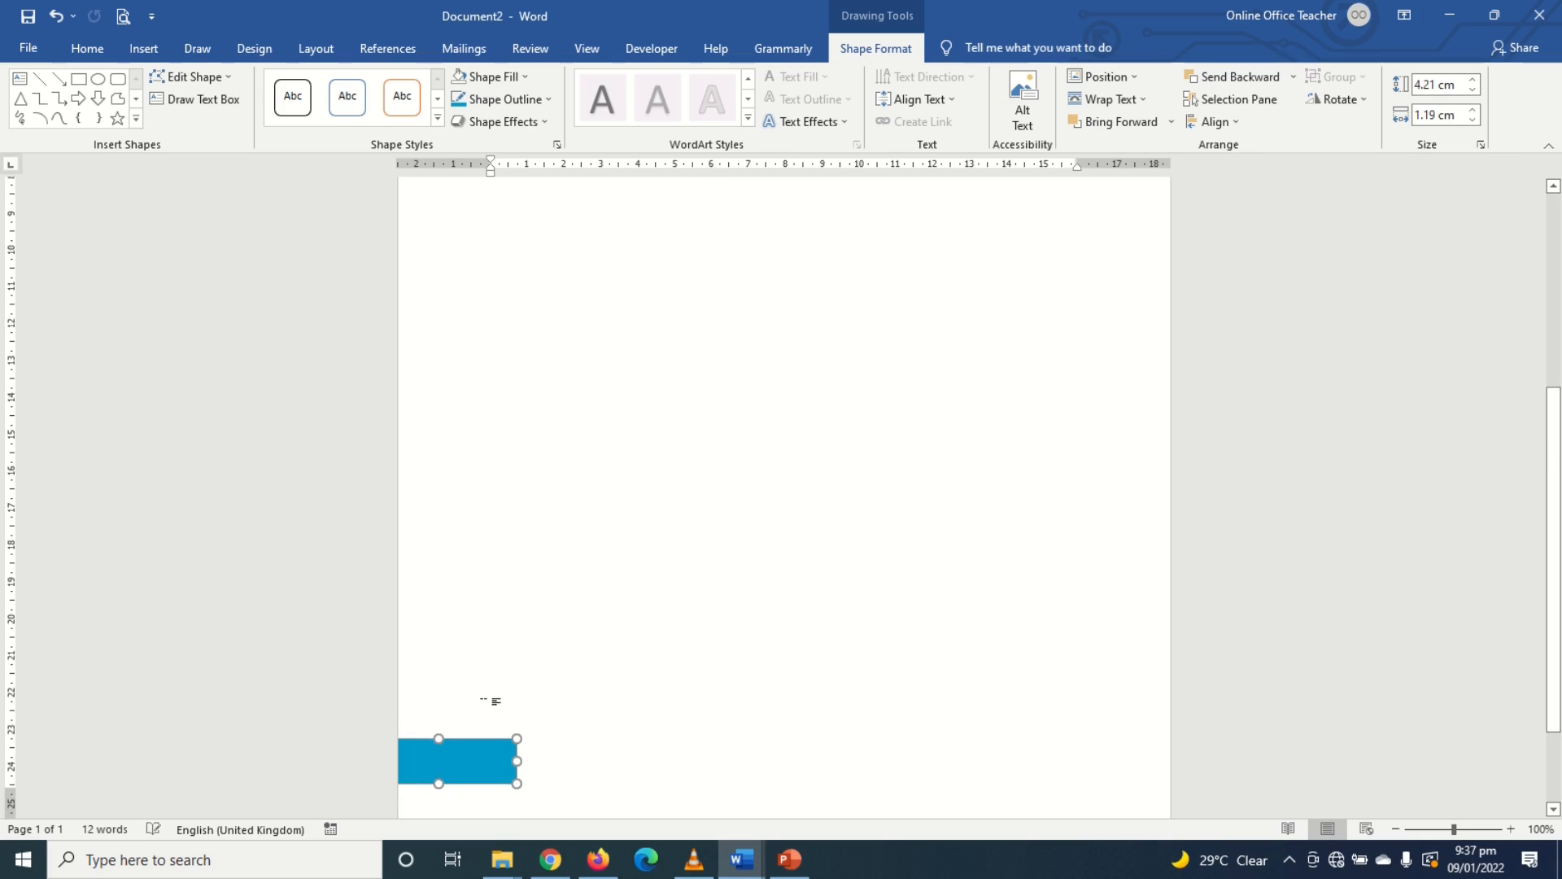
{"action": "left_click_drag", "start_coordinate": [459, 760], "coordinate": [516, 772]}
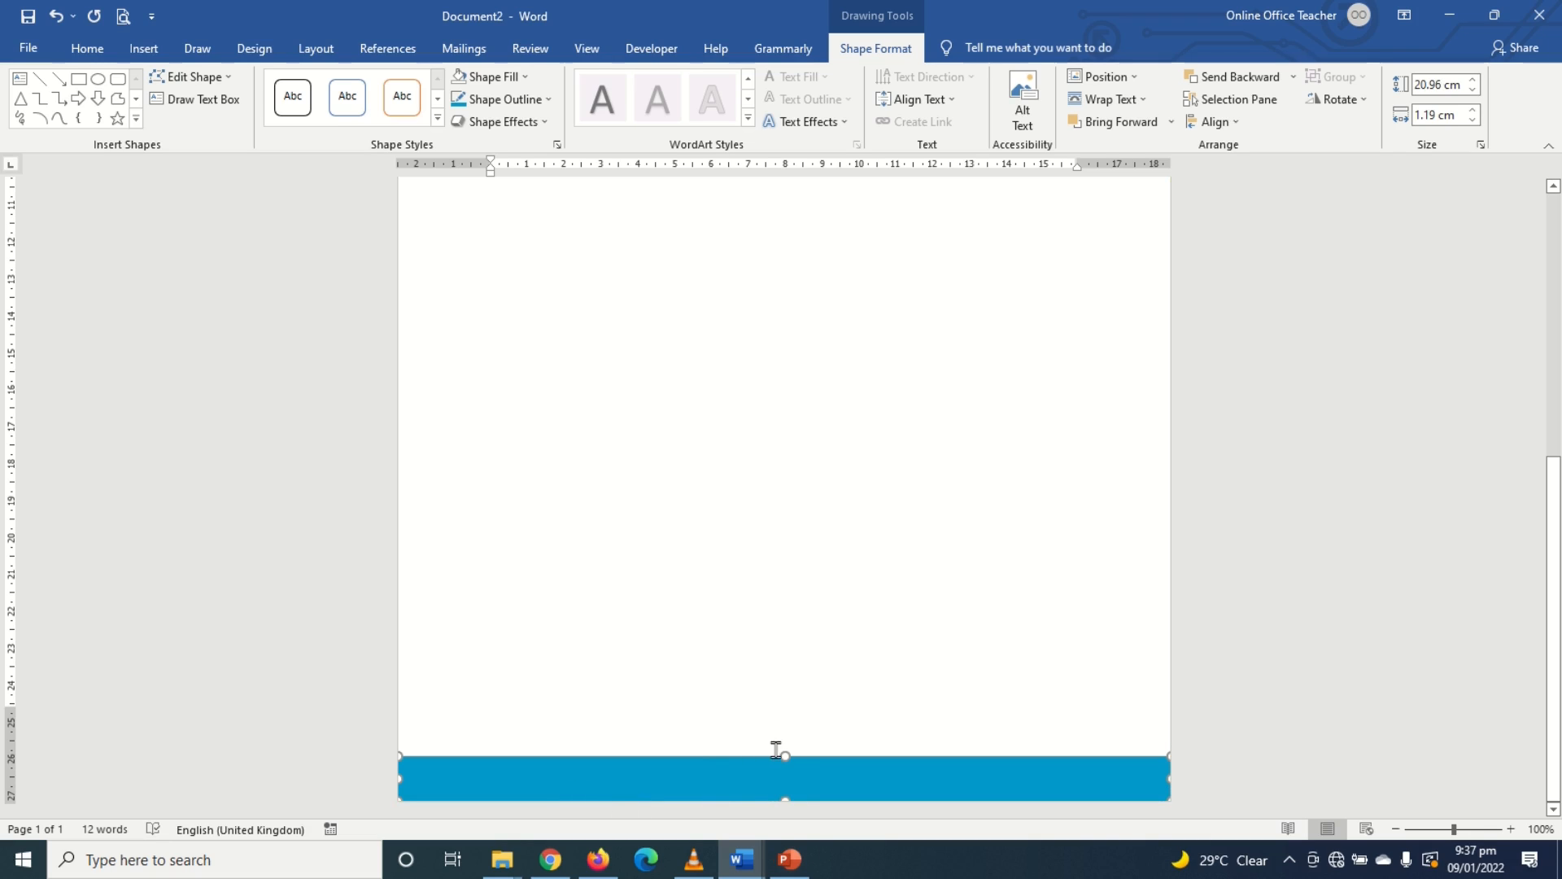
{"action": "left_click", "coordinate": [1211, 122]}
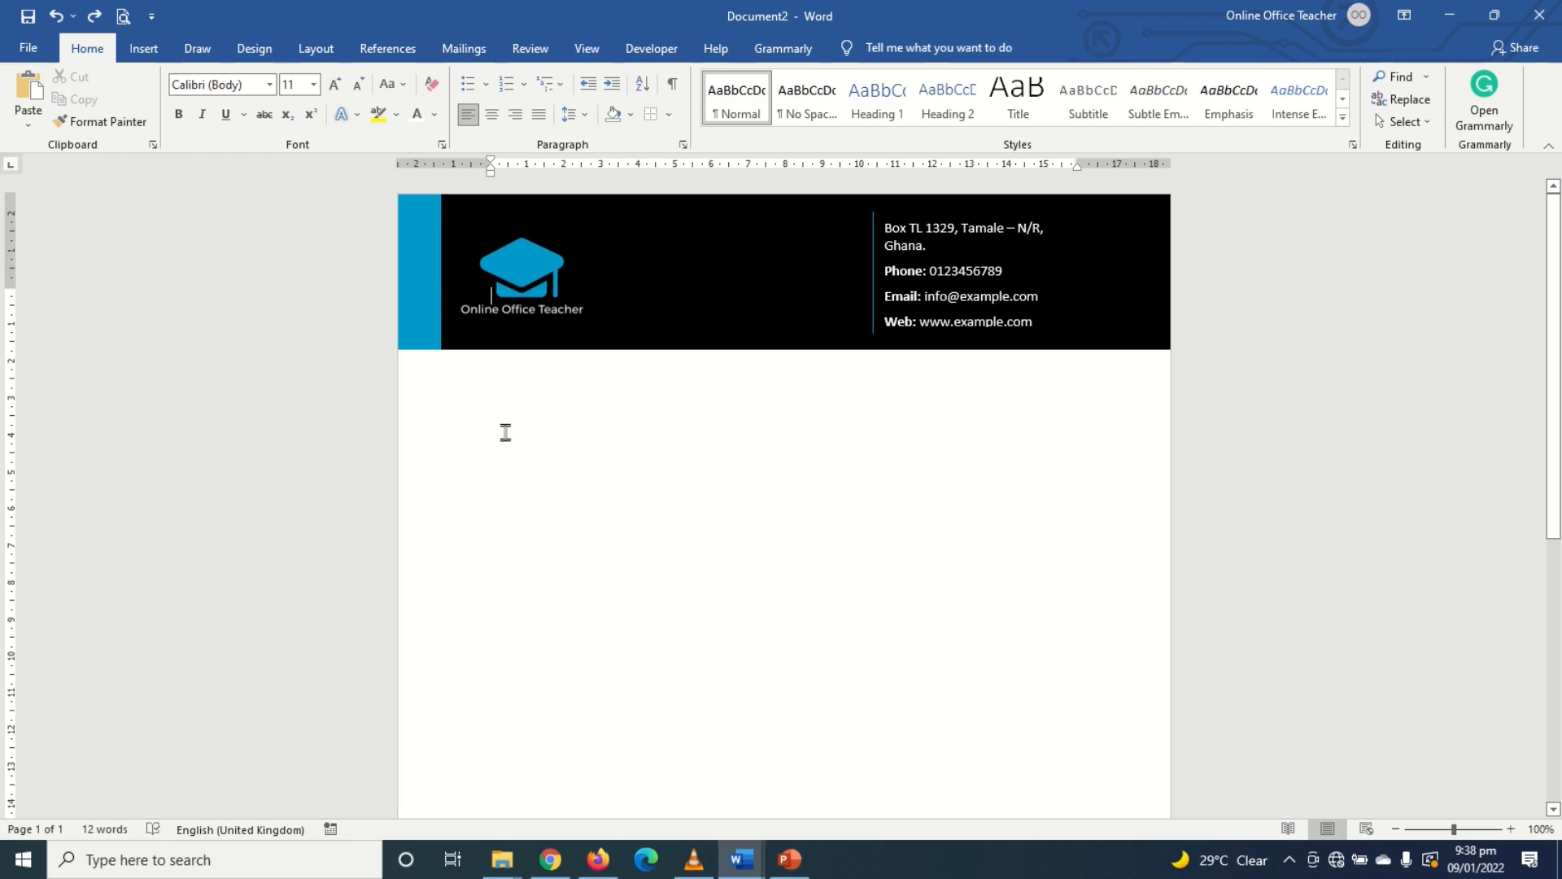
{"action": "mouse_move", "coordinate": [456, 430]}
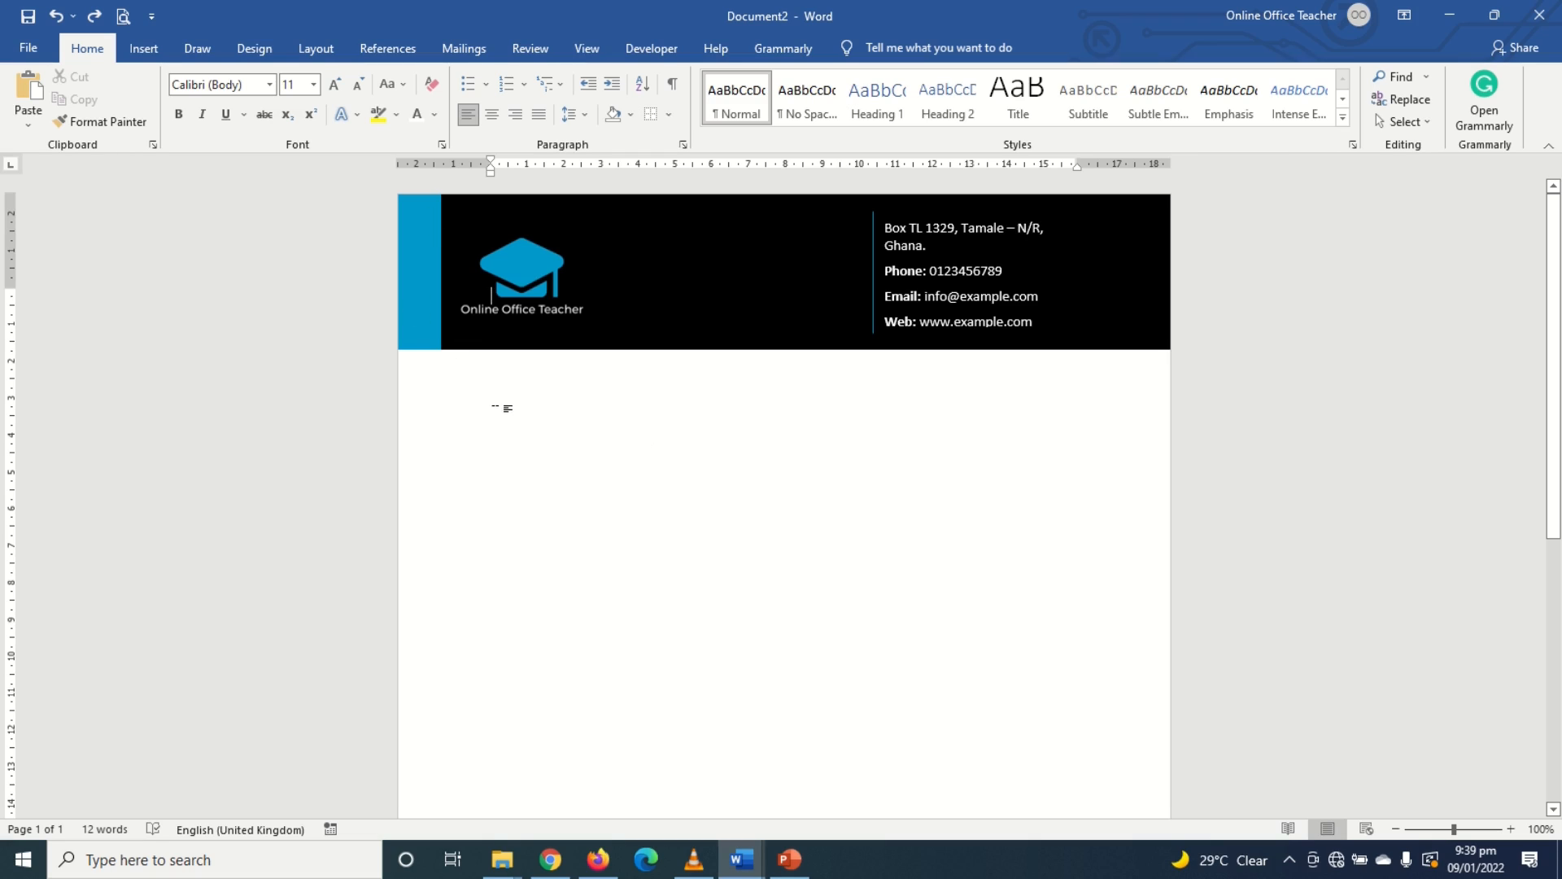
{"action": "type", "text": "fgf"}
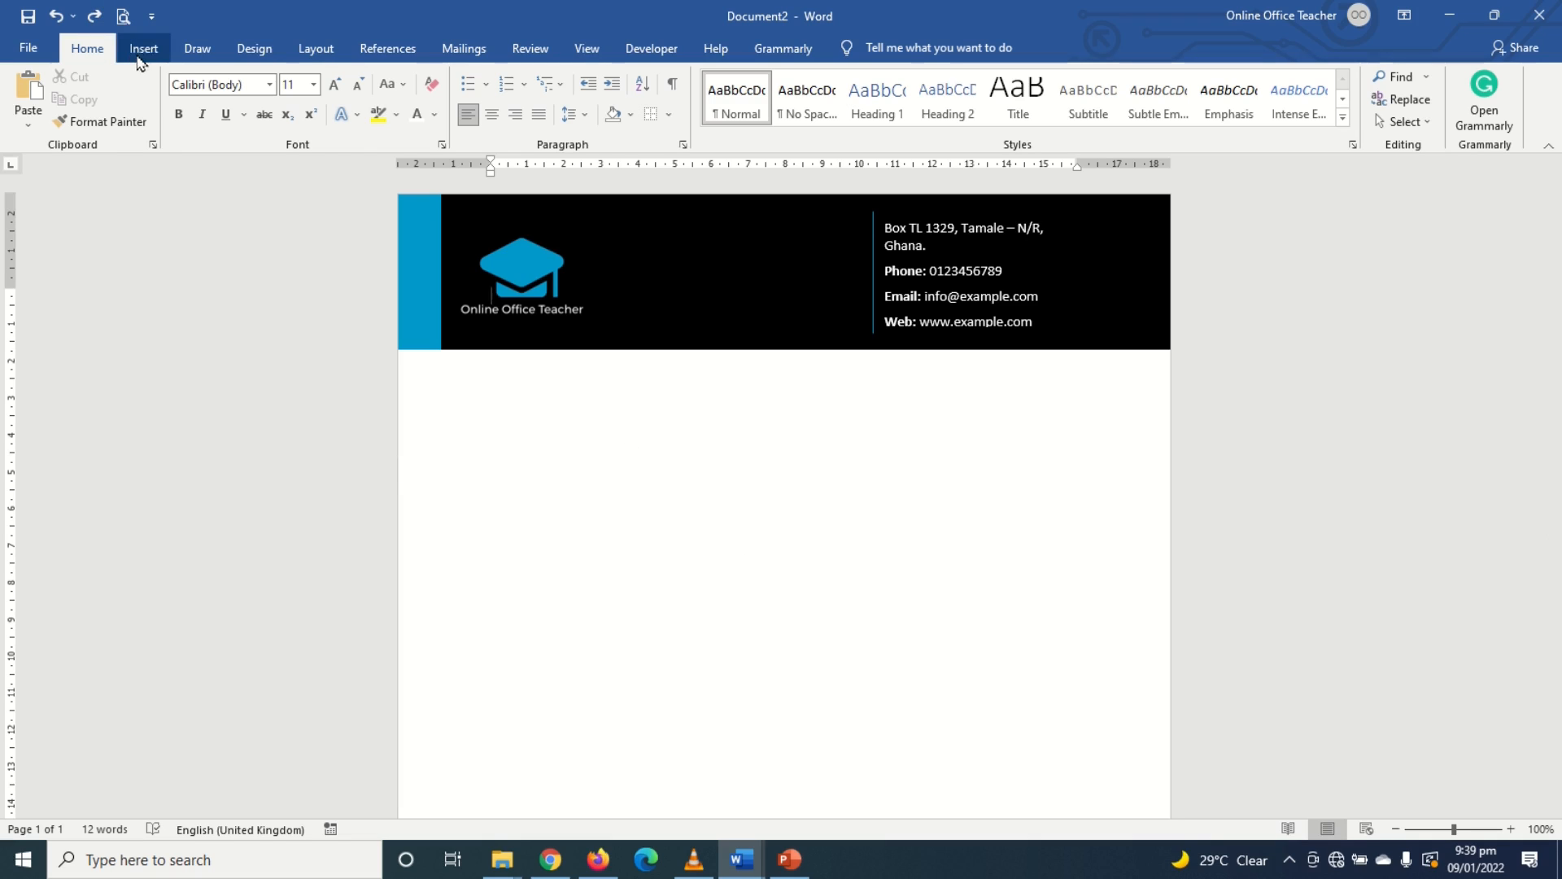
Step: Draw a large free-form text box below the header for the letter body
{"action": "left_click", "coordinate": [143, 48]}
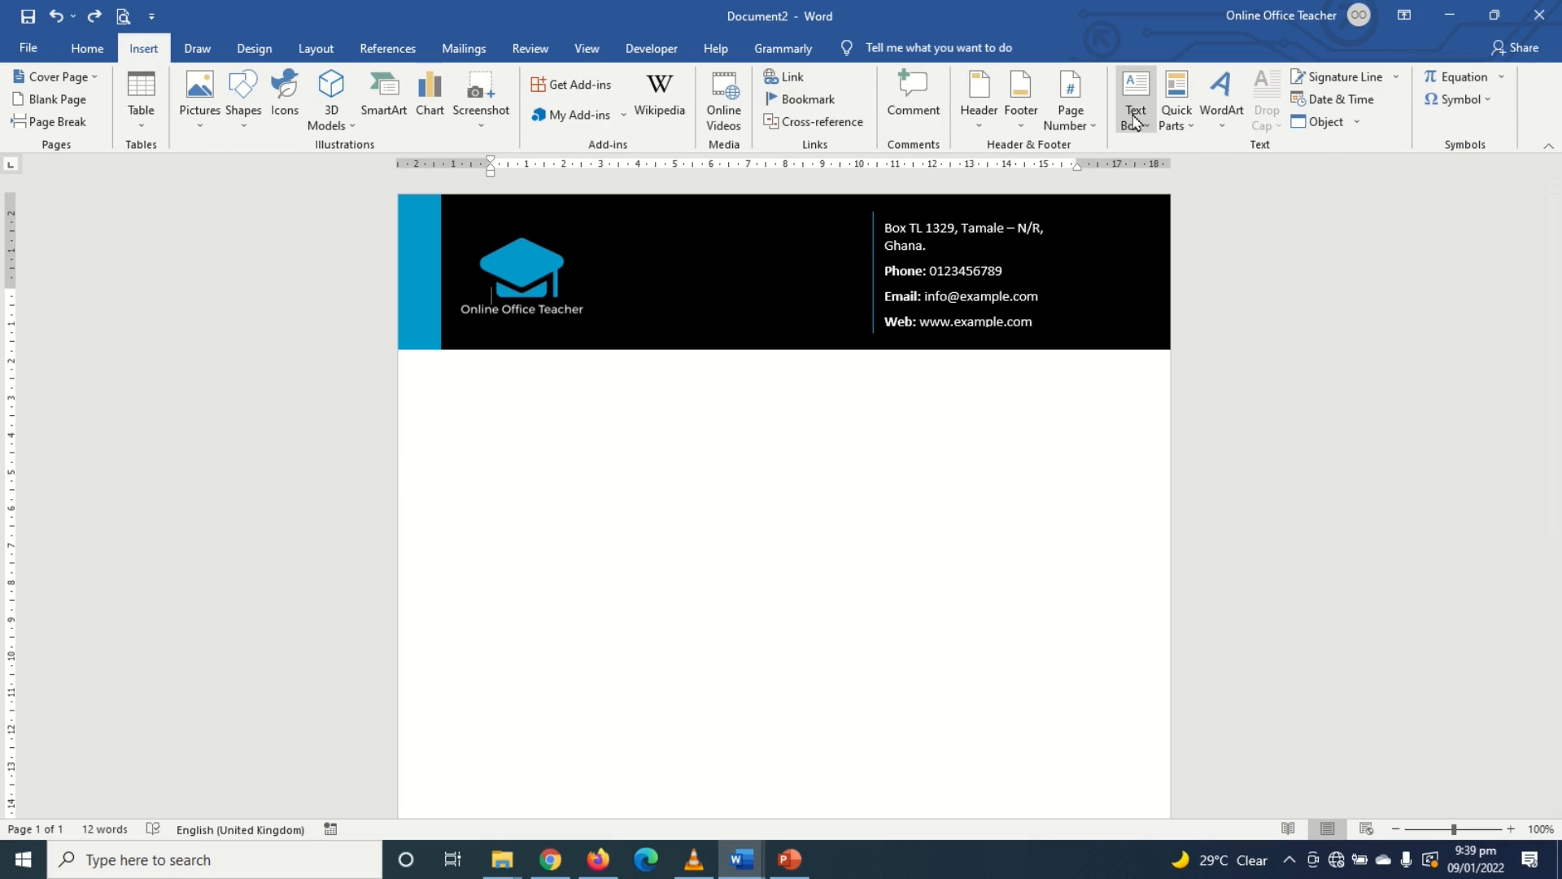
{"action": "left_click", "coordinate": [1134, 94]}
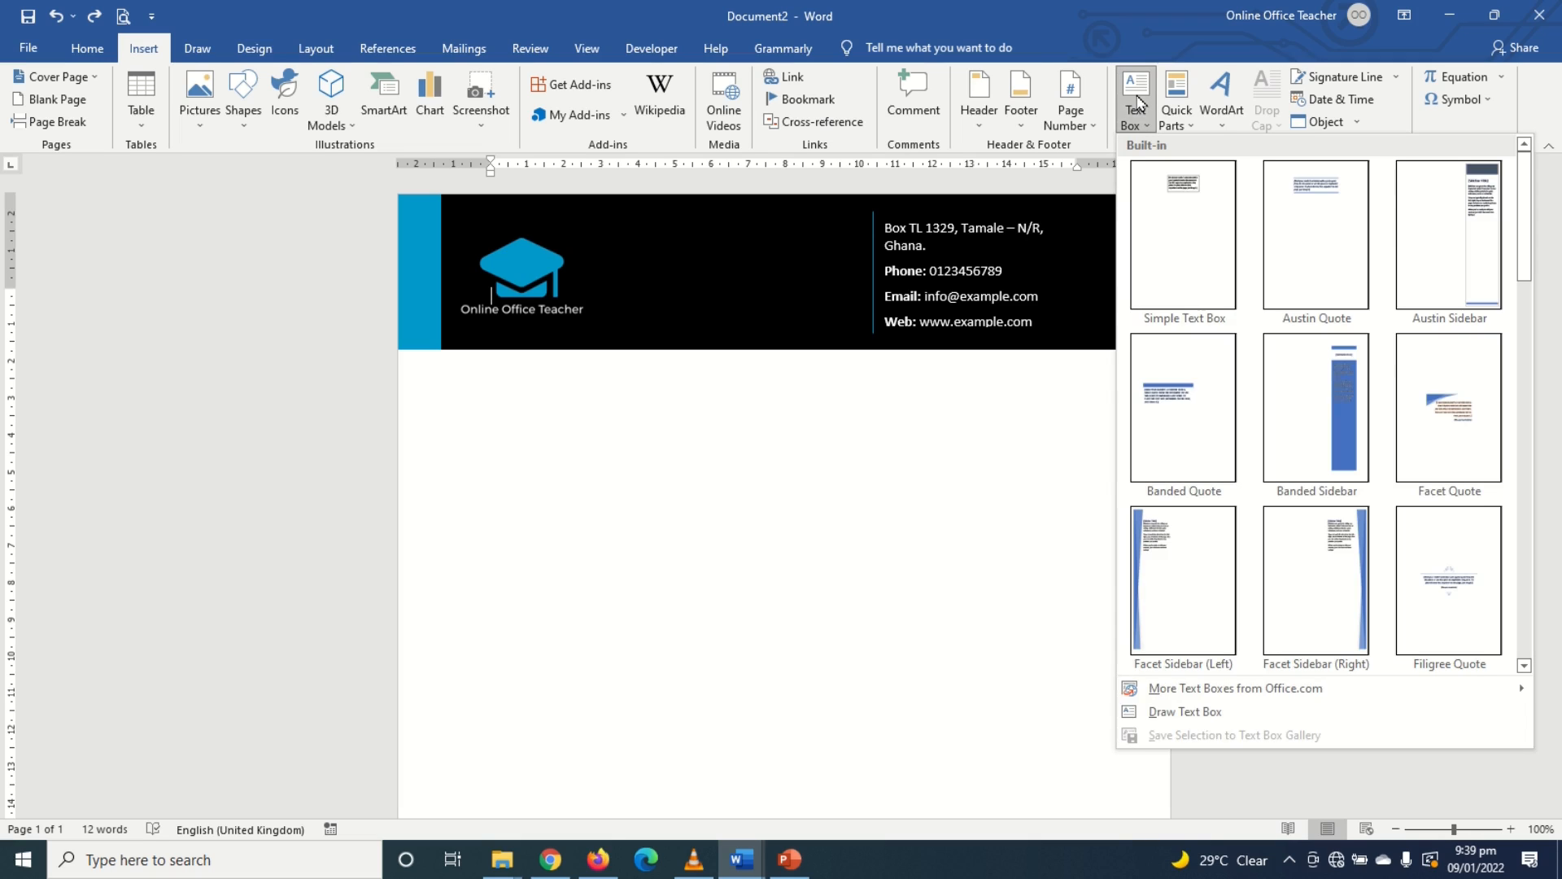
{"action": "mouse_move", "coordinate": [1183, 711]}
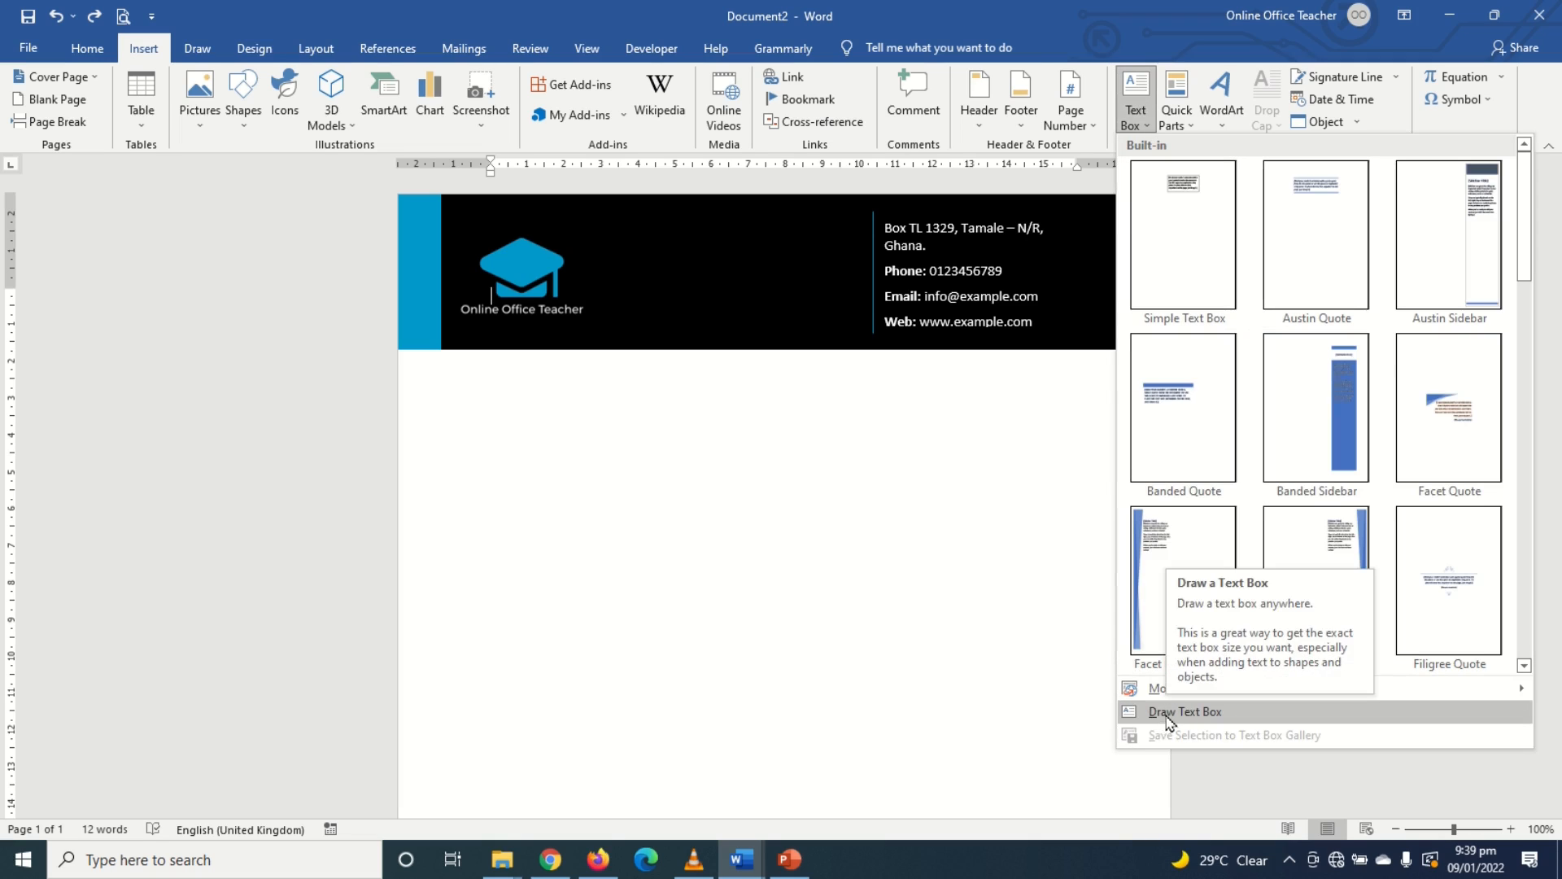
{"action": "left_click", "coordinate": [1185, 711]}
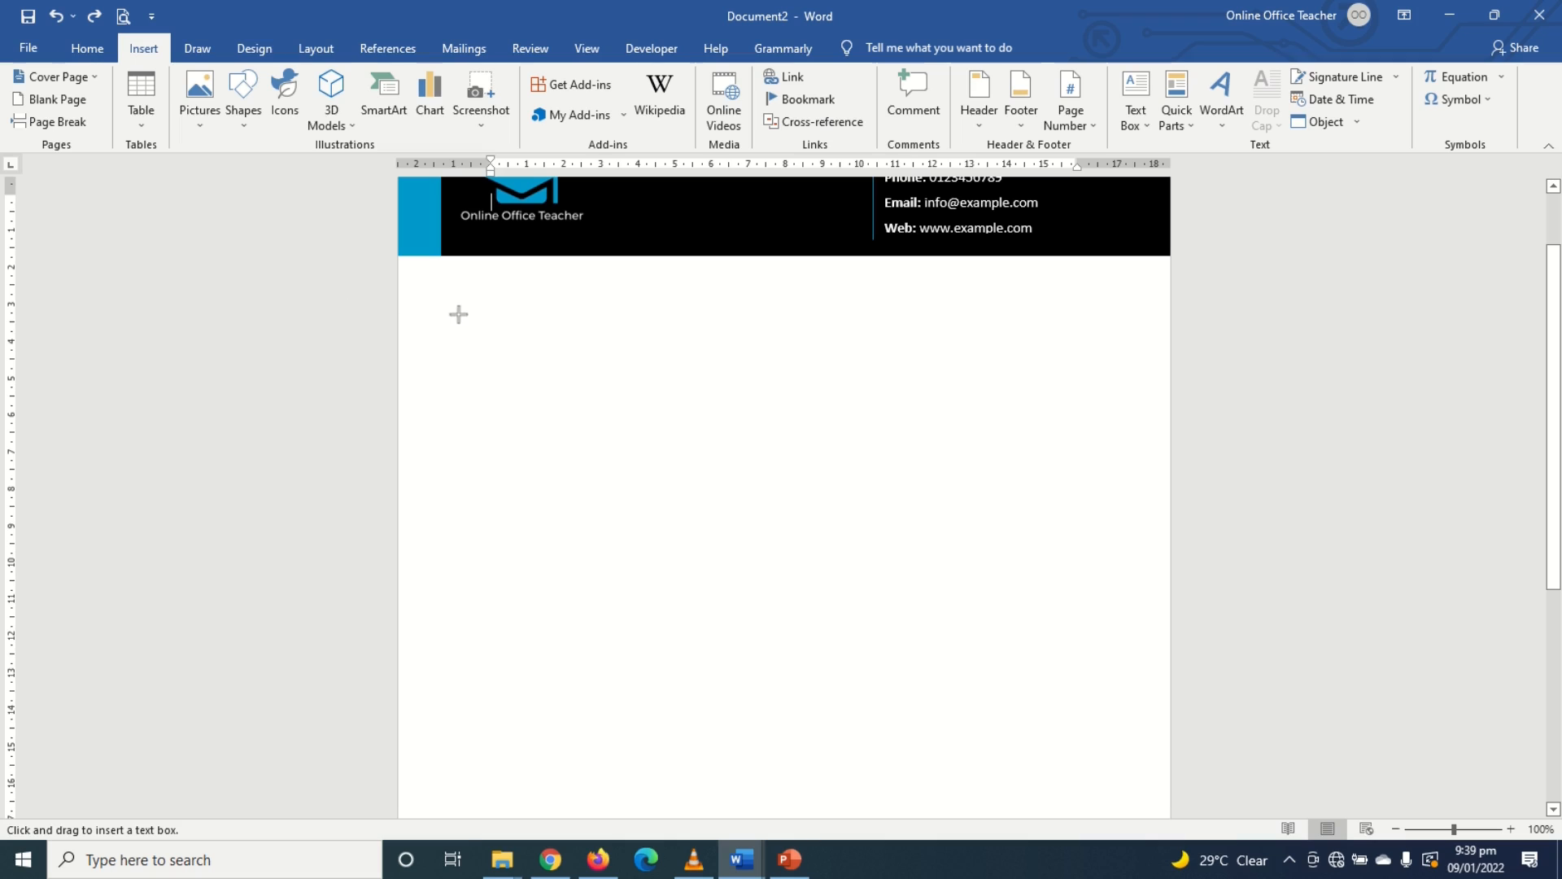
{"action": "left_click_drag", "start_coordinate": [496, 296], "coordinate": [1133, 822]}
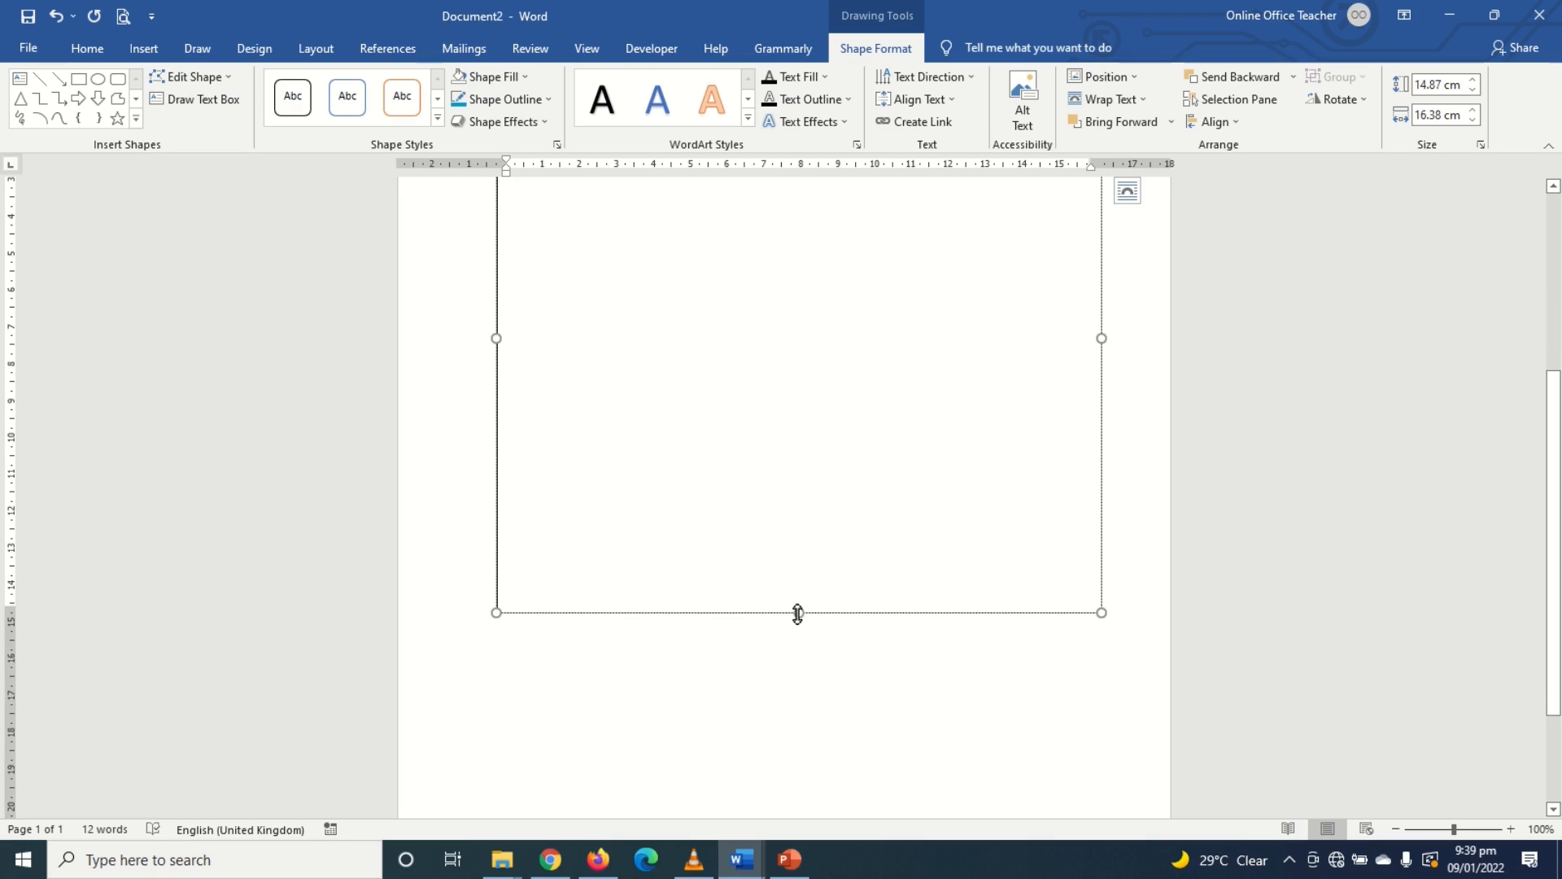
Step: Resize the text box so its edges line up with the page margin guides
{"action": "left_click_drag", "start_coordinate": [798, 612], "coordinate": [798, 760]}
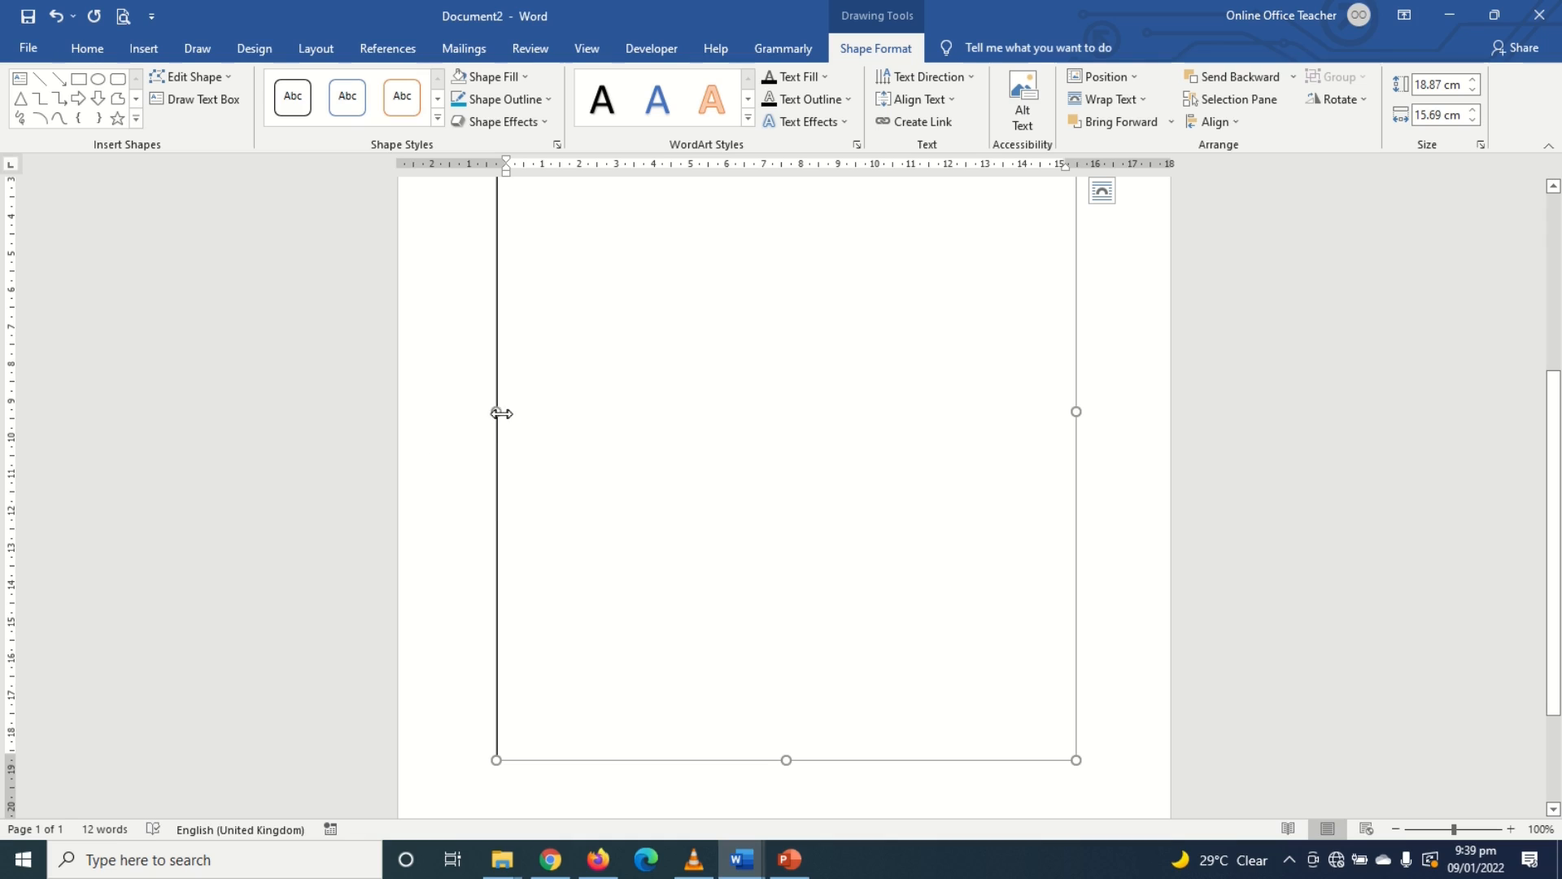
{"action": "left_click_drag", "start_coordinate": [503, 412], "coordinate": [489, 407]}
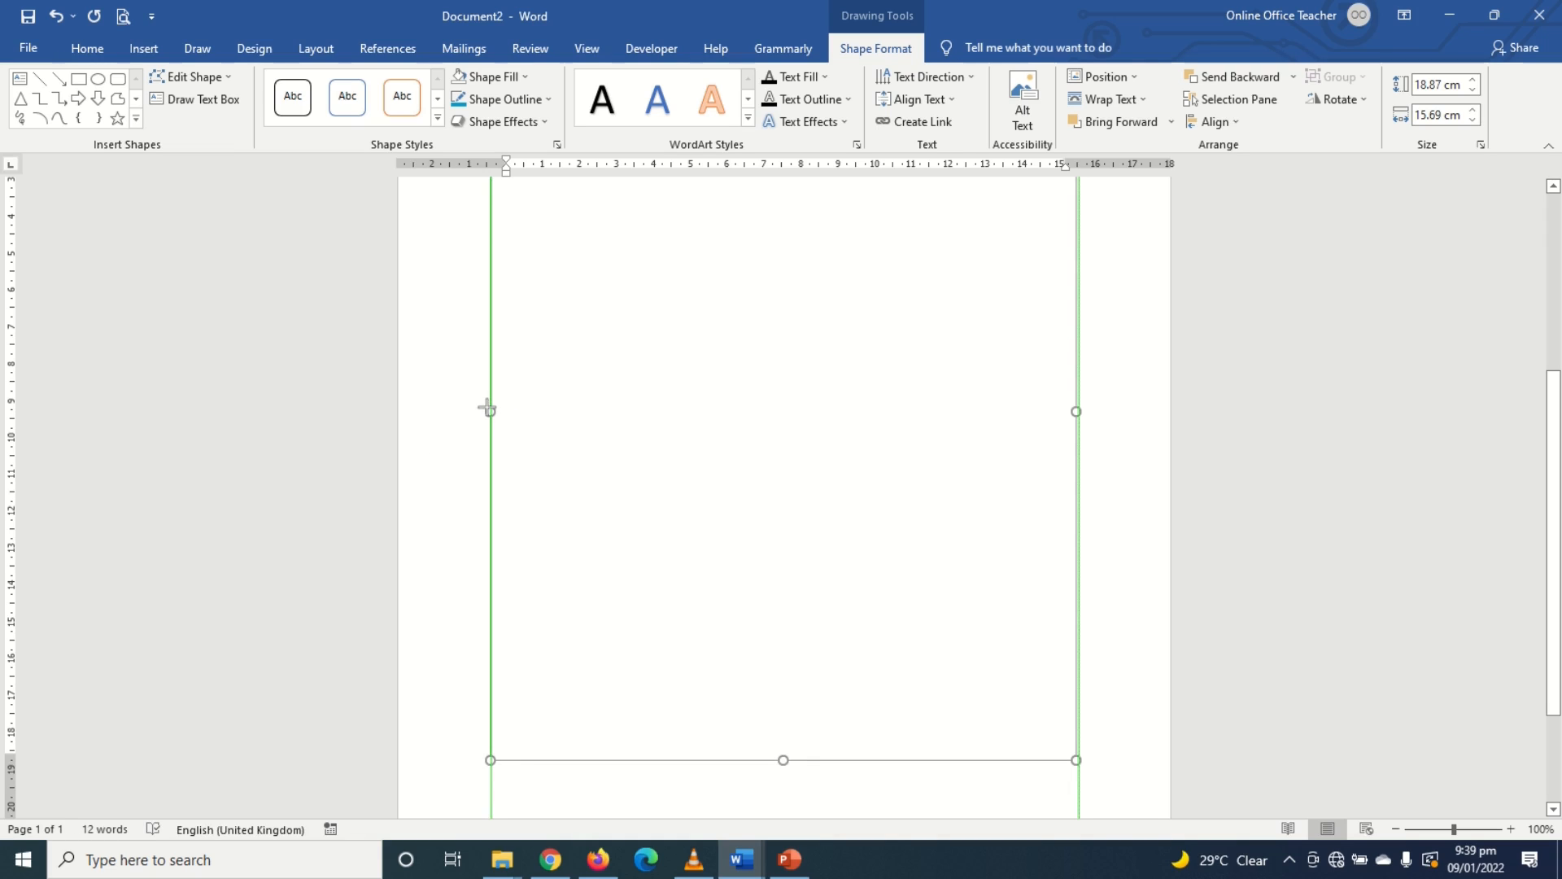
{"action": "left_click_drag", "start_coordinate": [783, 760], "coordinate": [783, 599]}
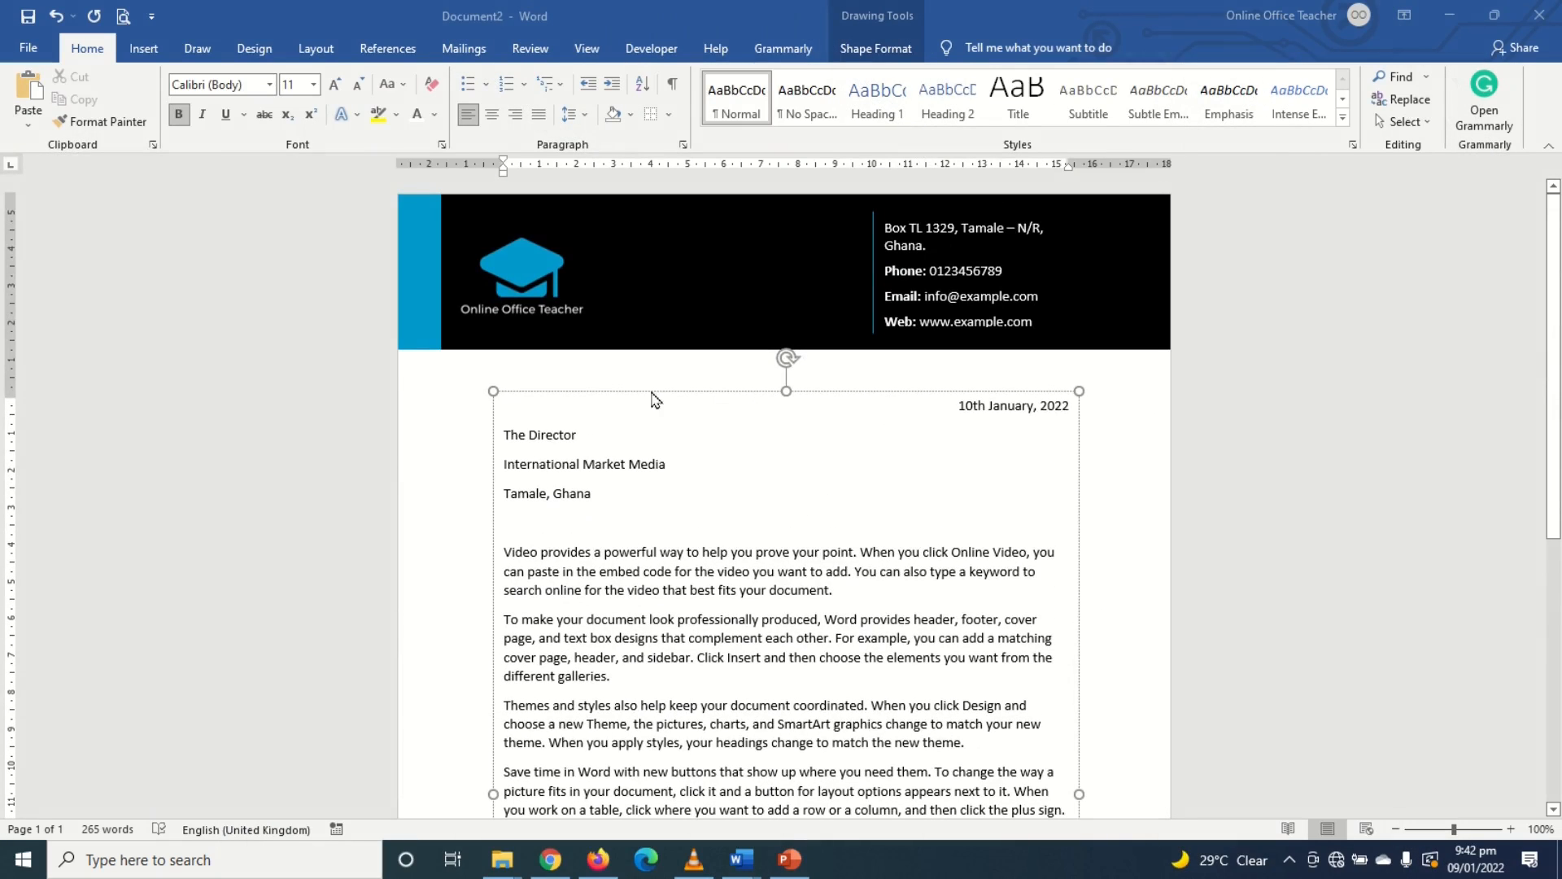
{"action": "scroll", "scroll_direction": "down", "scroll_amount": 3}
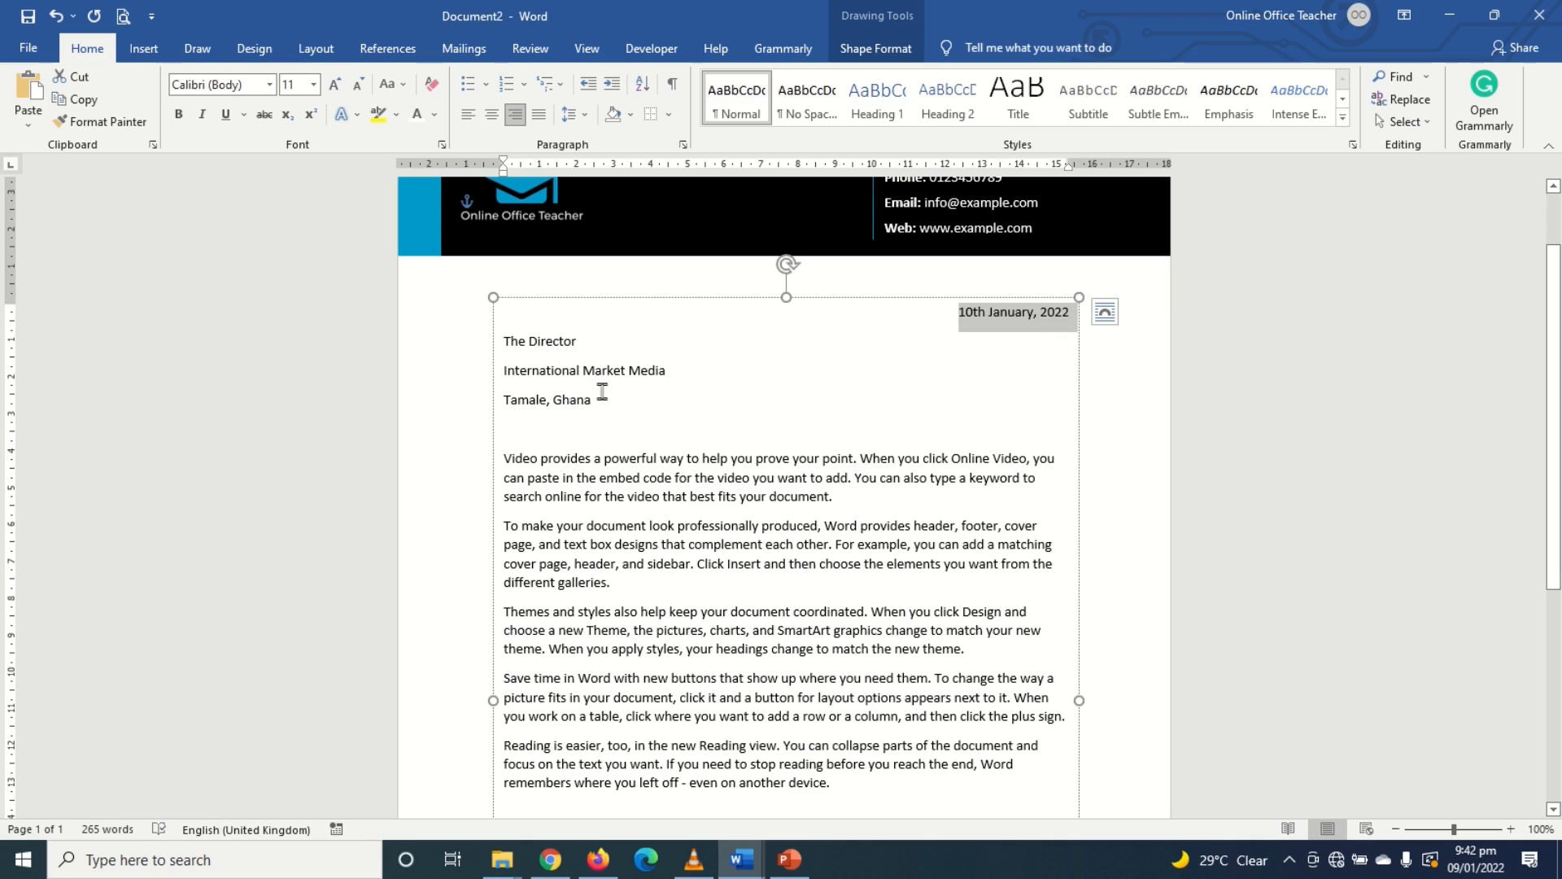
{"action": "scroll", "scroll_direction": "down", "scroll_amount": 3}
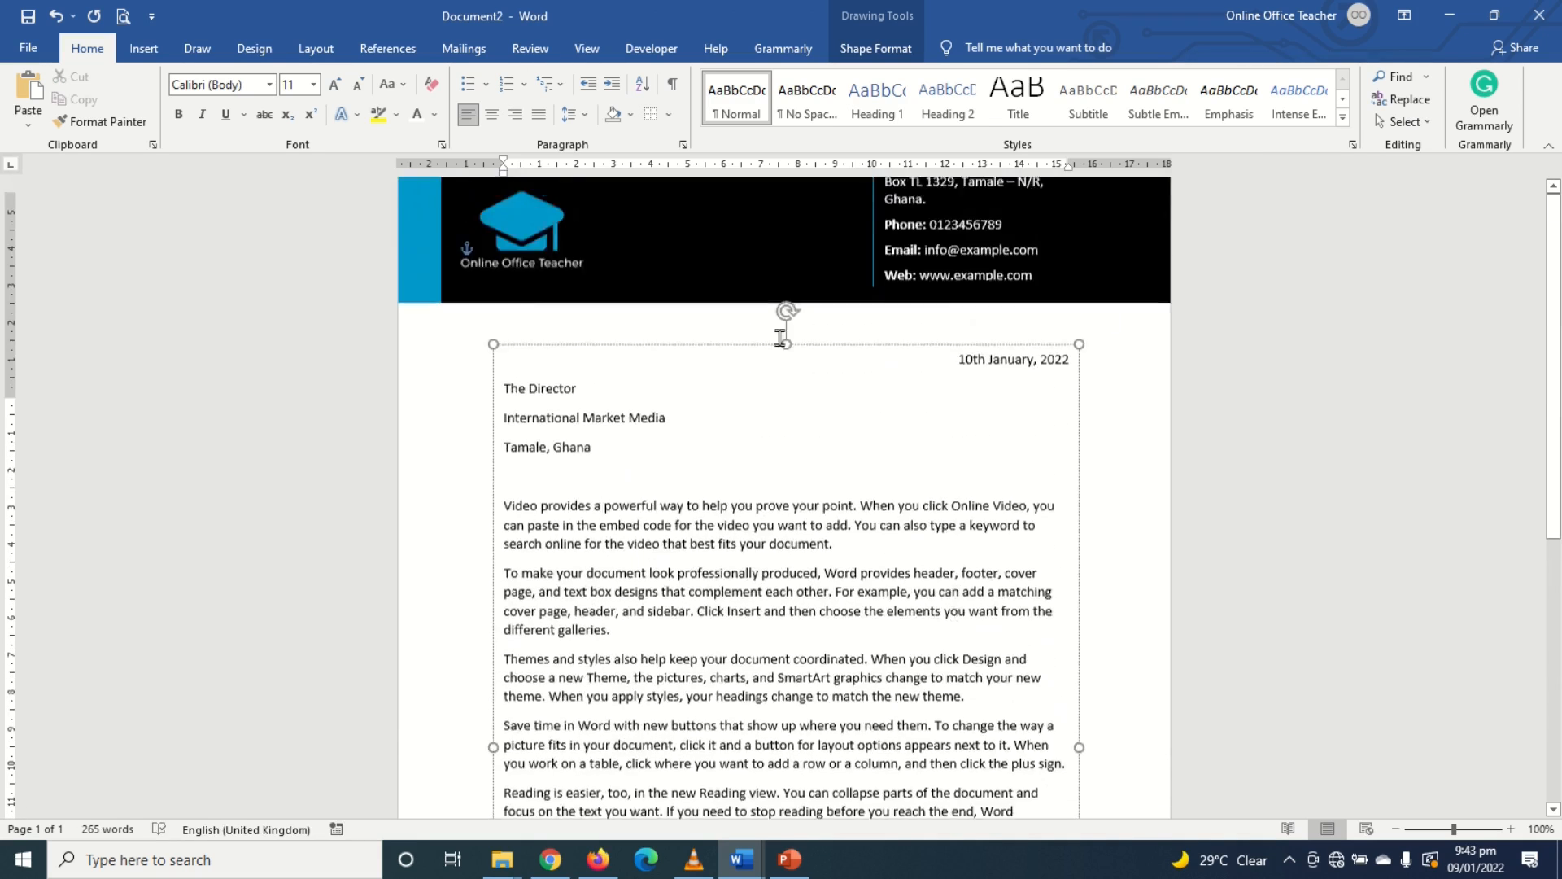
{"action": "scroll", "scroll_direction": "down", "scroll_amount": 3}
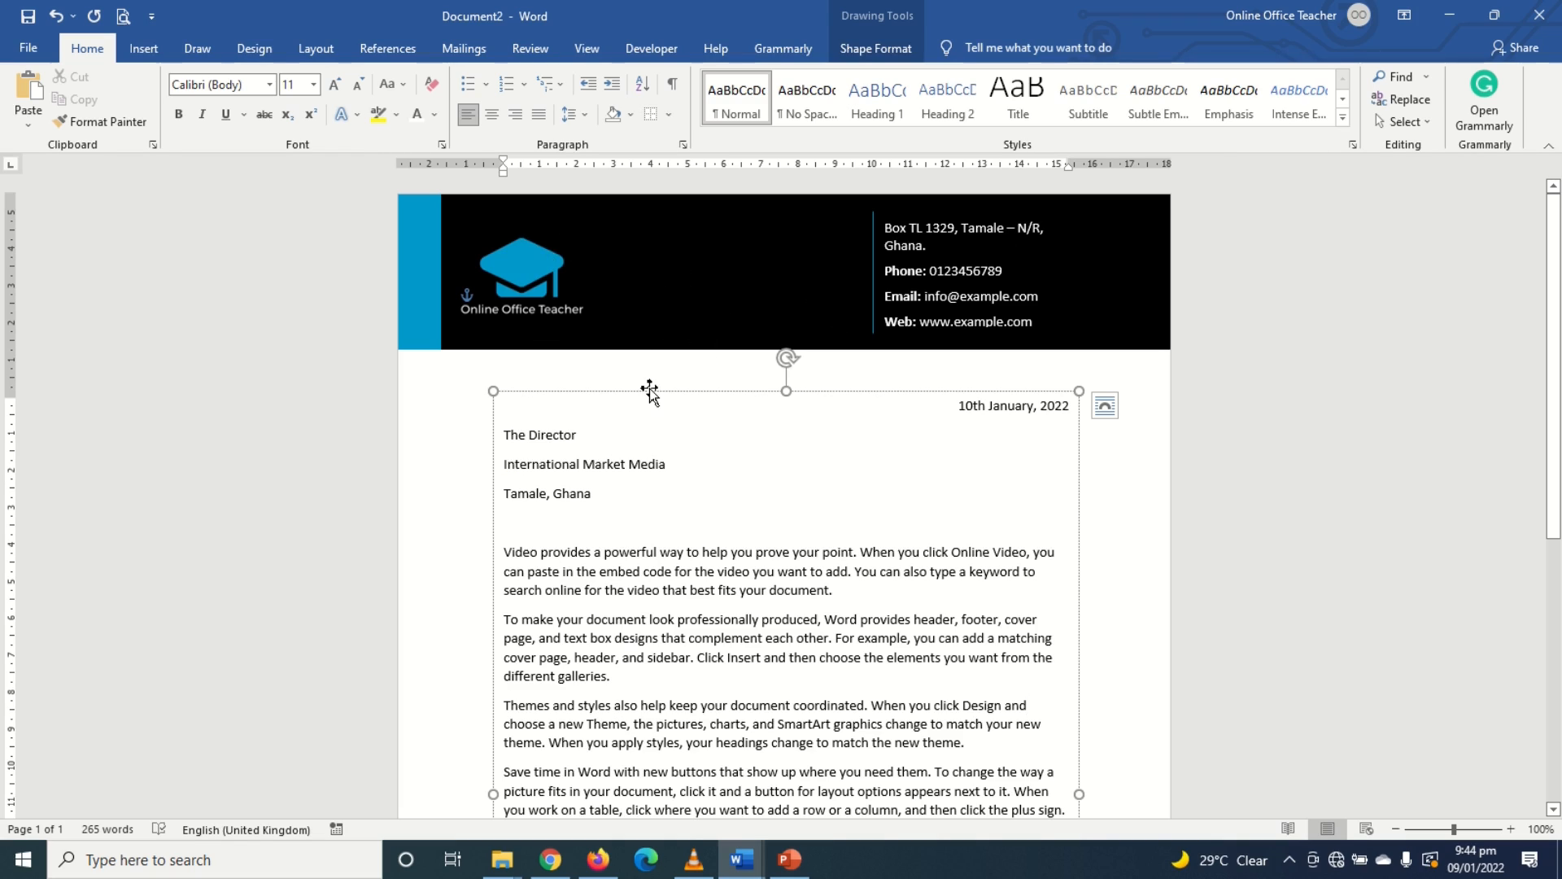
{"action": "mouse_move", "coordinate": [517, 265]}
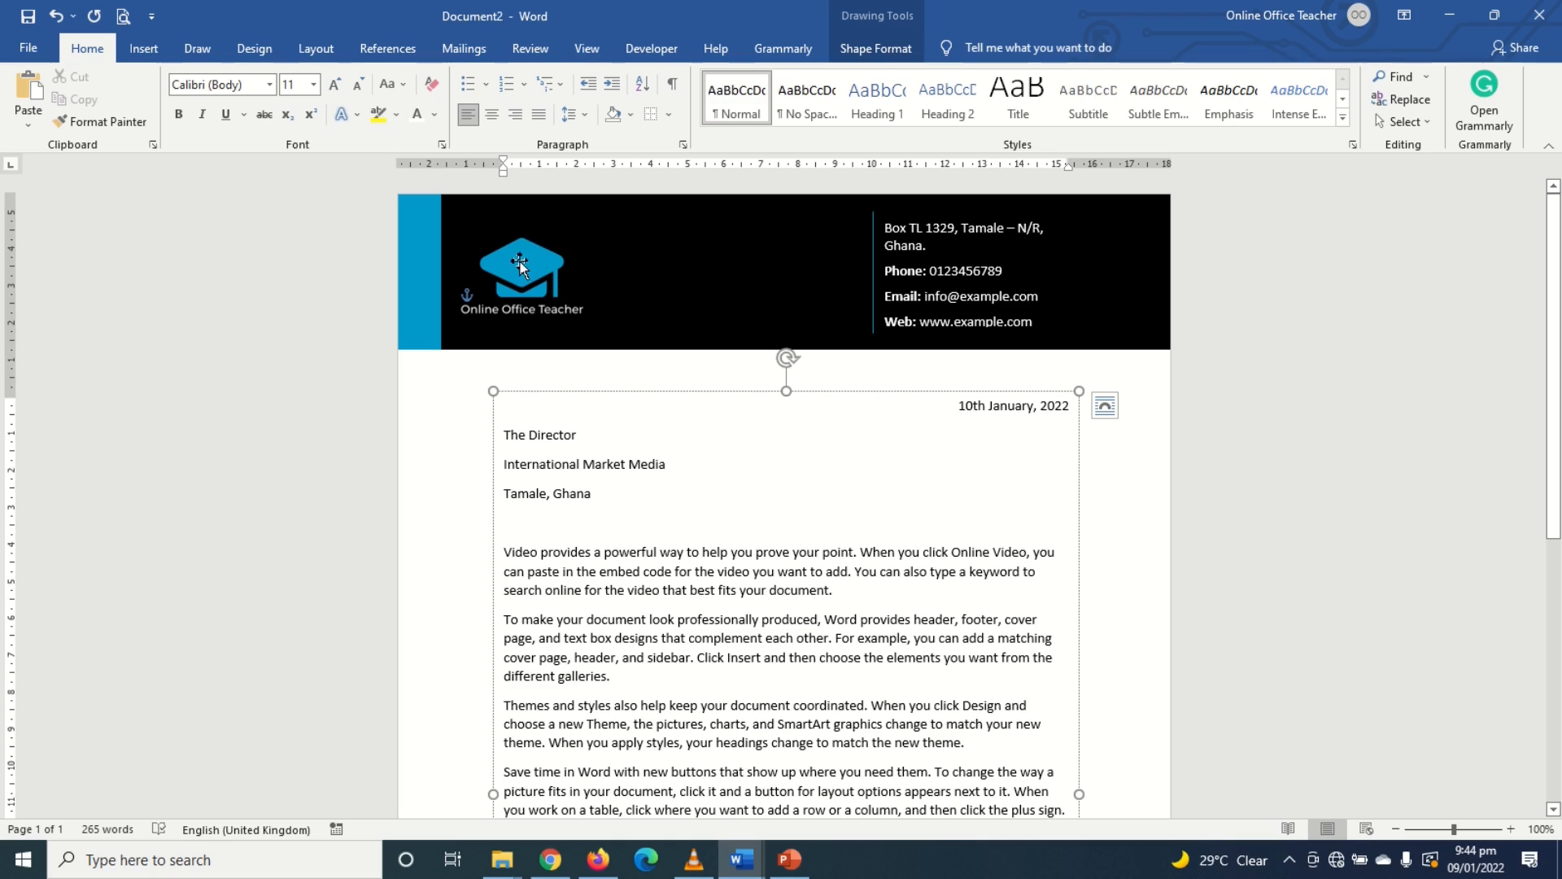
{"action": "mouse_move", "coordinate": [506, 338]}
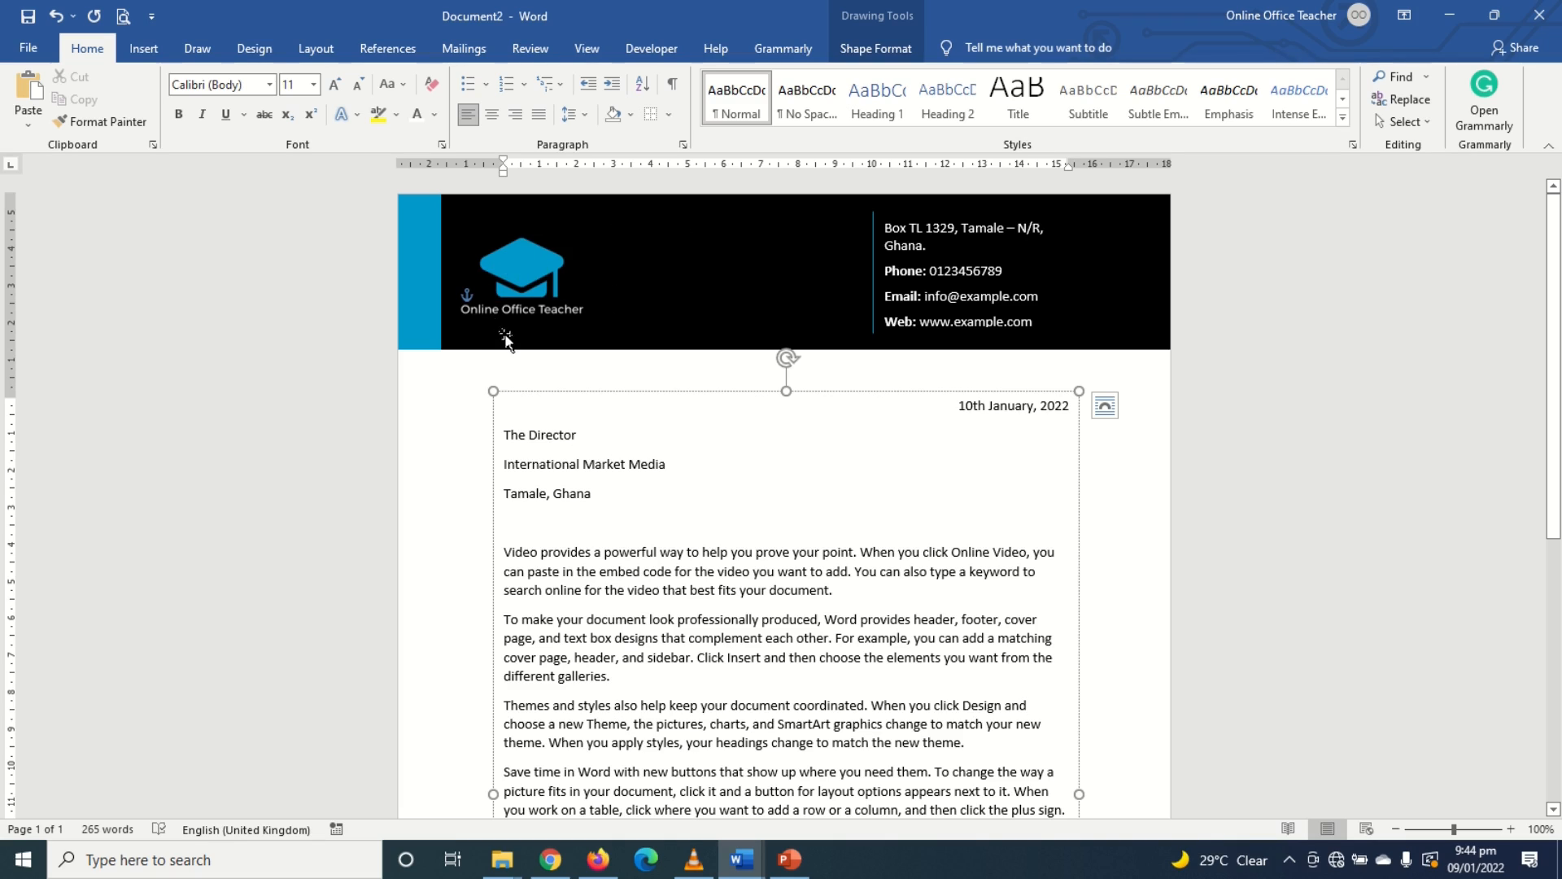
Step: Select the logo, black header bar, blue strip and contact text box together
{"action": "left_click_drag", "start_coordinate": [521, 279], "coordinate": [600, 278]}
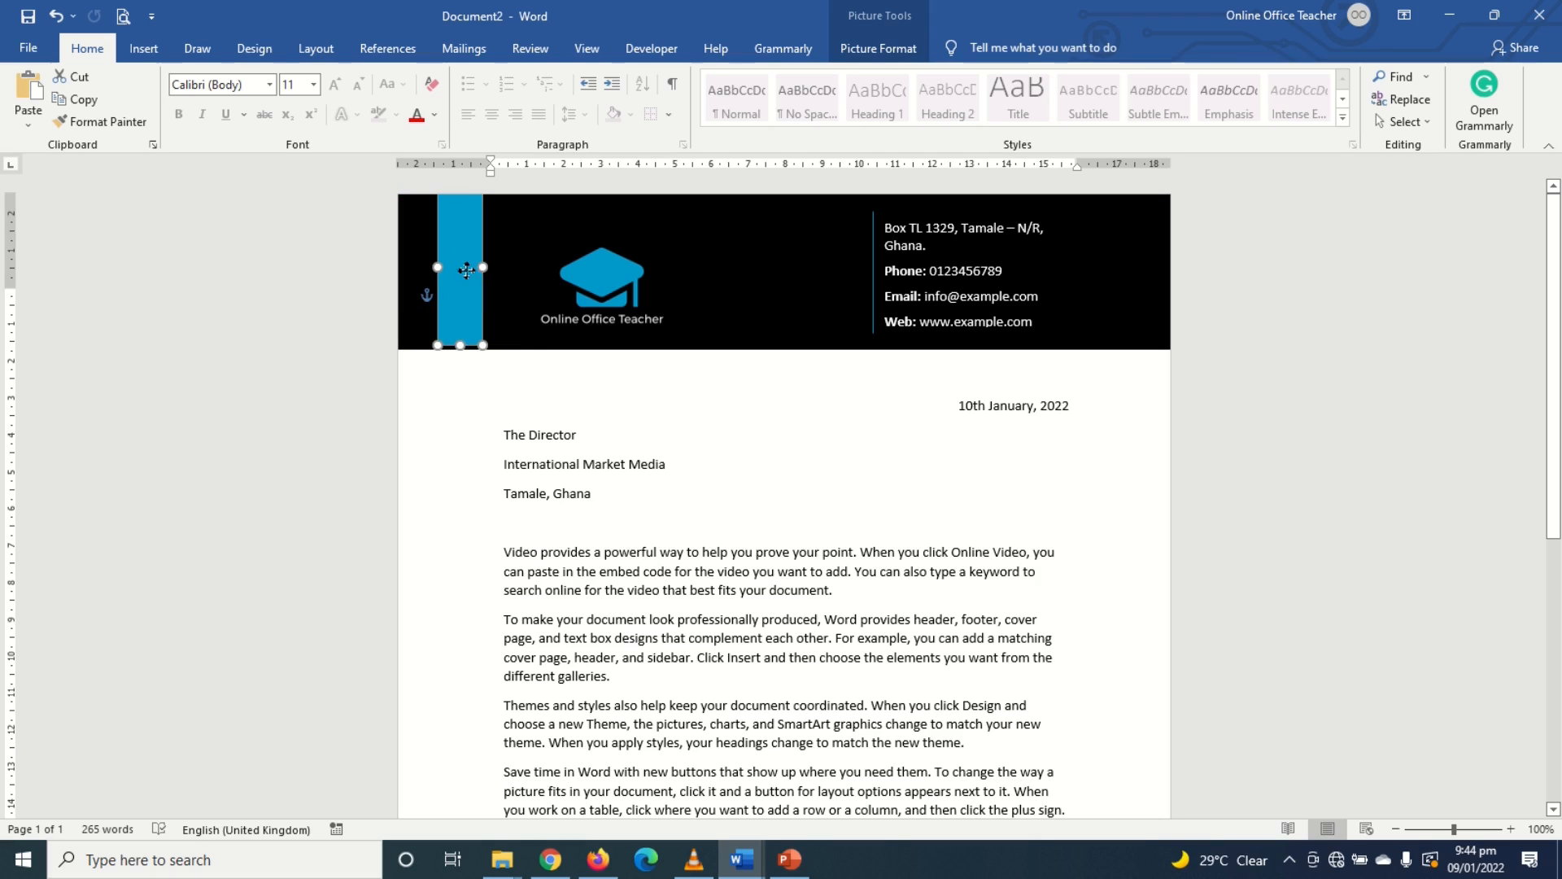
{"action": "left_click", "coordinate": [55, 16]}
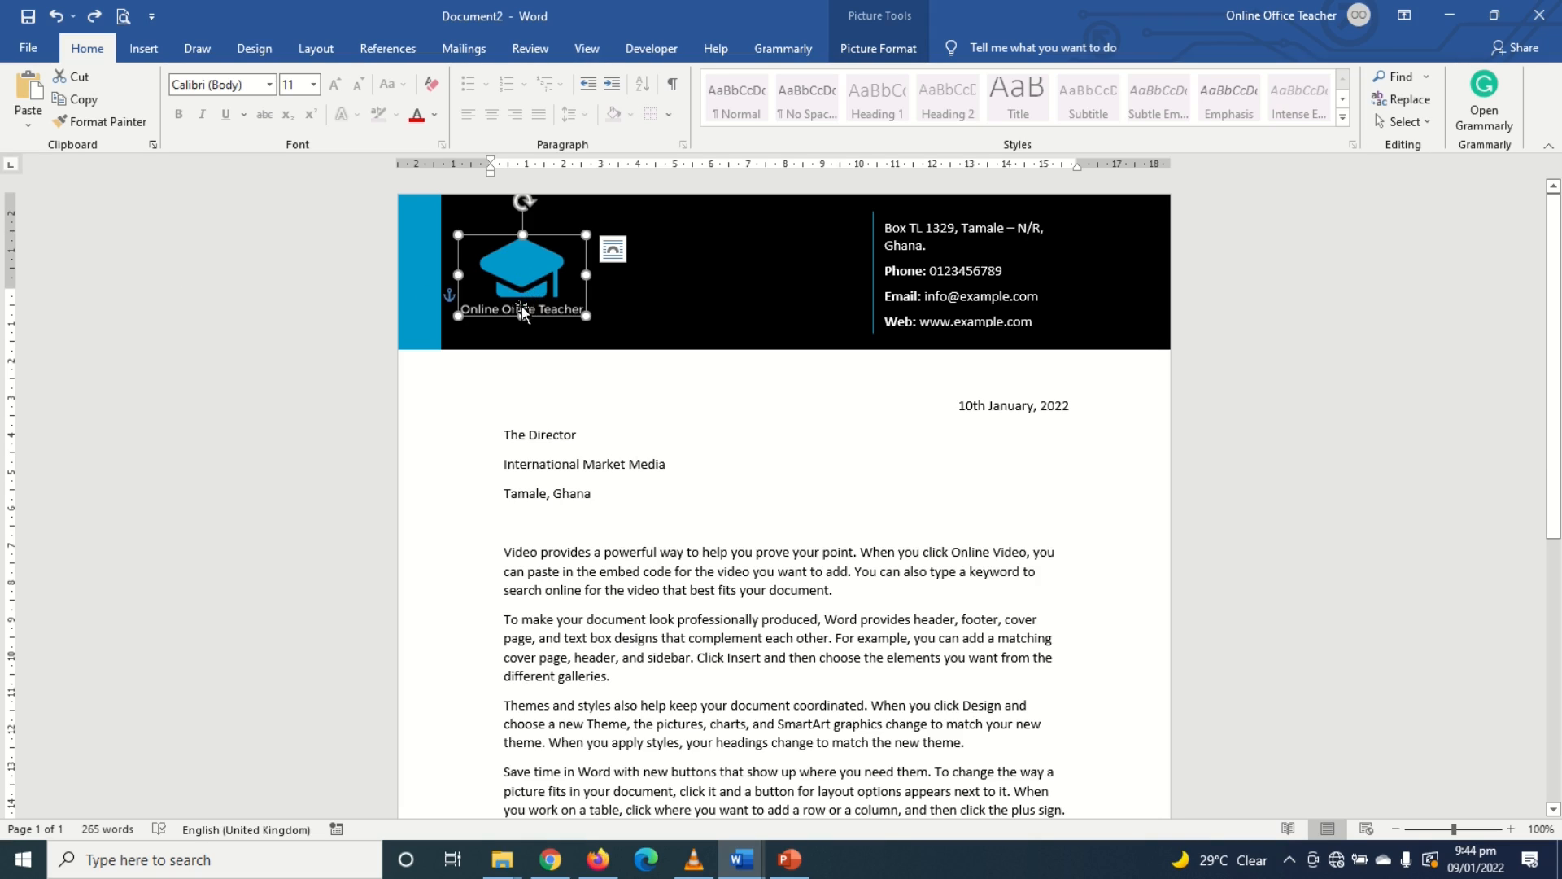
{"action": "left_click", "coordinate": [612, 249]}
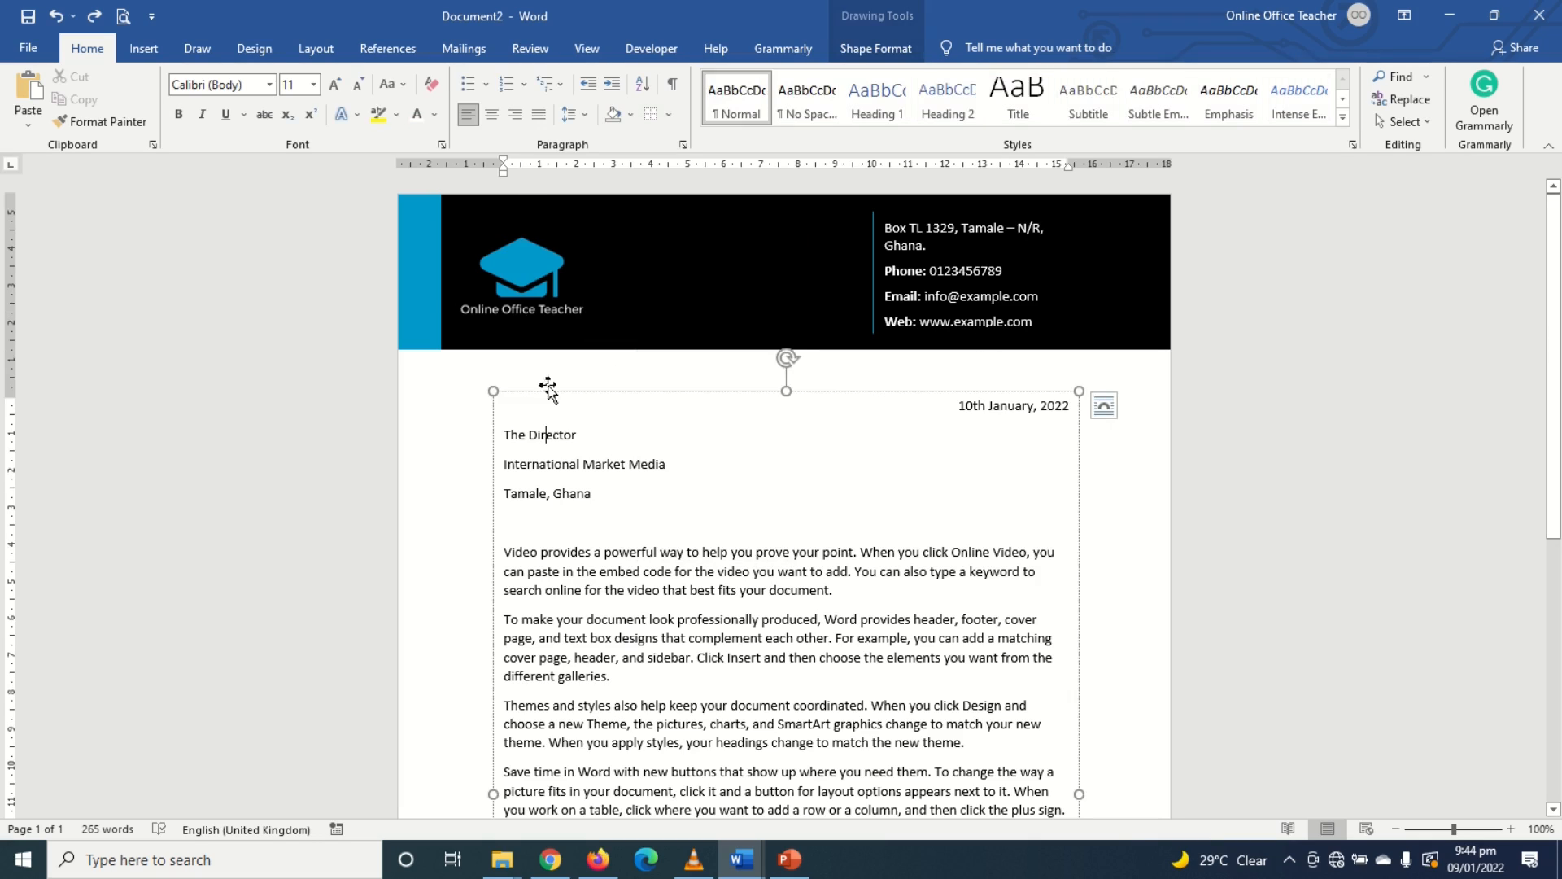
{"action": "left_click", "coordinate": [521, 274]}
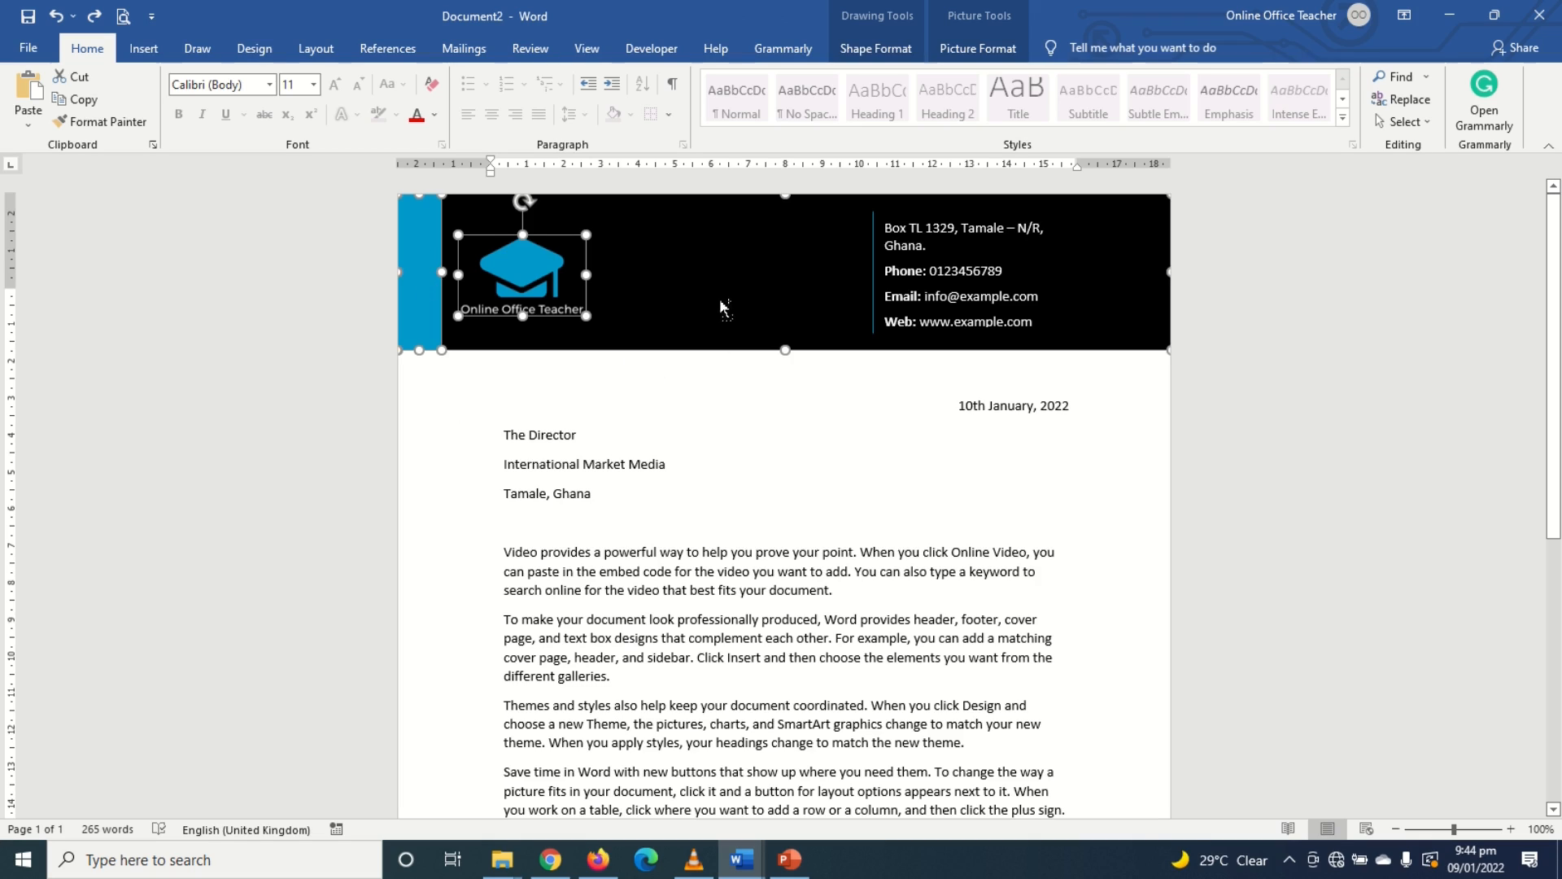
{"action": "mouse_move", "coordinate": [877, 287]}
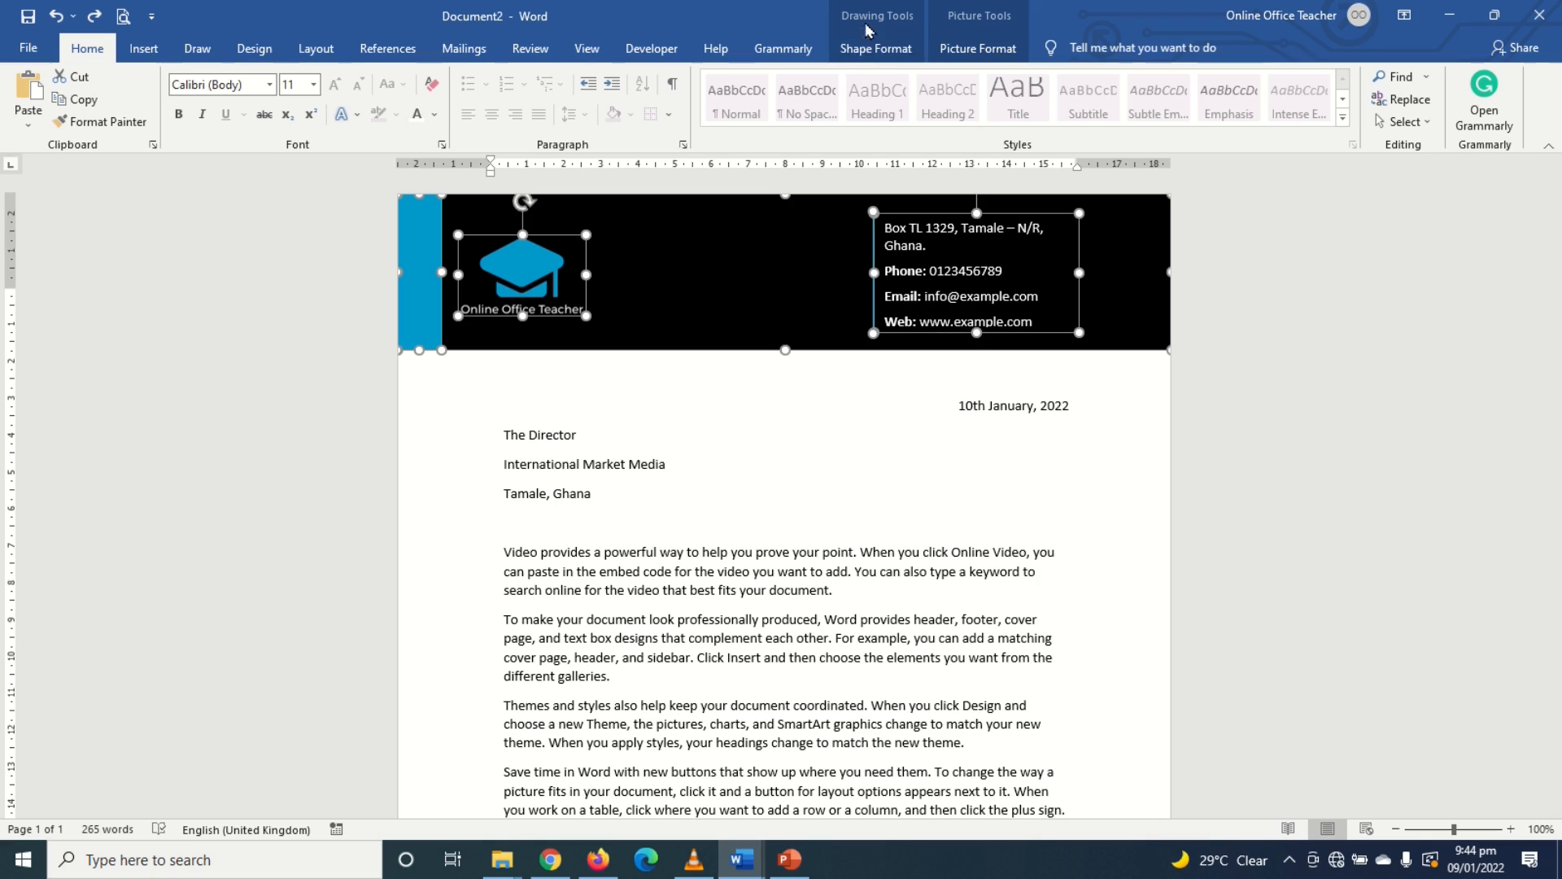
Step: Group the selected header pieces into a single object
{"action": "left_click", "coordinate": [875, 47]}
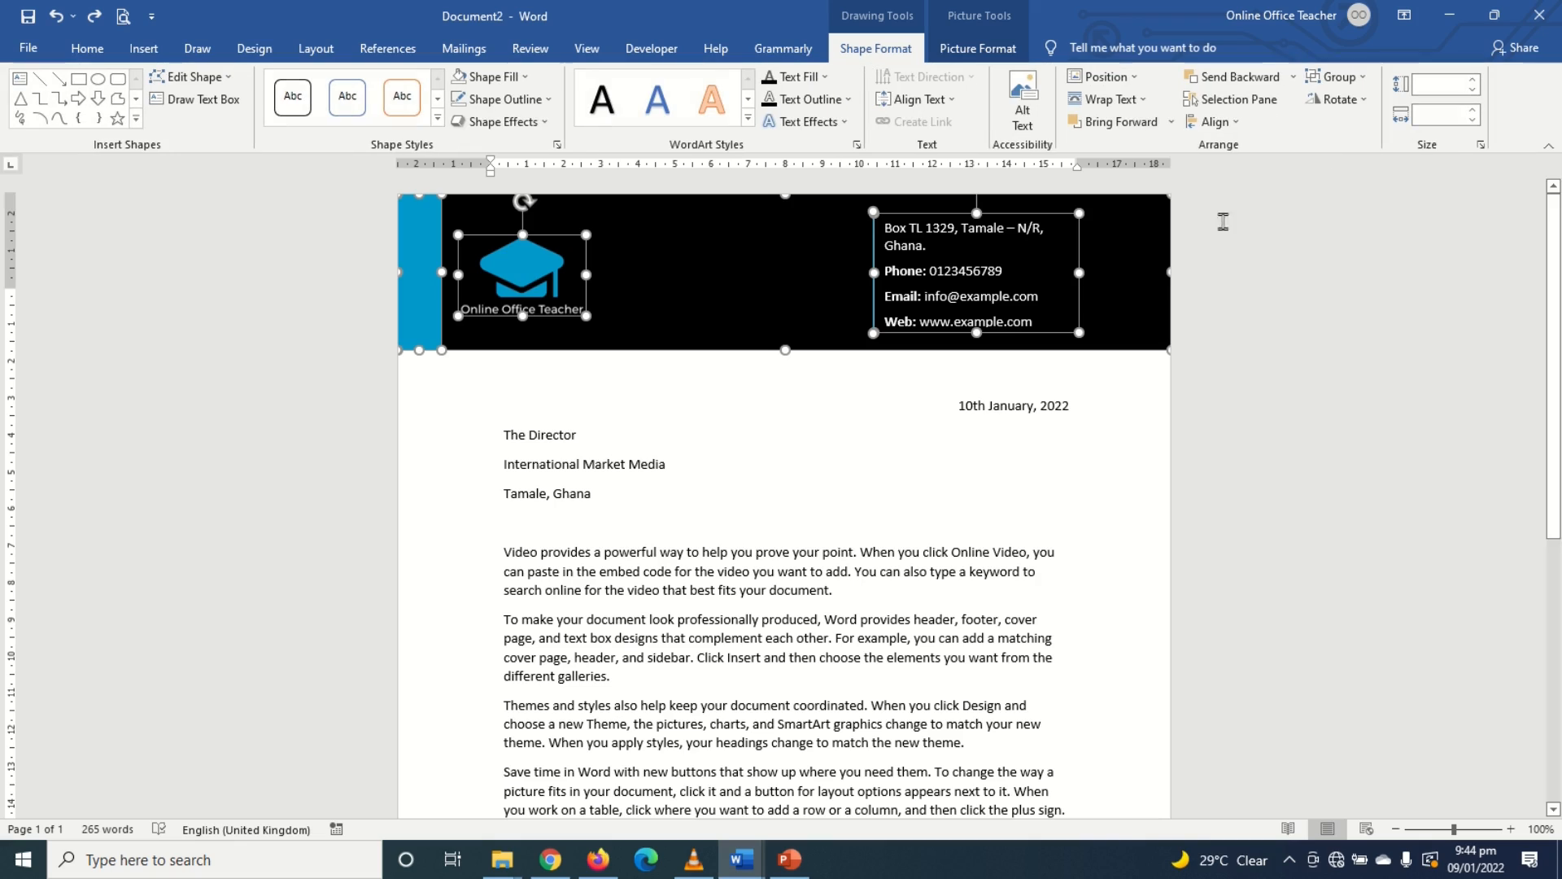
{"action": "left_click", "coordinate": [1338, 76]}
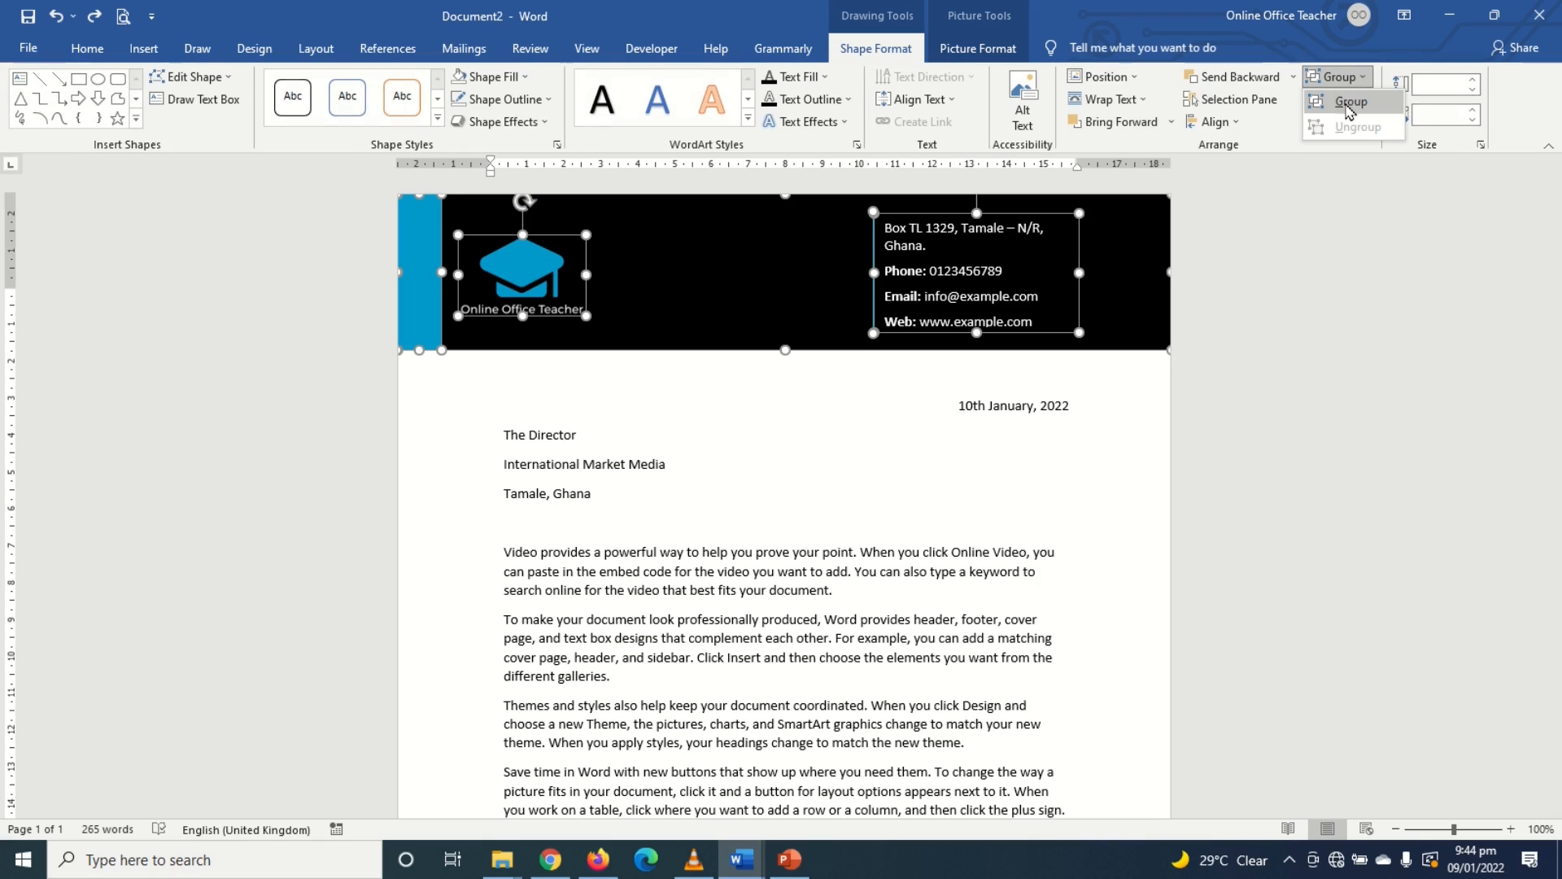
{"action": "left_click", "coordinate": [1351, 101]}
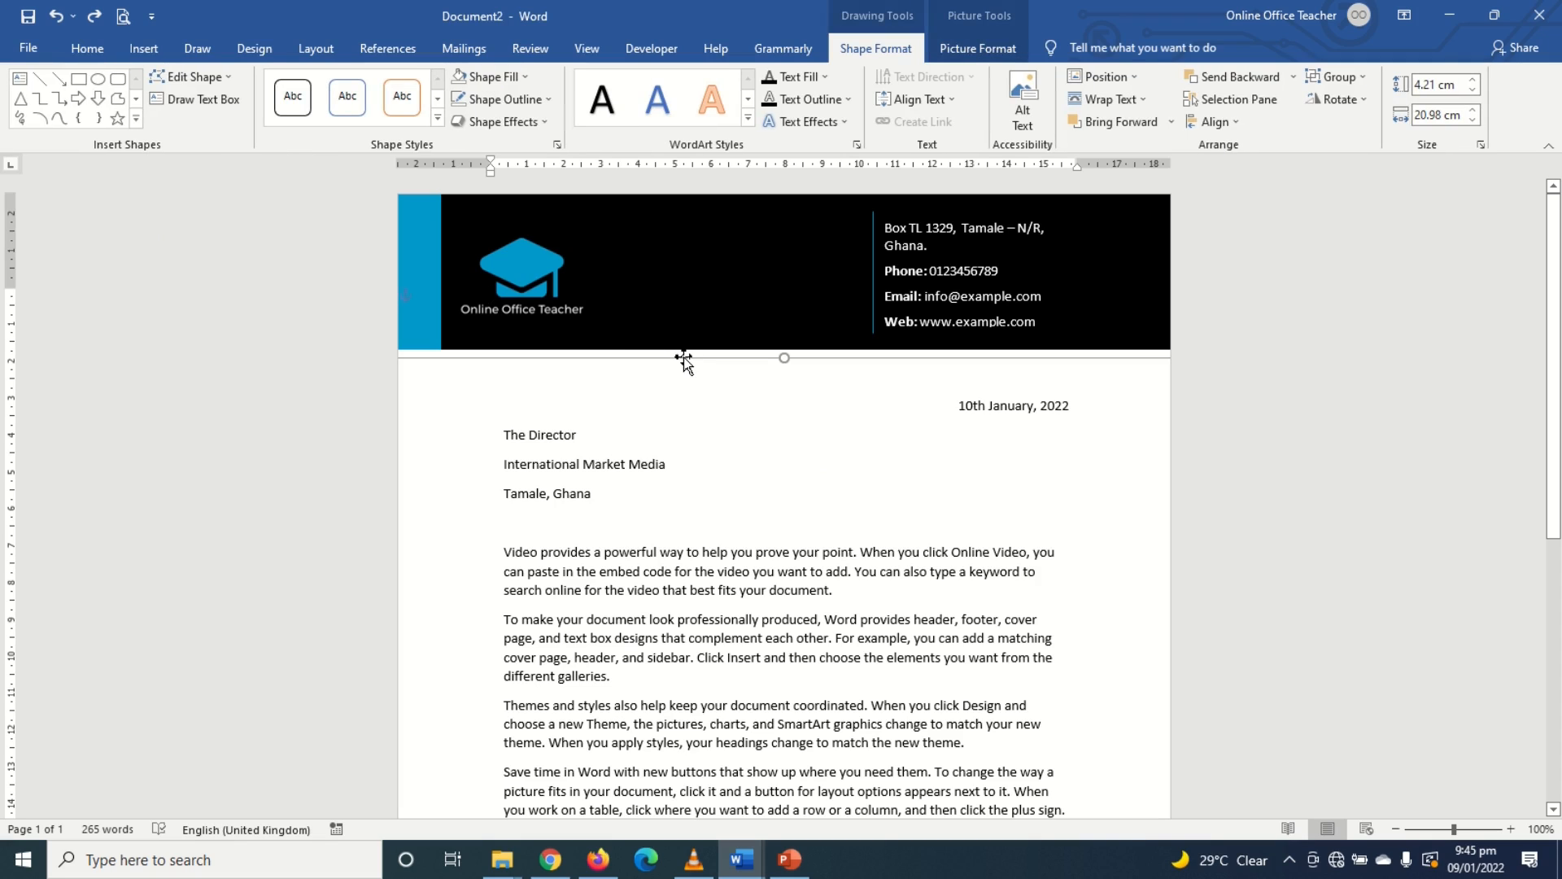
Step: Cut the grouped banner, paste it into the page header and position it at the top edge
{"action": "left_click", "coordinate": [86, 47]}
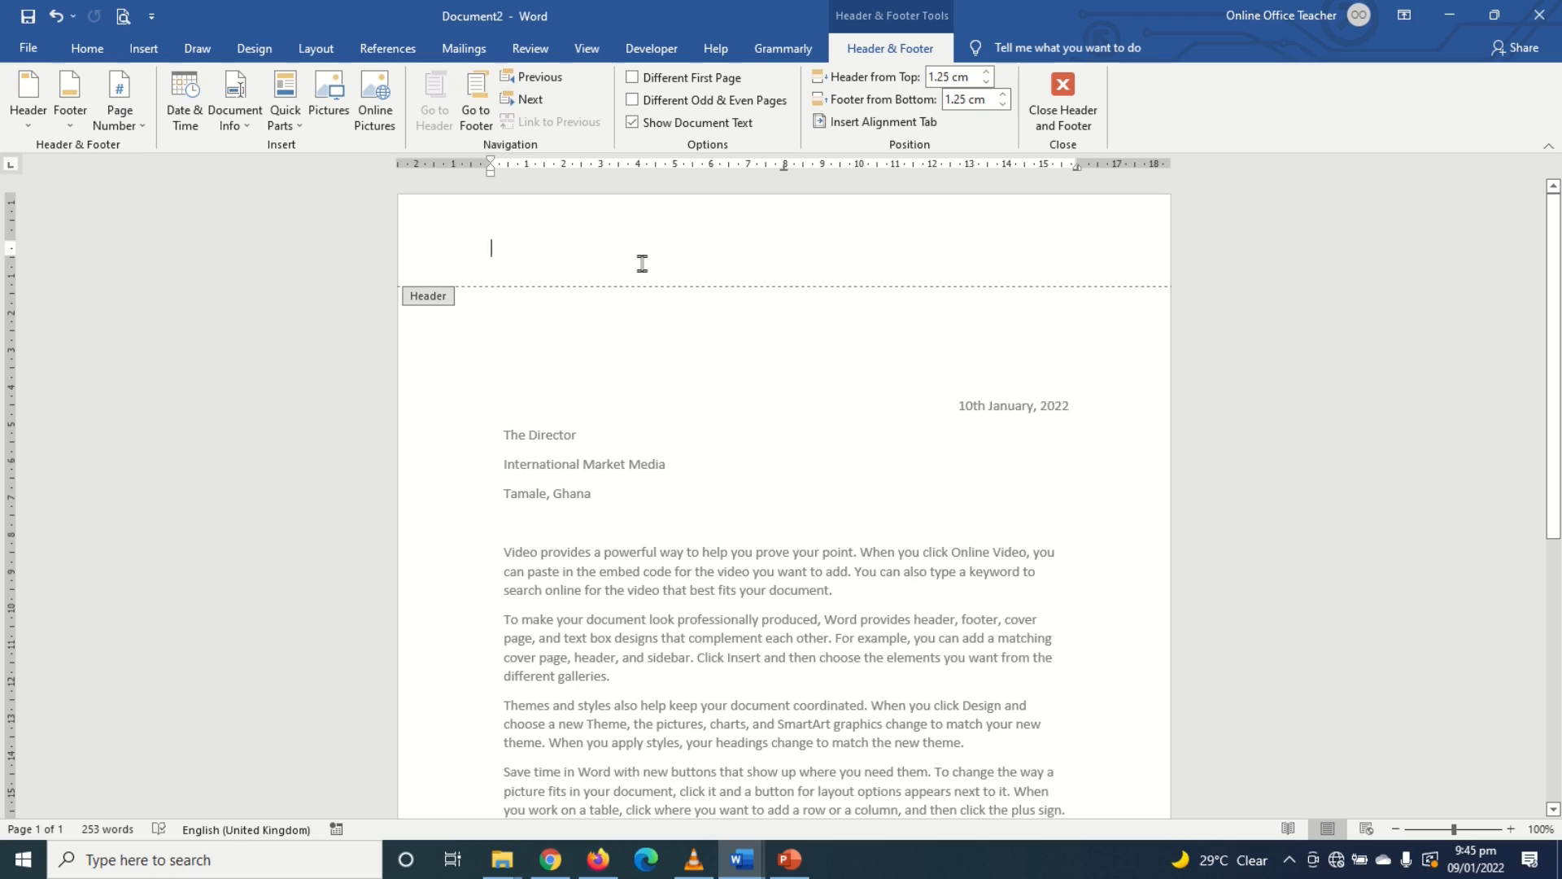
{"action": "left_click", "coordinate": [86, 47]}
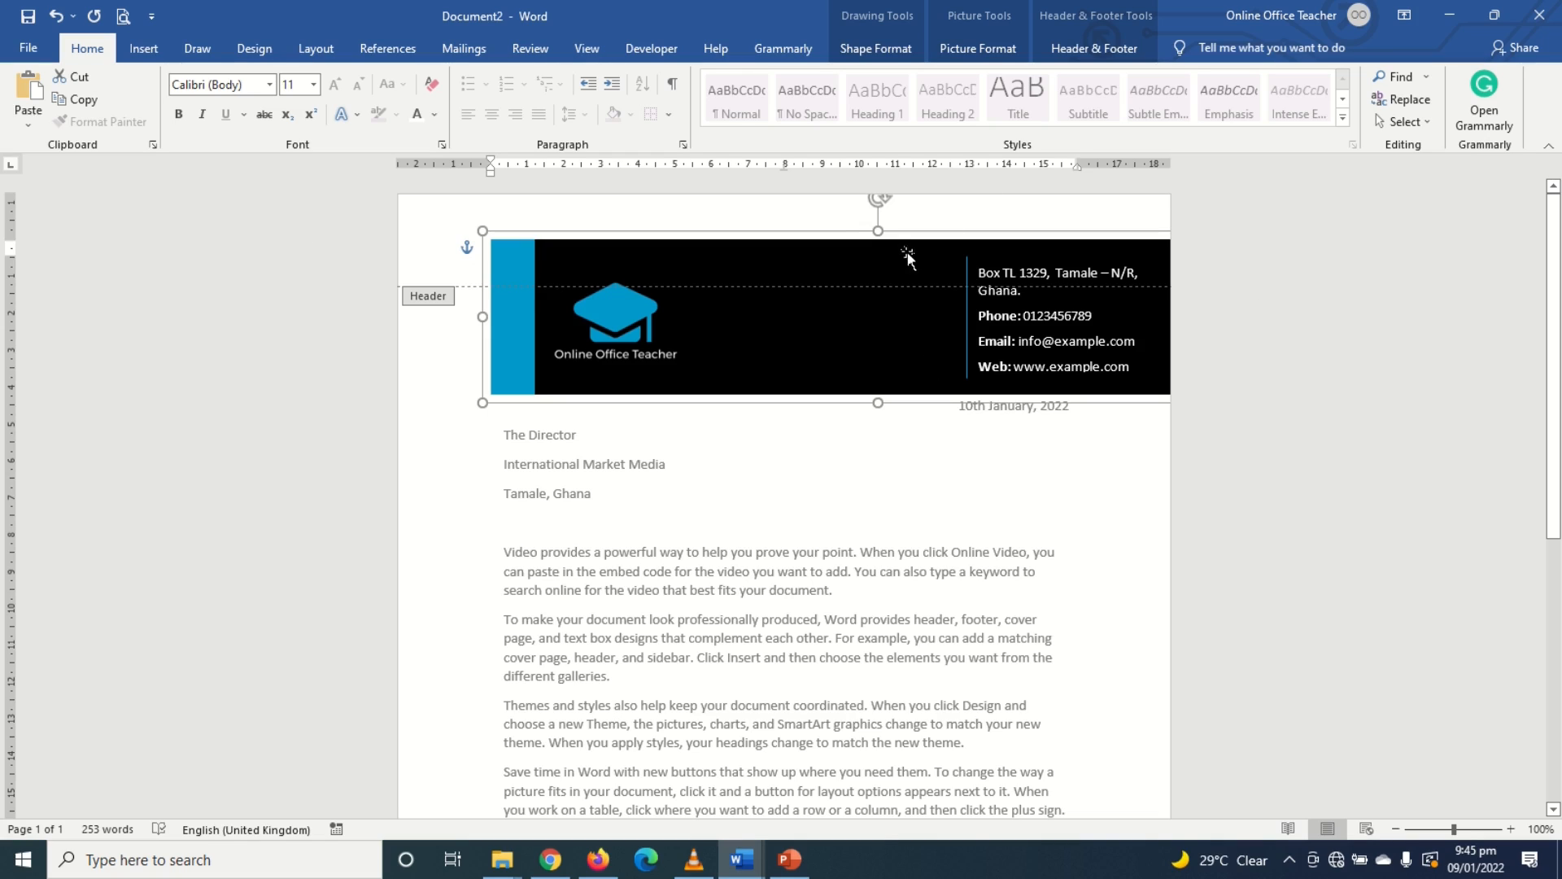
{"action": "mouse_move", "coordinate": [925, 175]}
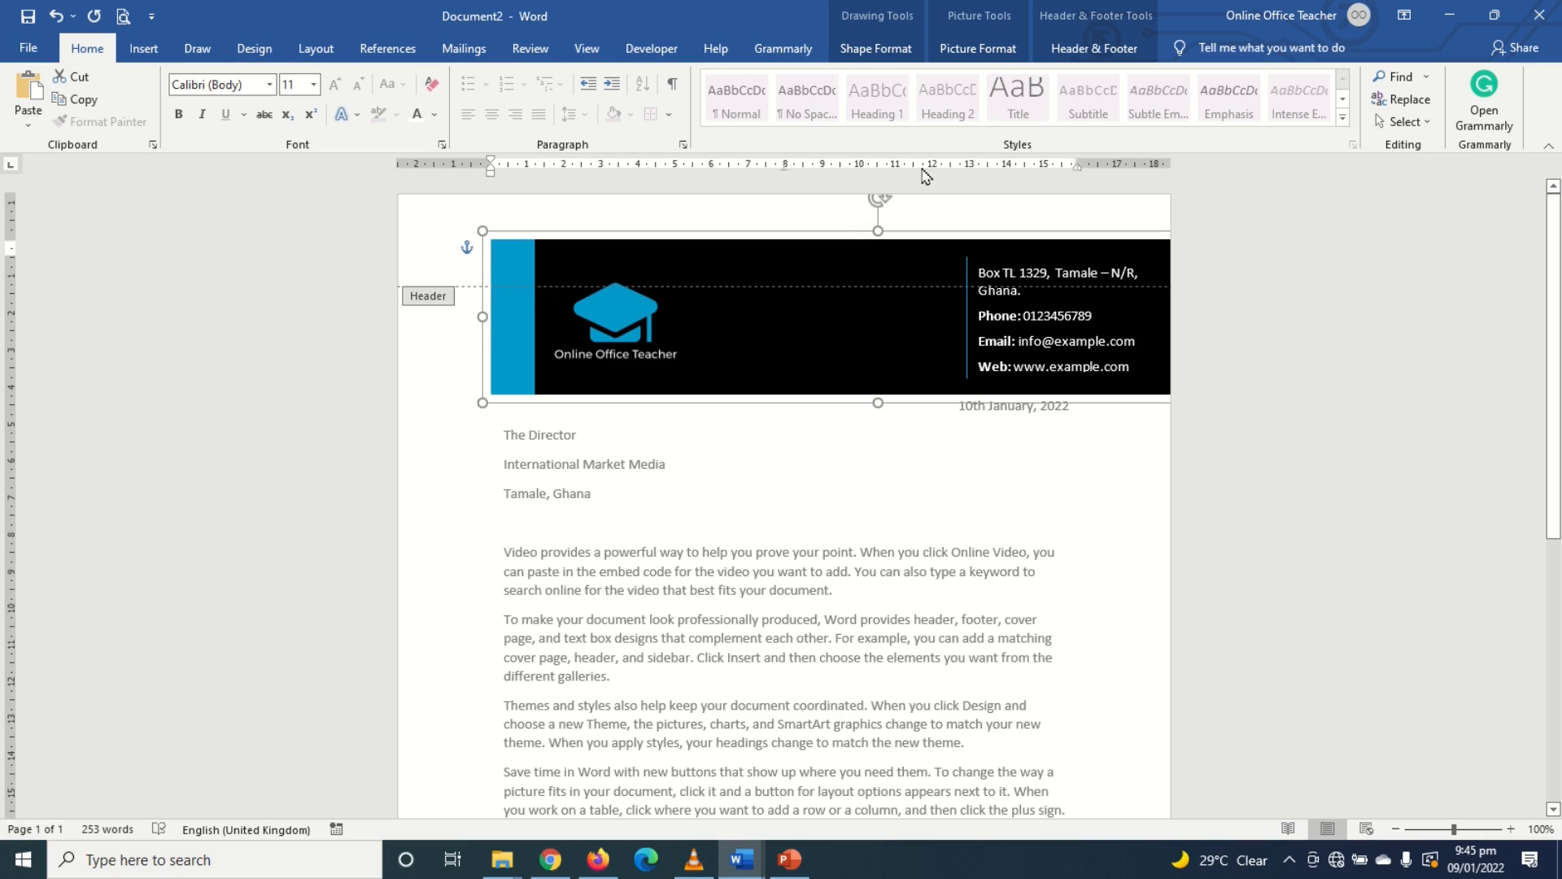
{"action": "left_click", "coordinate": [876, 48]}
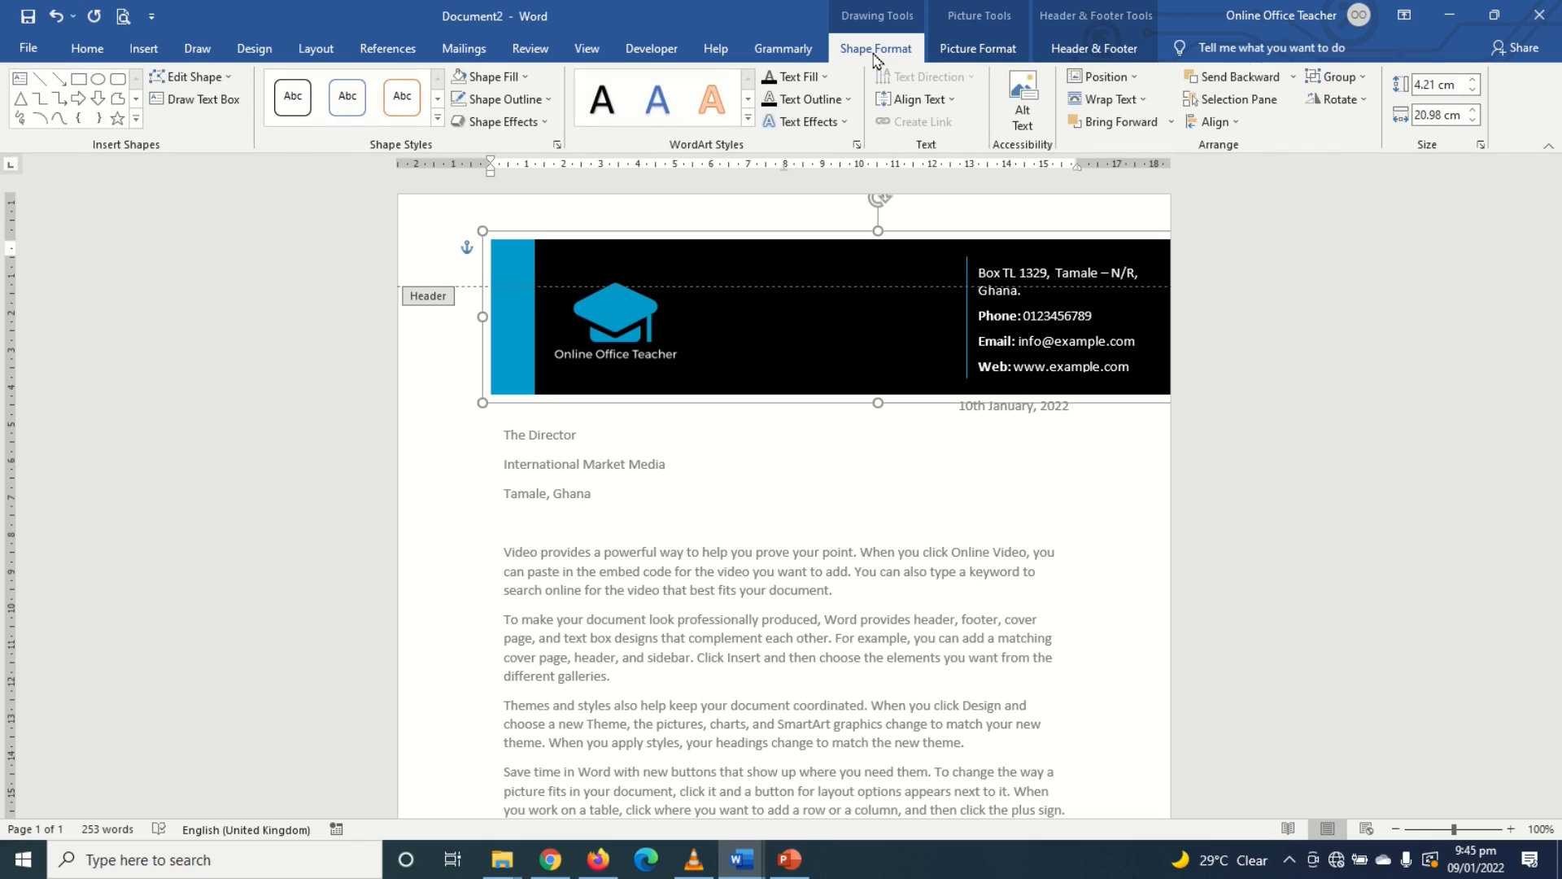
{"action": "left_click", "coordinate": [1211, 120]}
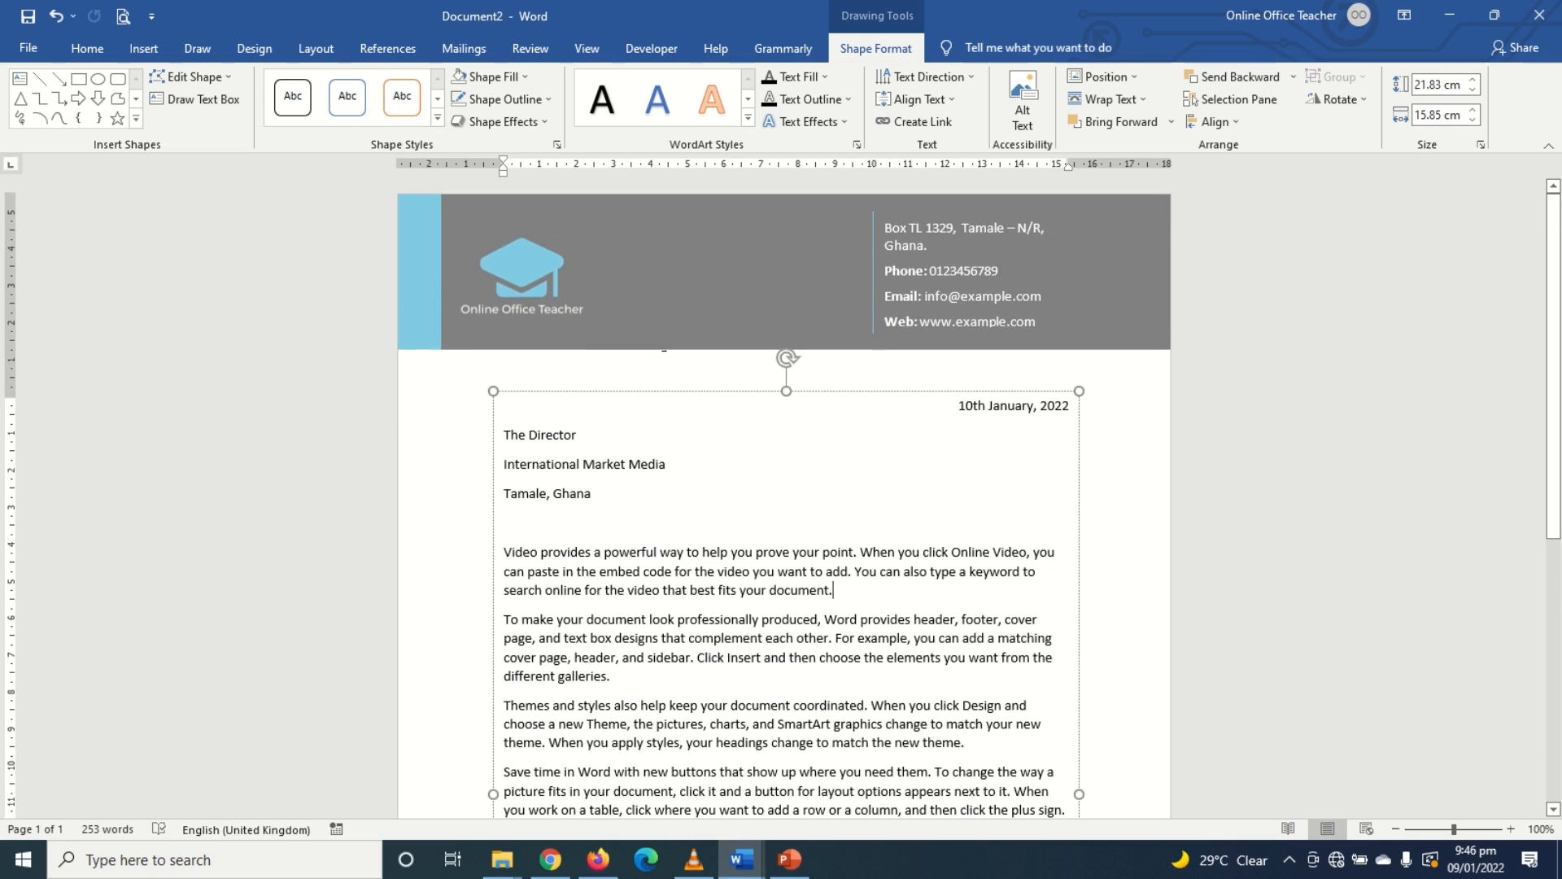
Step: Check the blue footer bar at the page bottom and zoom out to view the whole letter page
{"action": "scroll", "scroll_direction": "down", "scroll_amount": 3}
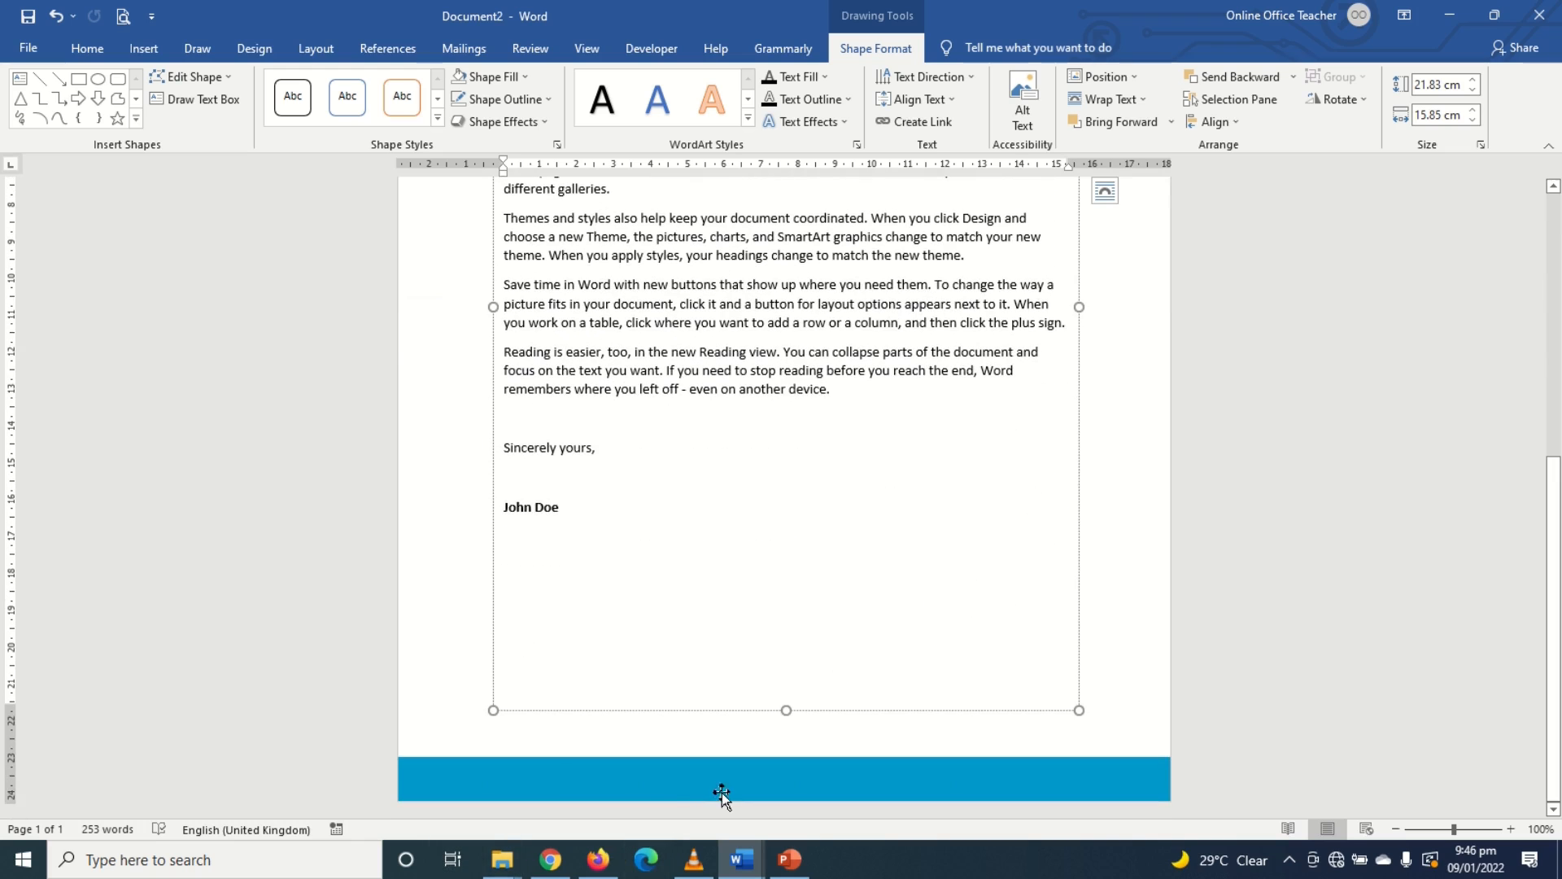
{"action": "scroll", "scroll_direction": "up", "scroll_amount": 3}
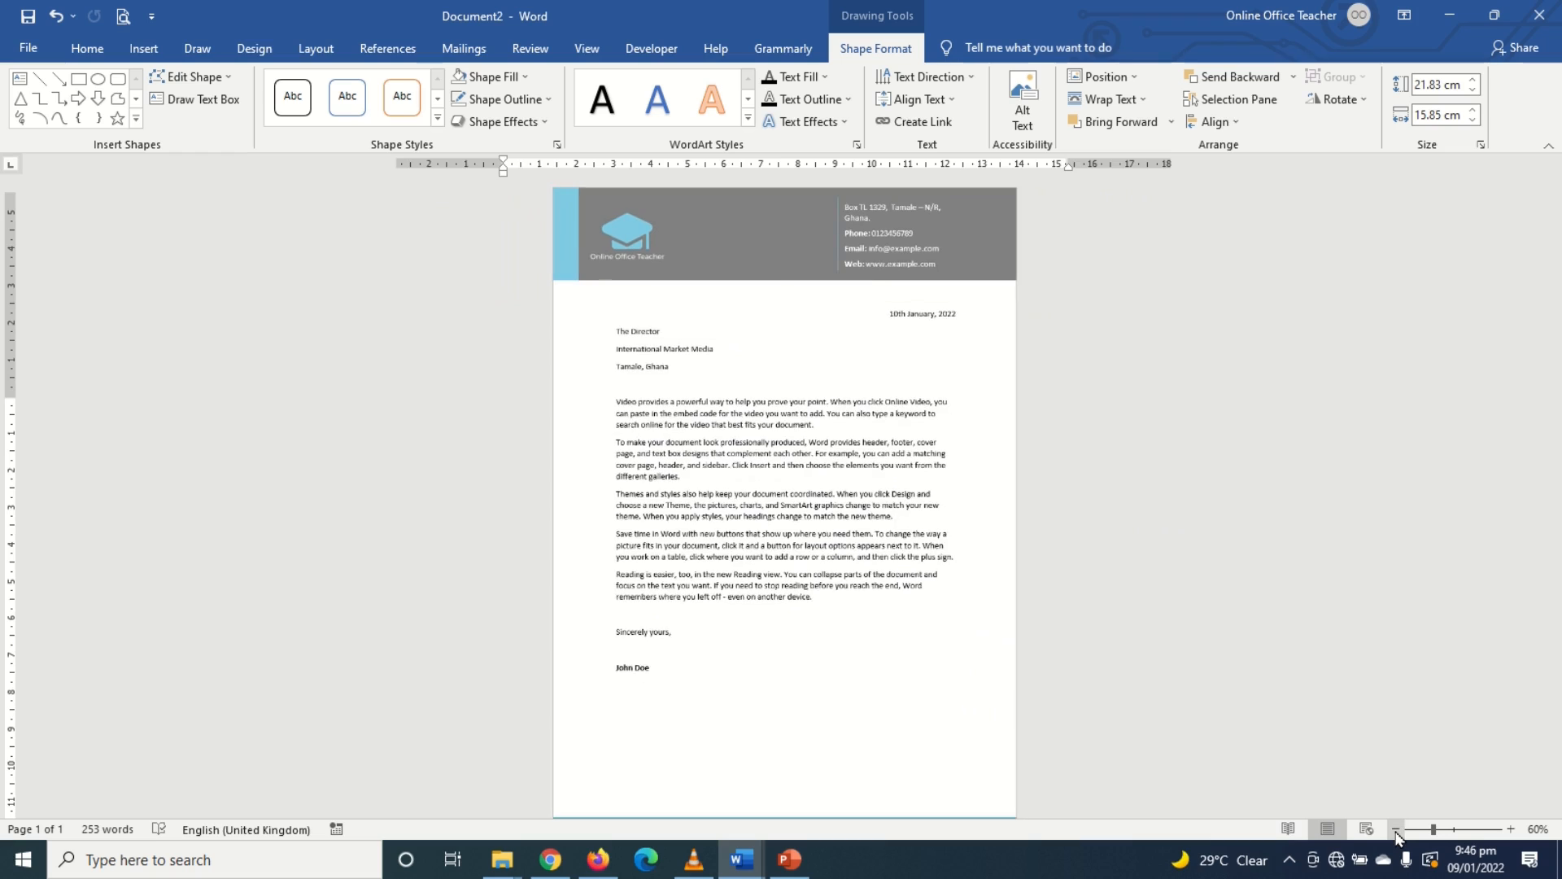
{"action": "left_click", "coordinate": [1395, 837]}
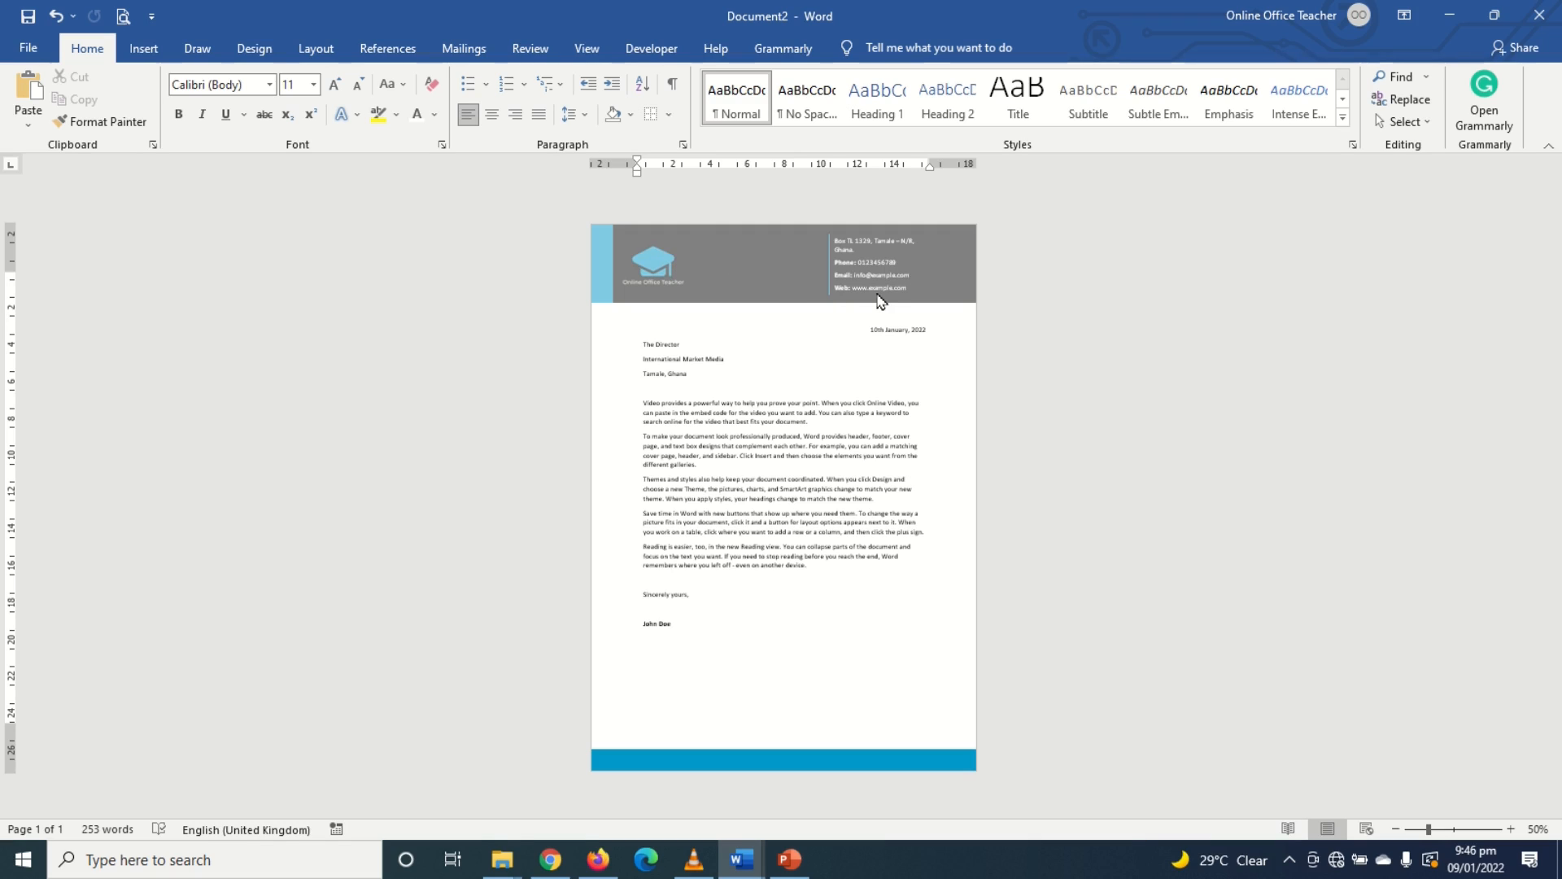
{"action": "mouse_move", "coordinate": [230, 246]}
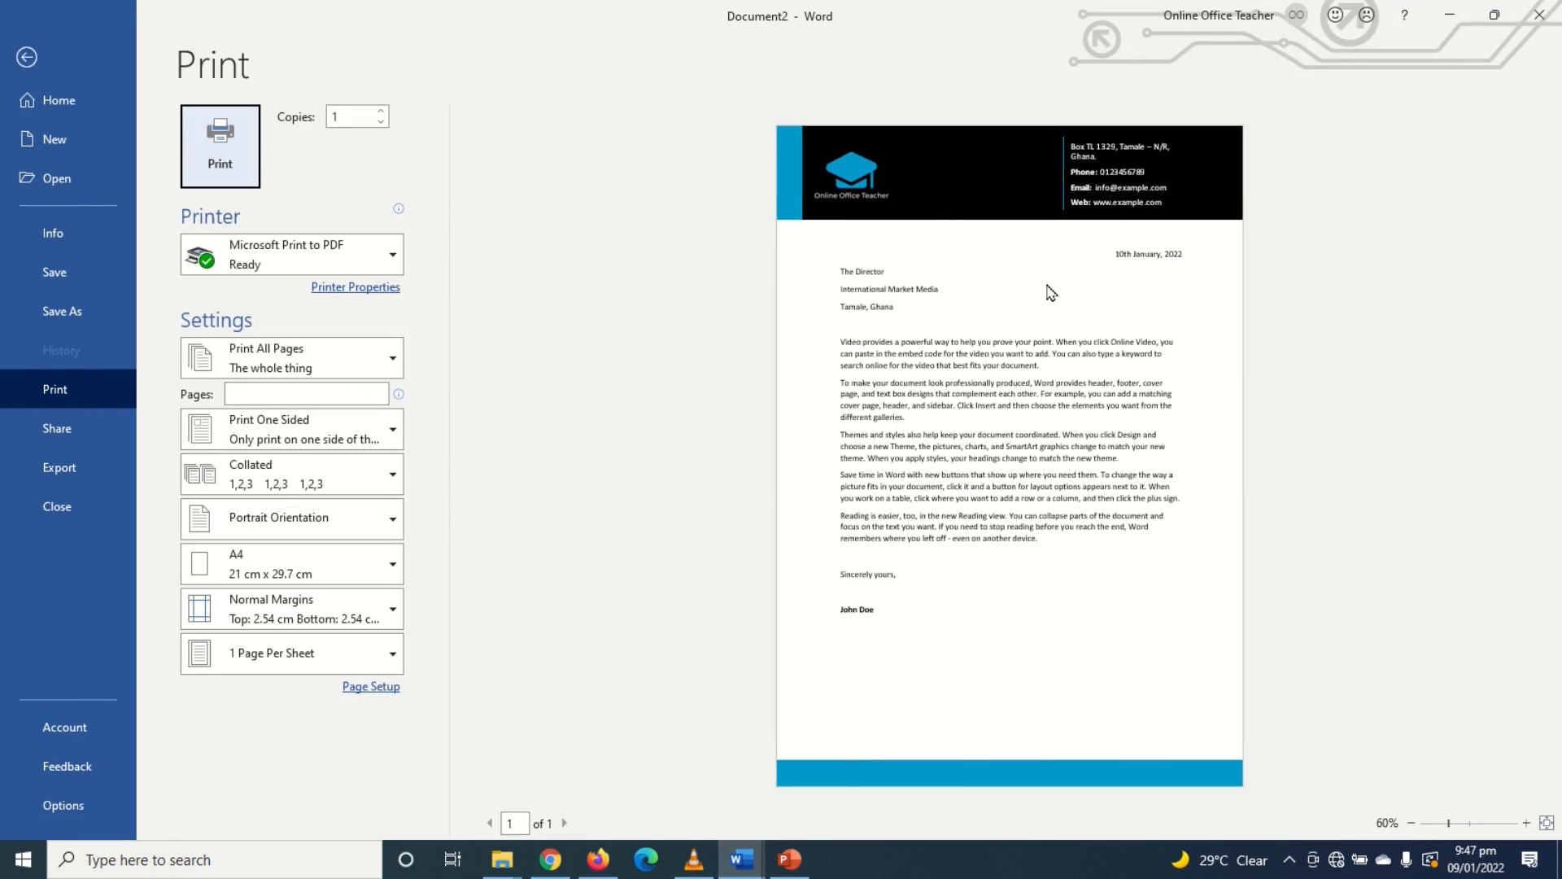
Step: Return from Backstage print preview to the finished letter document
{"action": "left_click", "coordinate": [26, 57]}
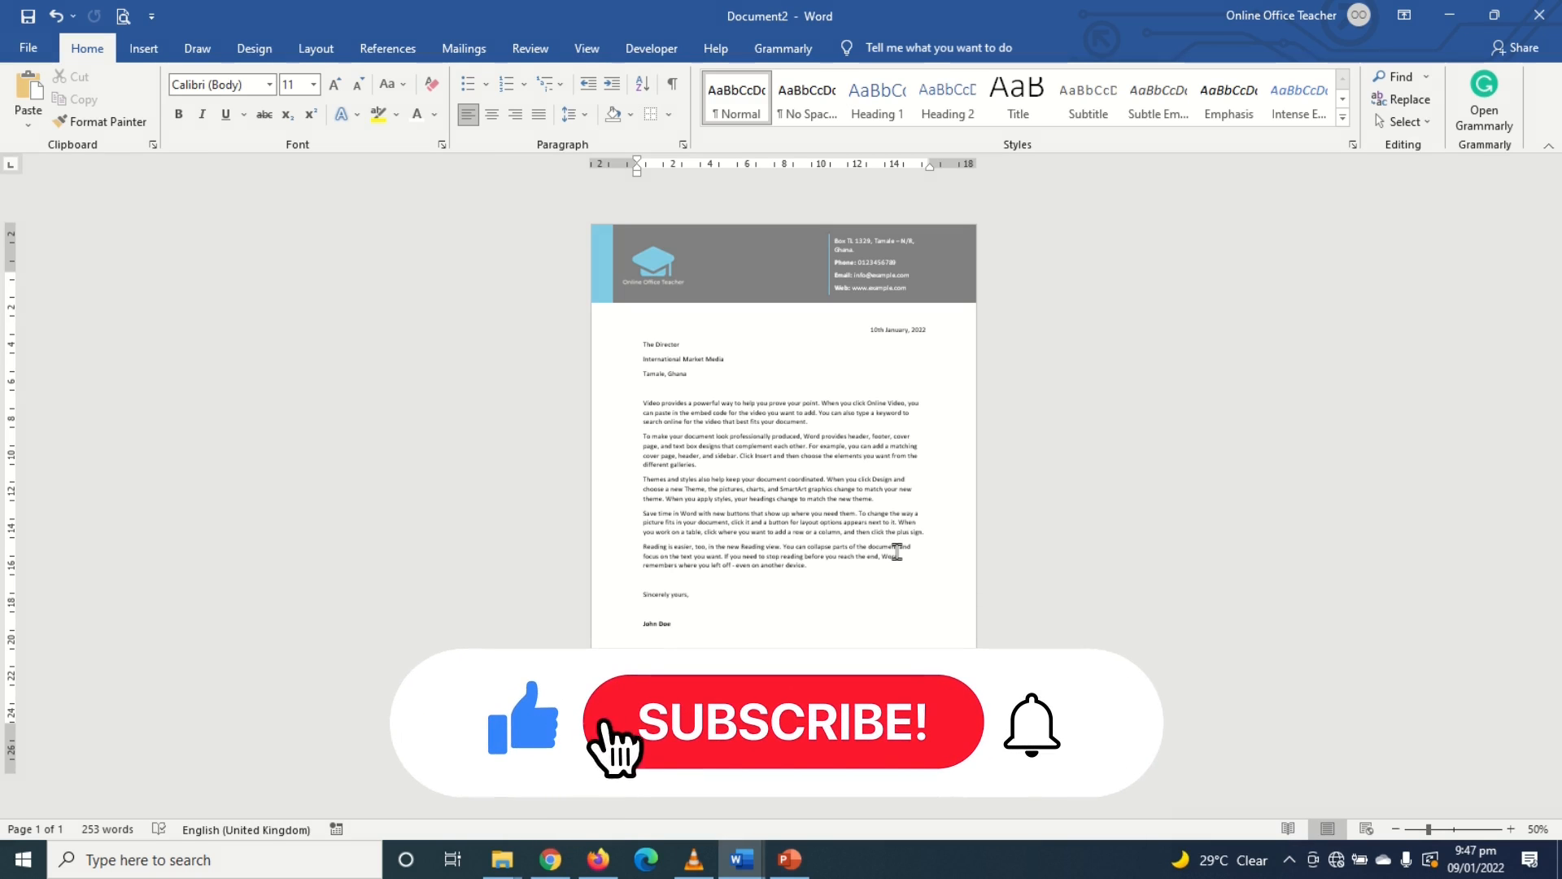
{"action": "left_click", "coordinate": [778, 722]}
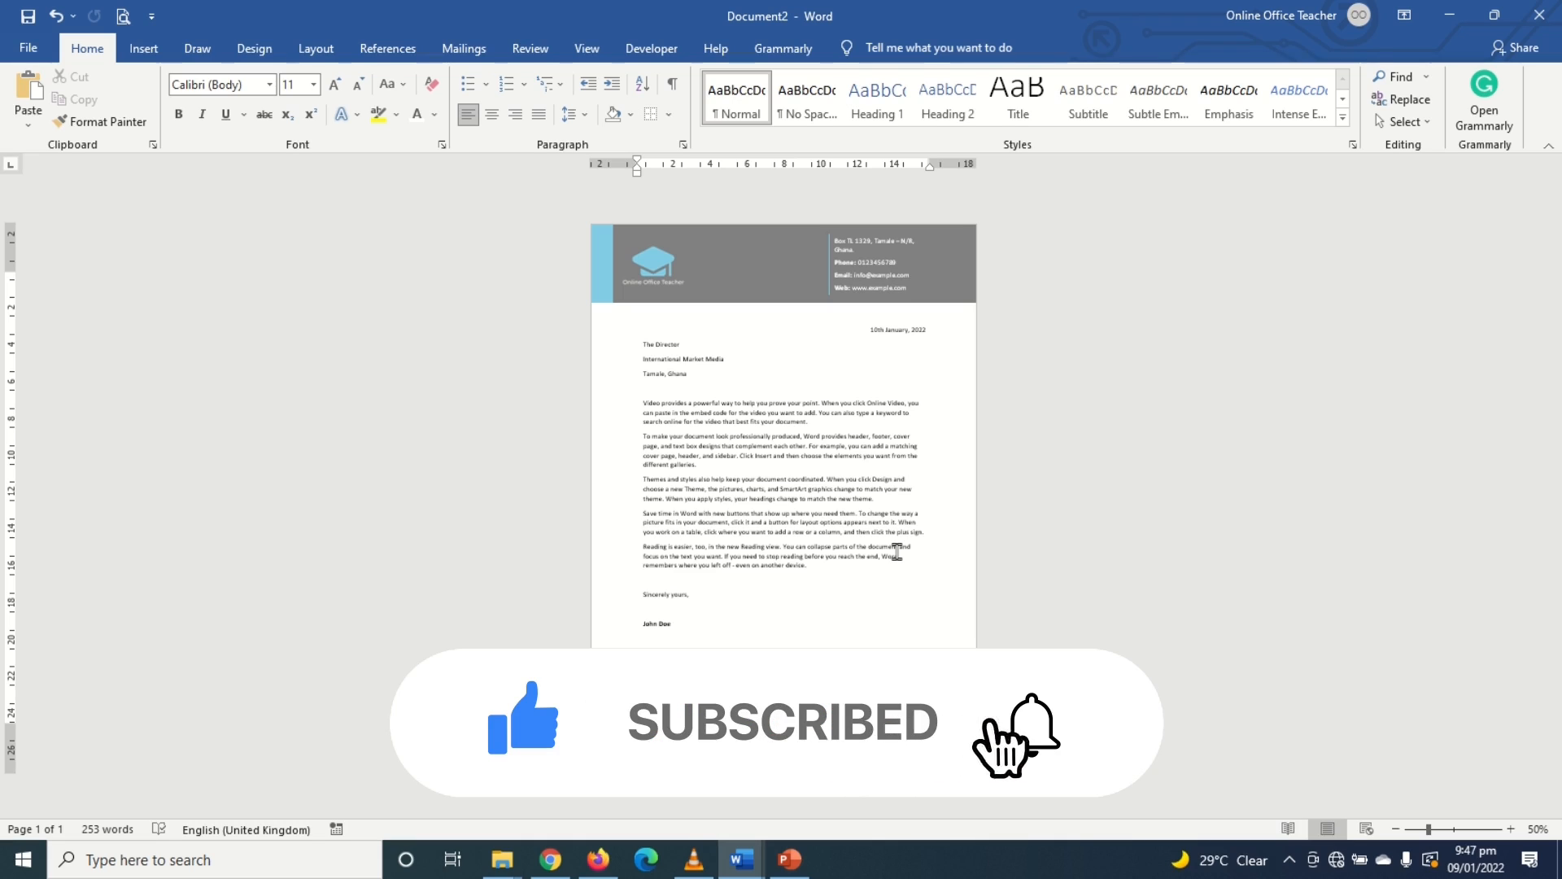